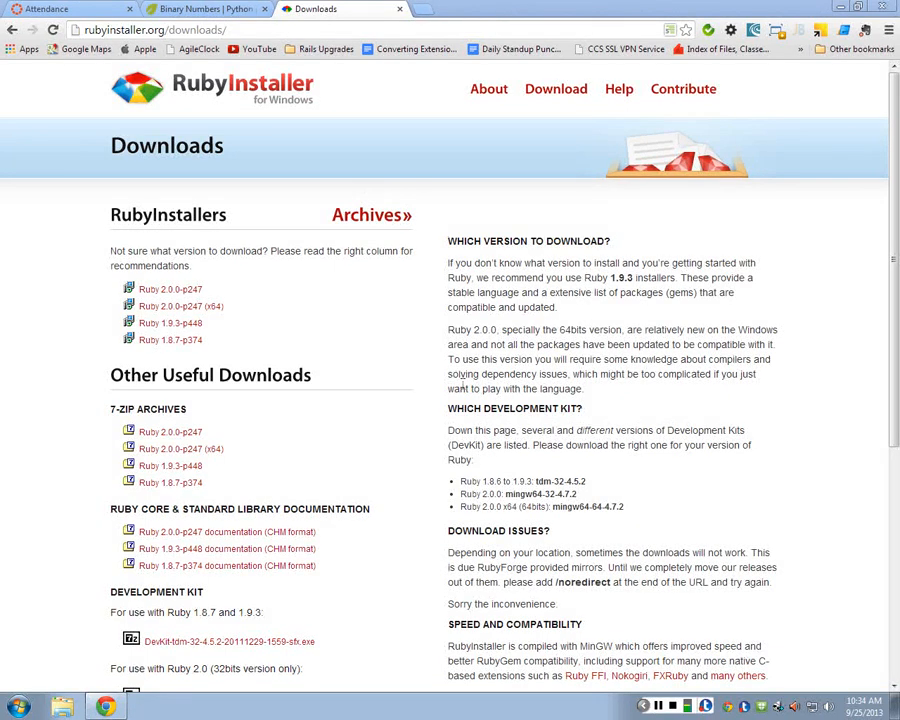
# Step: Download the 64-bit Ruby 2.0 DevKit (mingw64-64-4.7.2) from the RubyInstaller downloads page
pyautogui.scroll(-3)
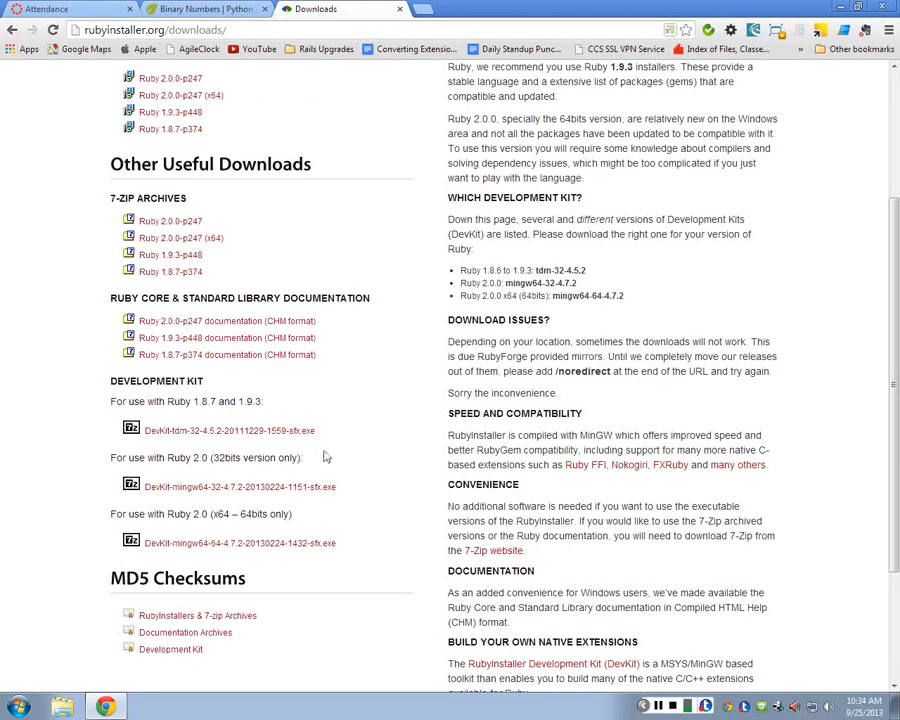
pyautogui.moveTo(408, 422)
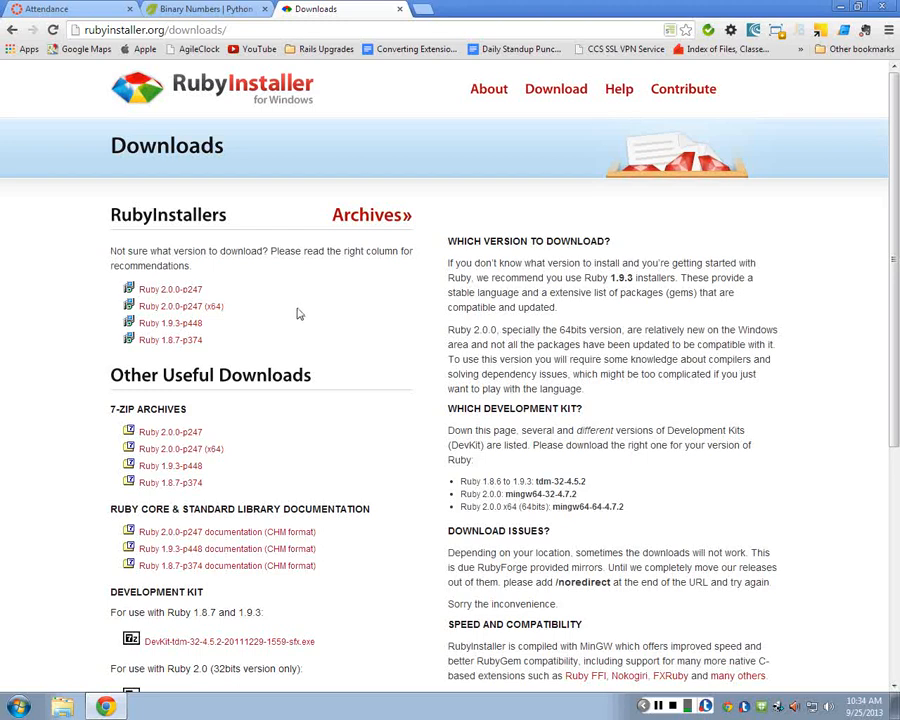
pyautogui.scroll(-3)
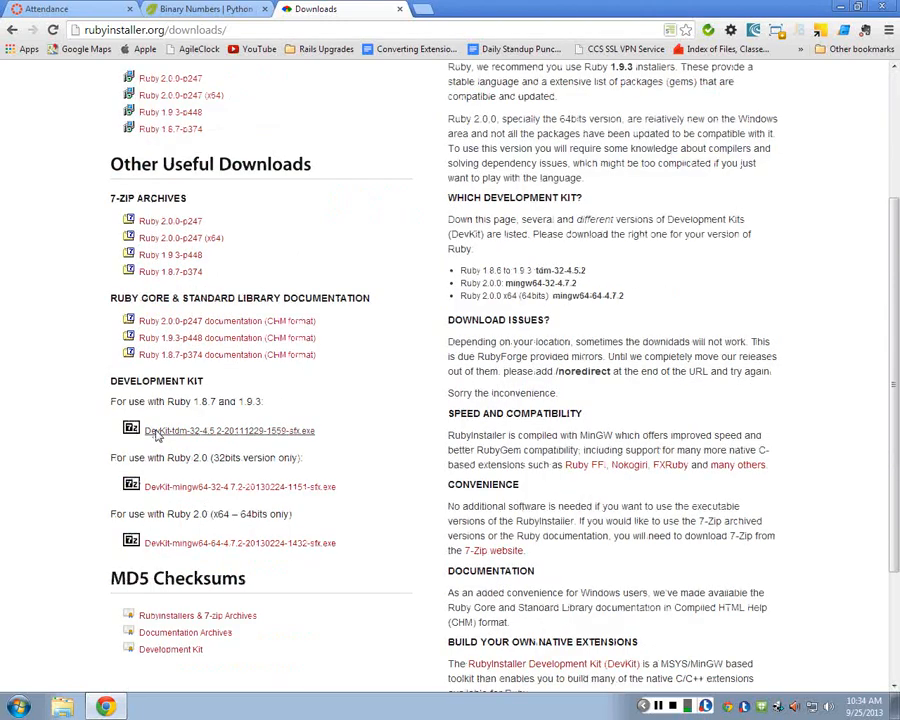
pyautogui.click(229, 430)
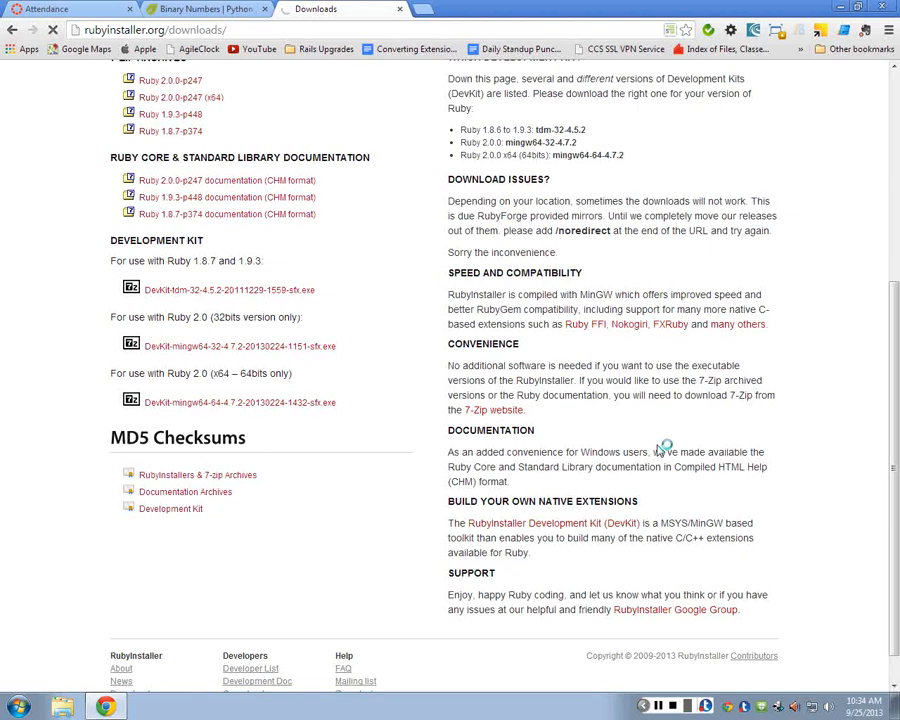
pyautogui.click(229, 289)
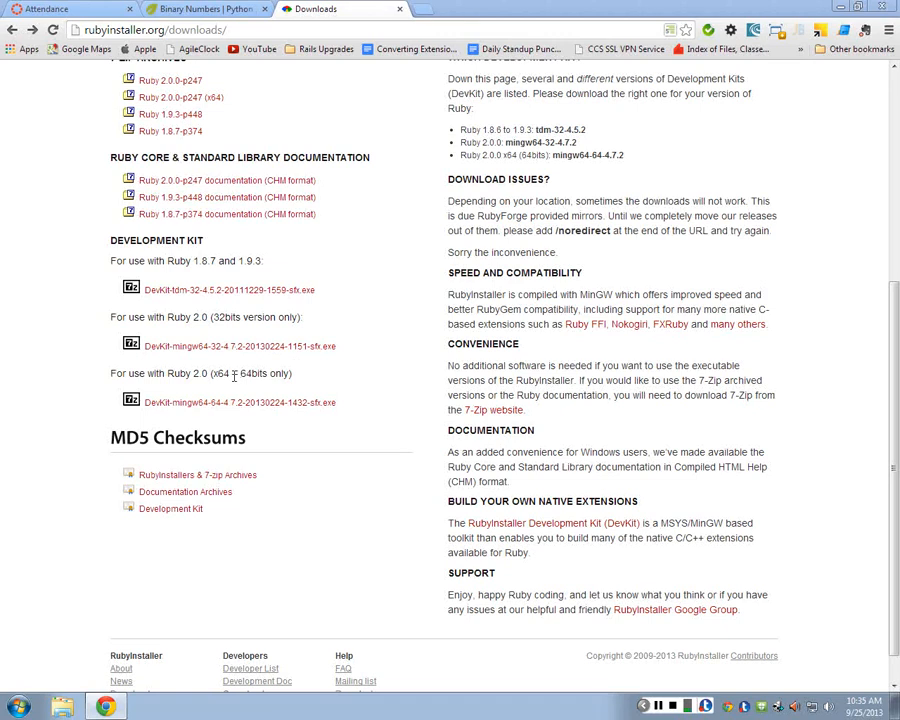
pyautogui.moveTo(166, 373); pyautogui.dragTo(291, 373)
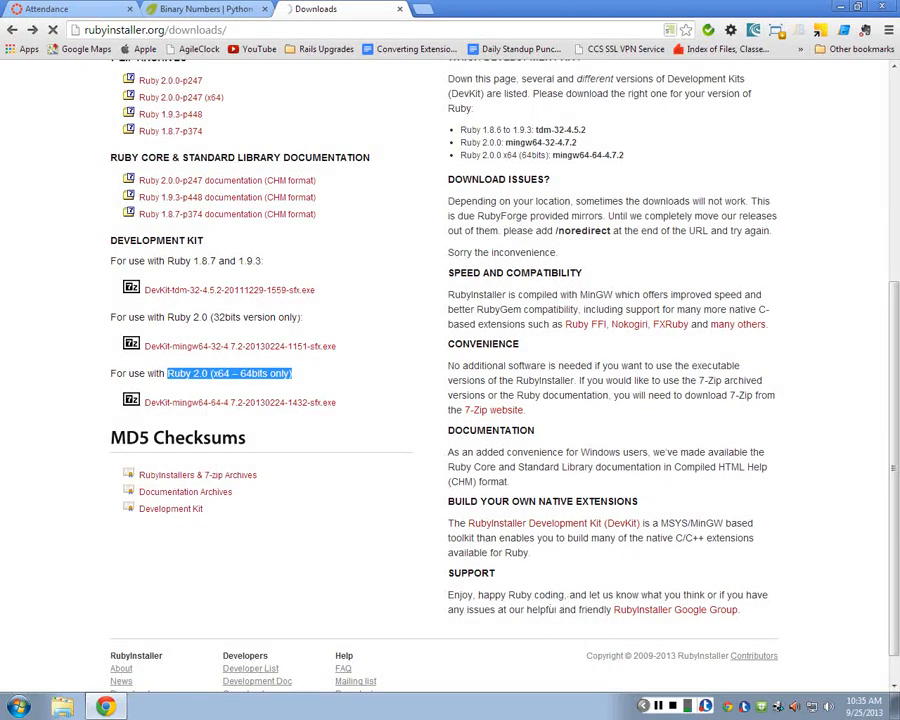
pyautogui.click(240, 402)
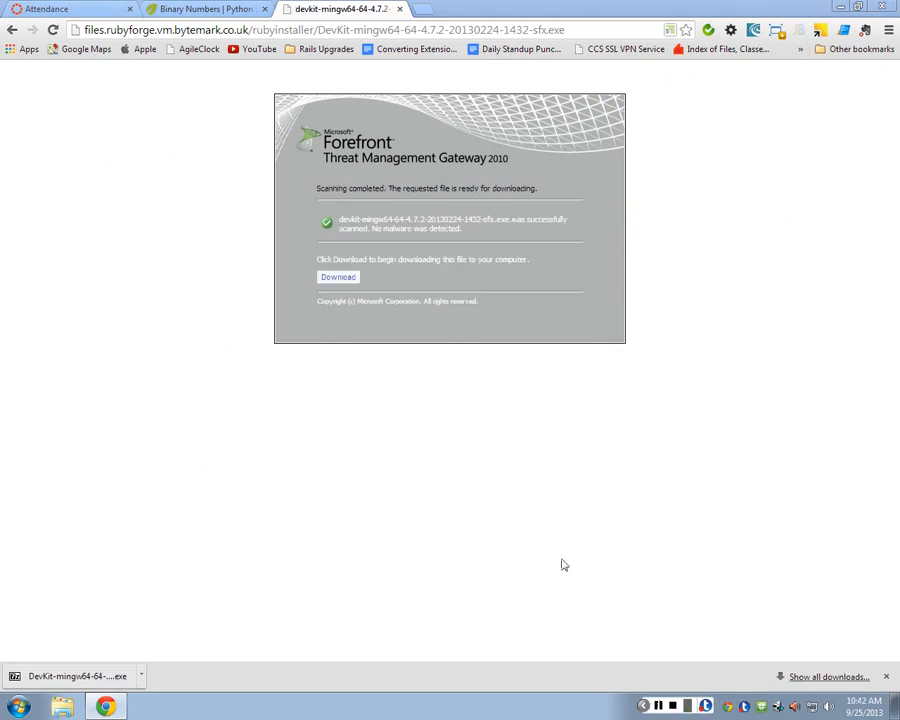
# Step: Run the downloaded DevKit sfx.exe, choose a destination folder, and extract its files
pyautogui.click(70, 676)
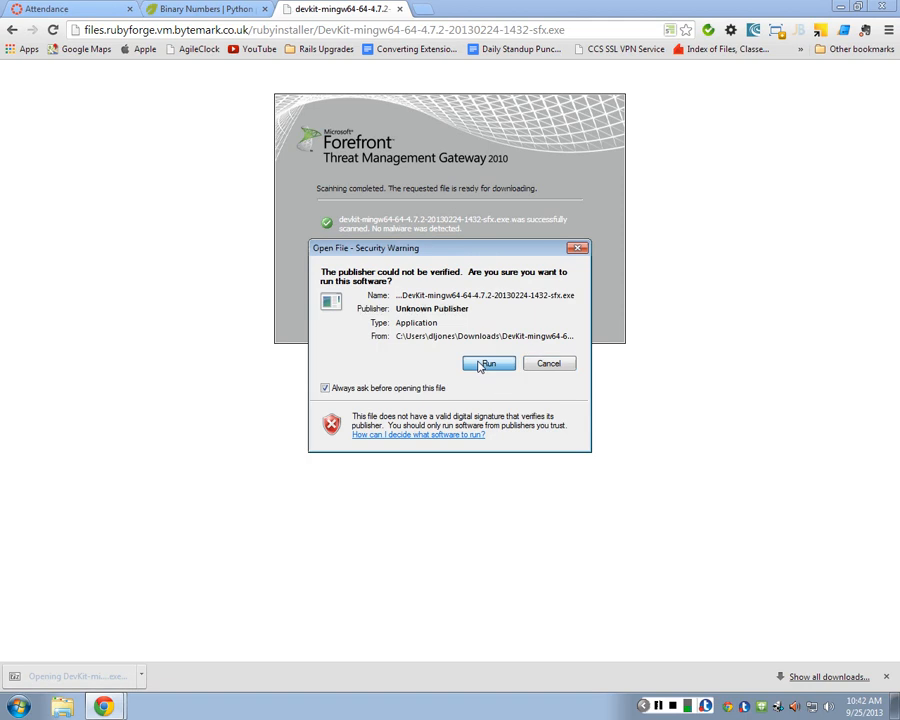
pyautogui.click(488, 363)
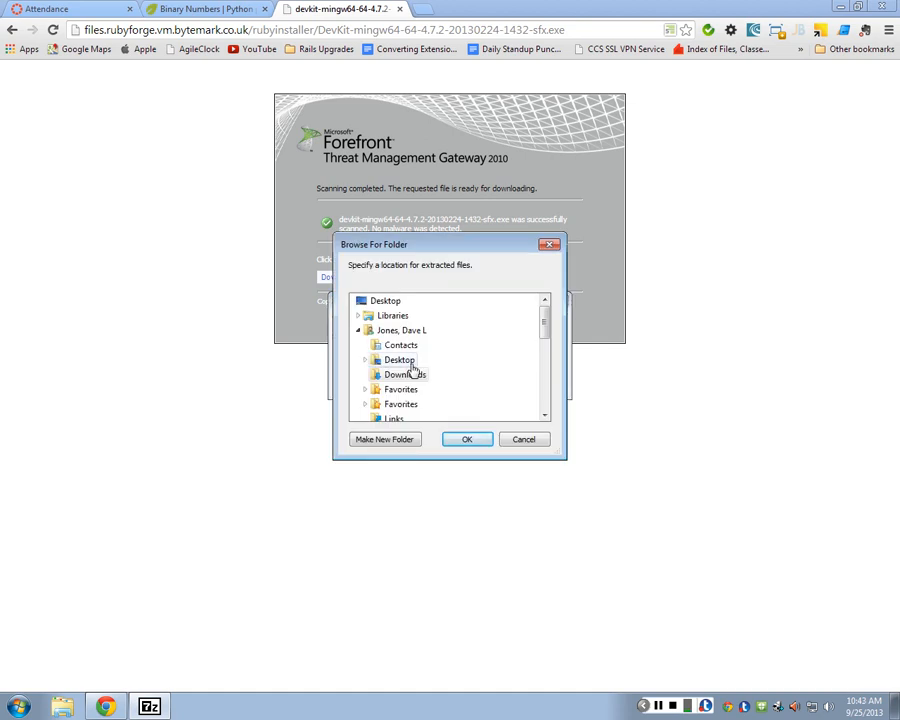
pyautogui.click(400, 345)
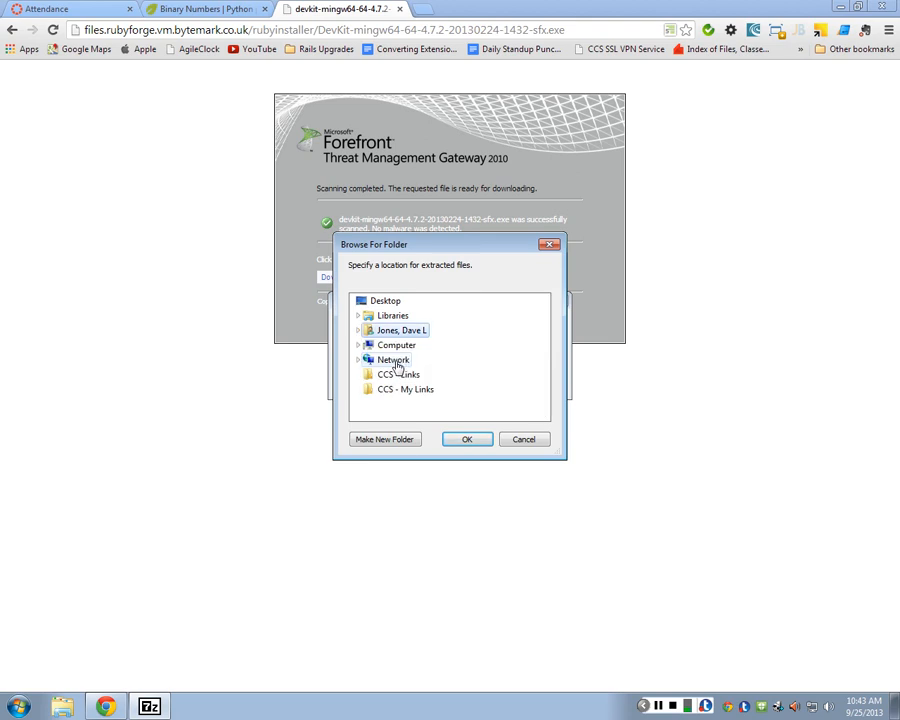
pyautogui.click(359, 345)
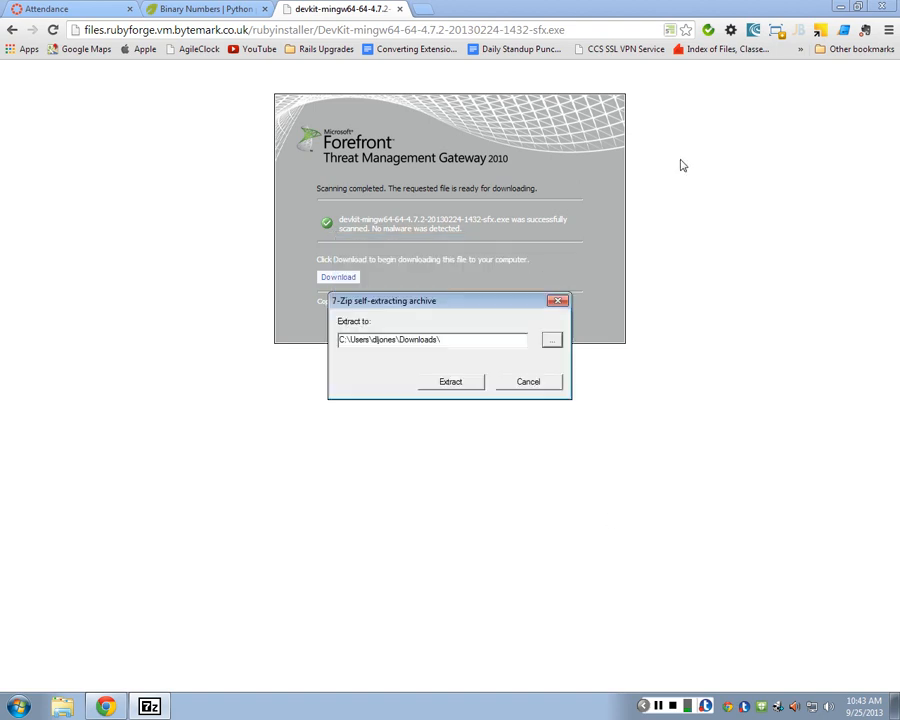
pyautogui.click(527, 381)
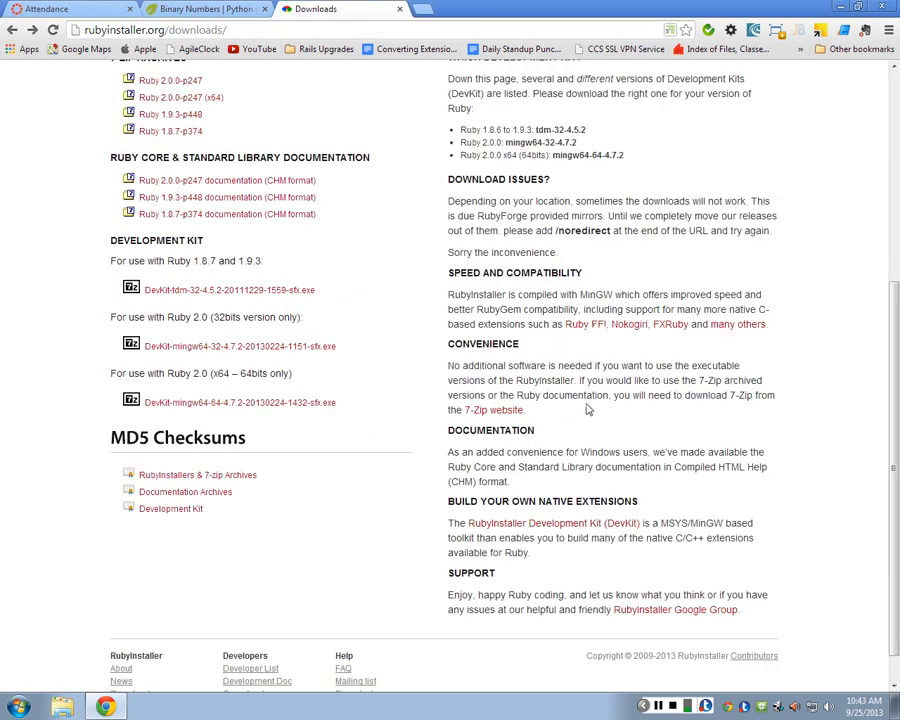
pyautogui.moveTo(687, 490)
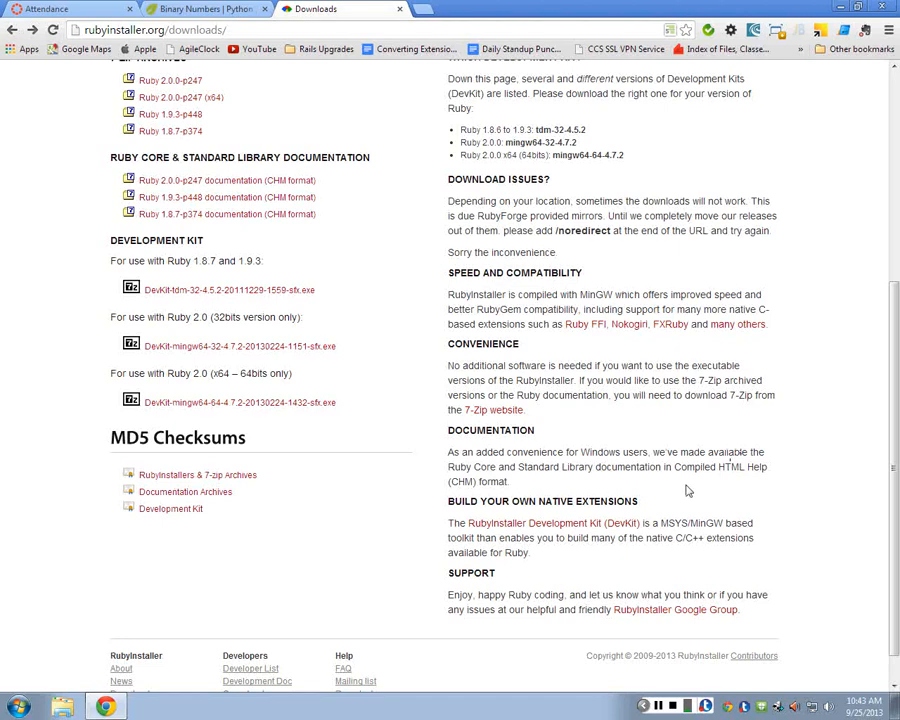
# Step: Open the RubyInstaller DevKit GitHub wiki and scroll down to its Installation Instructions
pyautogui.scroll(-3)
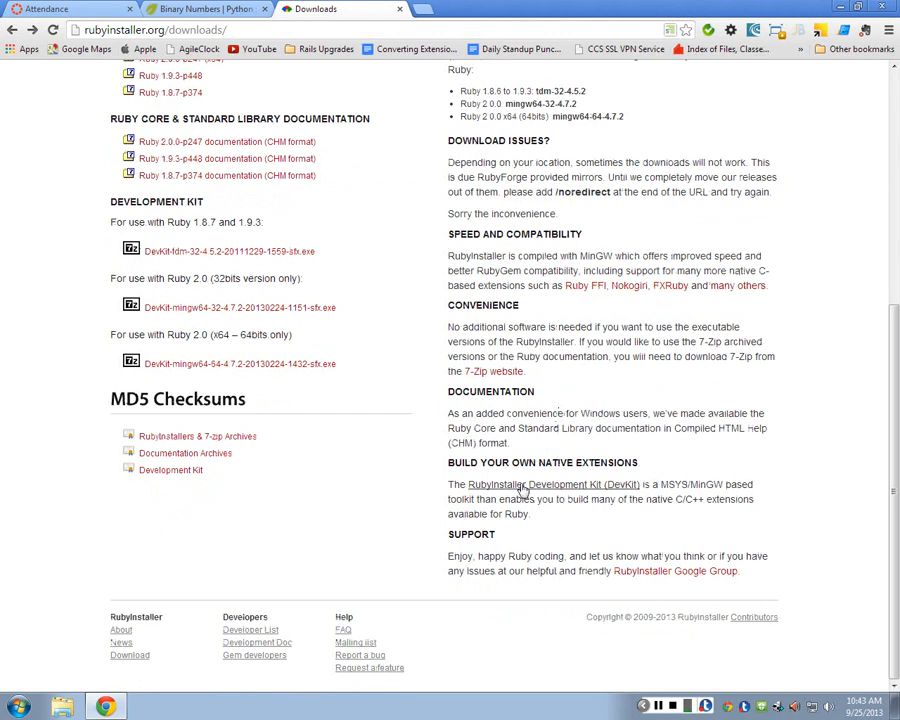
pyautogui.click(548, 484)
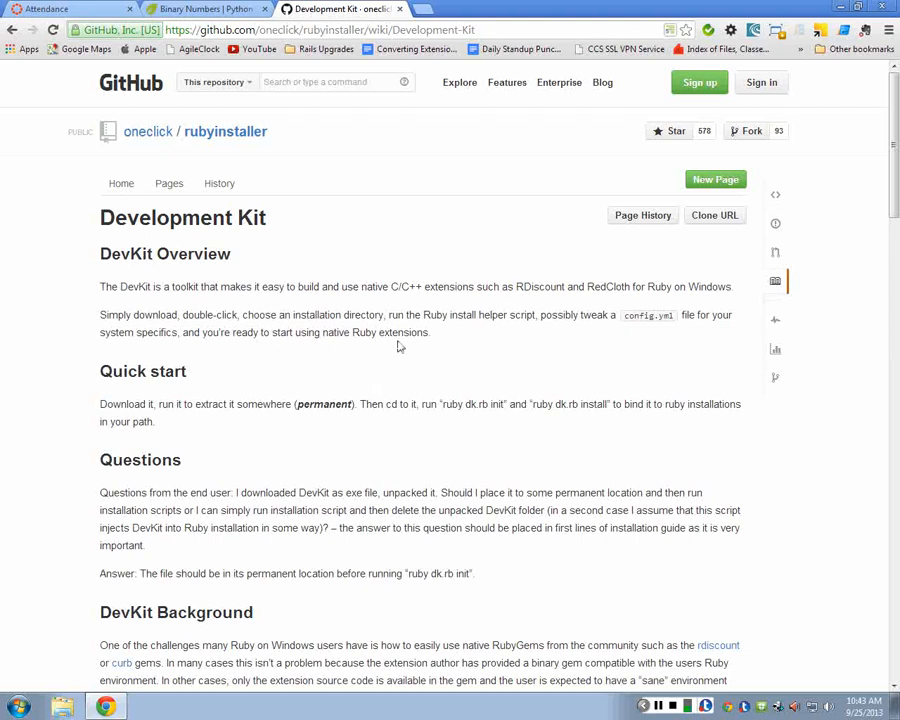
pyautogui.scroll(-3)
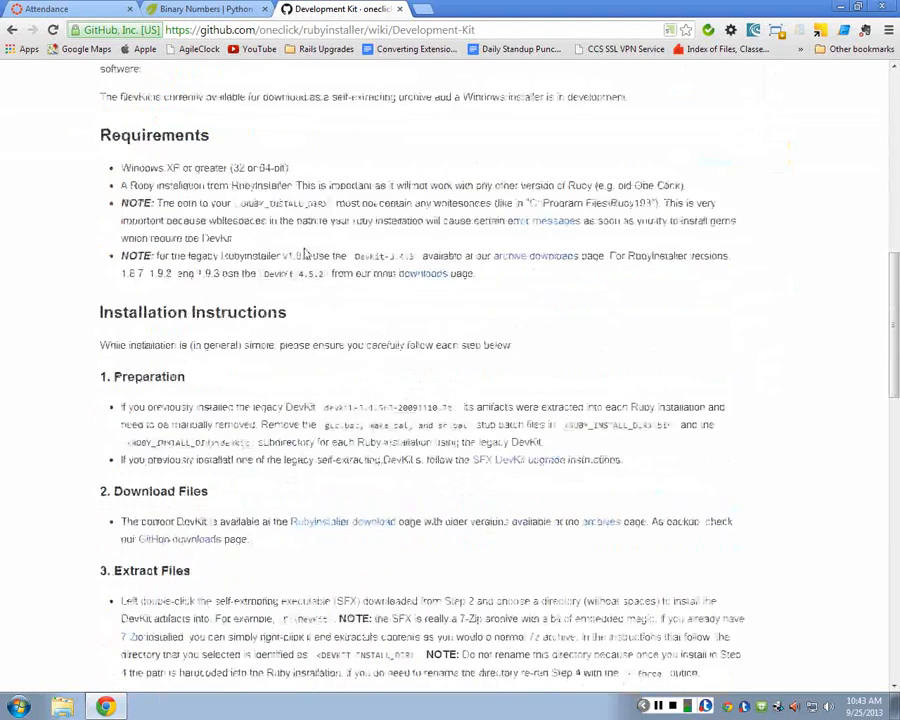
pyautogui.scroll(-3)
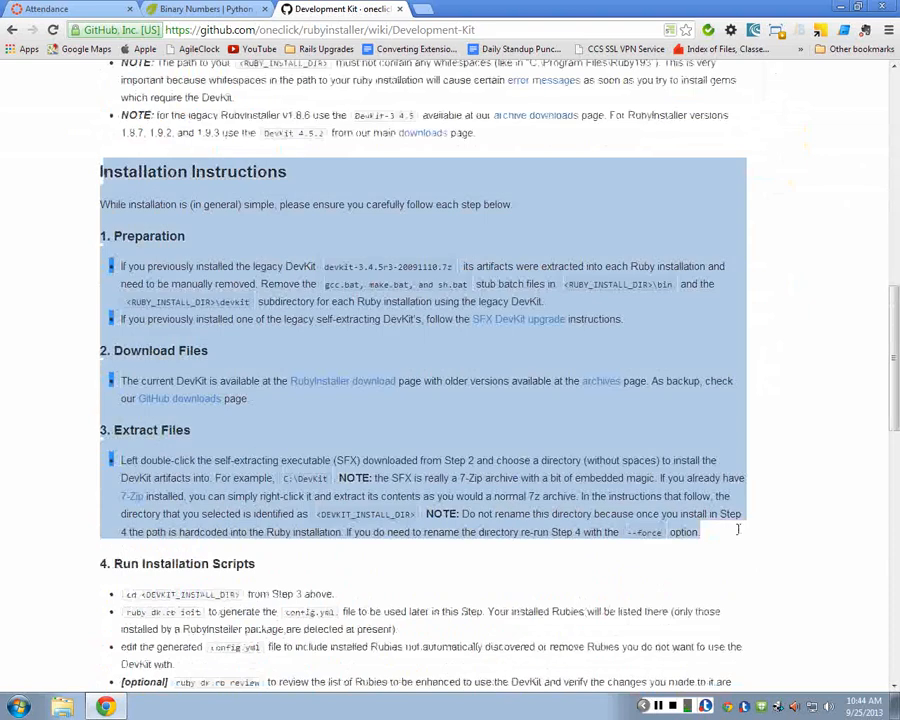
pyautogui.click(455, 334)
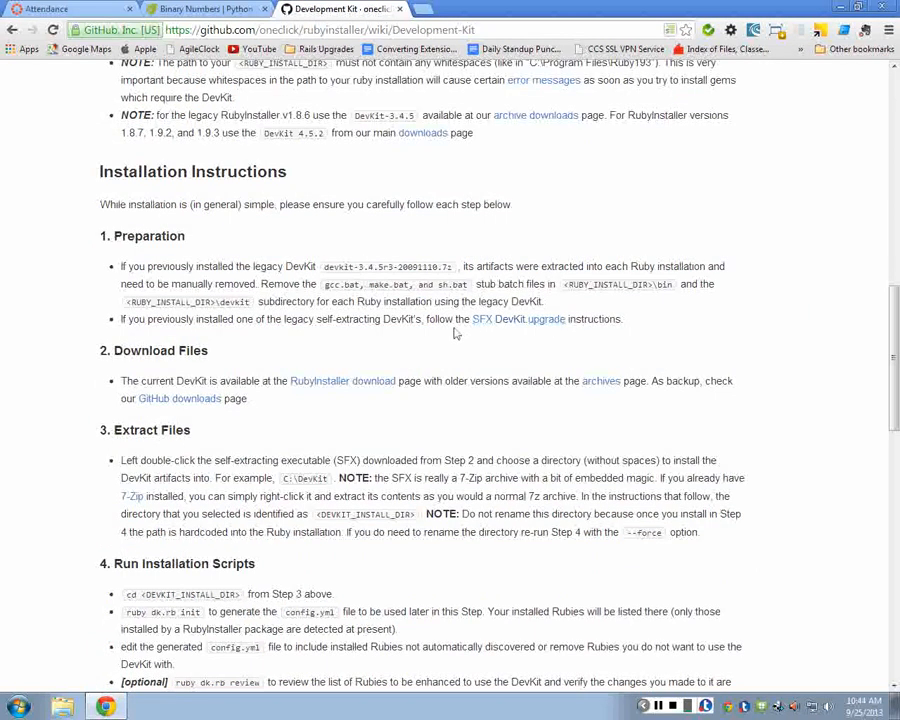
pyautogui.scroll(-3)
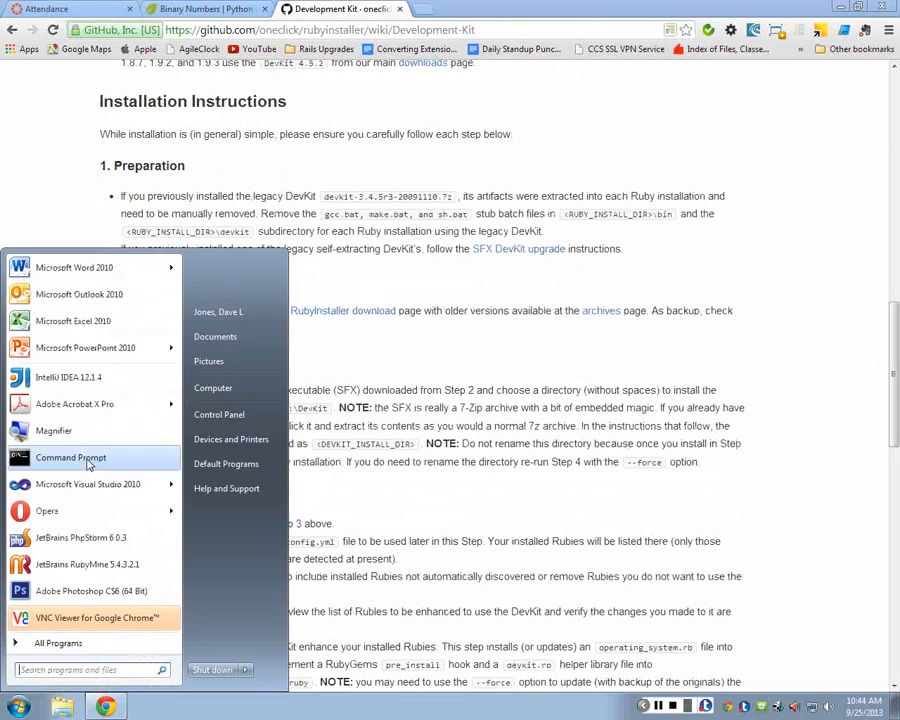
# Step: Open Command Prompt, change to C:\devkit, and list its files with dir
pyautogui.click(70, 457)
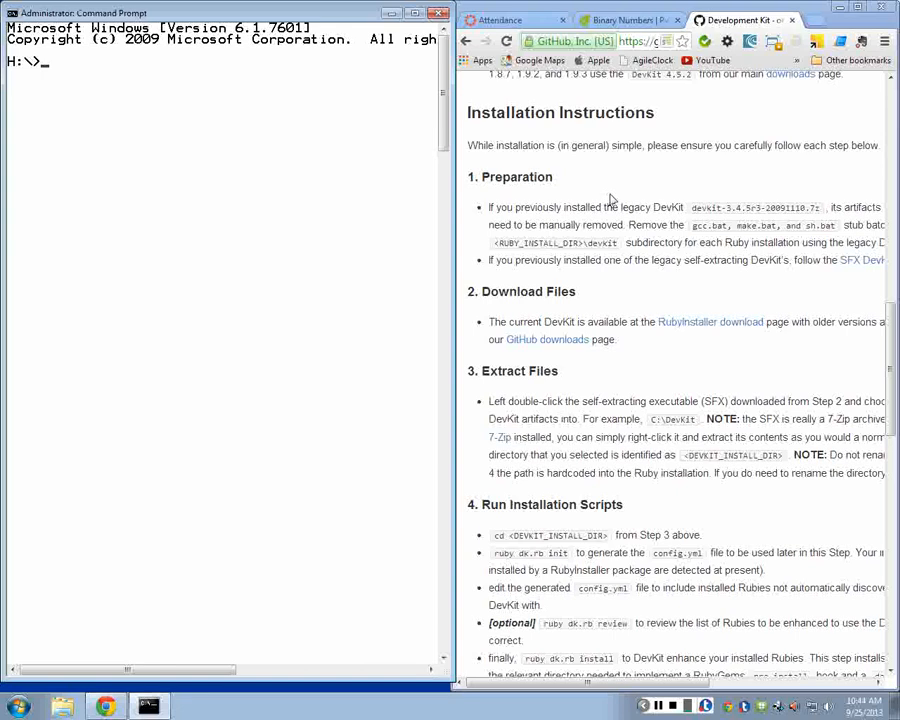
pyautogui.scroll(-3)
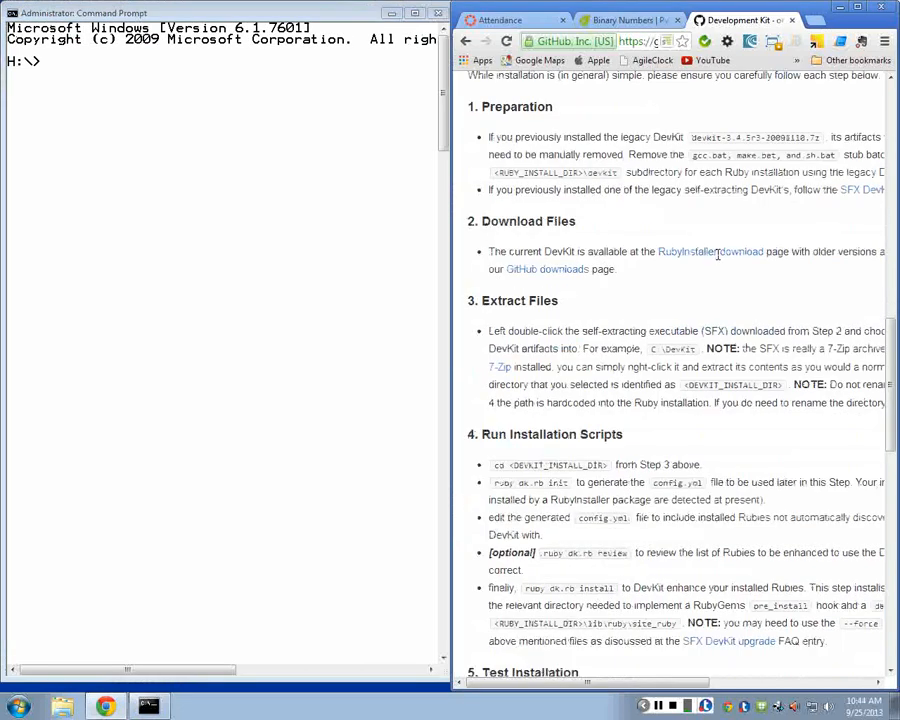
pyautogui.doubleClick(555, 172)
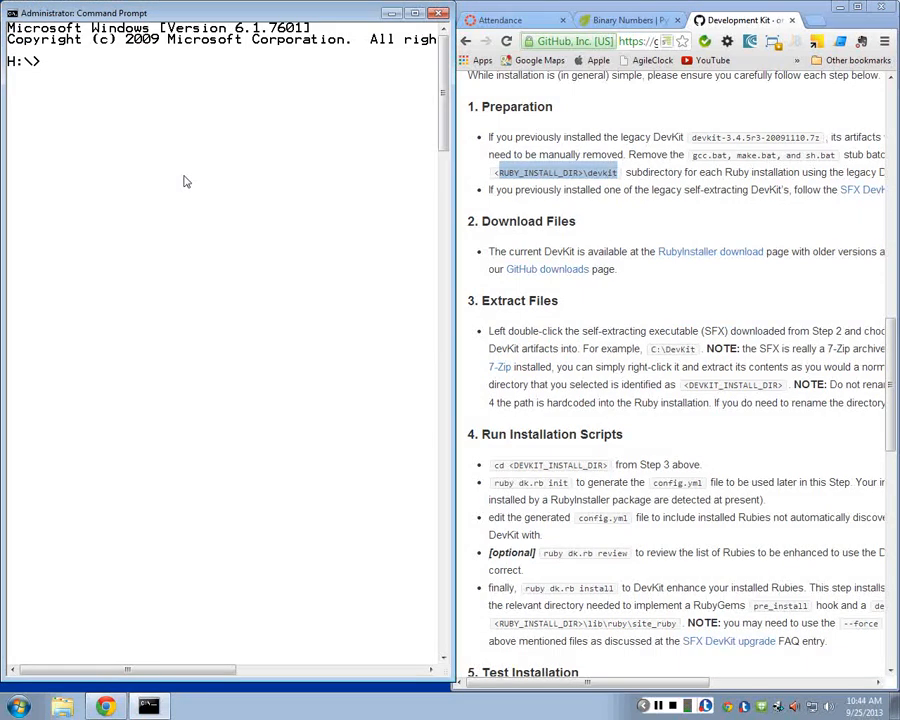
pyautogui.write('c:')
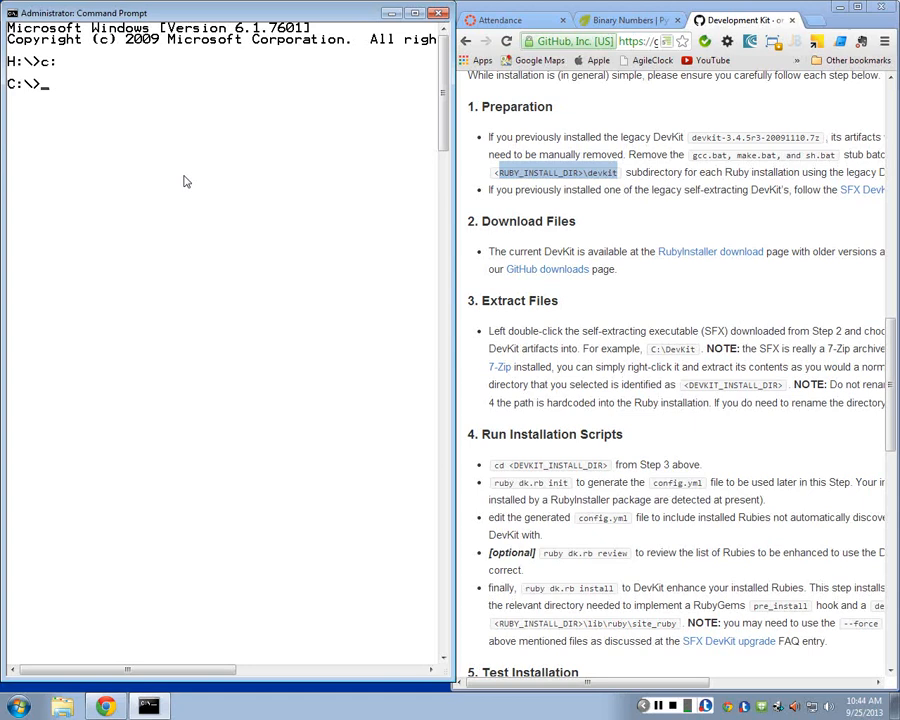
pyautogui.write('cd devk')
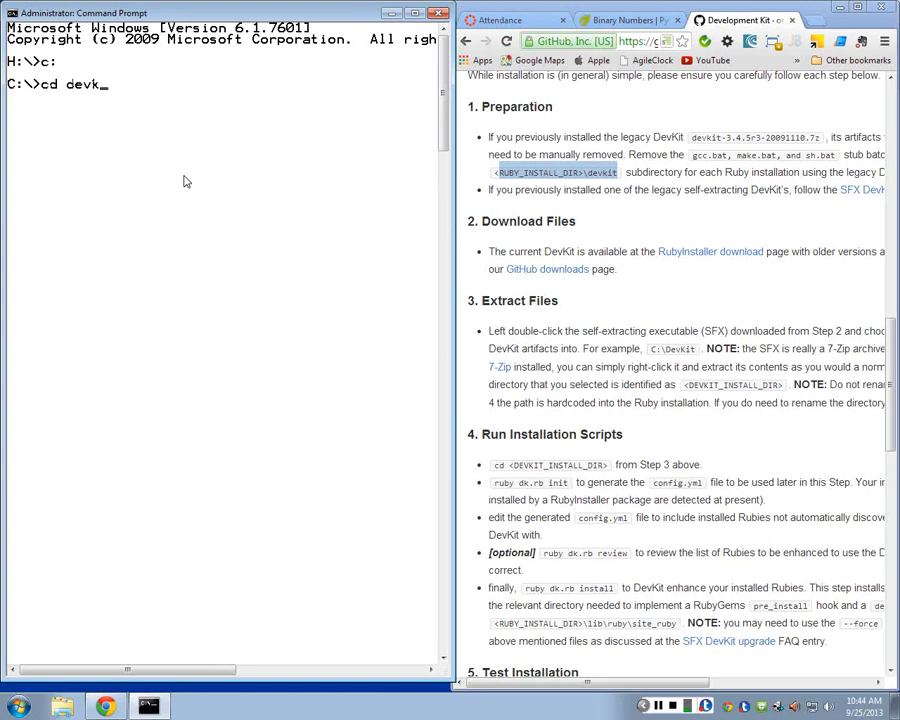
pyautogui.write('dir')
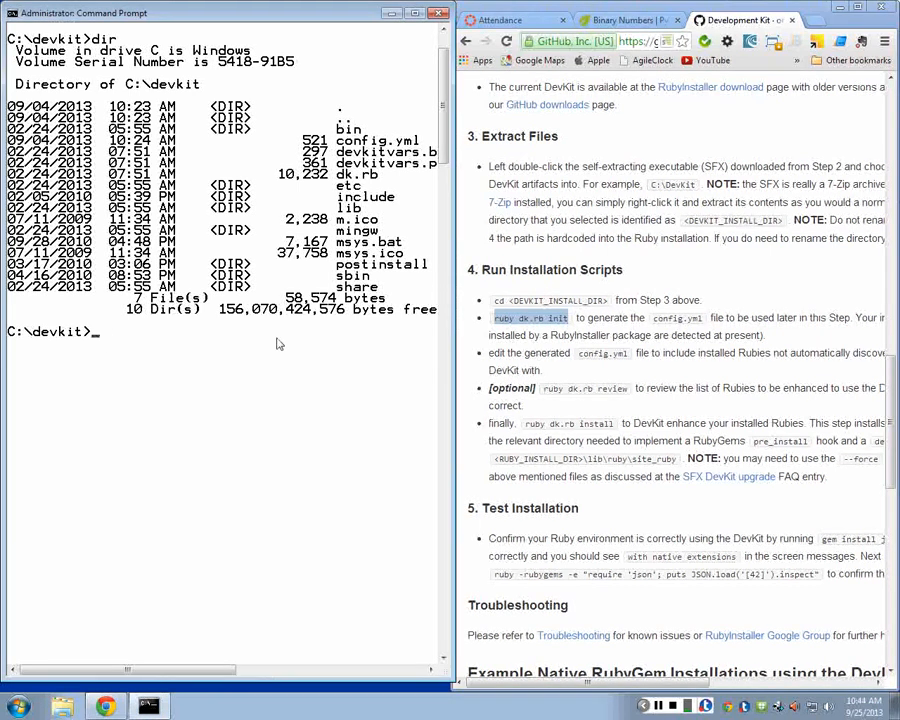
# Step: Run 'ruby dk.rb init' to detect Ruby at C:/Ruby200, then 'notepad config.yml'
pyautogui.write('ruby dk.rb init')
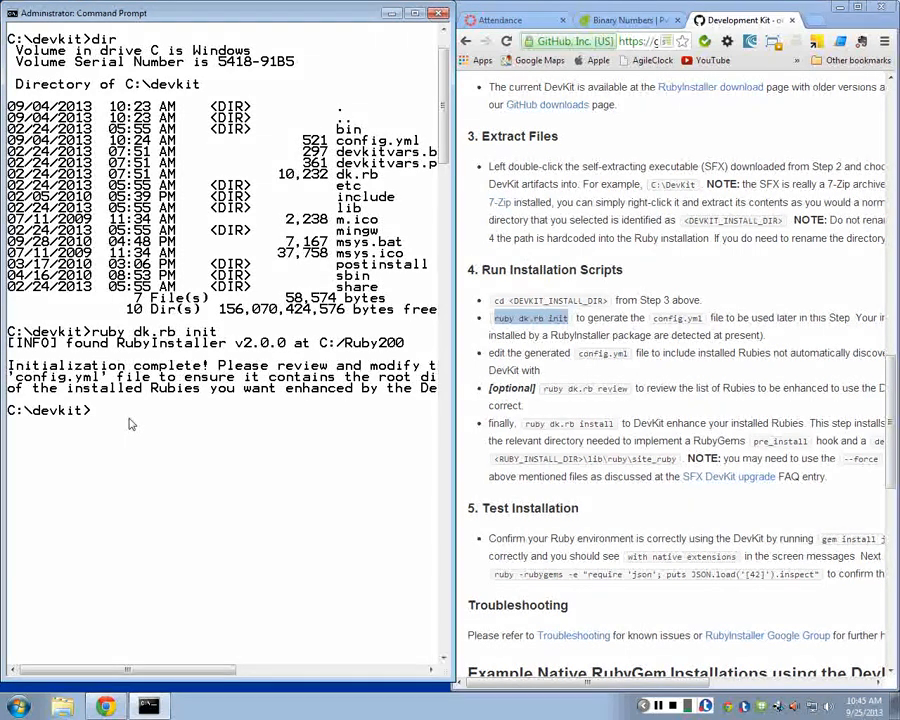
pyautogui.write('notepa')
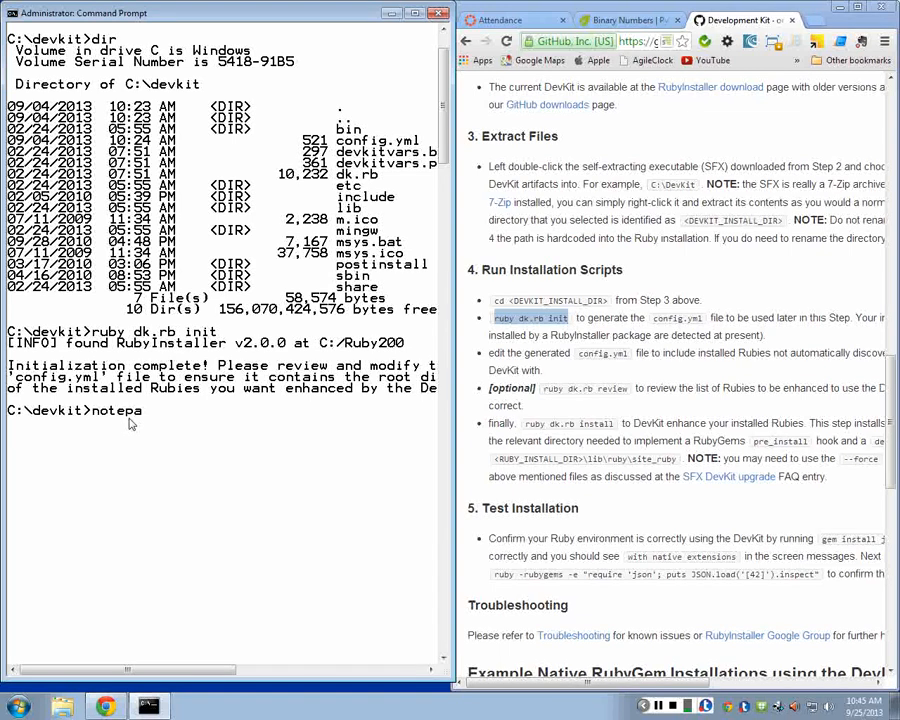
pyautogui.write('config.yml')
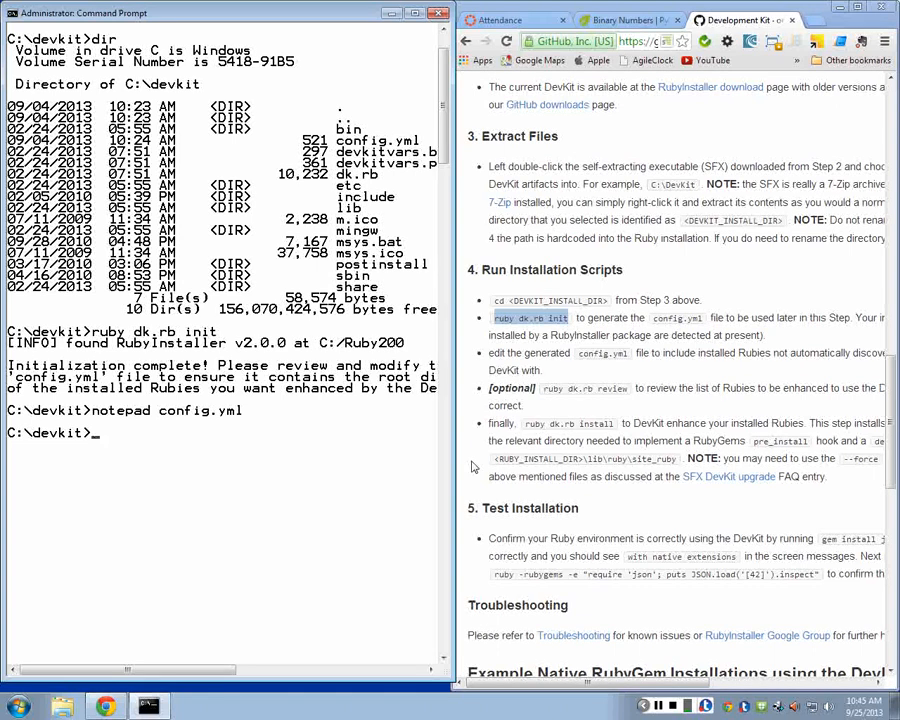
pyautogui.moveTo(617, 422)
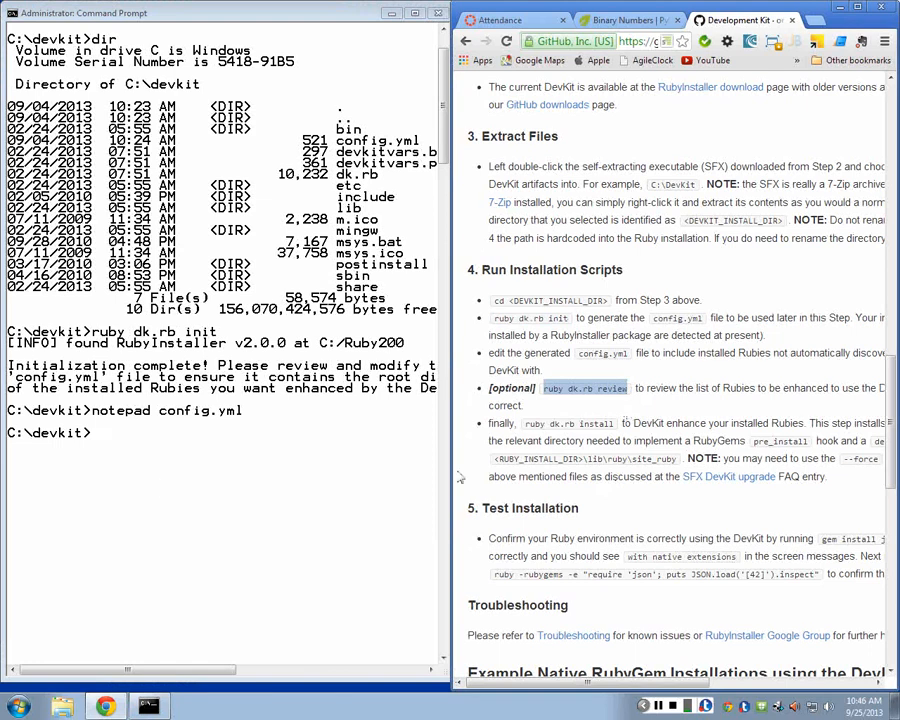
# Step: Run 'ruby dk.rb review' to confirm C:/Ruby200, then 'ruby dk.rb install'
pyautogui.write('ruby dk.rb ini')
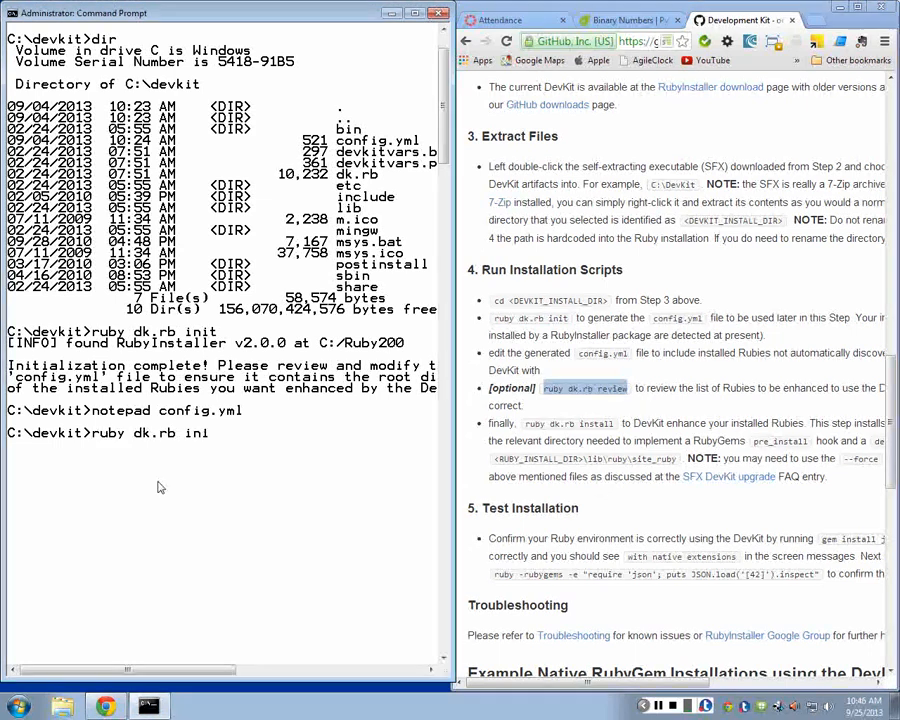
pyautogui.write('review')
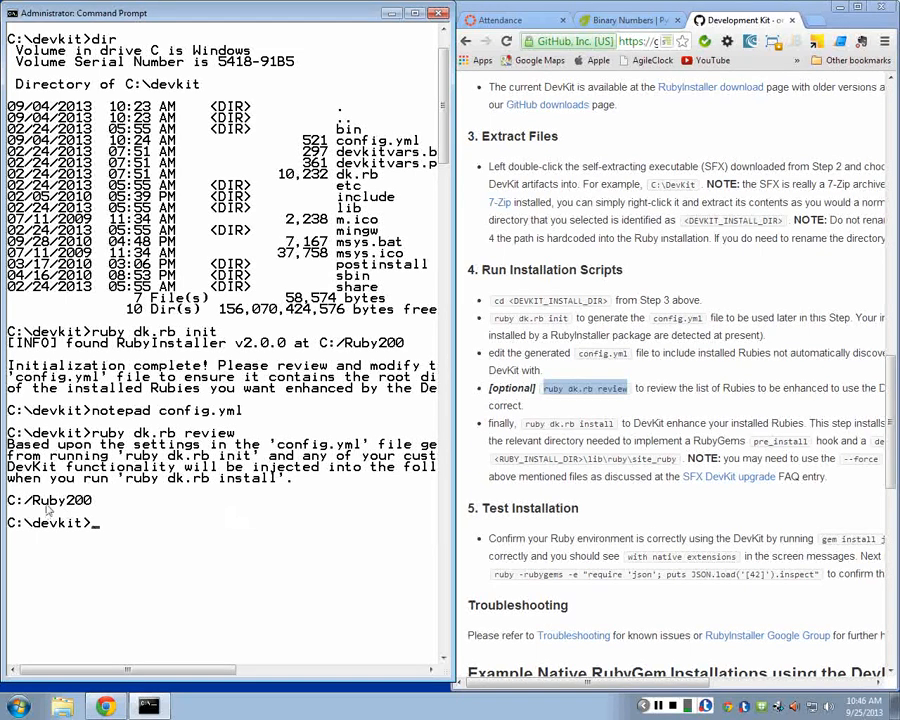
pyautogui.moveTo(208, 538)
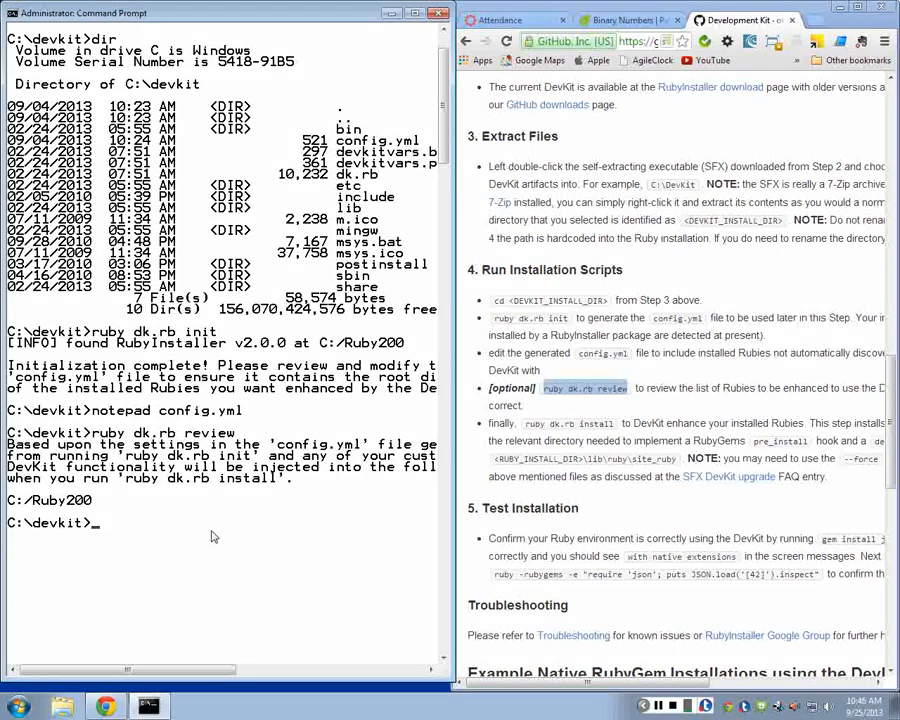
pyautogui.write('ruby dk.rb install')
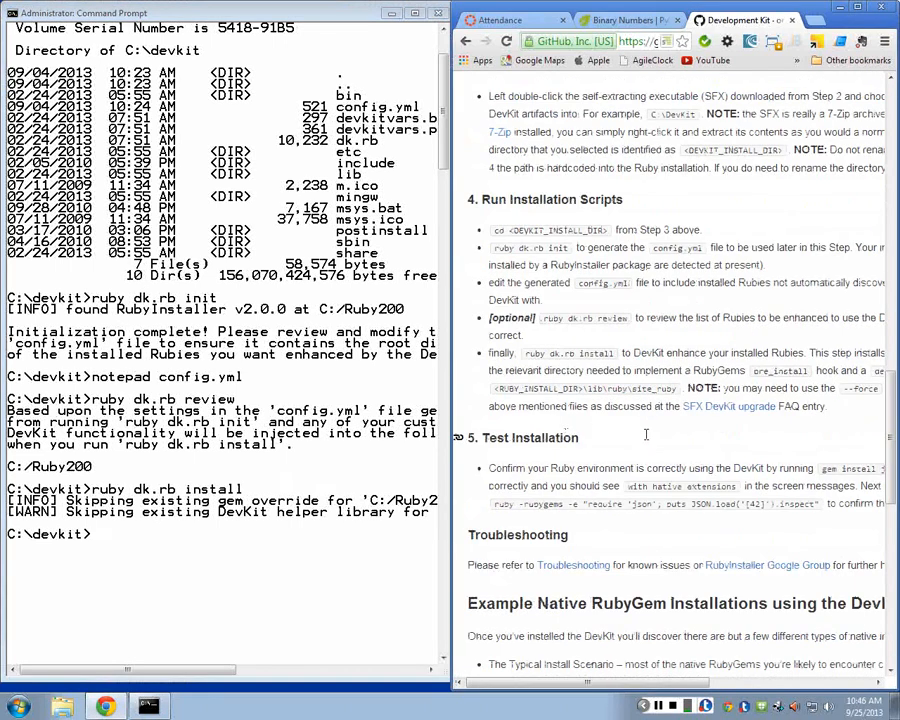
pyautogui.scroll(-3)
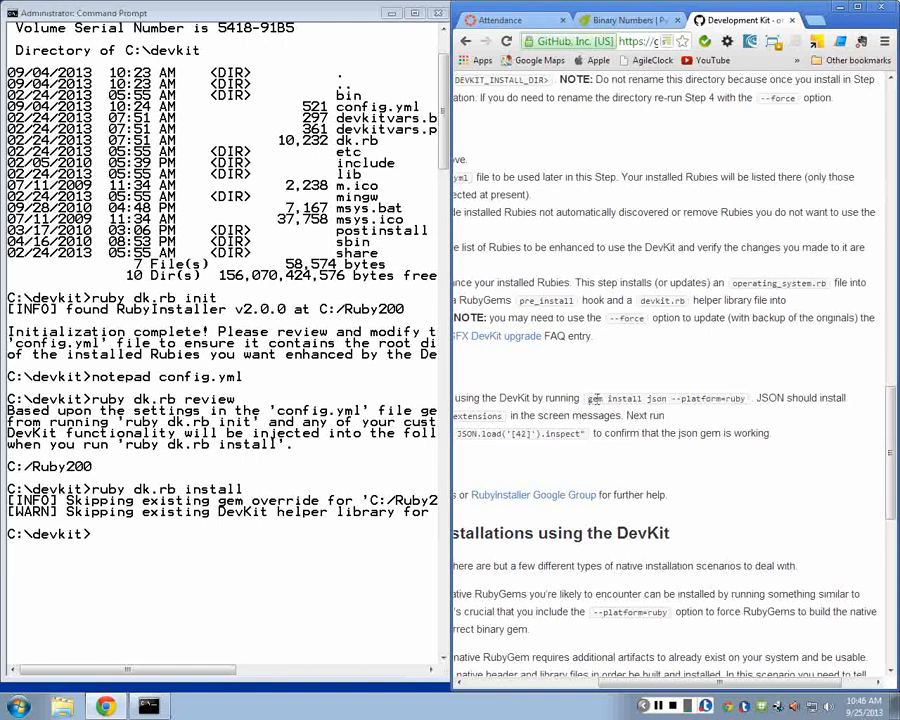
# Step: Copy 'gem install json --platform=ruby' from the wiki and run it in Command Prompt
pyautogui.doubleClick(665, 398)
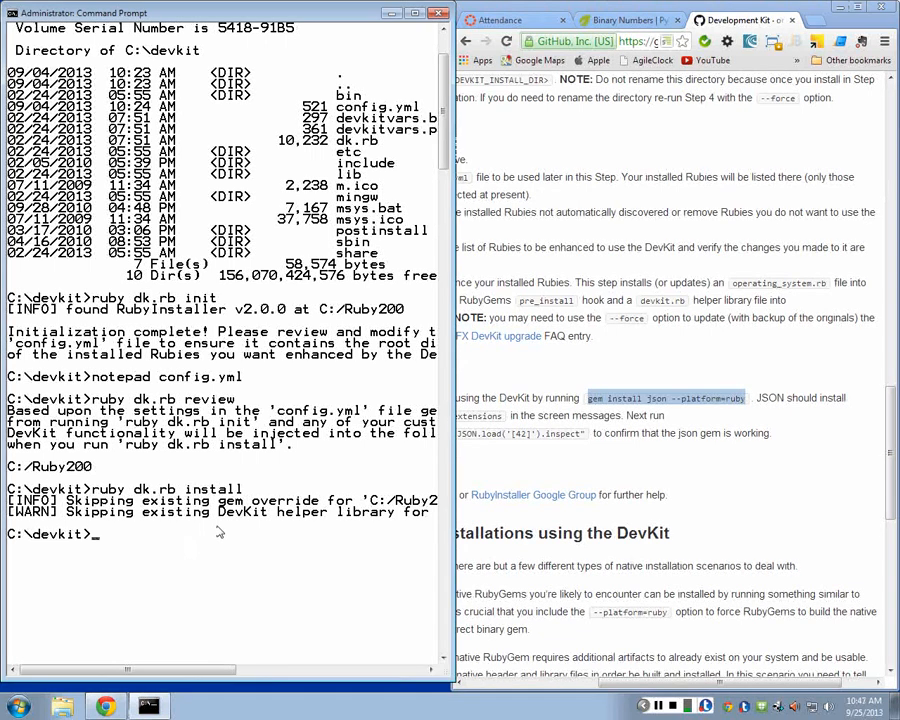
pyautogui.moveTo(42, 546)
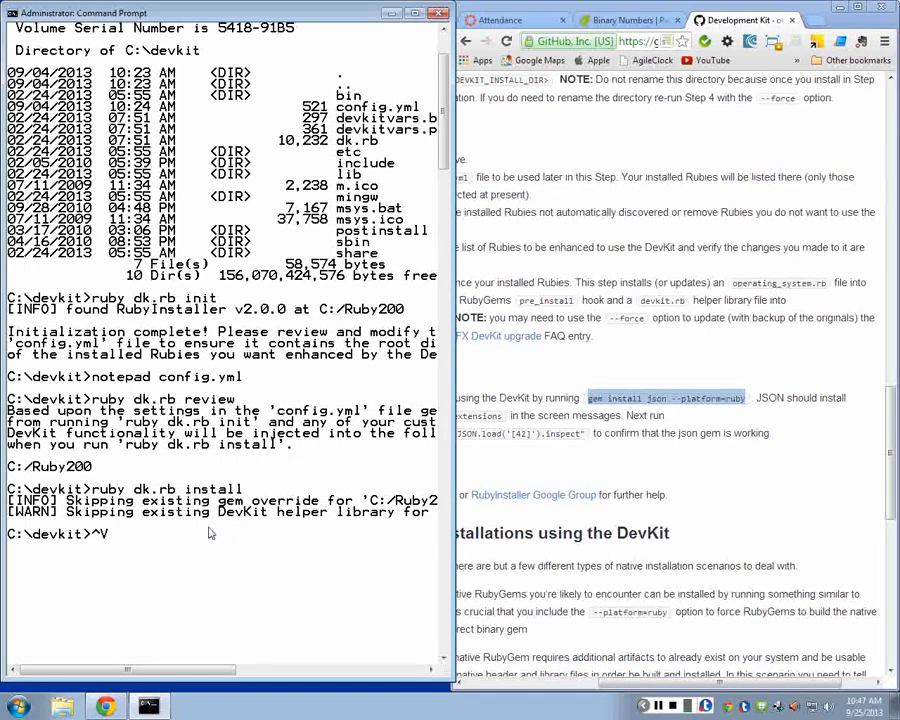
pyautogui.rightClick(210, 533)
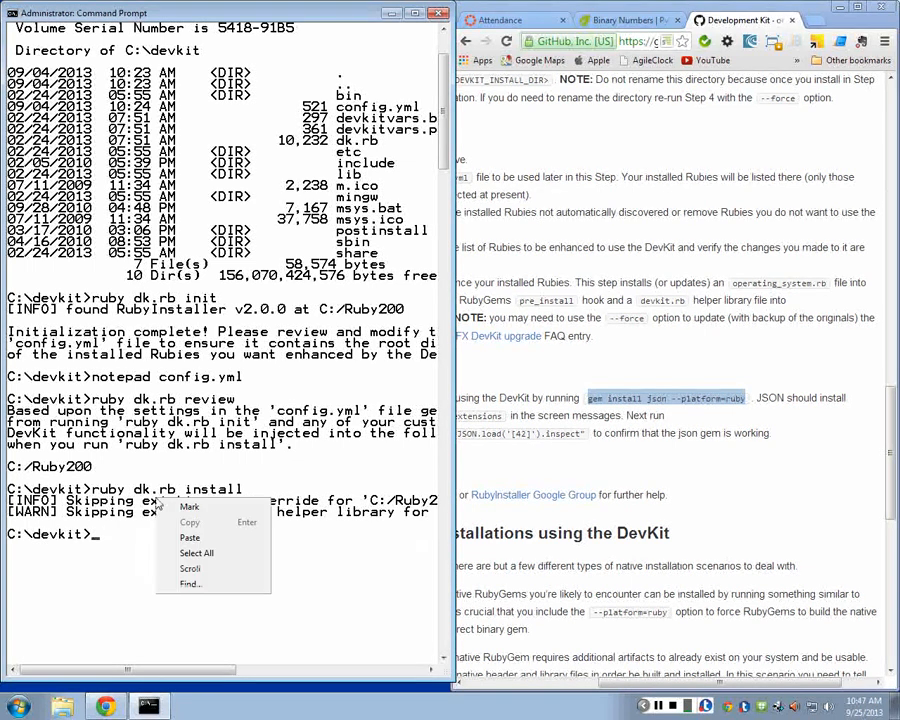
pyautogui.click(189, 537)
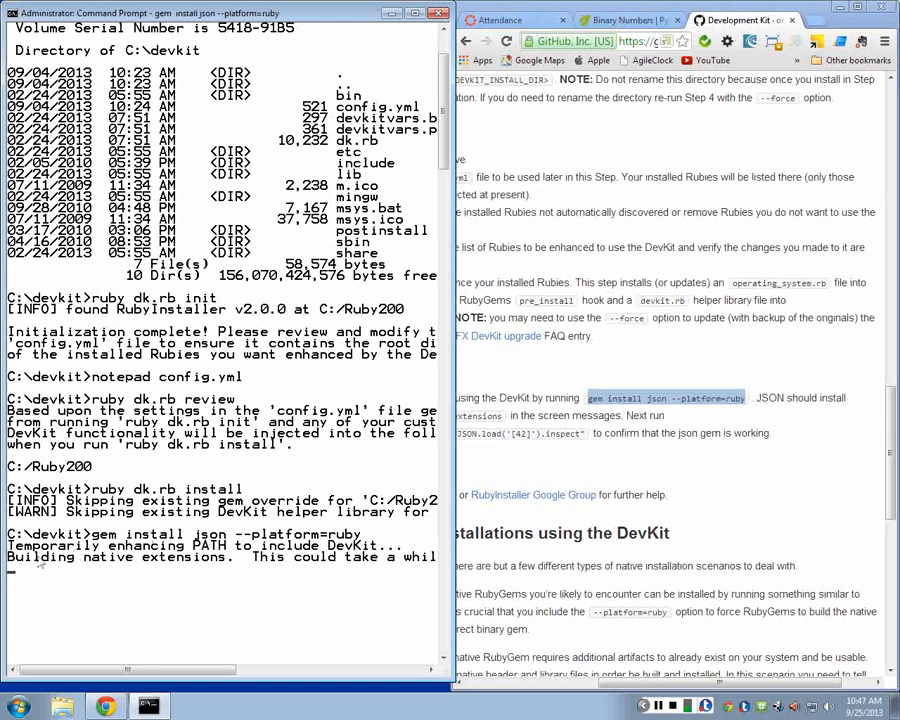
pyautogui.moveTo(165, 558)
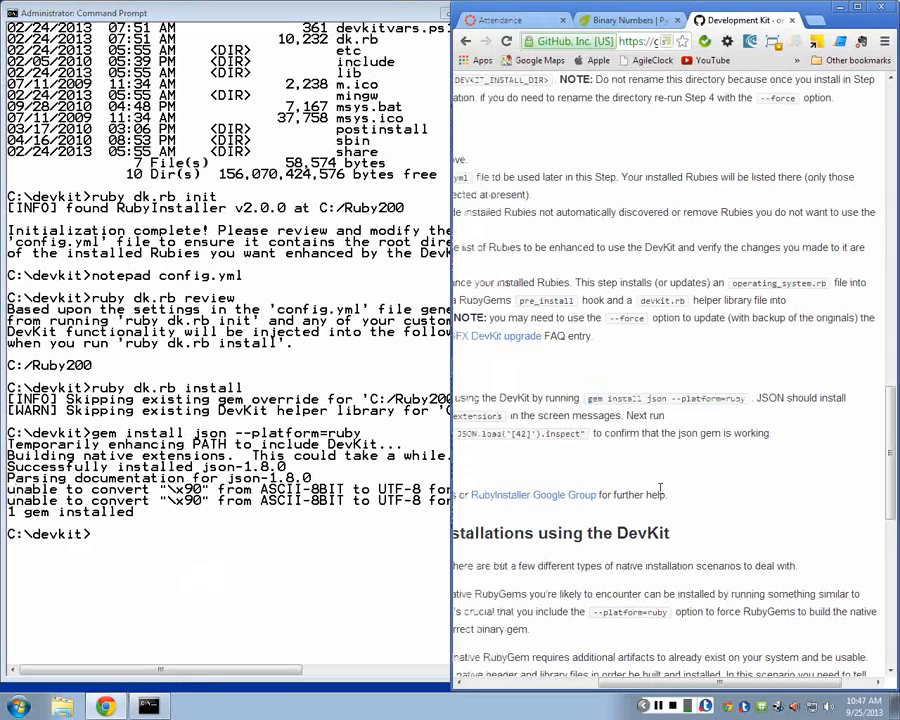
pyautogui.scroll(-3)
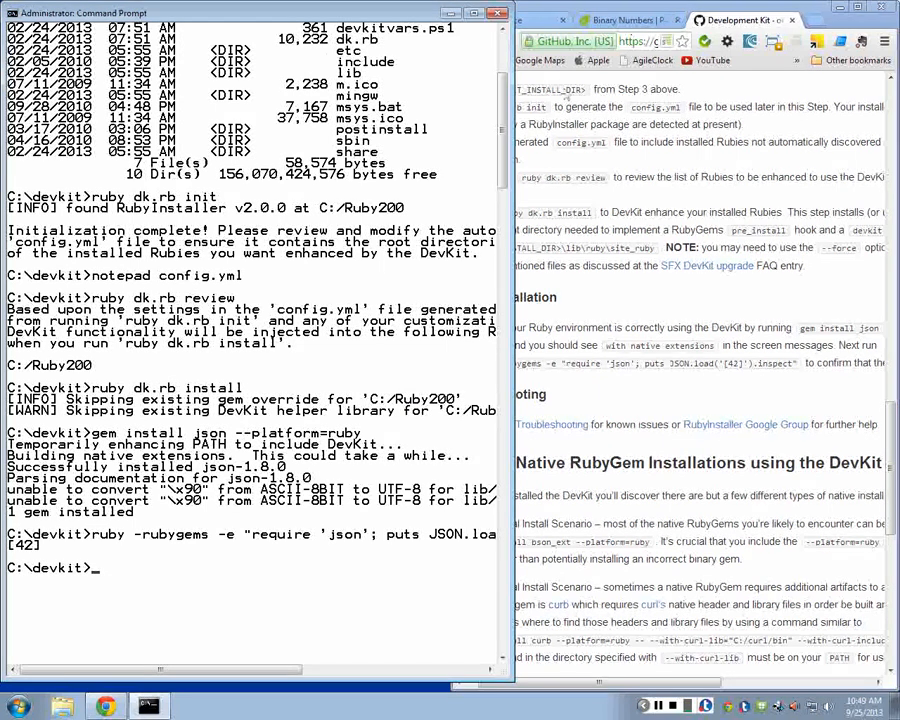
pyautogui.moveTo(668, 388)
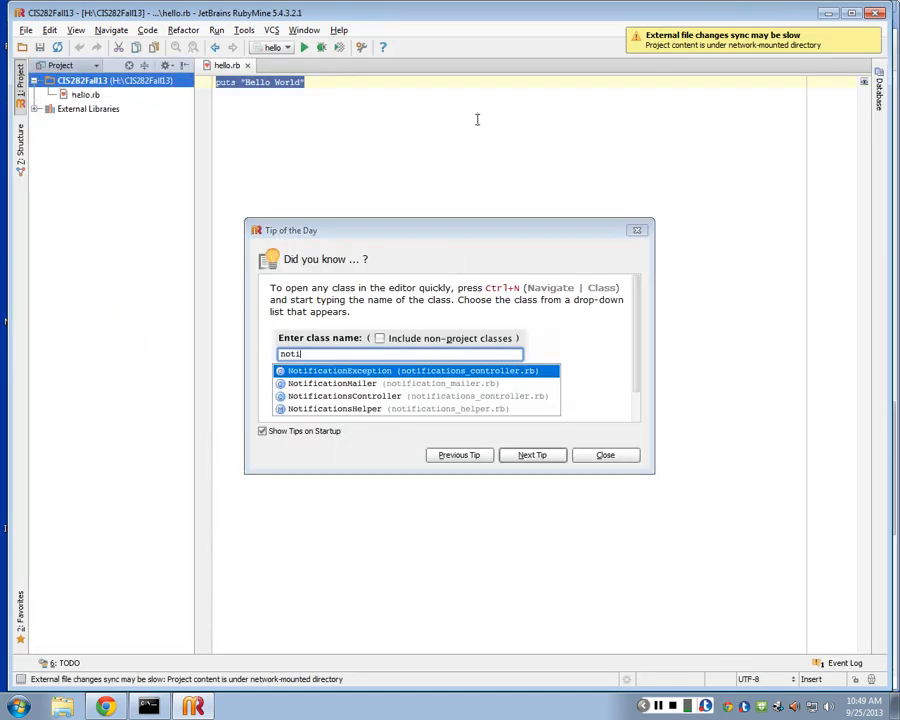
# Step: Dismiss Tip of the Day and start a File > New Project of type Rails application
pyautogui.click(604, 455)
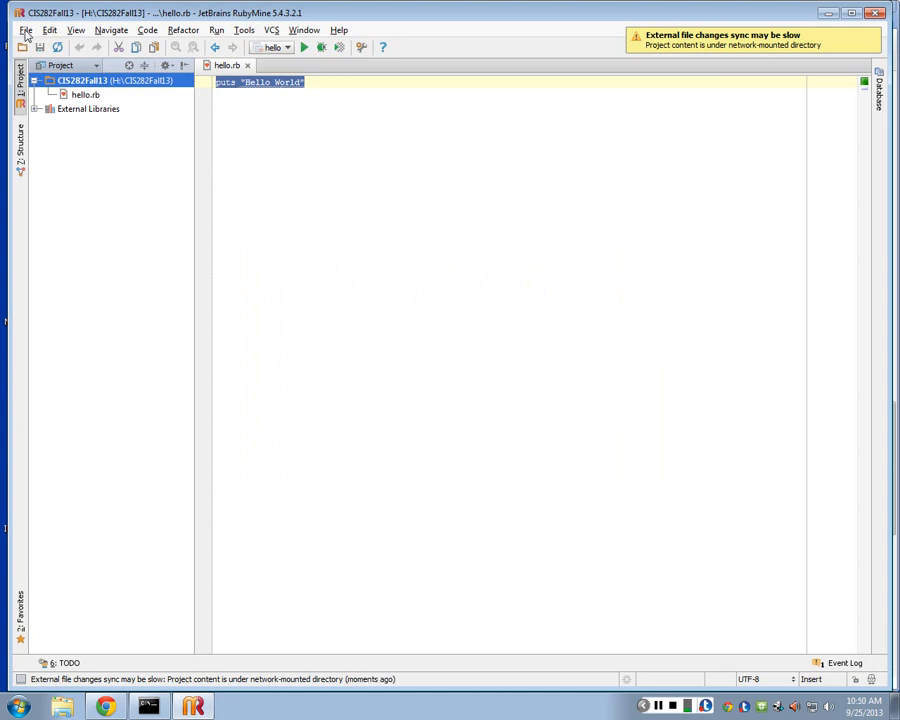
pyautogui.click(26, 30)
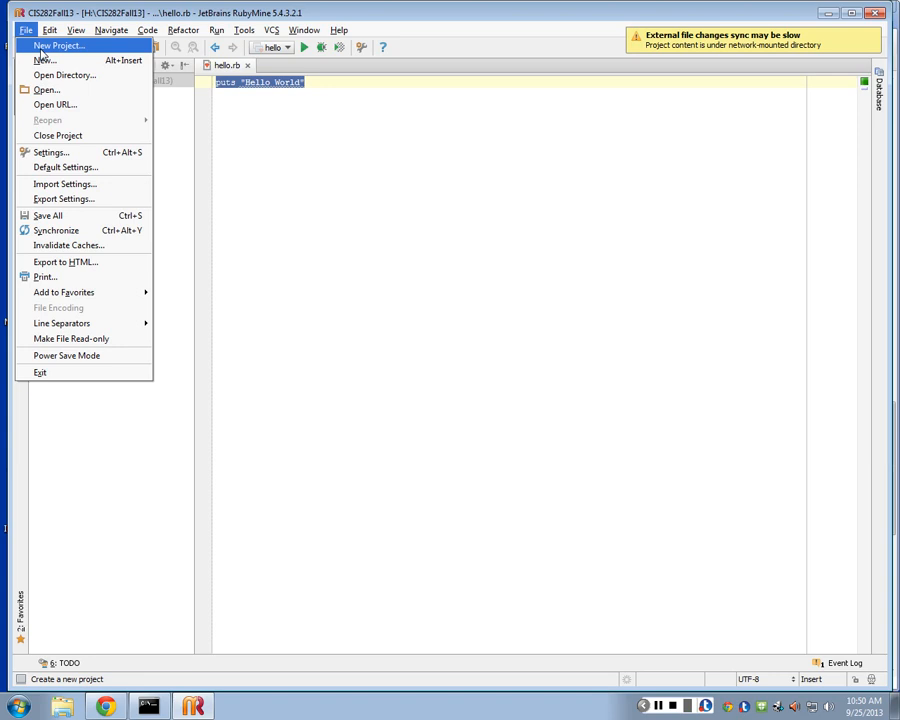
pyautogui.click(58, 45)
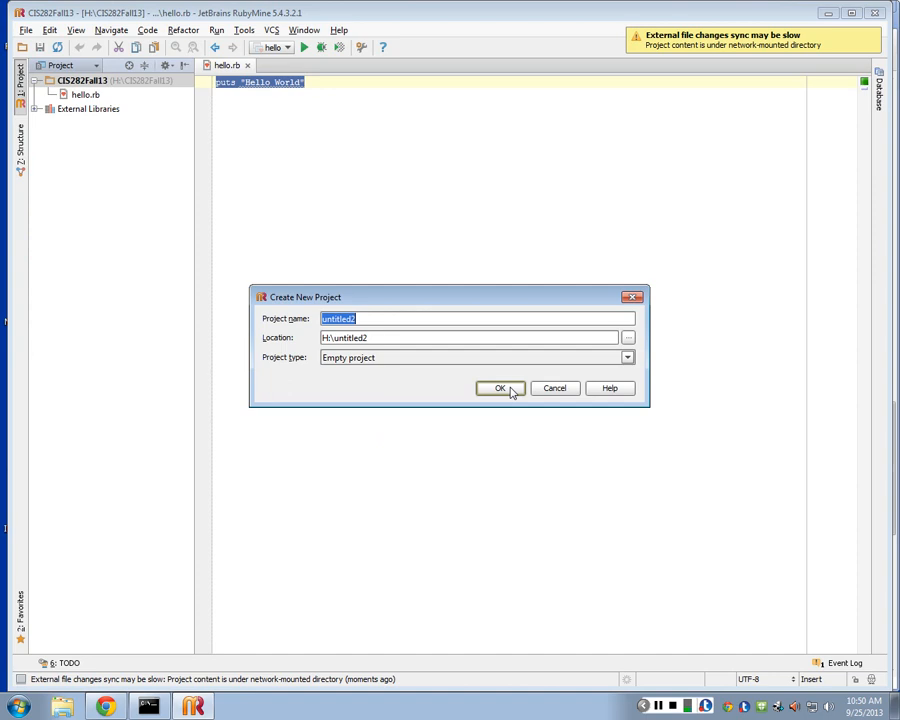
pyautogui.moveTo(562, 337)
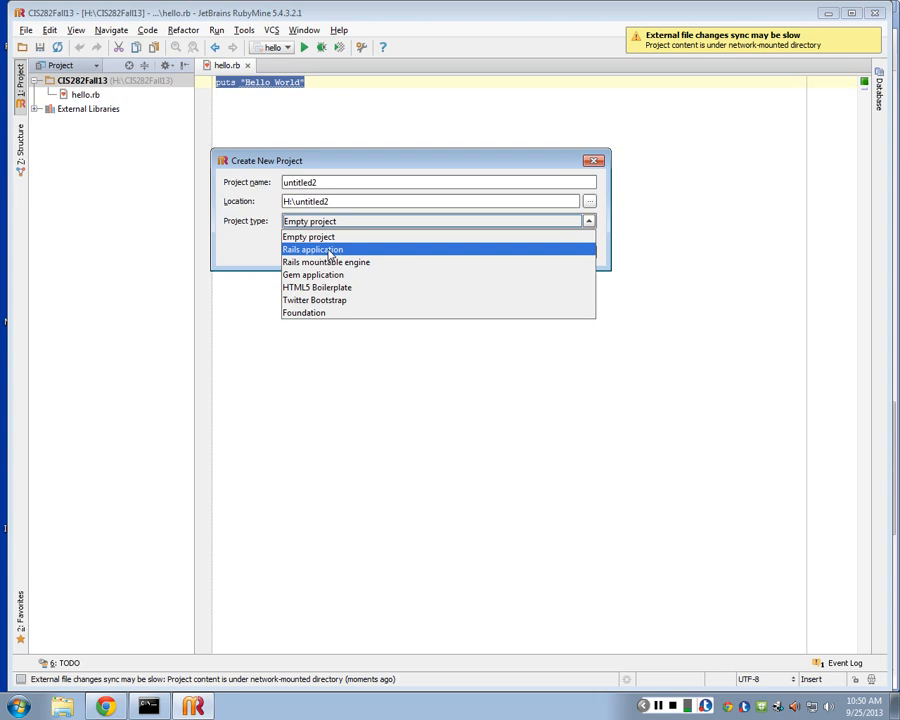
pyautogui.click(312, 249)
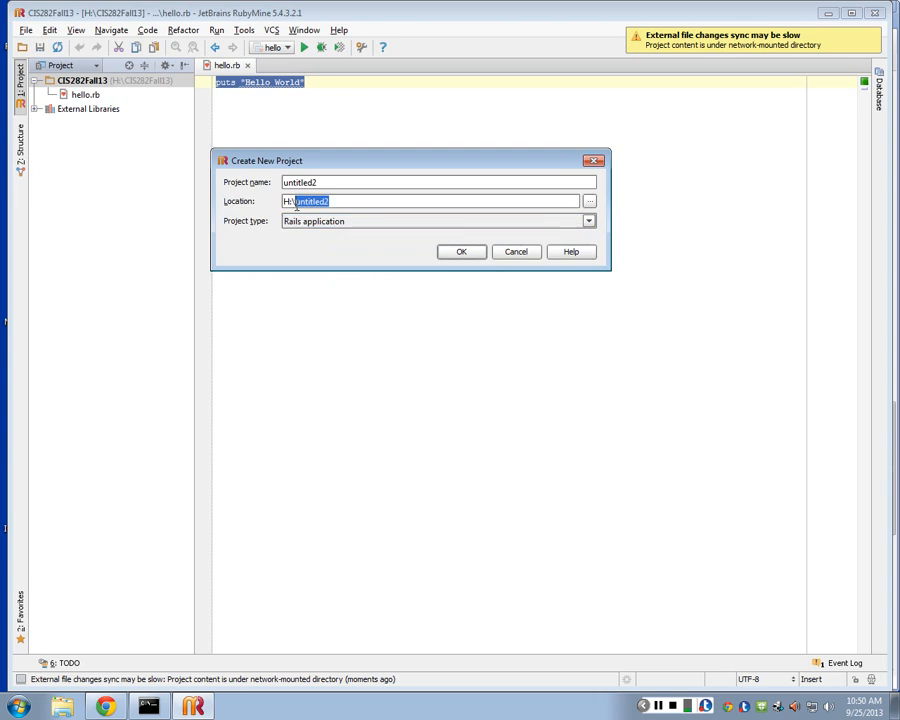
# Step: Browse for a project location and enter the CIS284Fall13 path
pyautogui.click(589, 201)
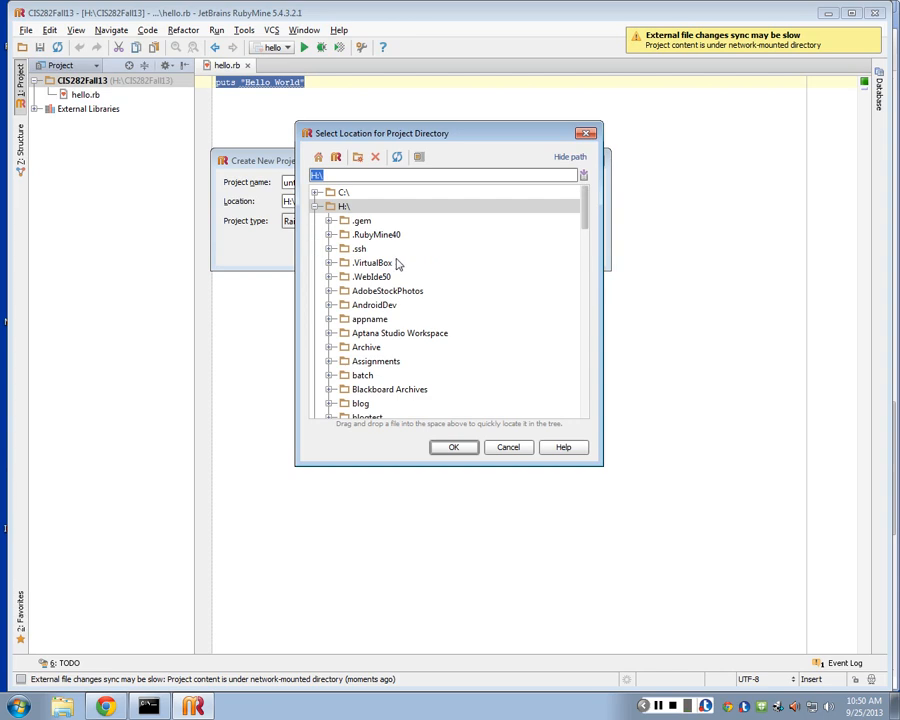
pyautogui.scroll(-3)
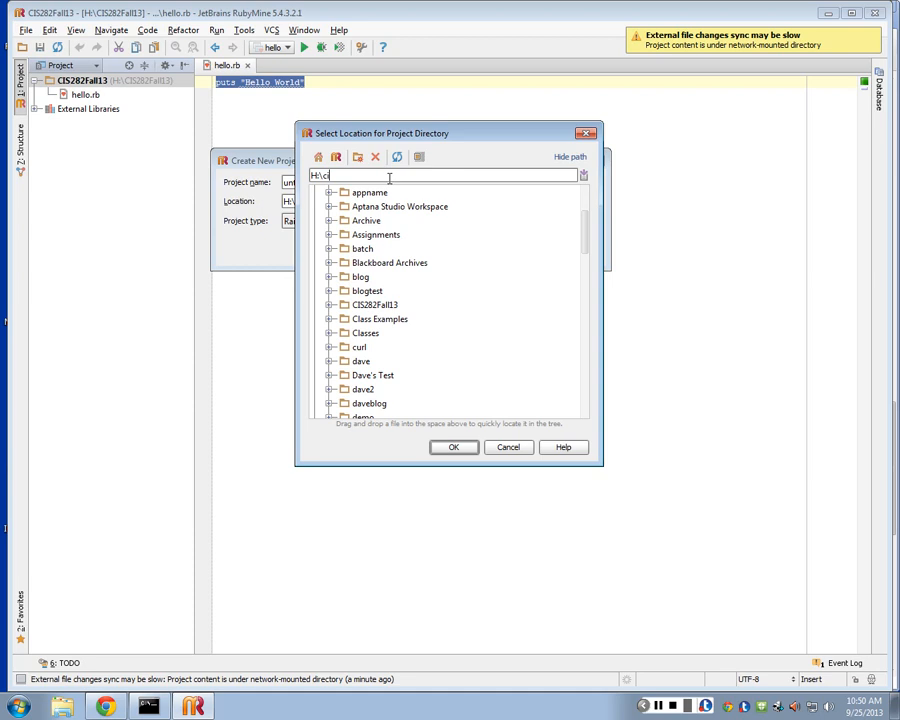
pyautogui.write('is284')
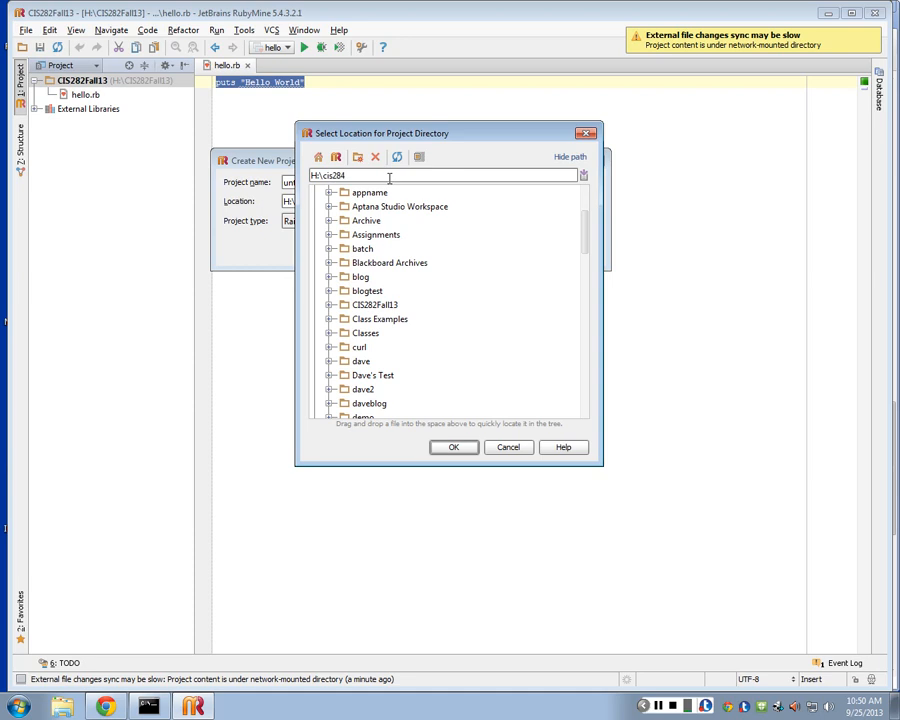
pyautogui.write('Fall13')
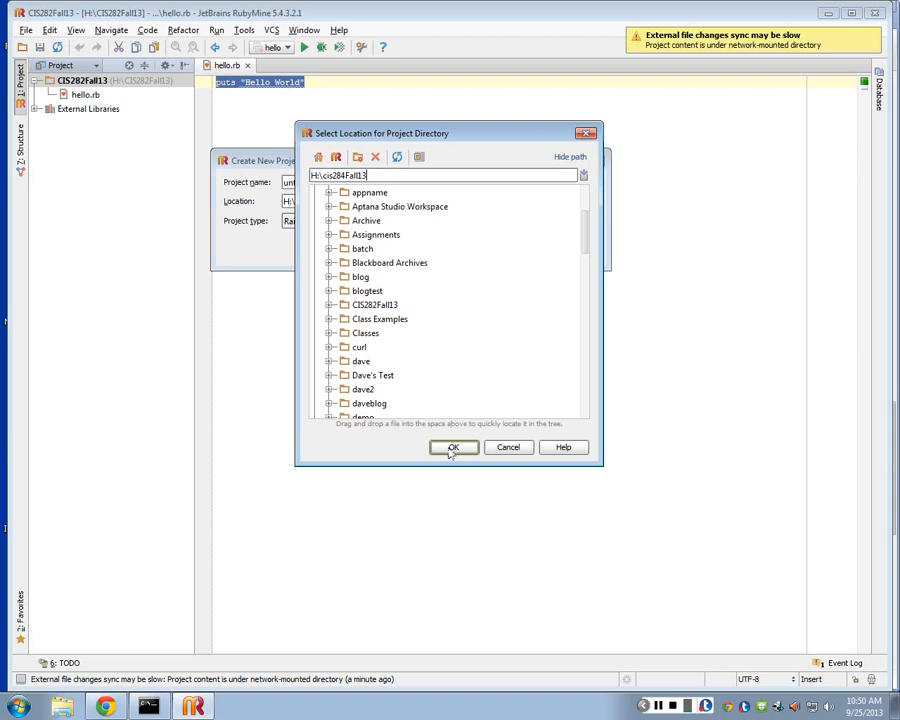
pyautogui.click(453, 447)
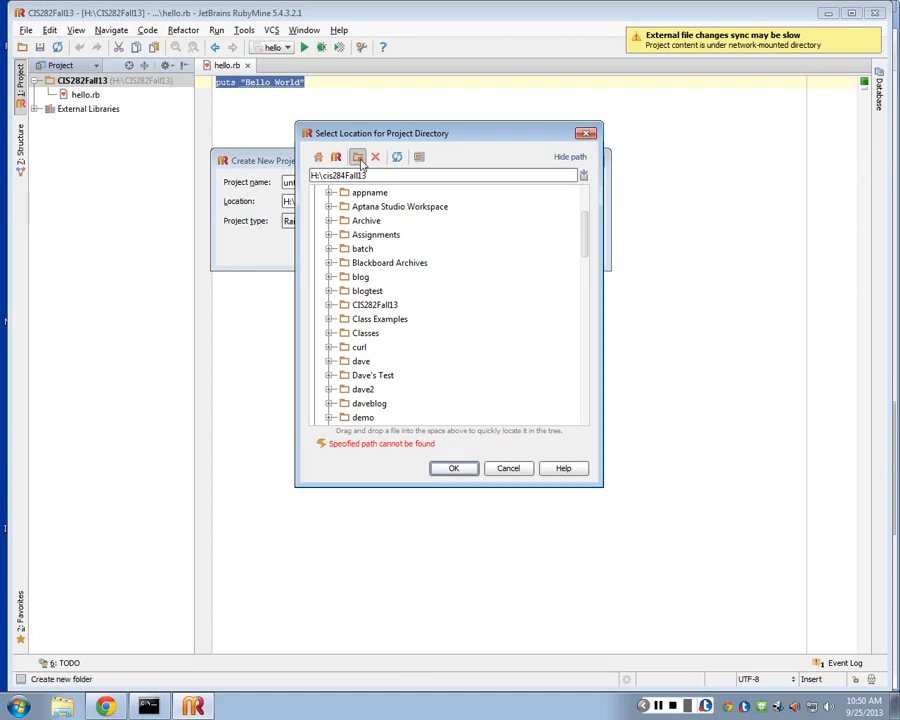
# Step: Create the CIS284Fall13 folder on drive H and confirm it as the location
pyautogui.click(358, 157)
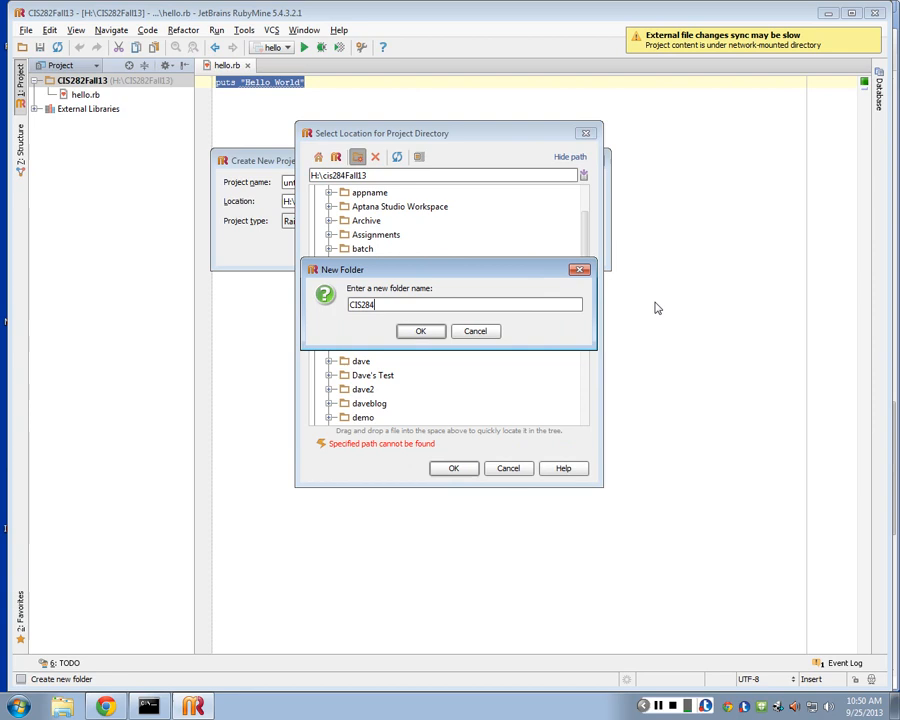
pyautogui.write('Fall')
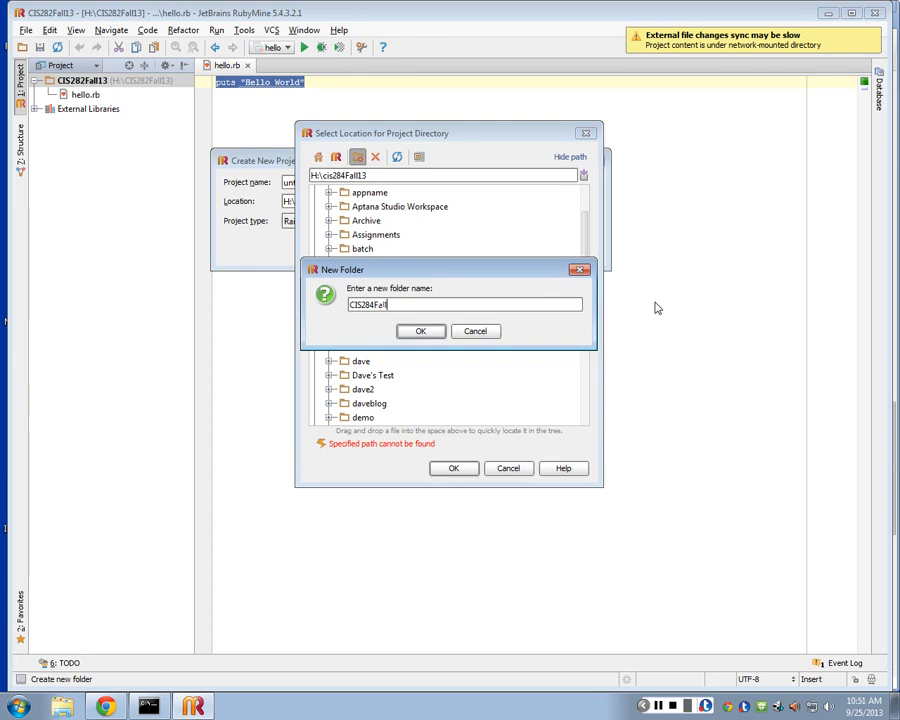
pyautogui.click(475, 331)
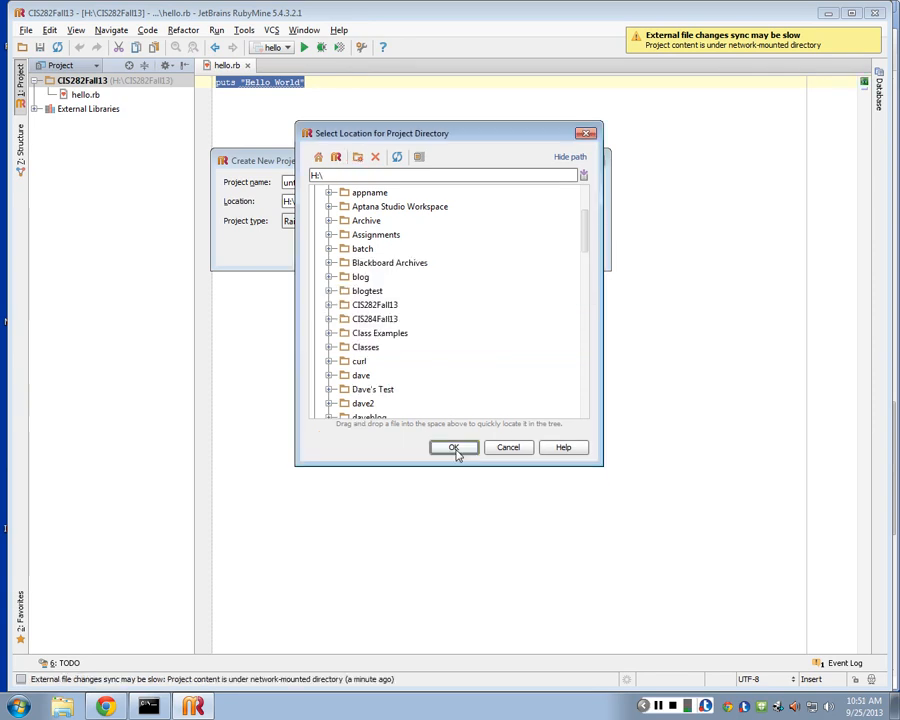
pyautogui.click(375, 304)
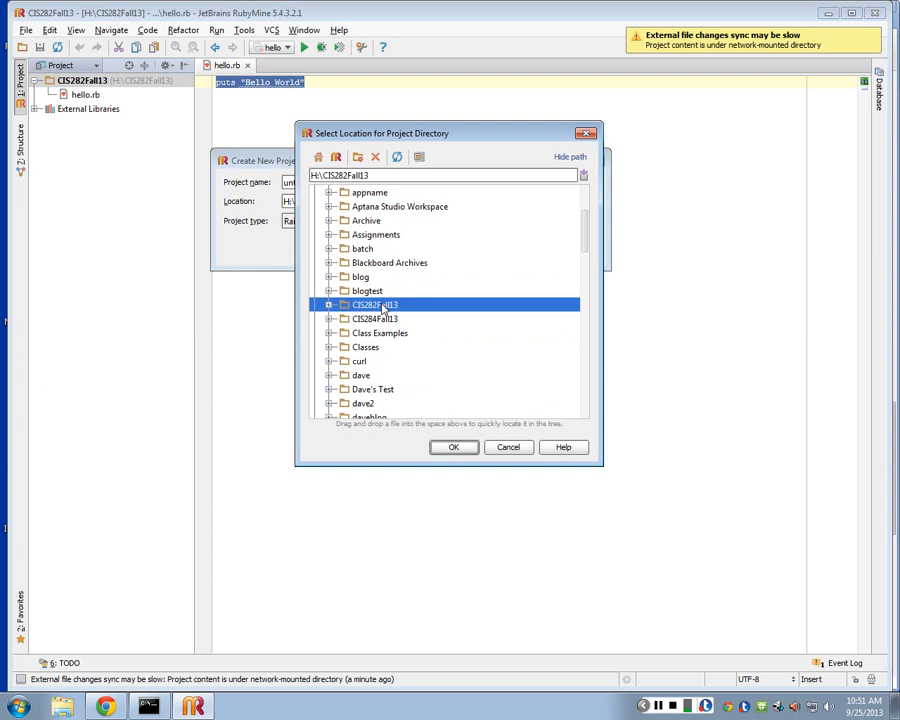
pyautogui.click(330, 305)
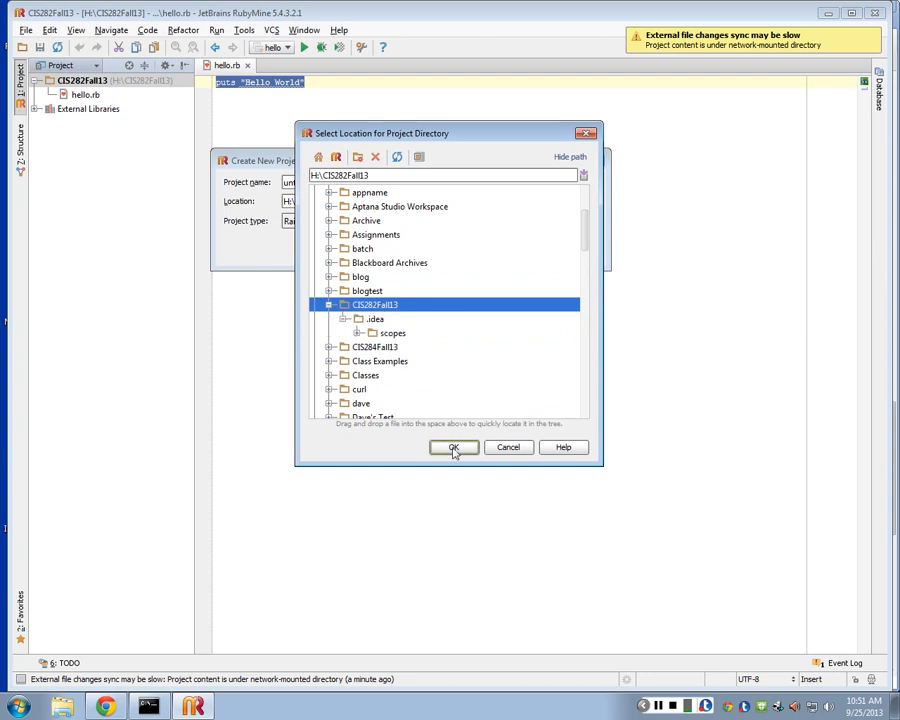
pyautogui.click(453, 447)
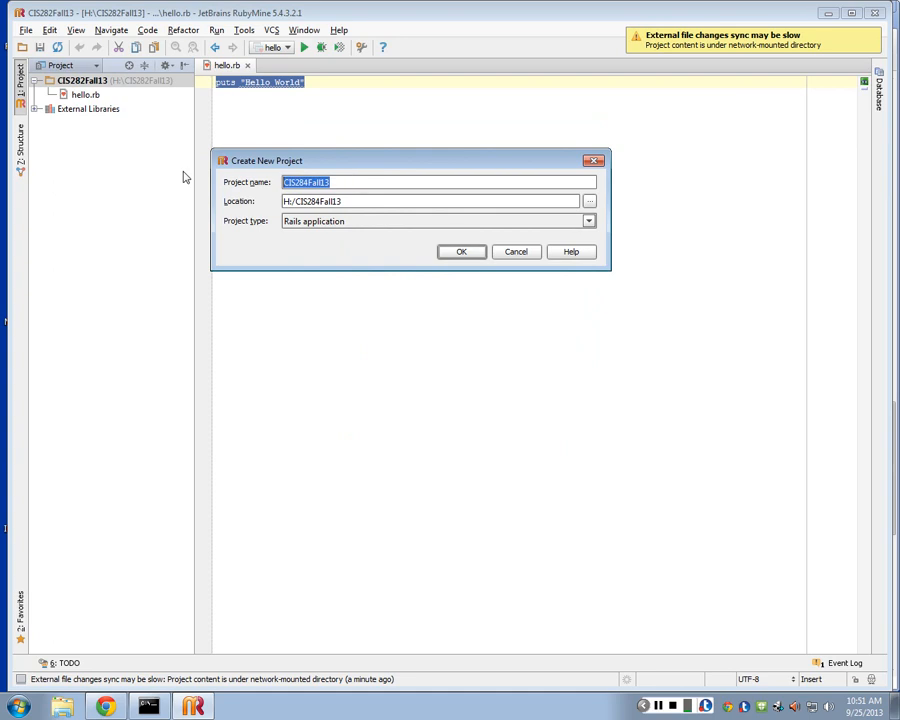
# Step: Name the project Lecture and preconfigure the Rails app for an sqlite3 database
pyautogui.write('Lecture')
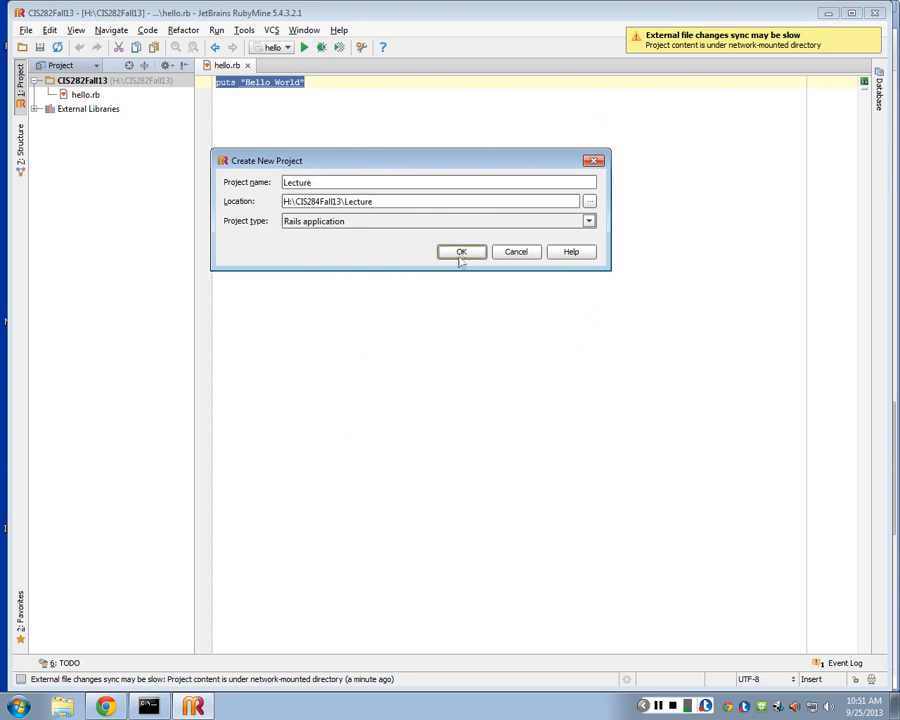
pyautogui.click(461, 251)
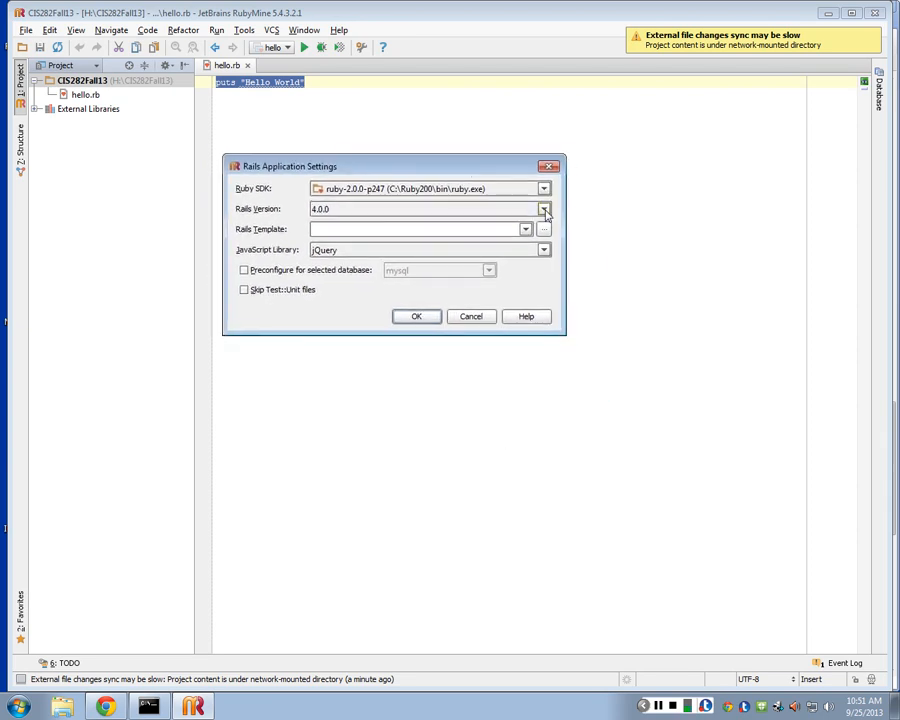
pyautogui.click(544, 208)
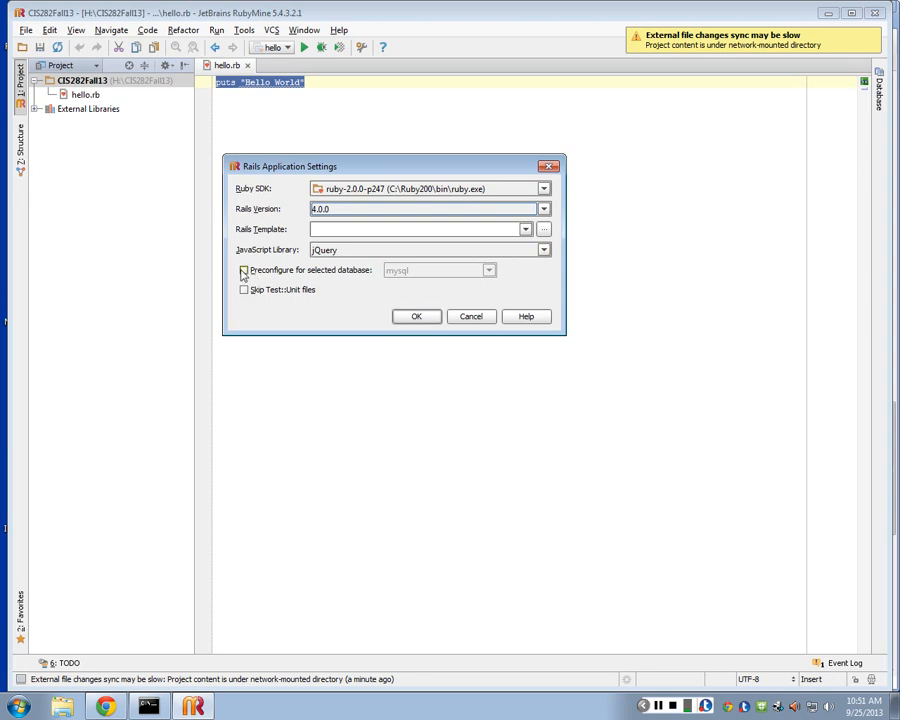
pyautogui.click(243, 270)
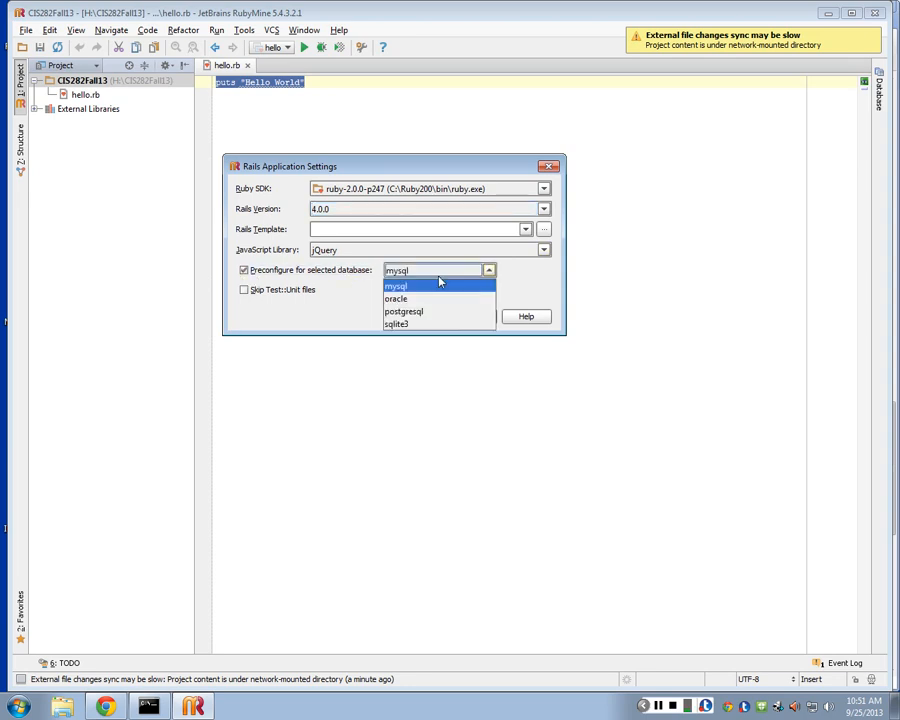
pyautogui.click(396, 323)
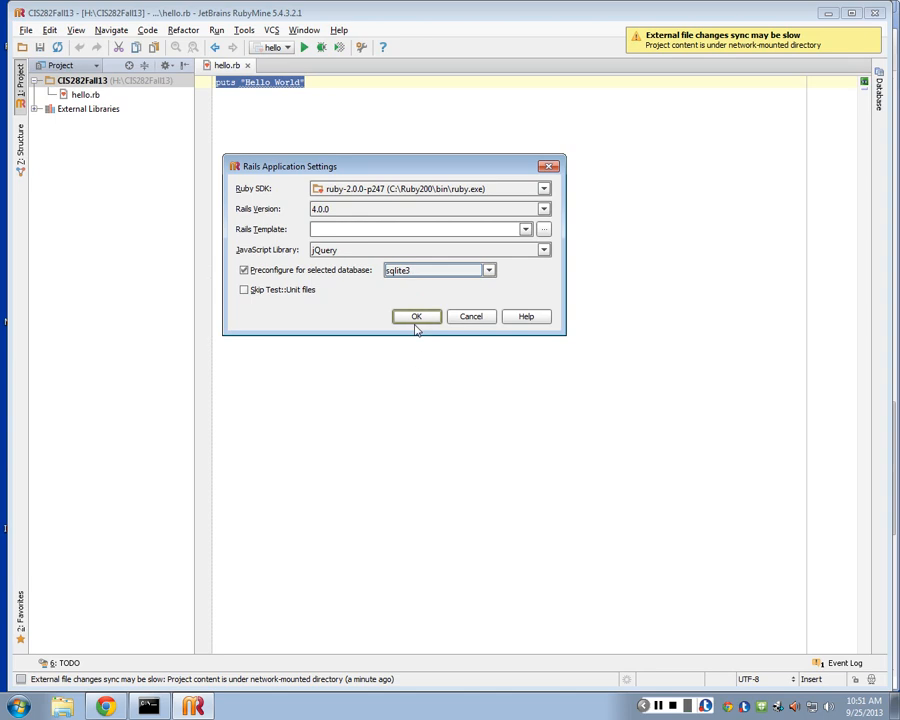
pyautogui.click(416, 316)
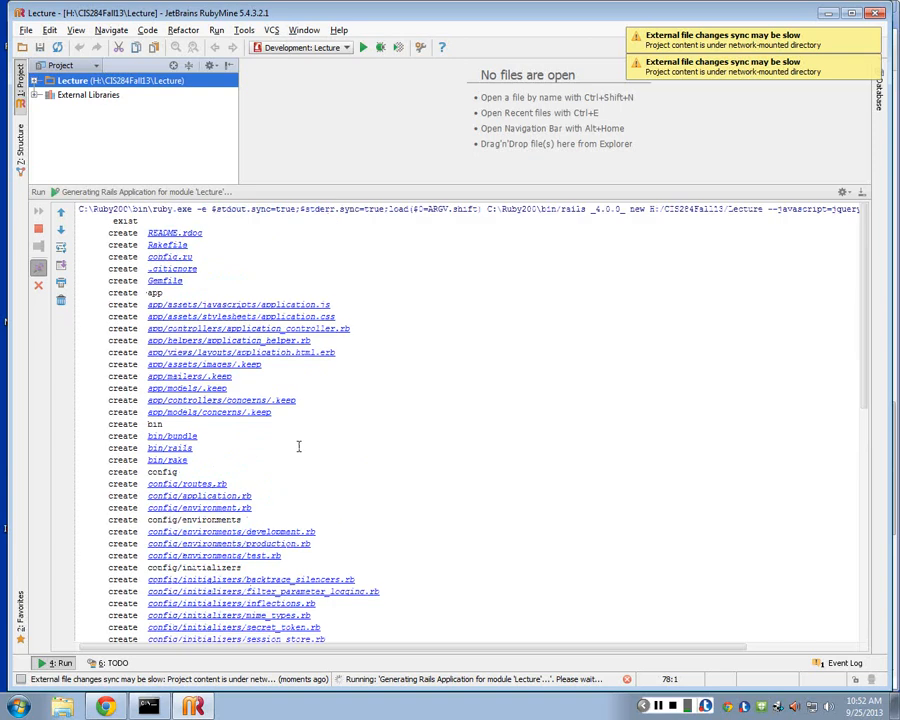
pyautogui.moveTo(373, 372)
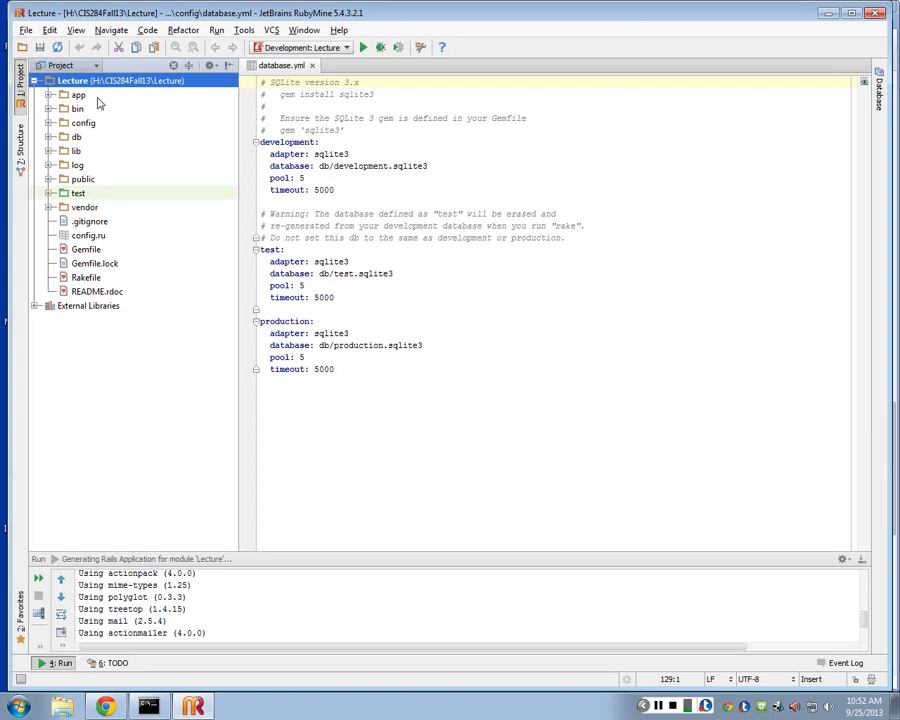
pyautogui.moveTo(100, 331)
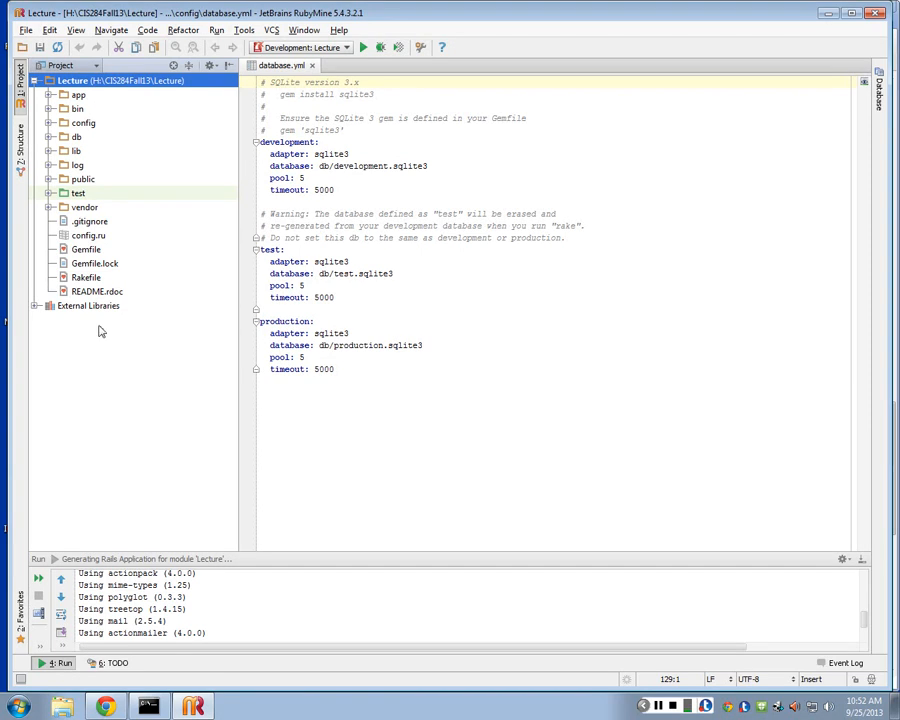
pyautogui.moveTo(85, 324)
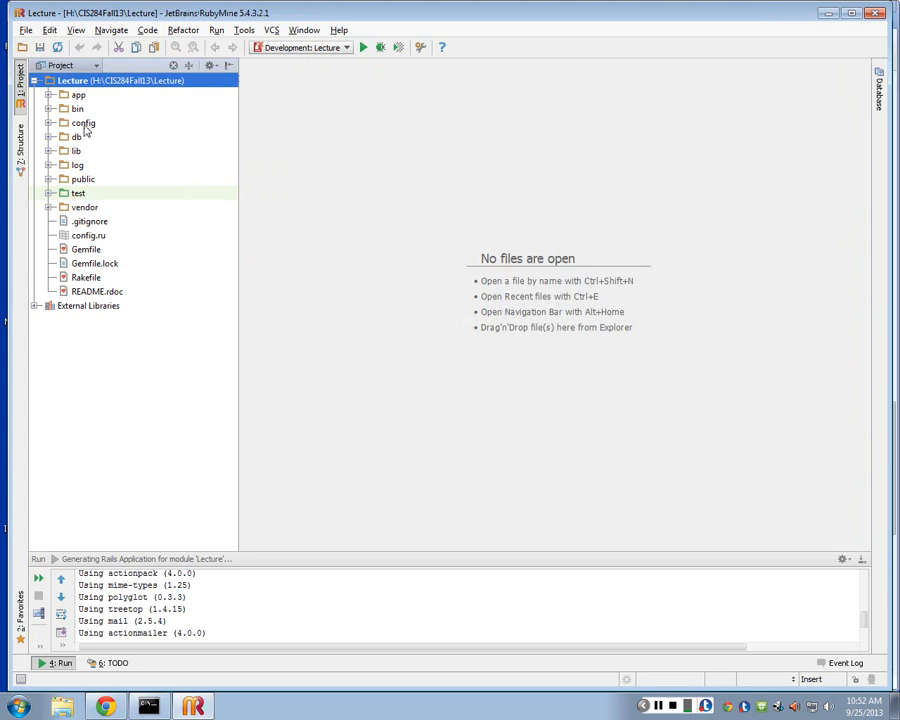
# Step: Expand the app folder to show assets, controllers, helpers, mailers, models and views
pyautogui.click(52, 94)
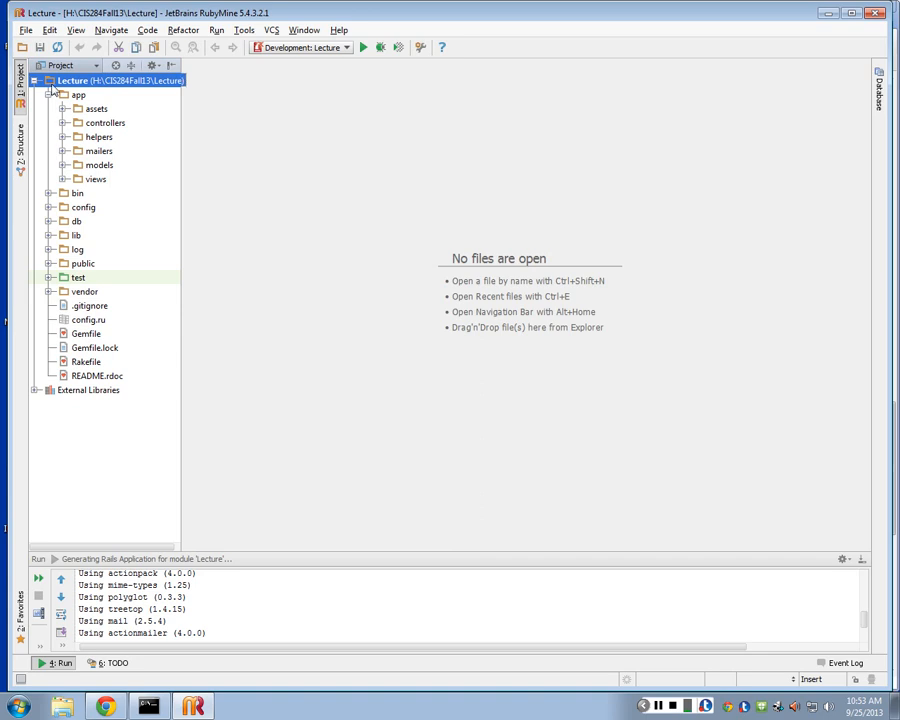
pyautogui.moveTo(198, 212)
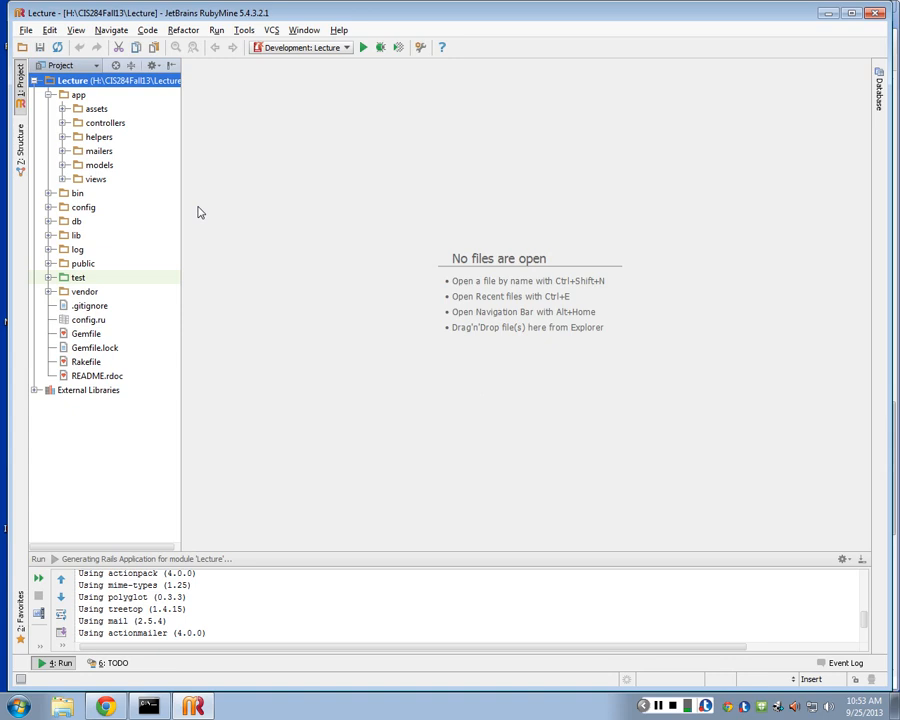
pyautogui.moveTo(110, 192)
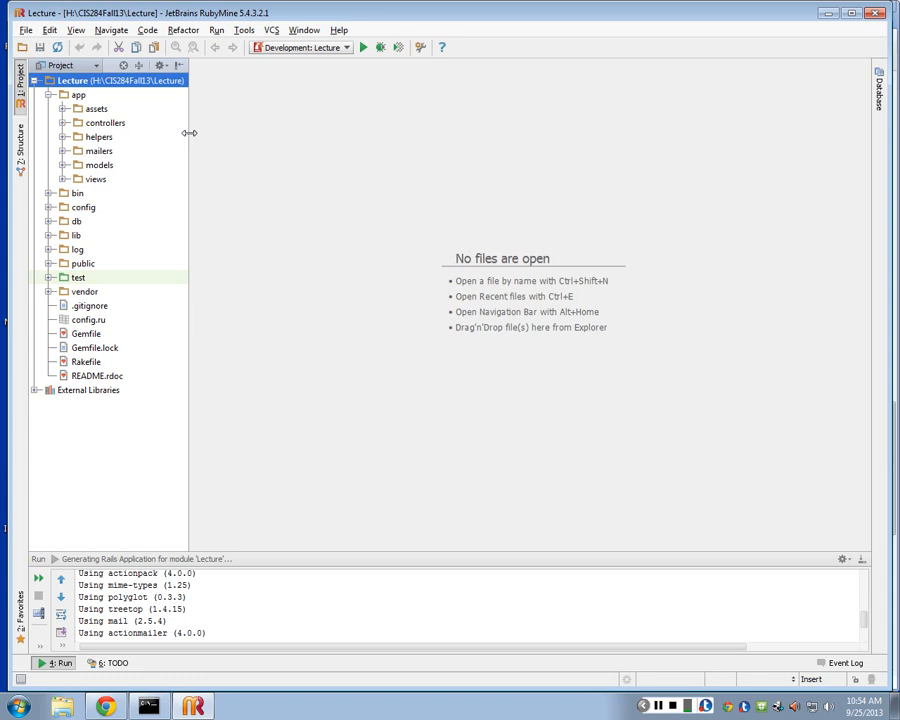
pyautogui.moveTo(323, 120)
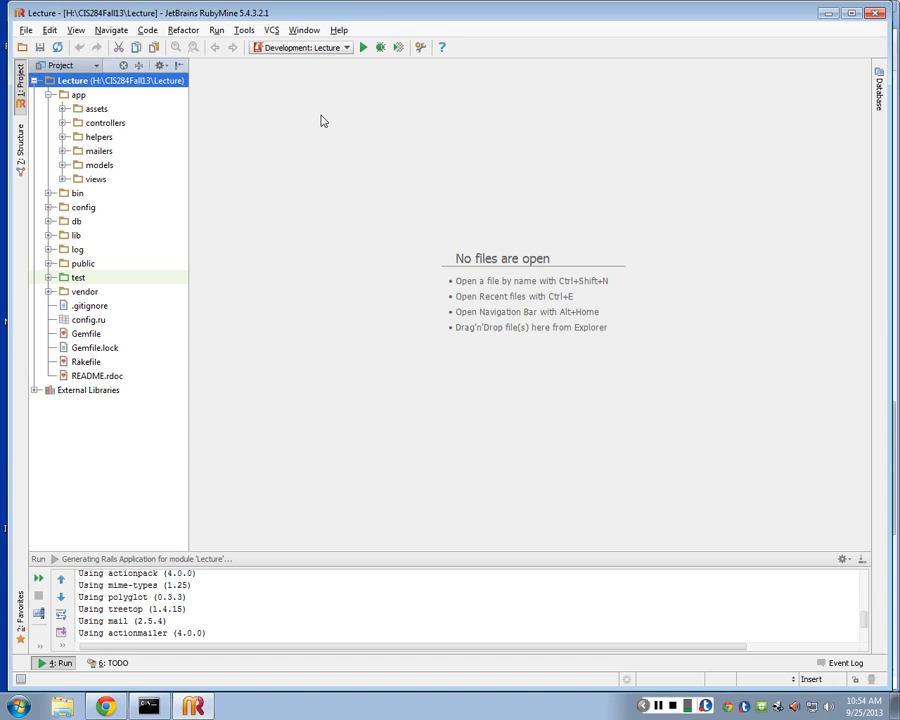
pyautogui.moveTo(137, 127)
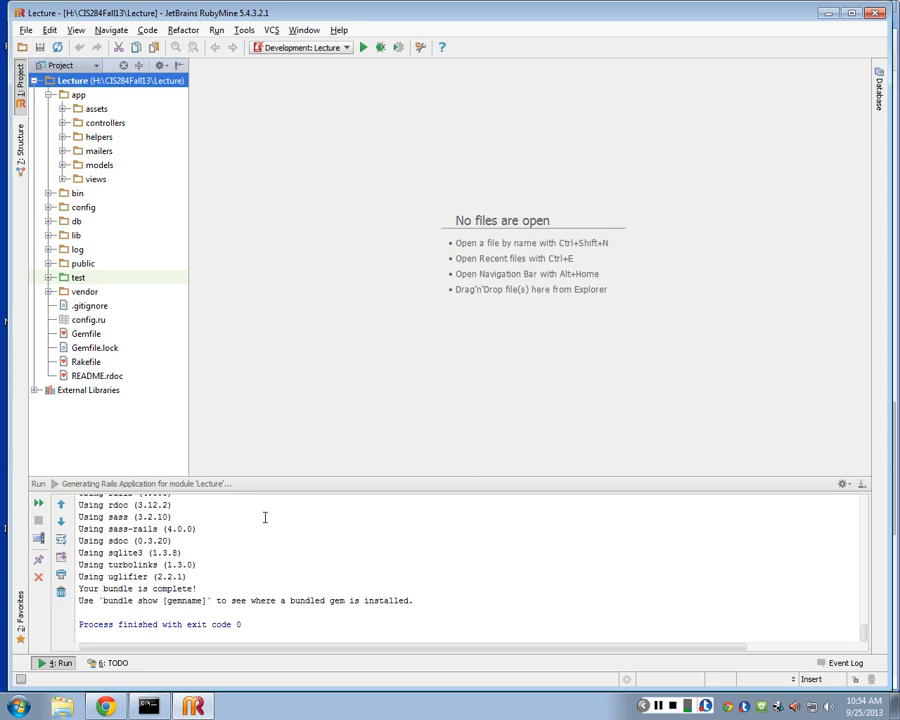
pyautogui.moveTo(383, 499)
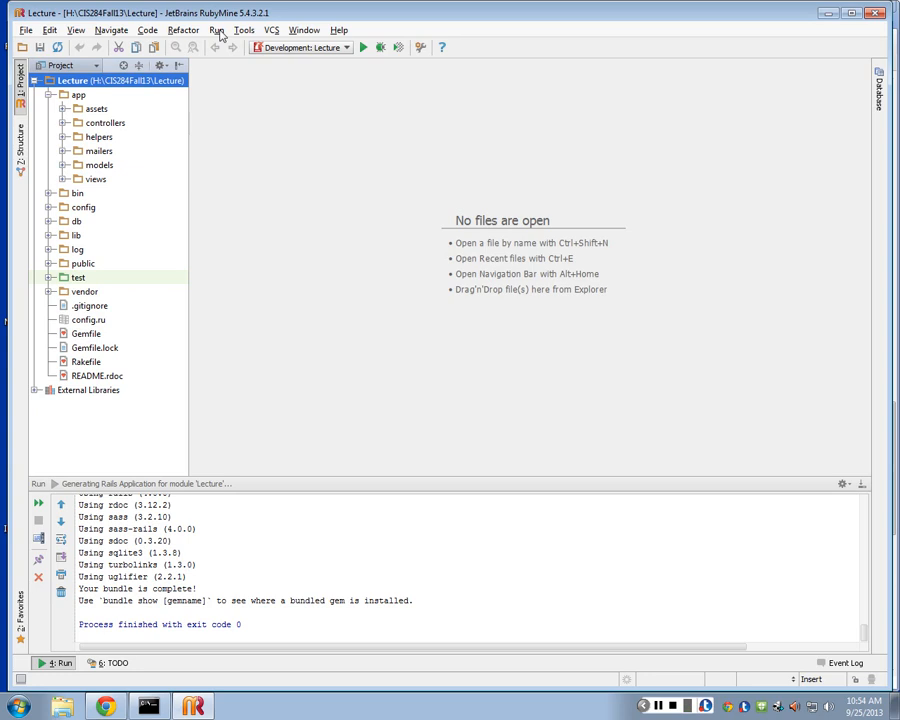
# Step: Run the 'Development: Lecture' configuration to start WEBrick on port 3000
pyautogui.click(217, 29)
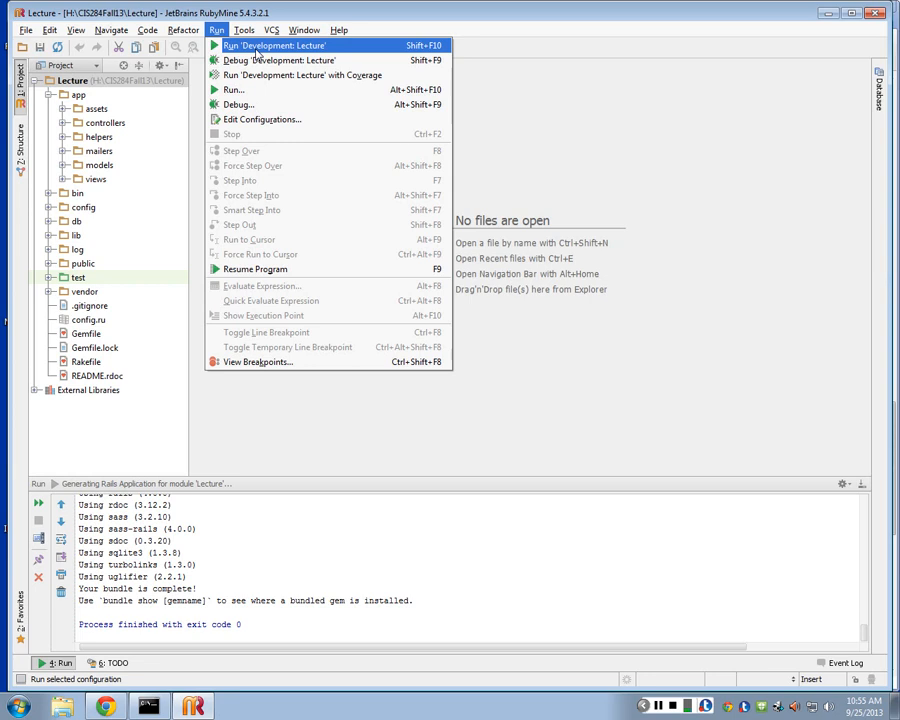
pyautogui.click(273, 45)
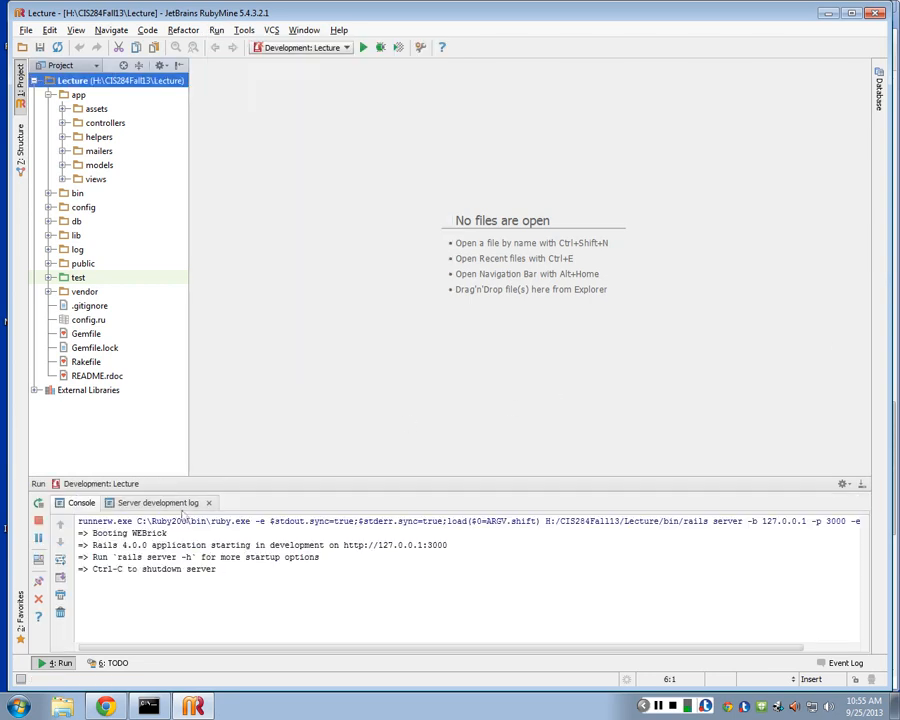
pyautogui.click(88, 532)
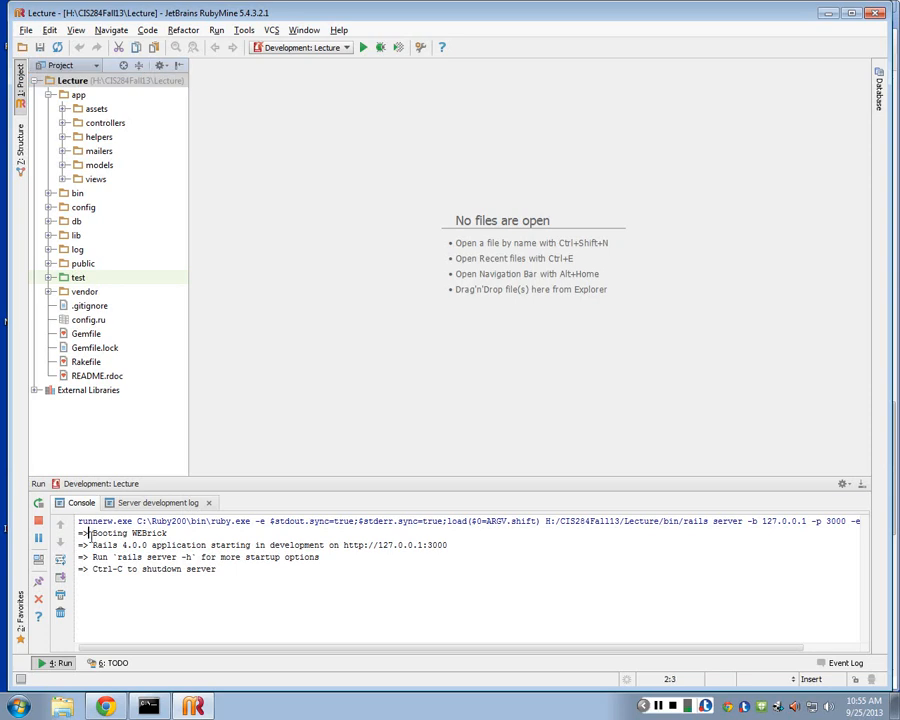
pyautogui.moveTo(85, 531); pyautogui.dragTo(350, 580)
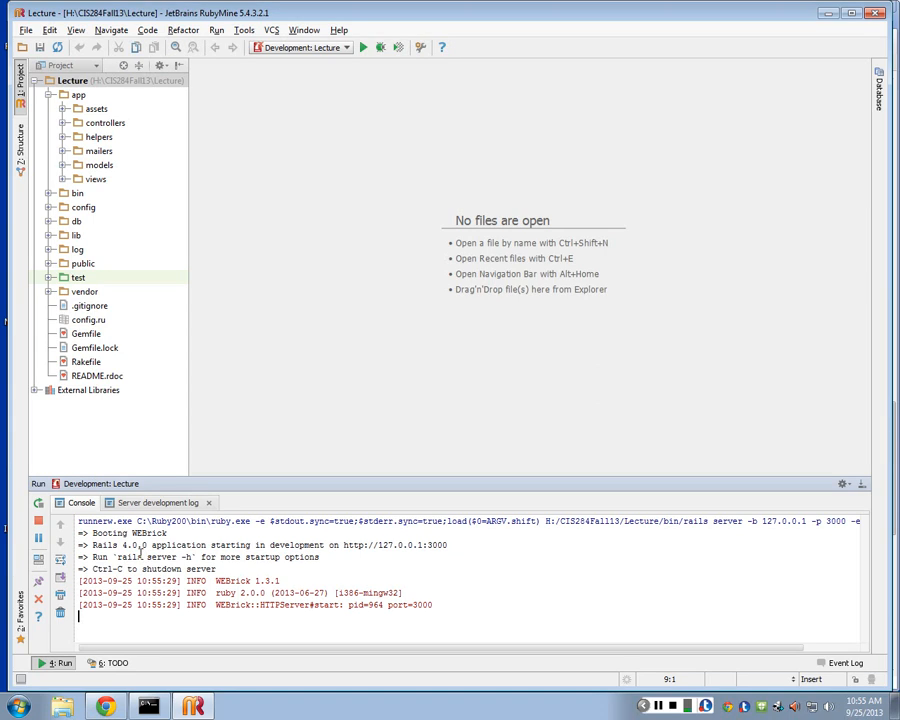
pyautogui.moveTo(197, 566)
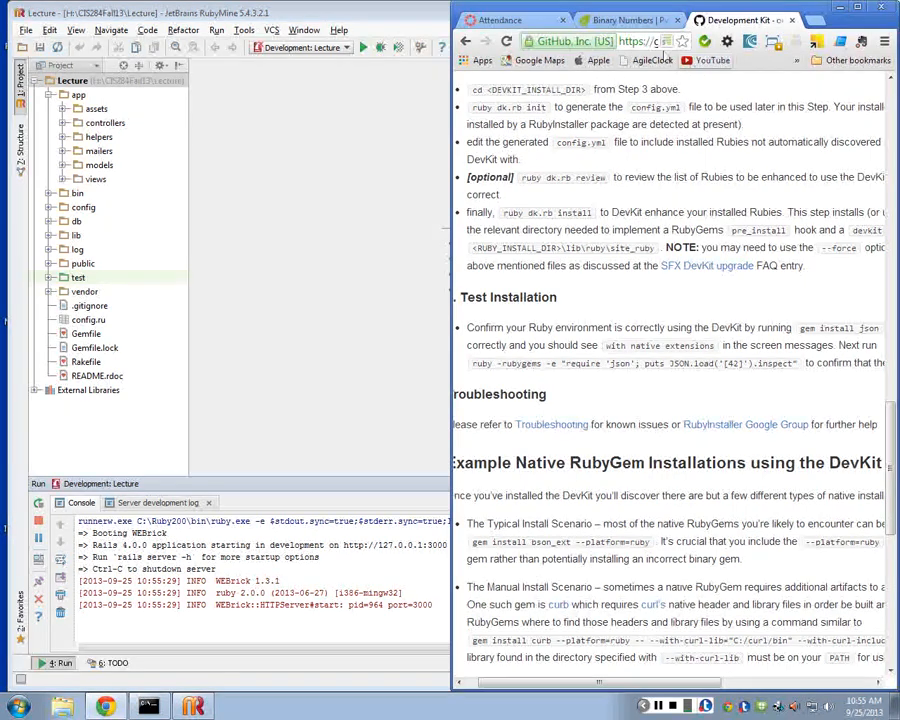
# Step: Enter localhost:3000 in Chrome's address bar and reload after the not-found error
pyautogui.click(600, 41)
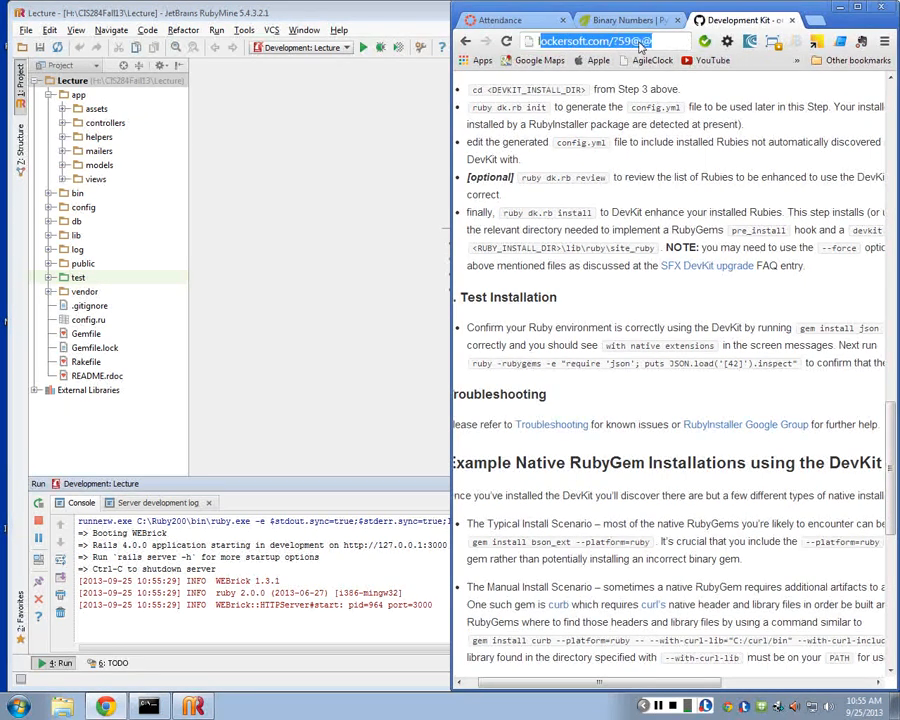
pyautogui.write('localhost:3000')
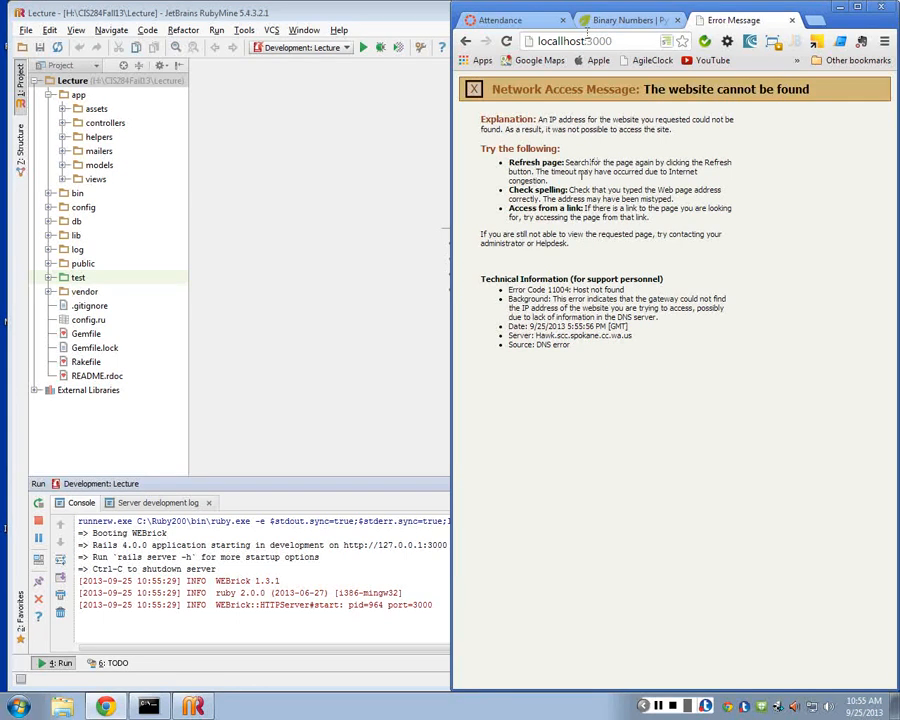
pyautogui.click(575, 41)
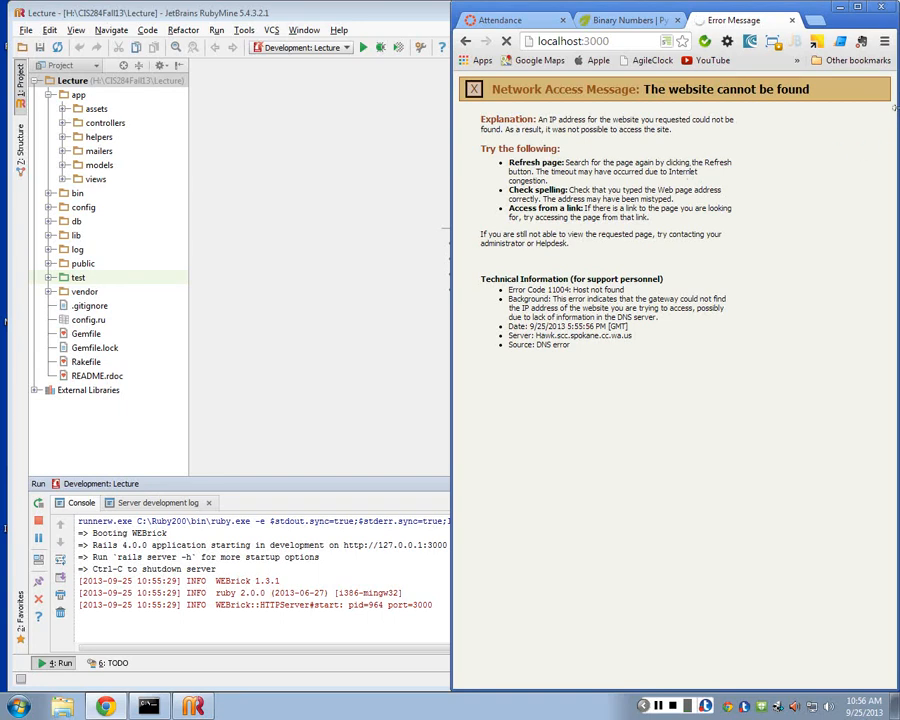
# Step: Confirm Chrome's LAN settings use no proxy server, then close Internet Properties
pyautogui.click(883, 41)
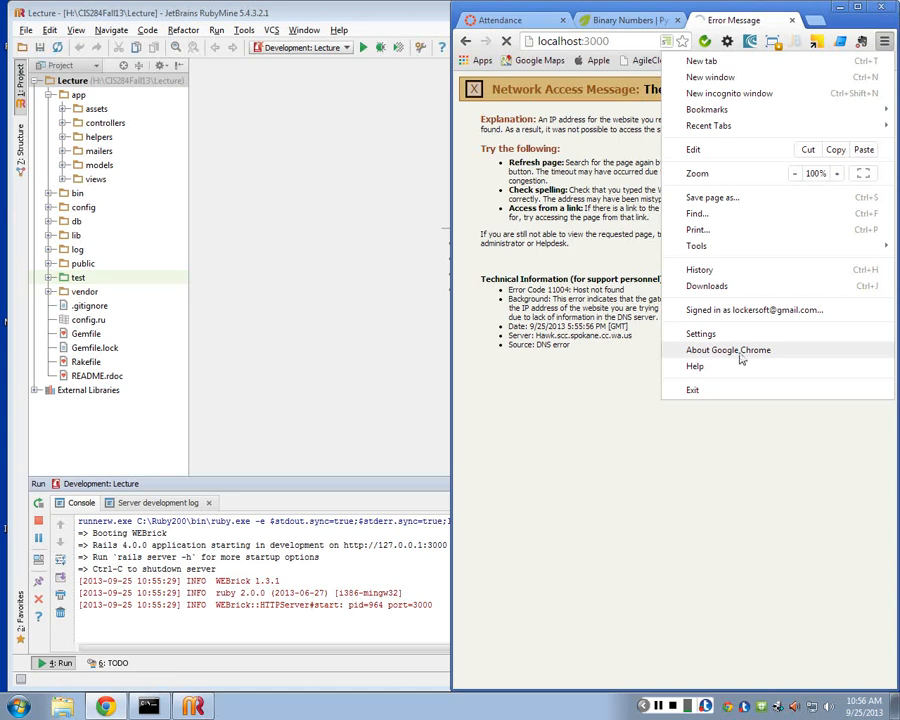
pyautogui.click(701, 333)
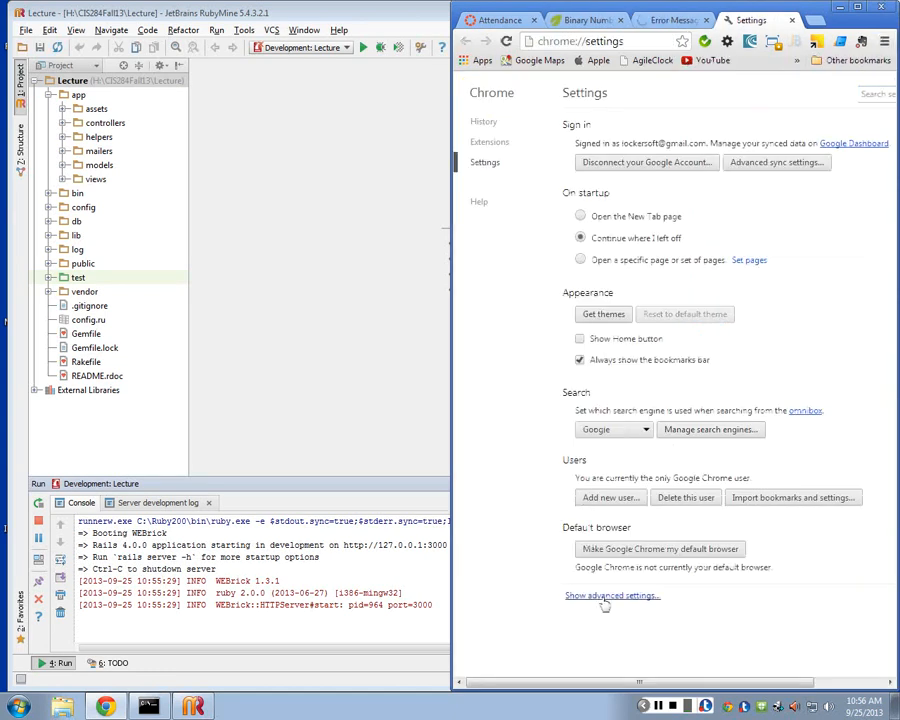
pyautogui.click(611, 595)
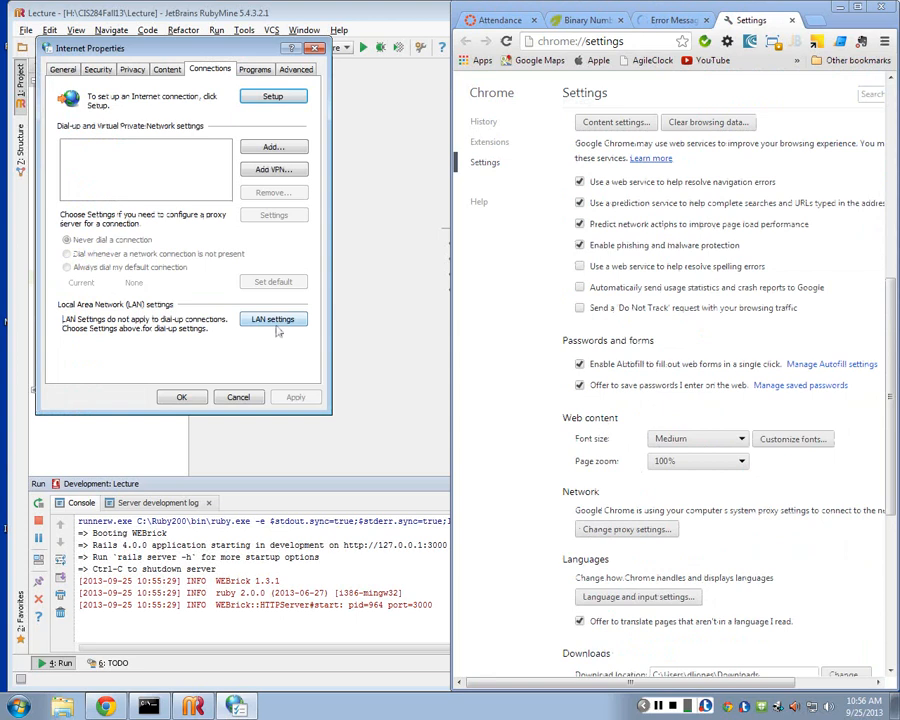
pyautogui.click(273, 318)
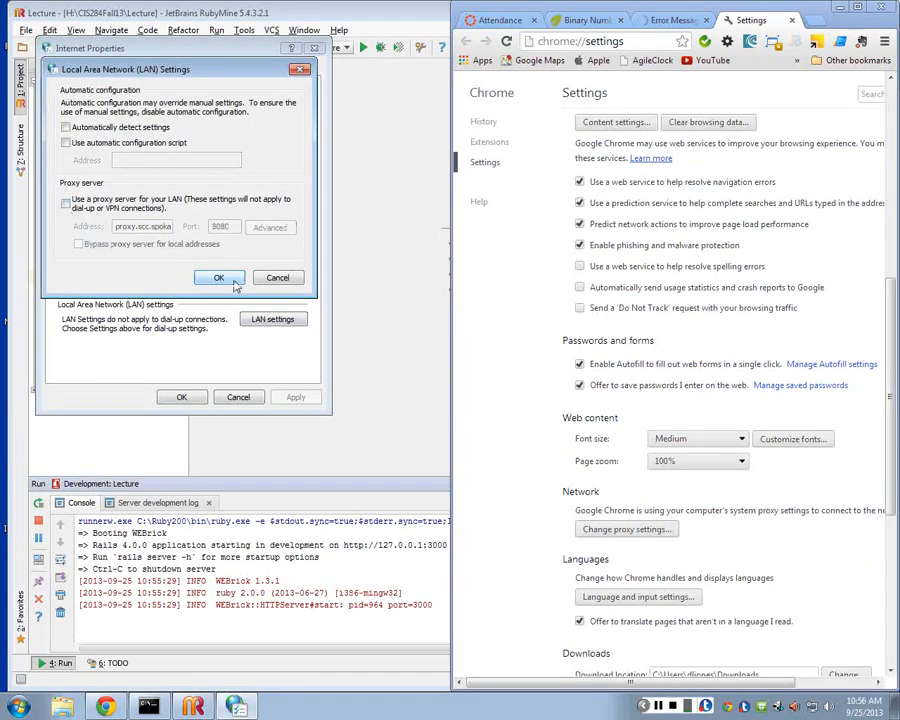
pyautogui.click(218, 277)
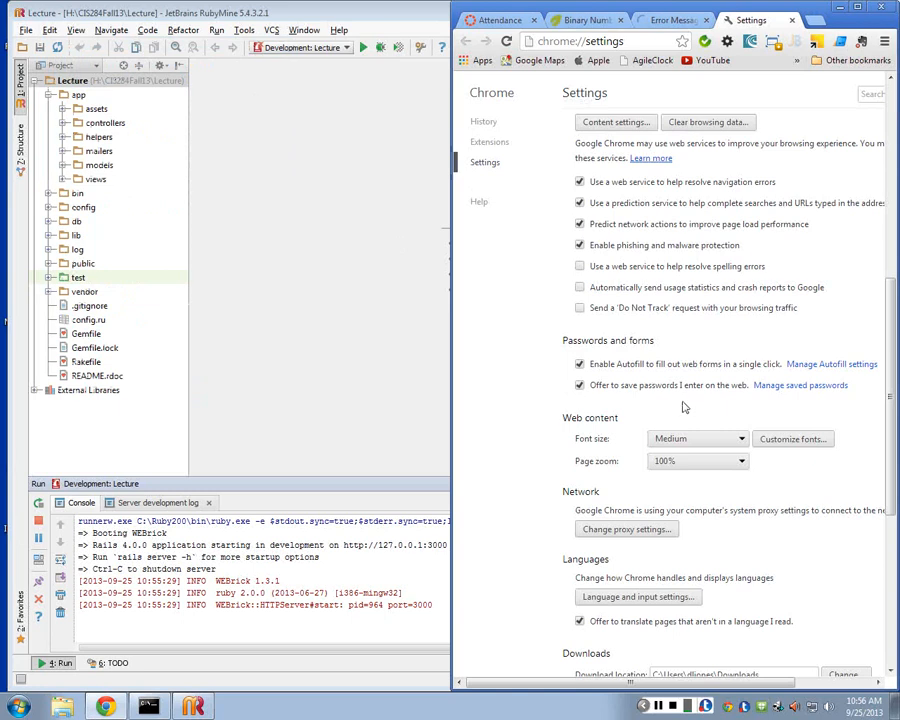
pyautogui.click(668, 20)
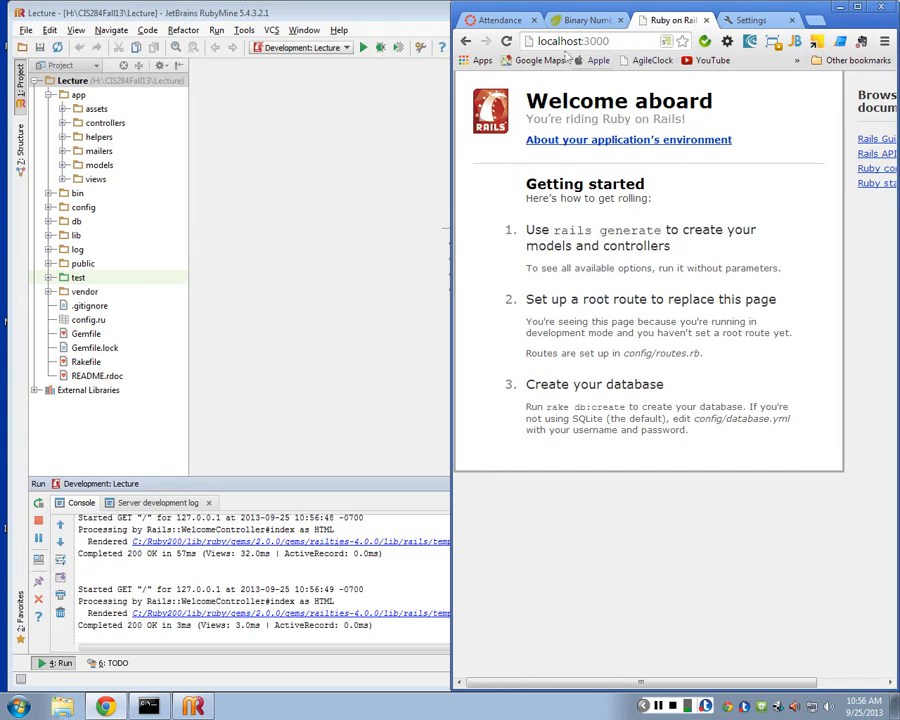
pyautogui.moveTo(552, 320)
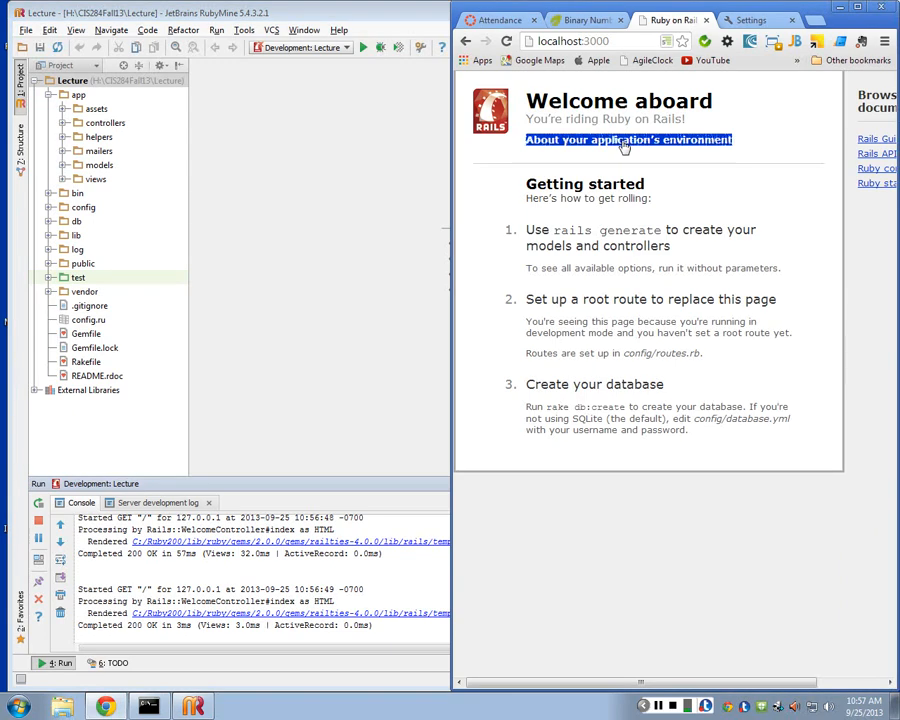
pyautogui.click(628, 139)
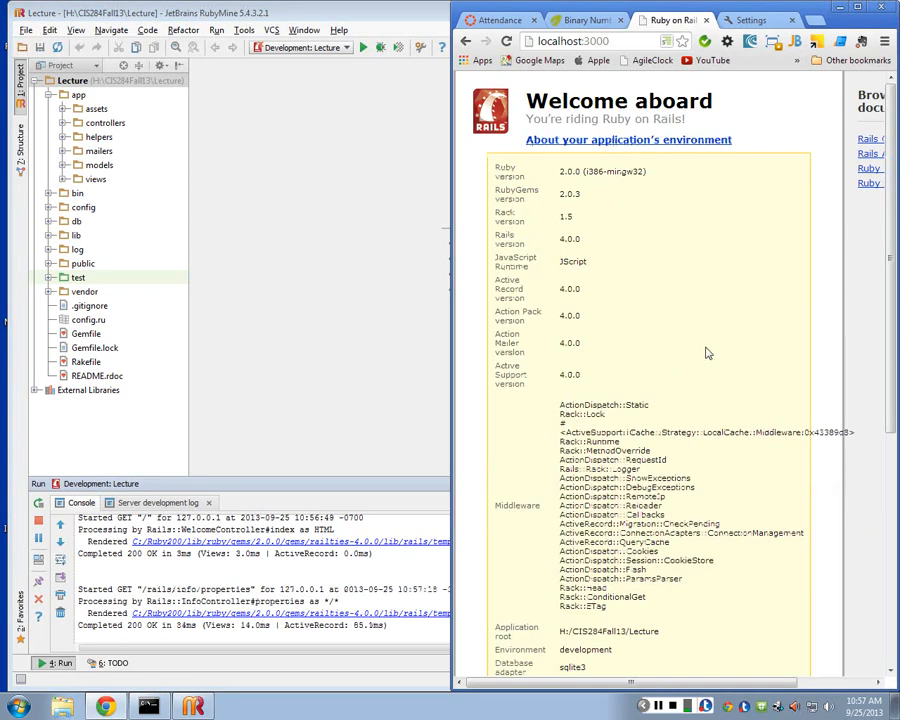
pyautogui.scroll(-3)
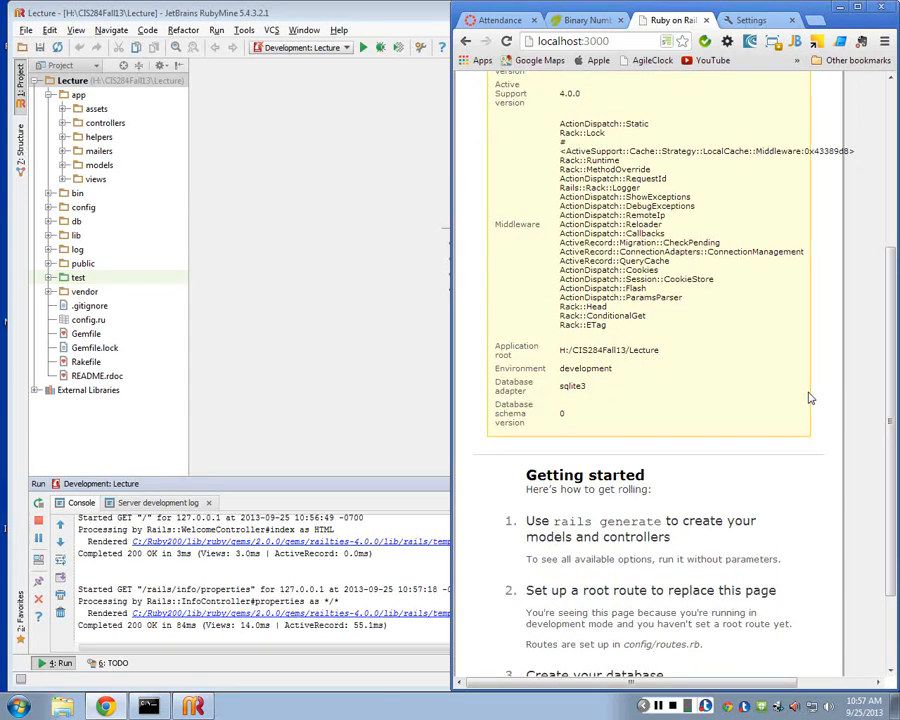
pyautogui.scroll(-3)
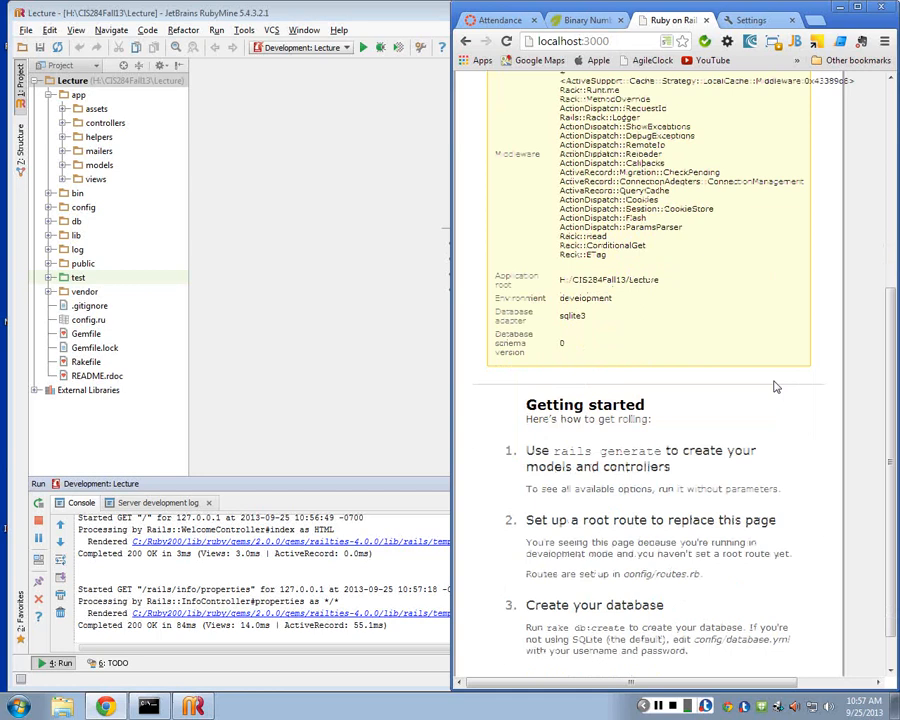
pyautogui.scroll(3)
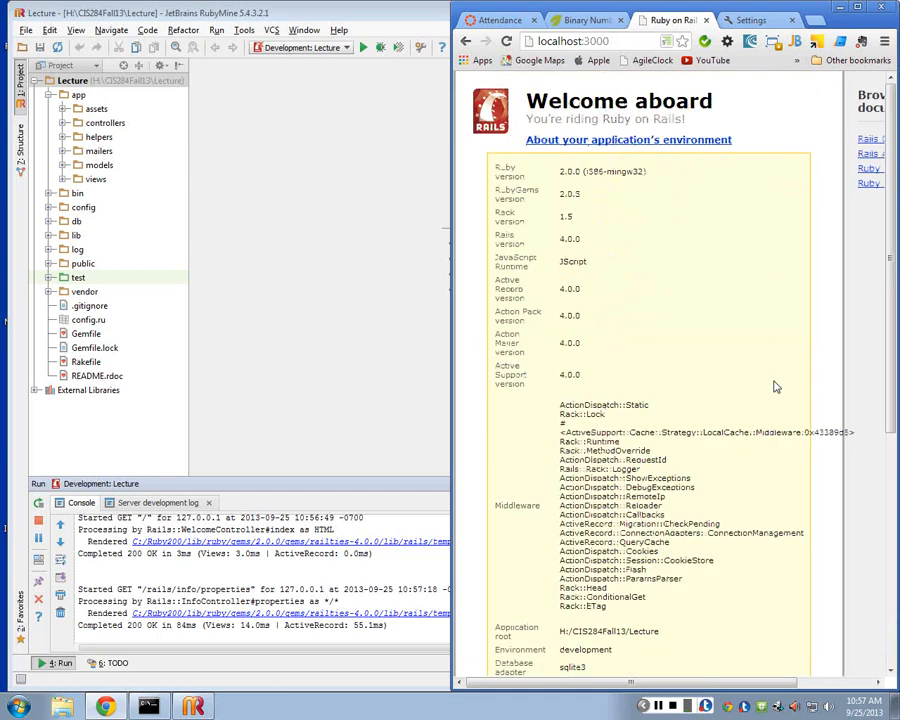
pyautogui.hscroll(3)
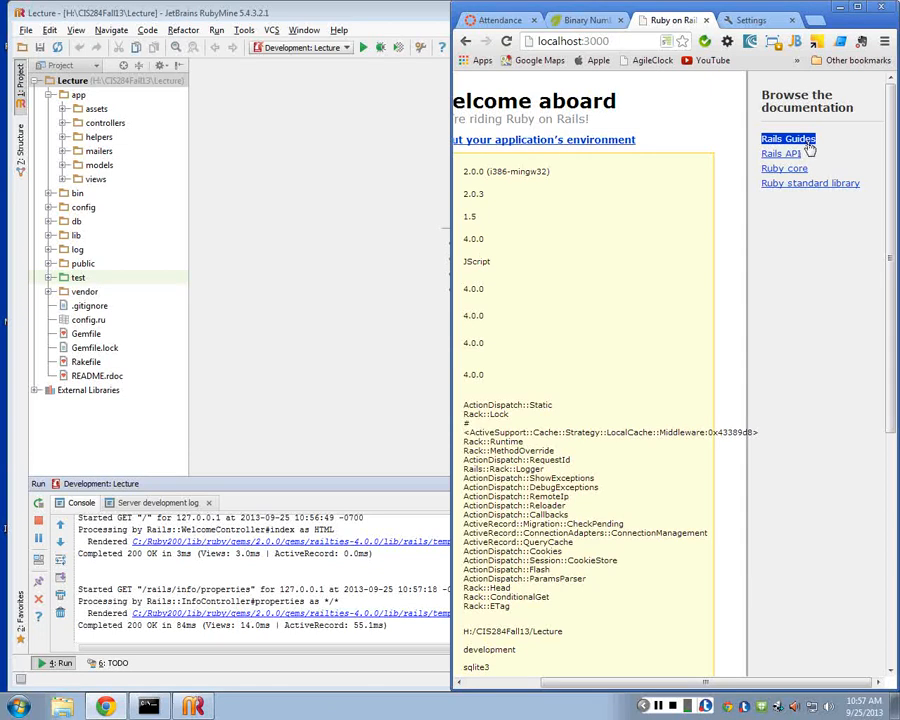
pyautogui.moveTo(779, 204)
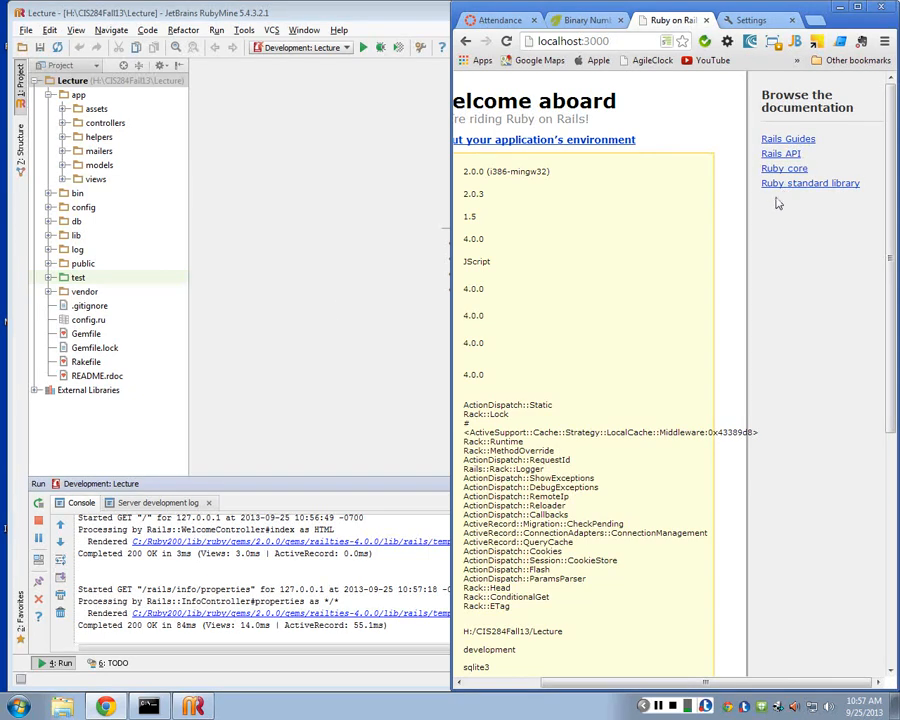
pyautogui.moveTo(393, 339)
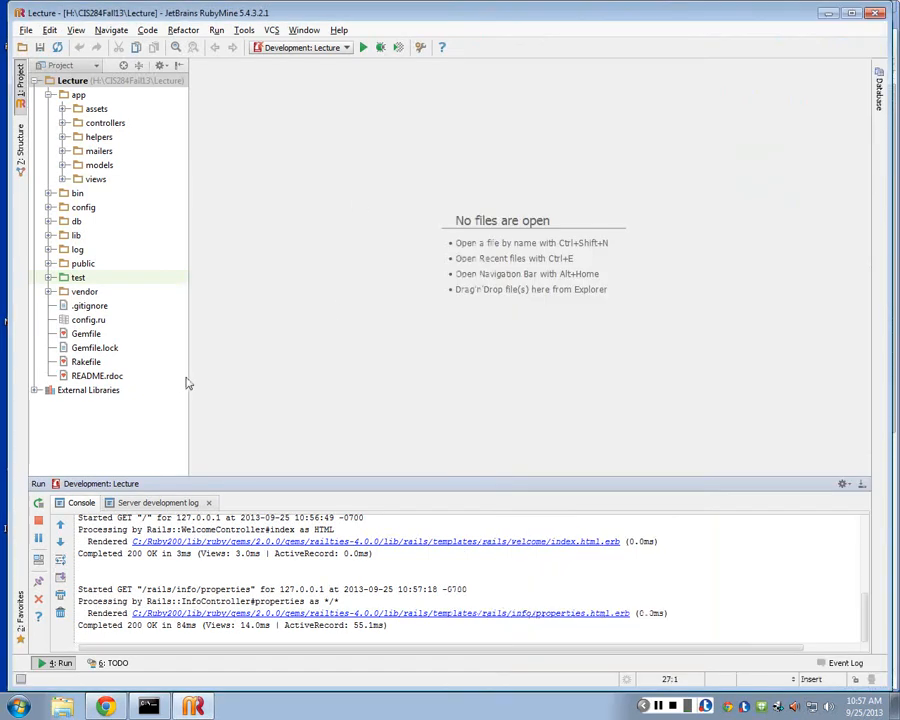
pyautogui.moveTo(283, 369)
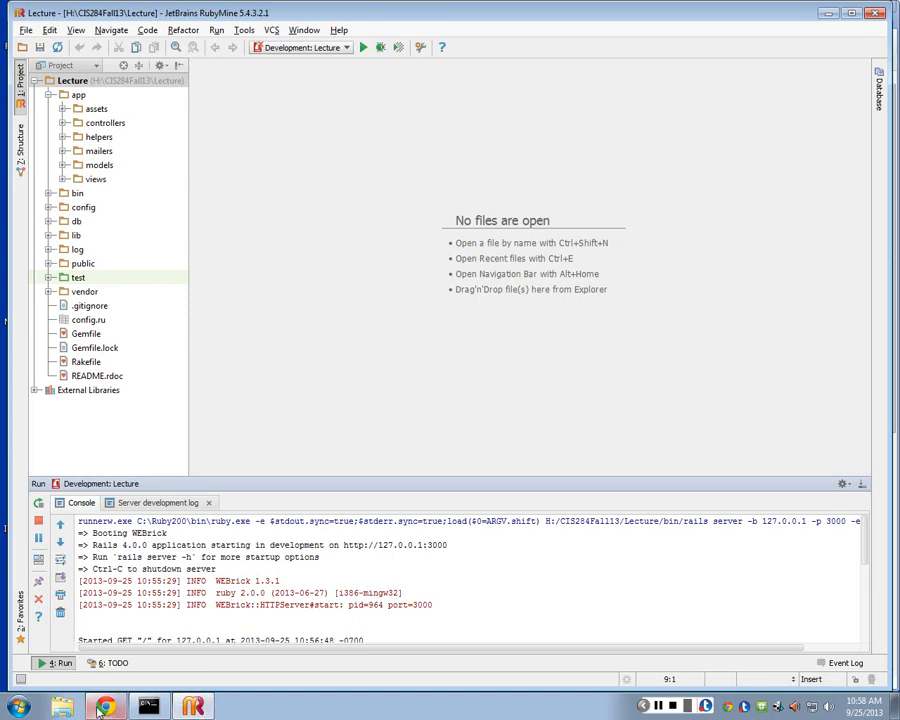
# Step: Bring up Chrome's localhost:3000 Welcome aboard page and scroll it horizontally
pyautogui.click(105, 707)
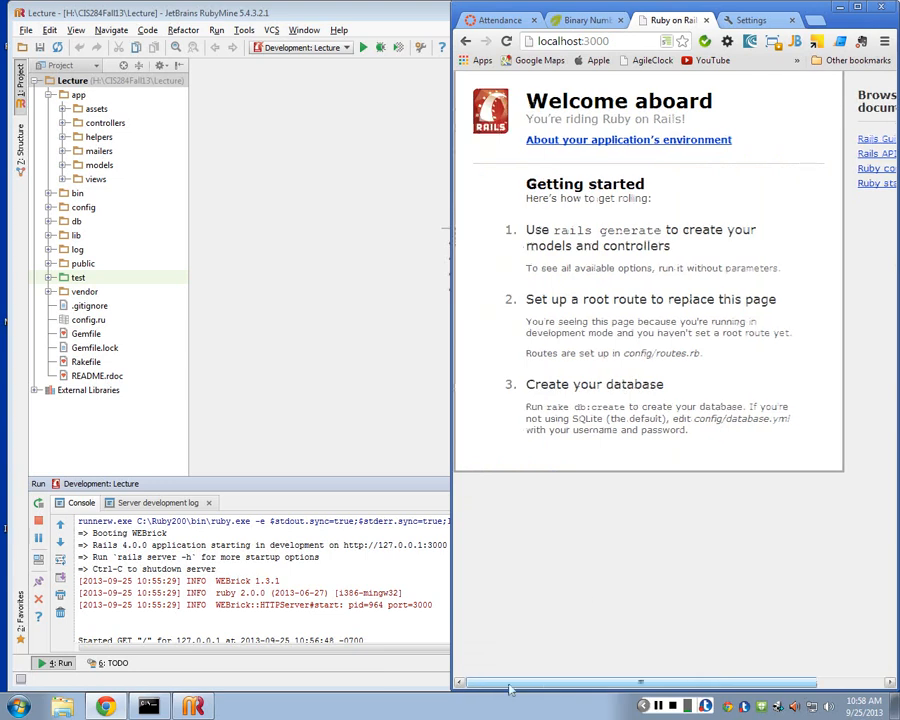
pyautogui.moveTo(526, 100); pyautogui.dragTo(757, 320)
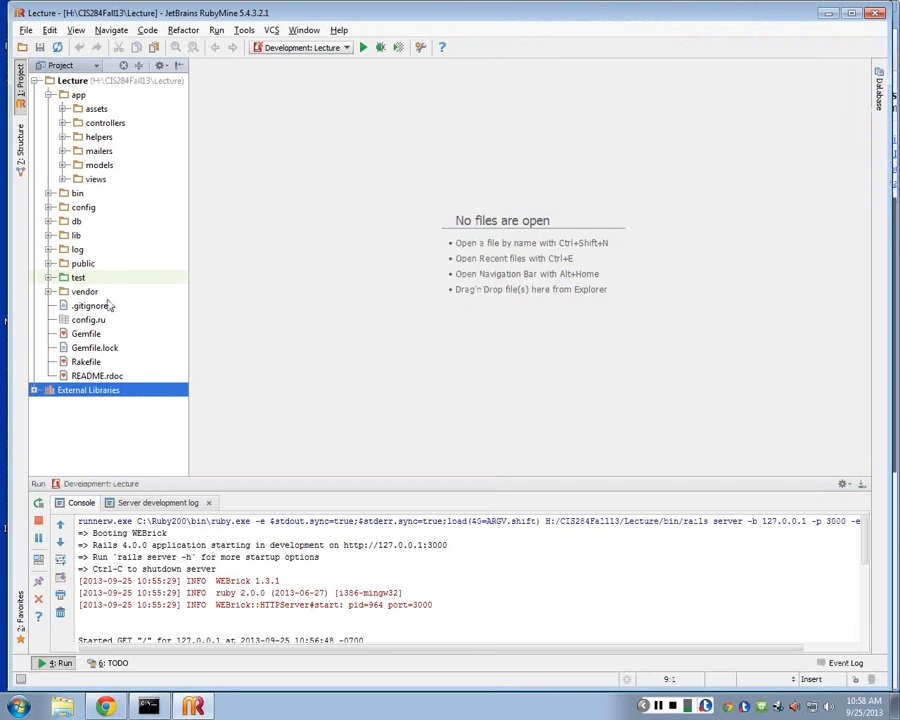
# Step: Expand public to list 404, 422, 500 pages, favicon and robots; peek into log
pyautogui.click(52, 263)
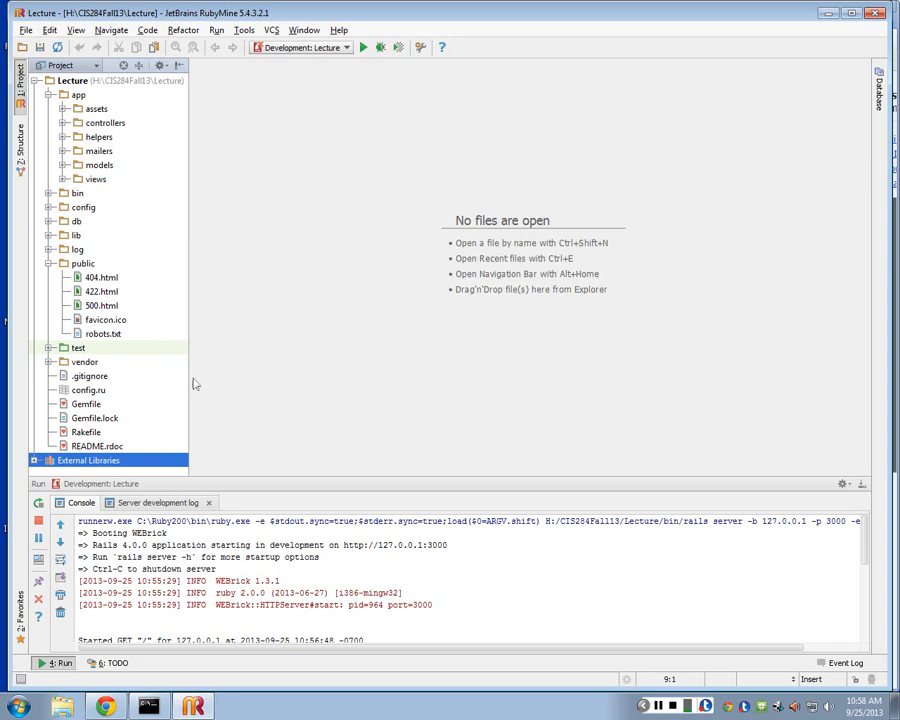
pyautogui.moveTo(48, 268)
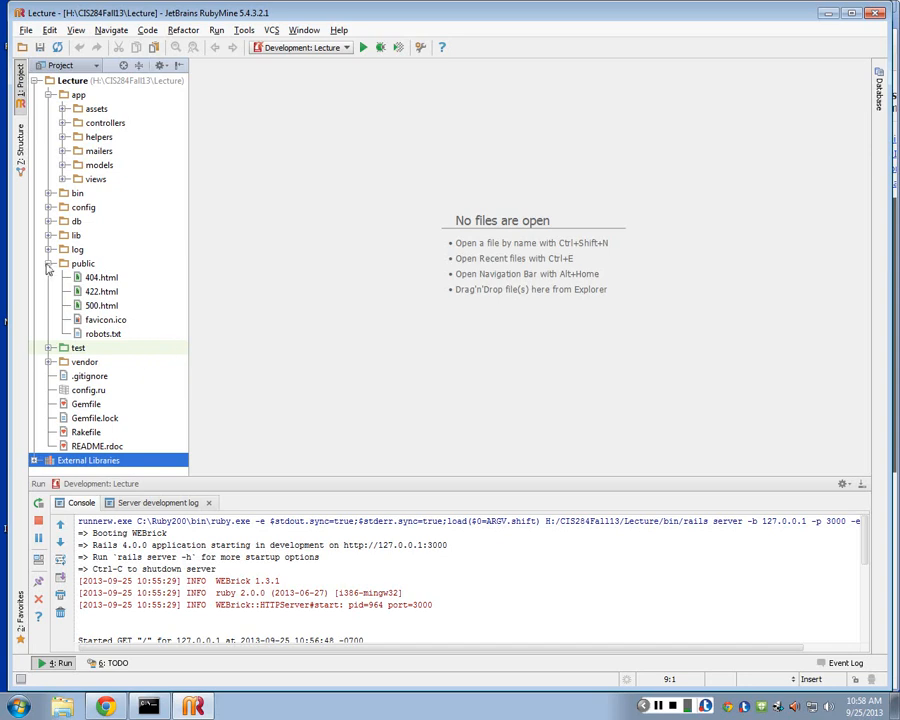
pyautogui.click(77, 249)
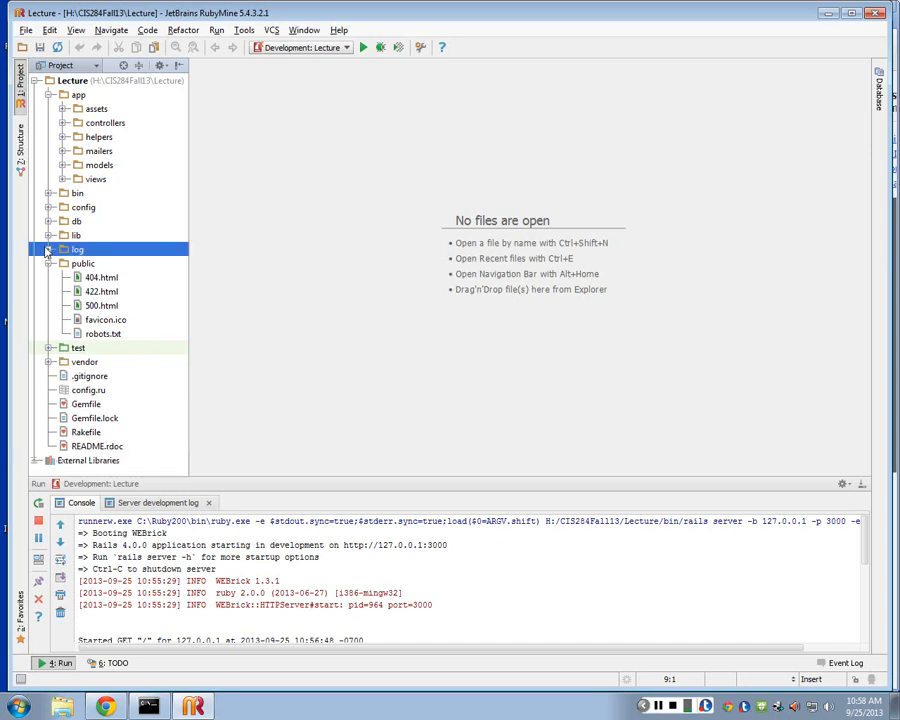
pyautogui.click(47, 249)
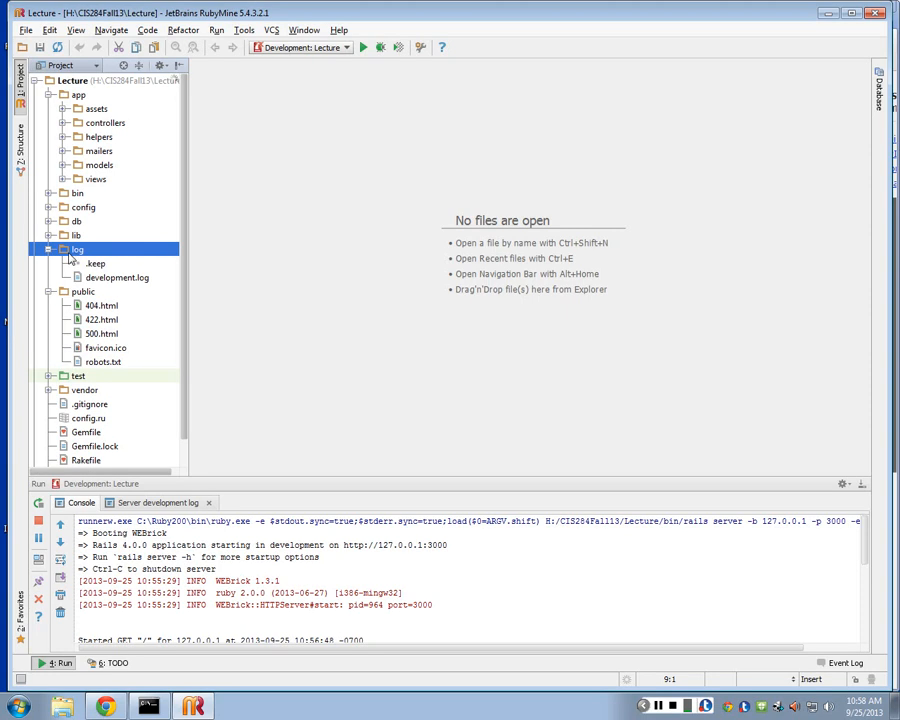
pyautogui.click(48, 249)
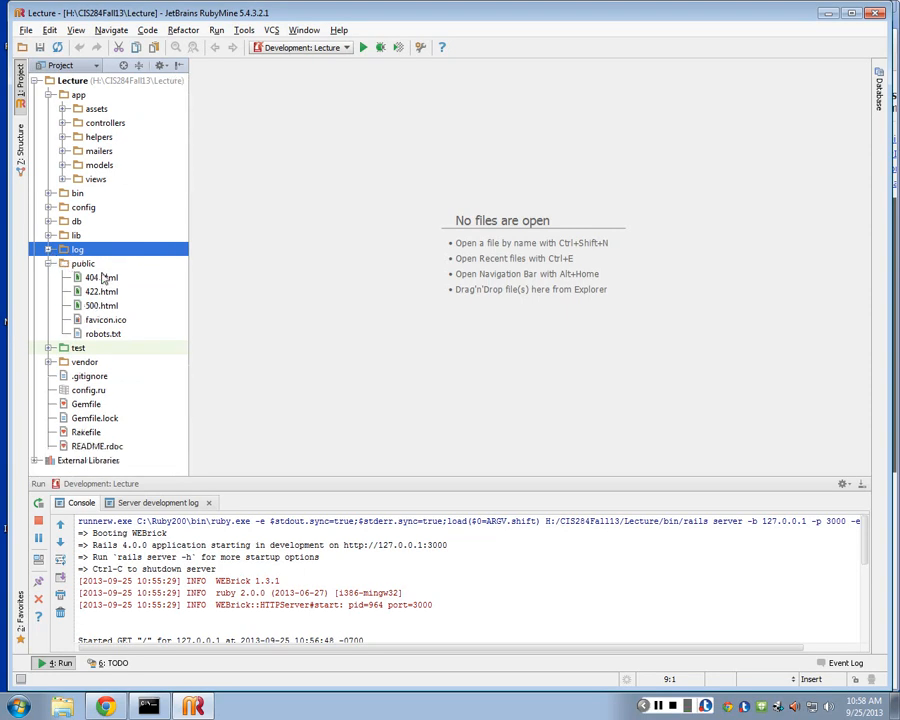
pyautogui.click(83, 263)
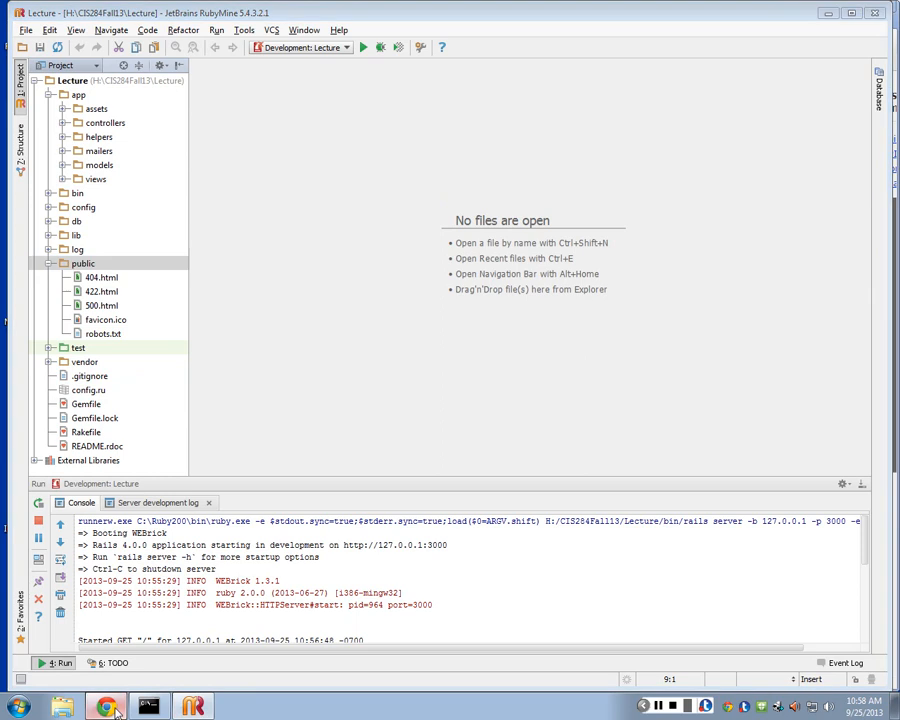
pyautogui.click(105, 707)
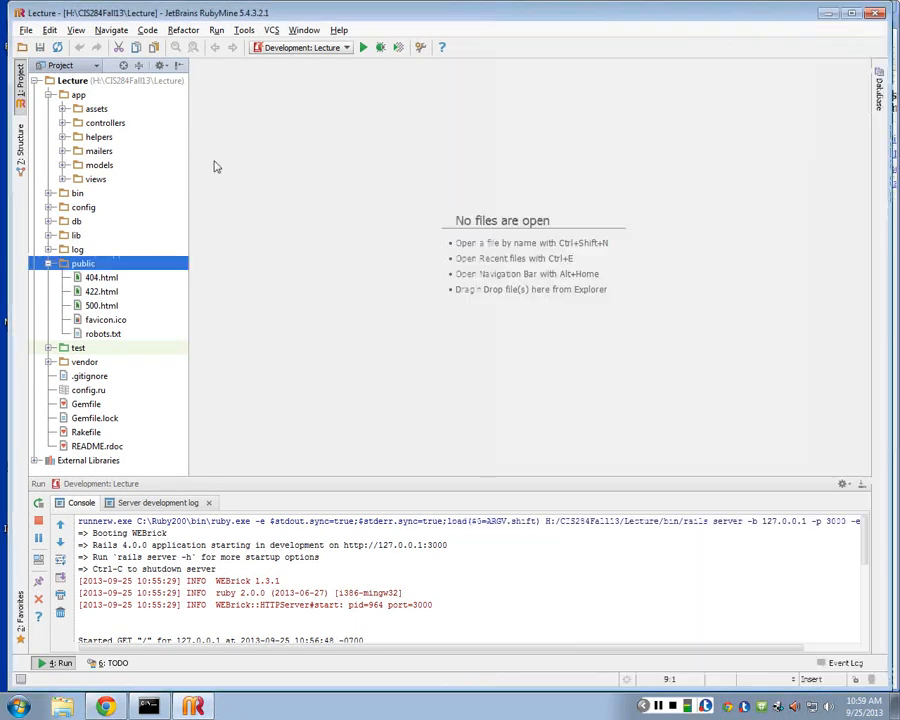
pyautogui.moveTo(371, 255)
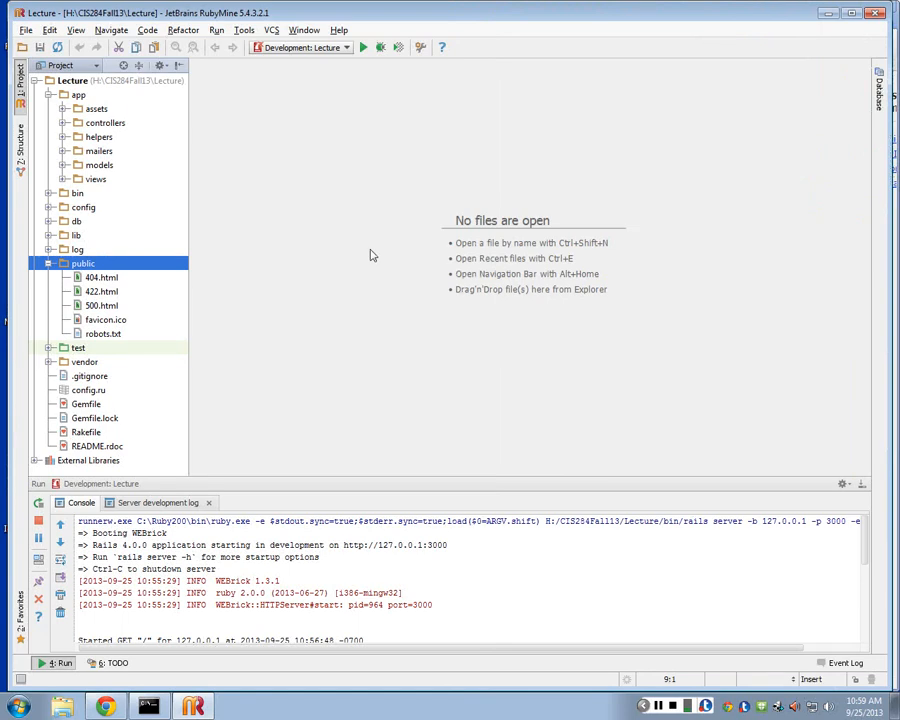
pyautogui.moveTo(294, 187)
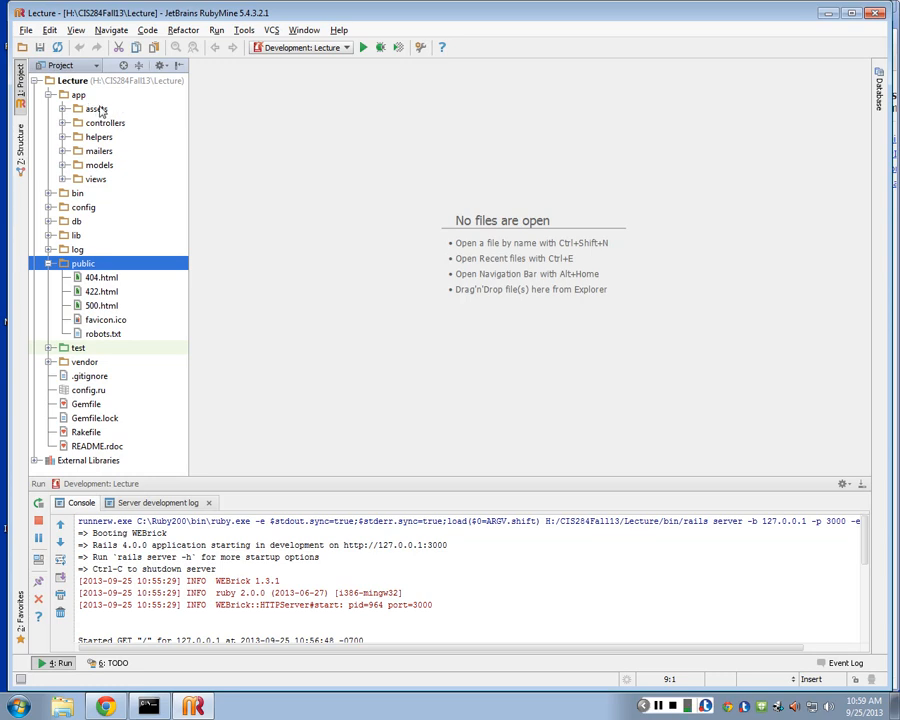
# Step: Run Rails Generator from the project root and pick the controller generator
pyautogui.rightClick(78, 94)
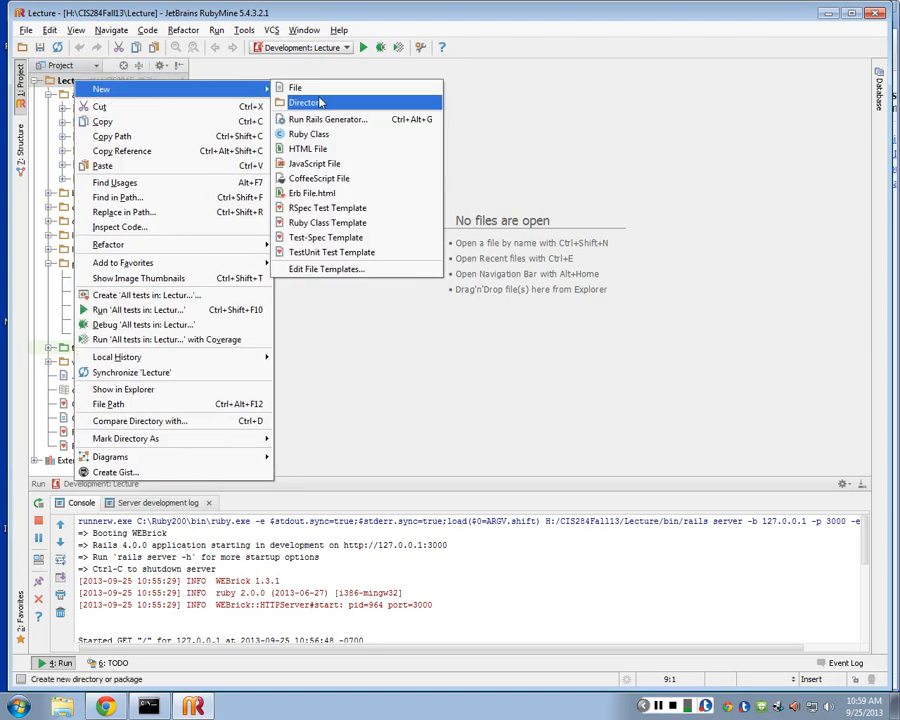
pyautogui.moveTo(328, 119)
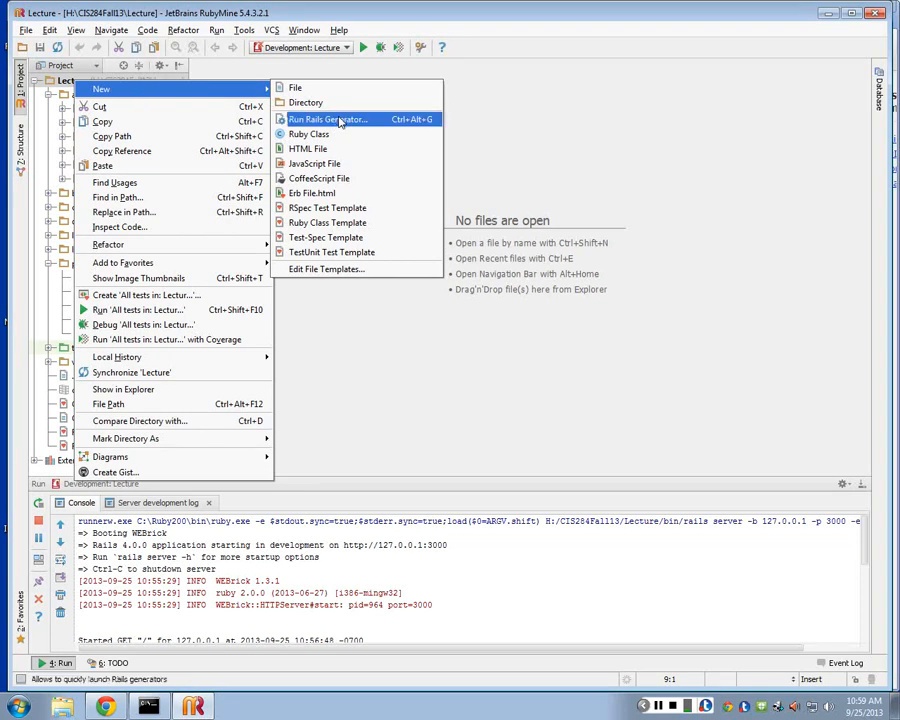
pyautogui.click(328, 119)
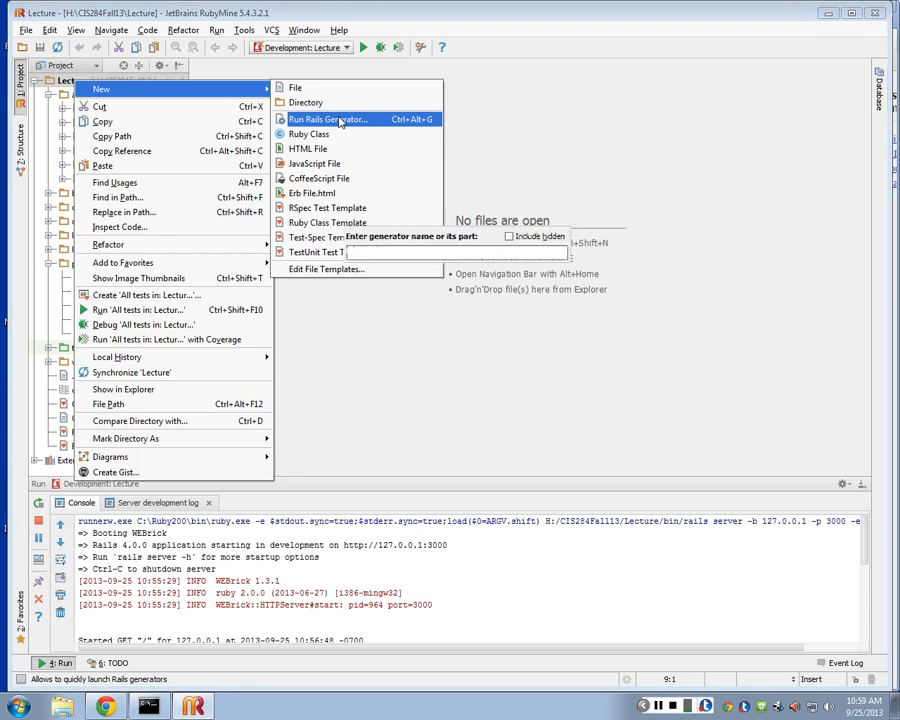
pyautogui.click(328, 119)
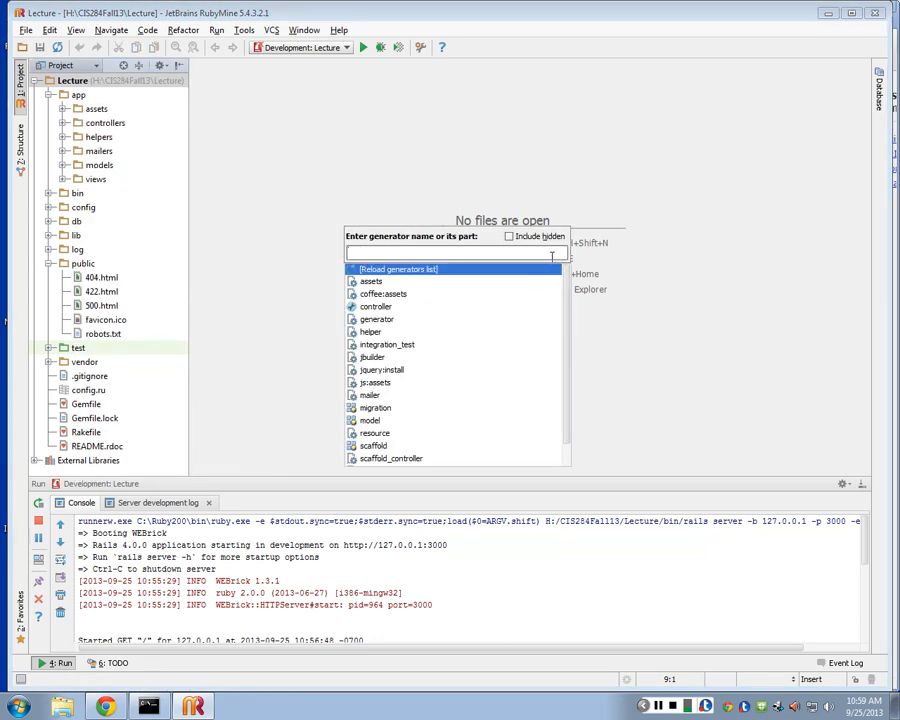
pyautogui.write('coo')
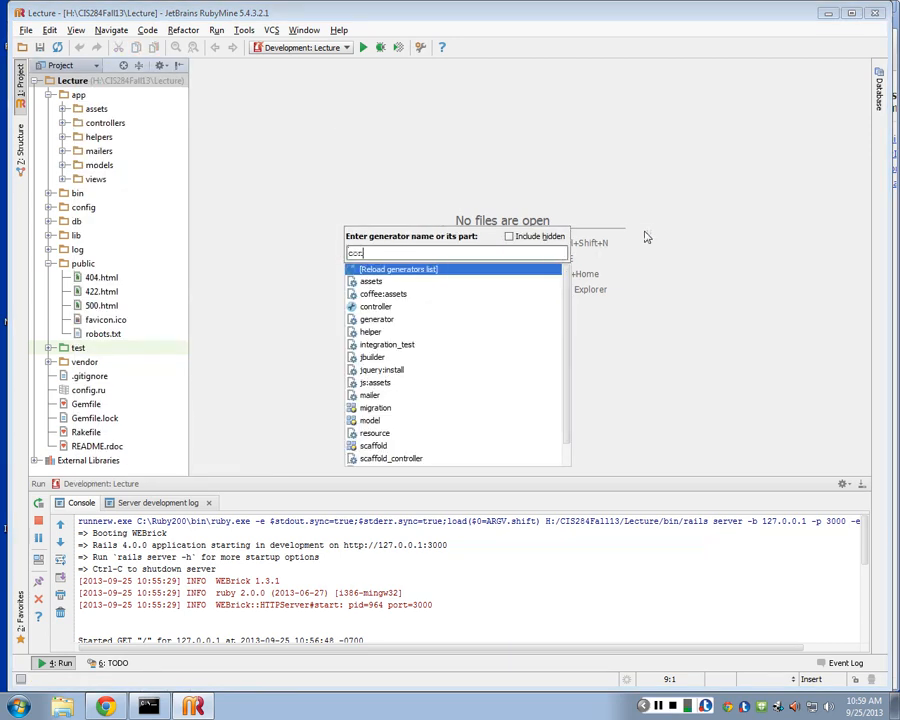
pyautogui.write('con')
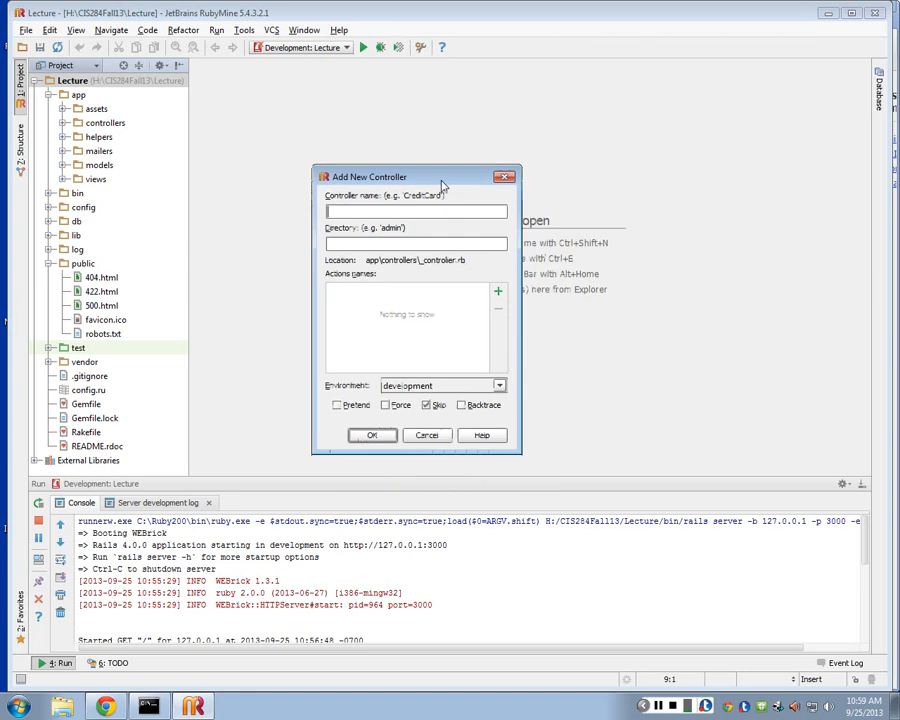
# Step: Name the controller 'Say' and add a 'hello' action
pyautogui.moveTo(415, 177); pyautogui.dragTo(355, 117)
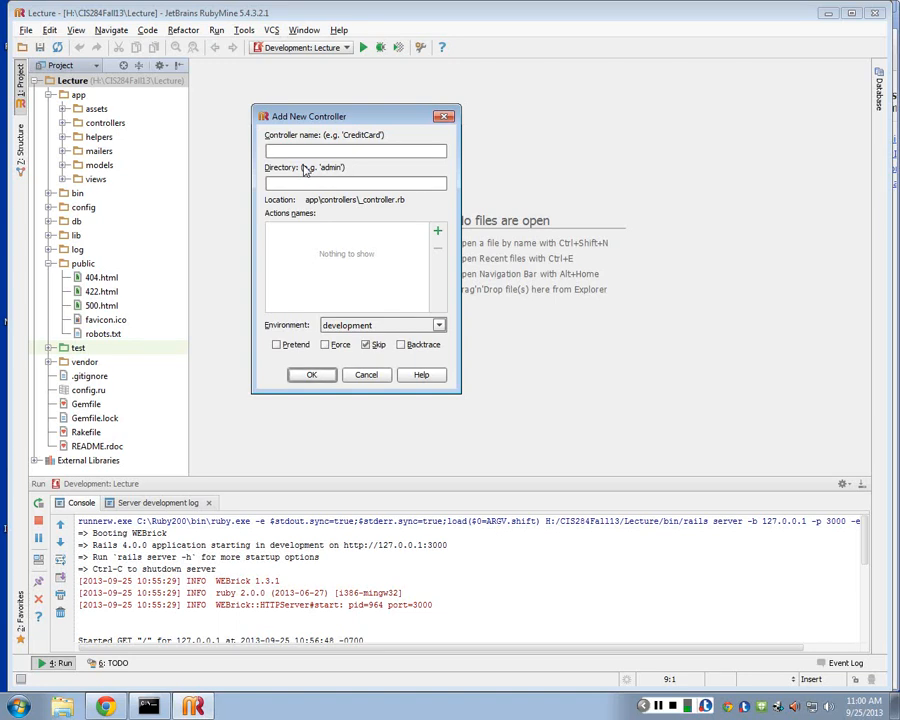
pyautogui.write('Say')
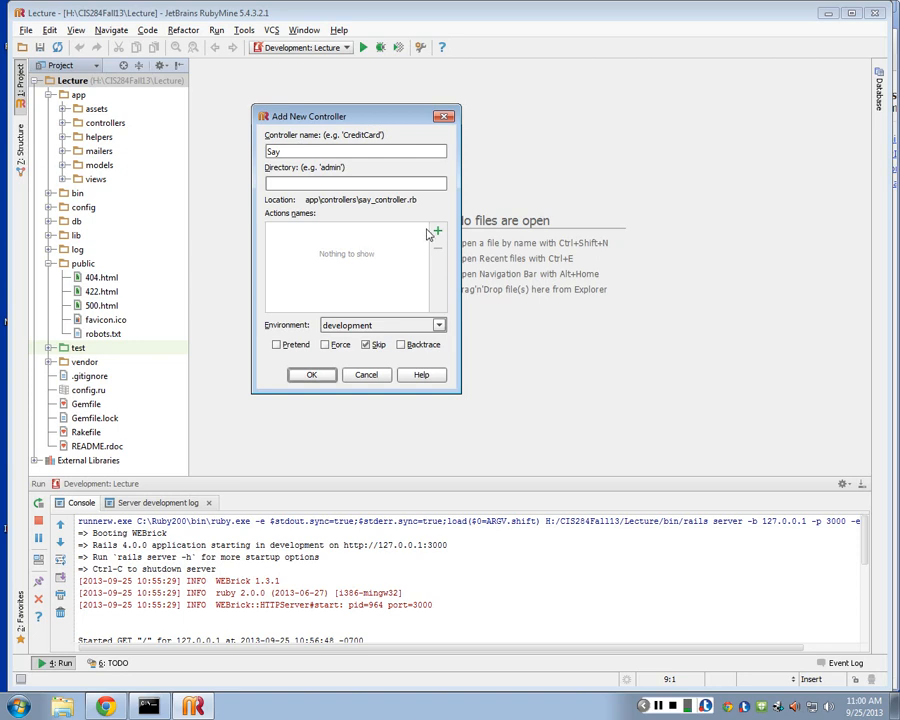
pyautogui.moveTo(355, 116); pyautogui.dragTo(340, 94)
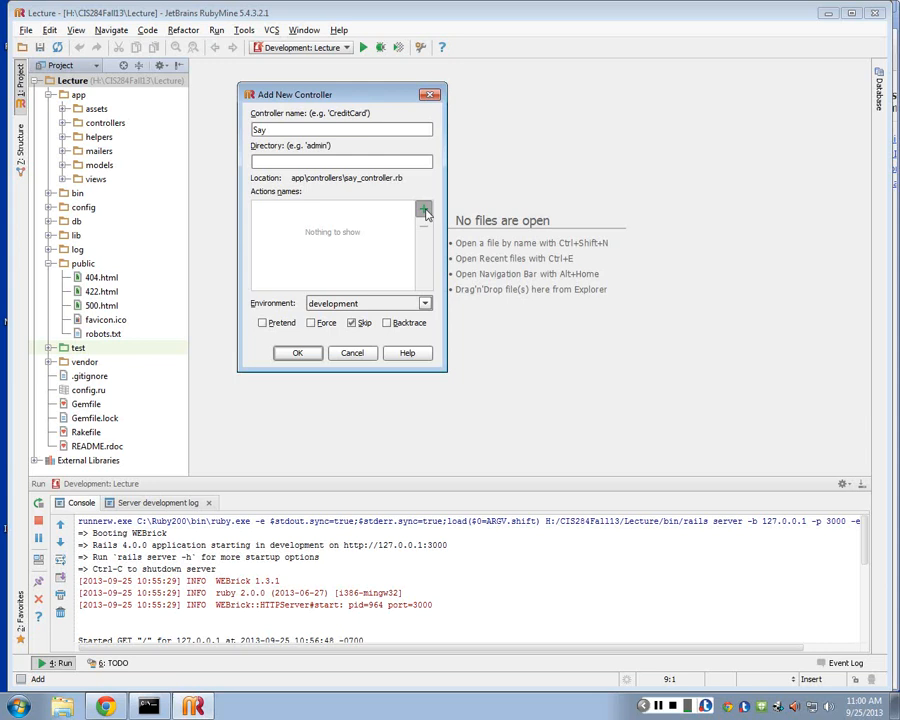
pyautogui.click(424, 205)
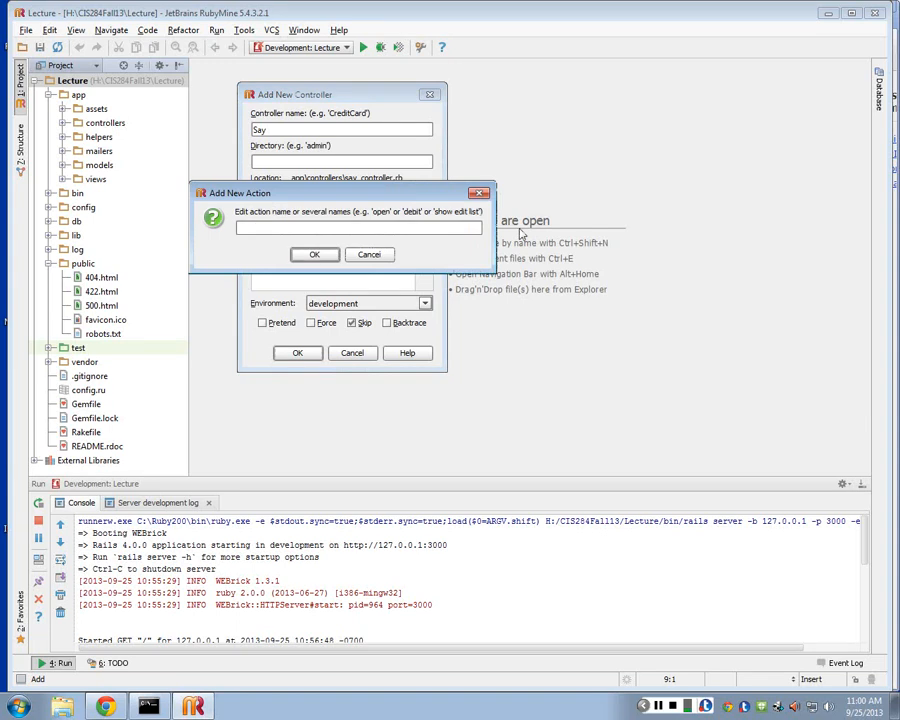
pyautogui.write('hello')
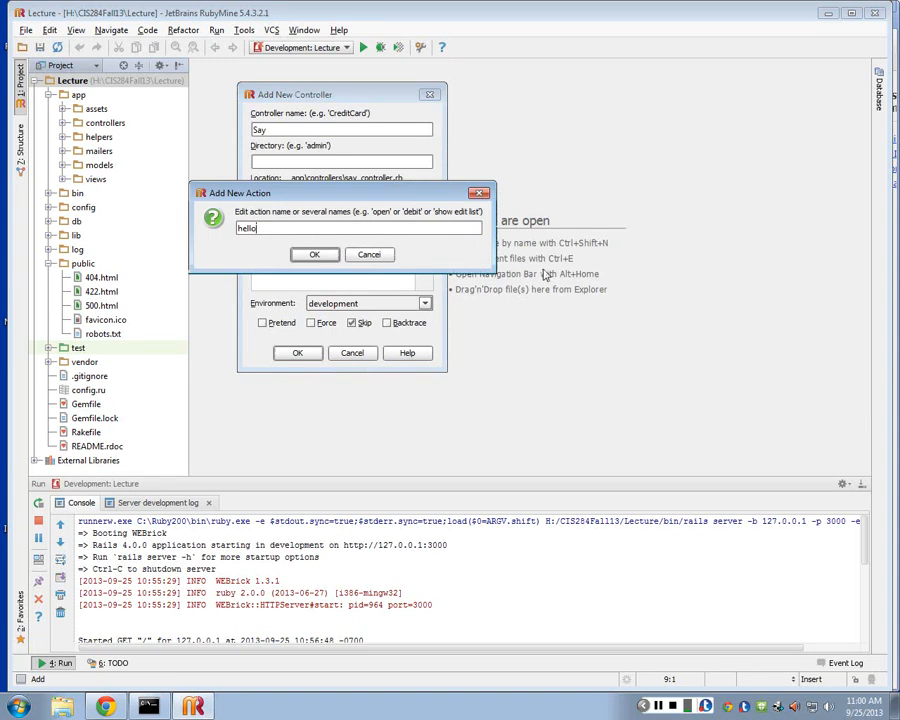
pyautogui.click(315, 254)
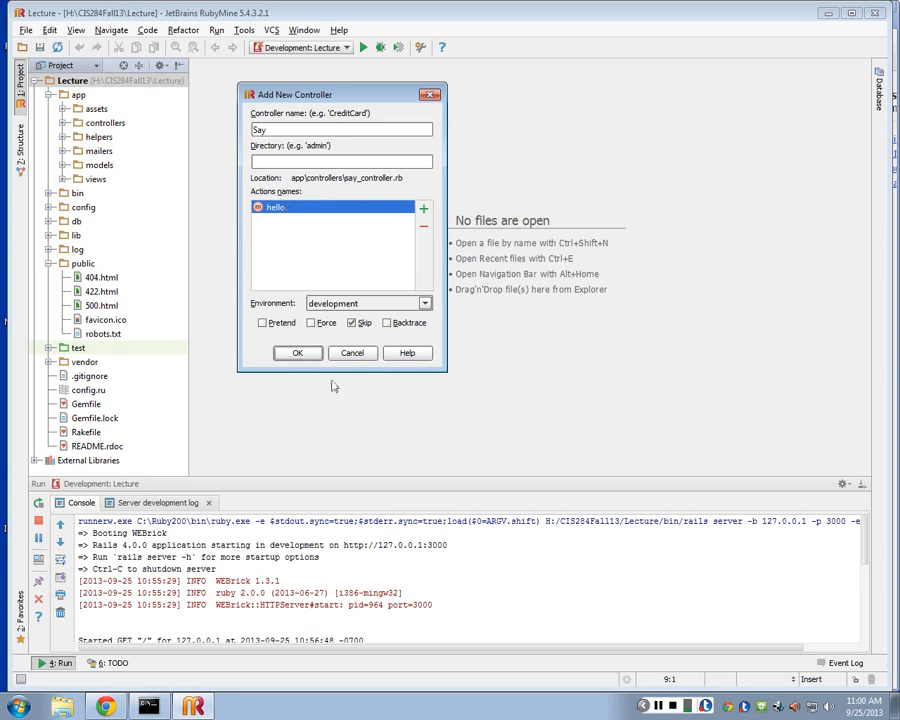
pyautogui.write(';')
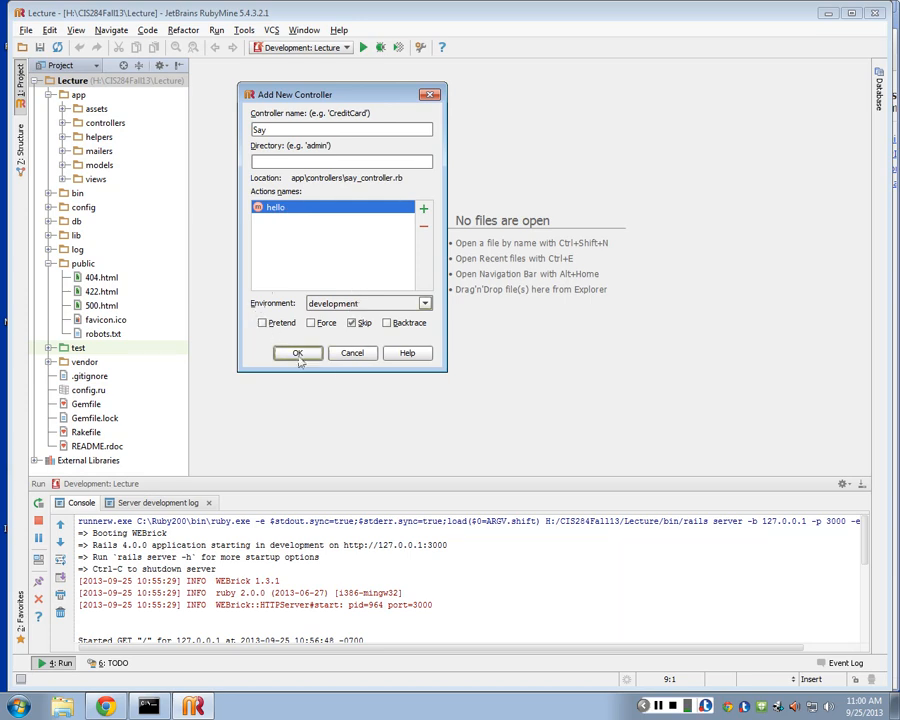
# Step: Generate the Say controller, then highlight hello and SayController in say_controller.rb
pyautogui.click(298, 353)
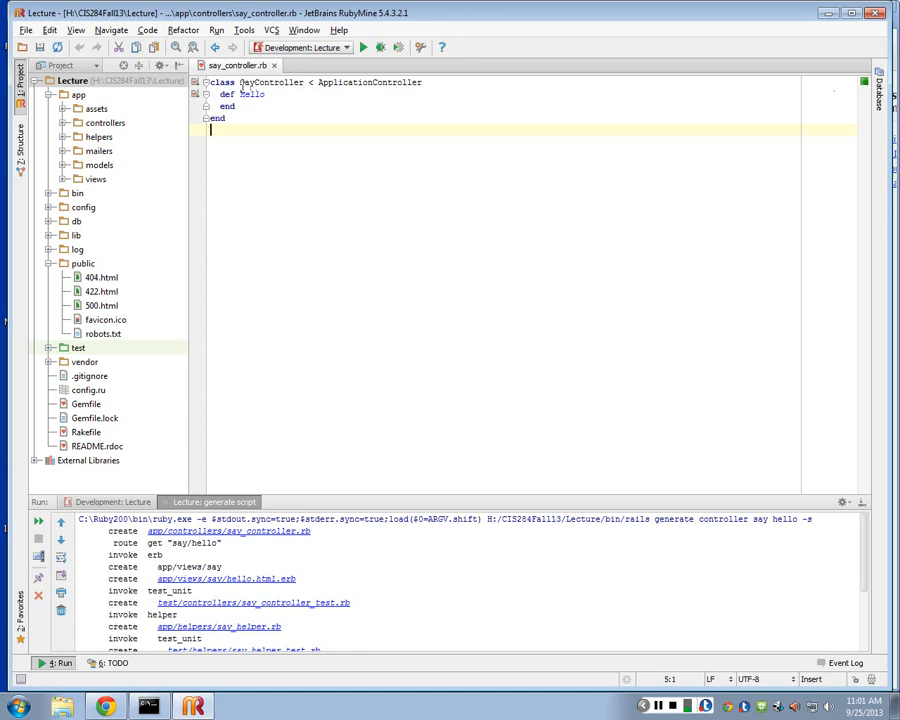
pyautogui.doubleClick(222, 82)
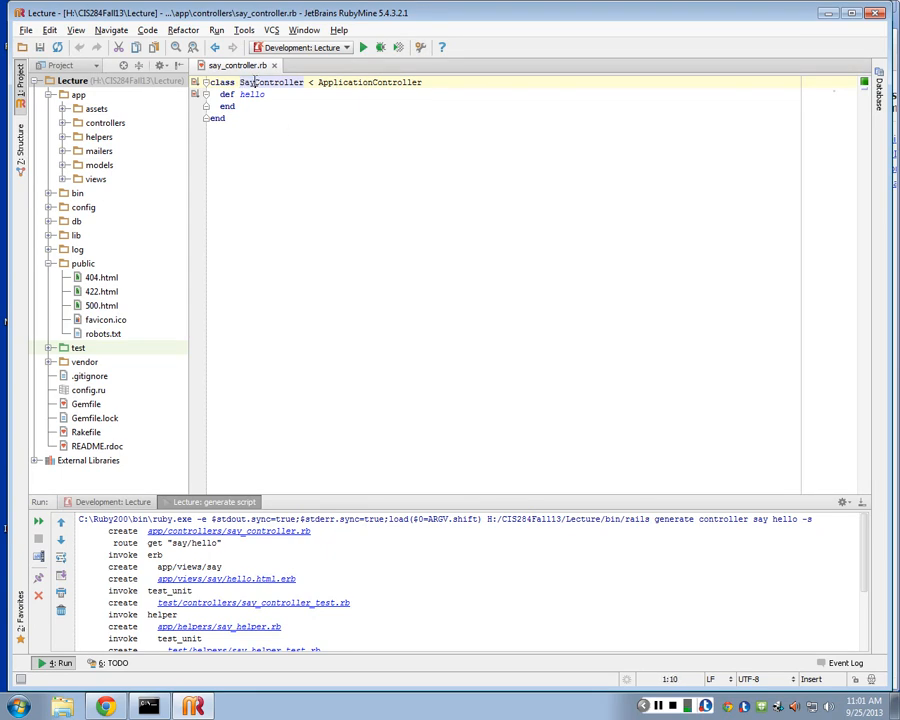
pyautogui.doubleClick(245, 82)
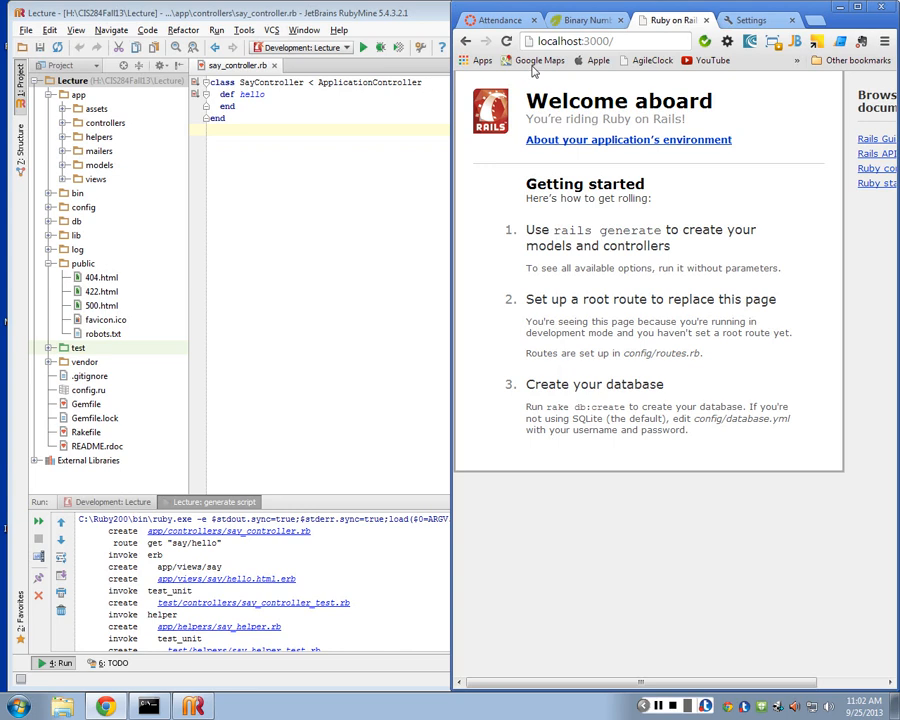
# Step: Load localhost:3000/say/hello in Chrome to show the Say#hello page
pyautogui.write('say/')
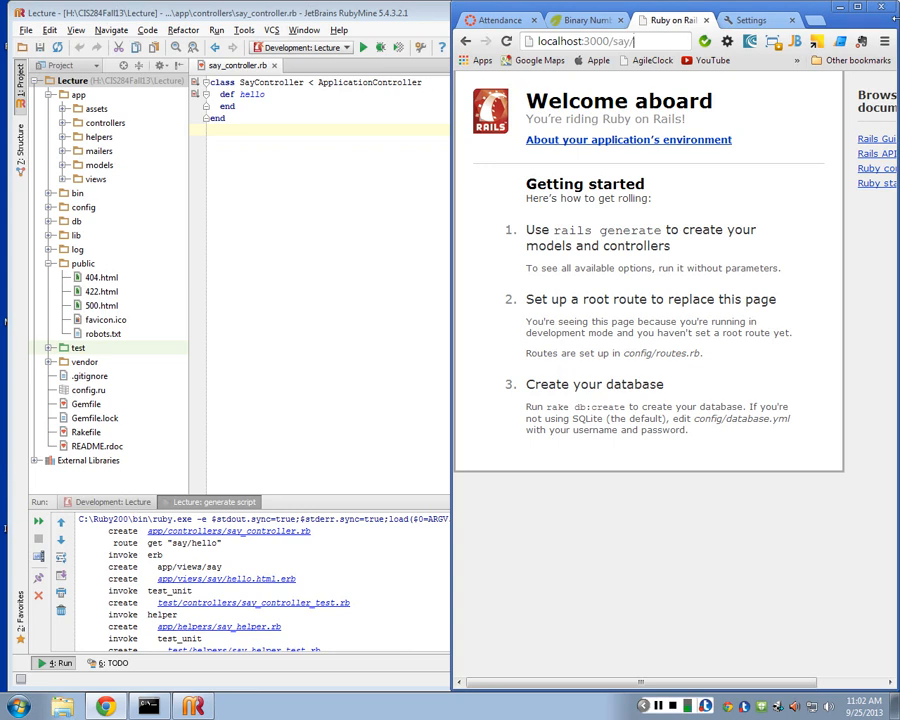
pyautogui.write('hello')
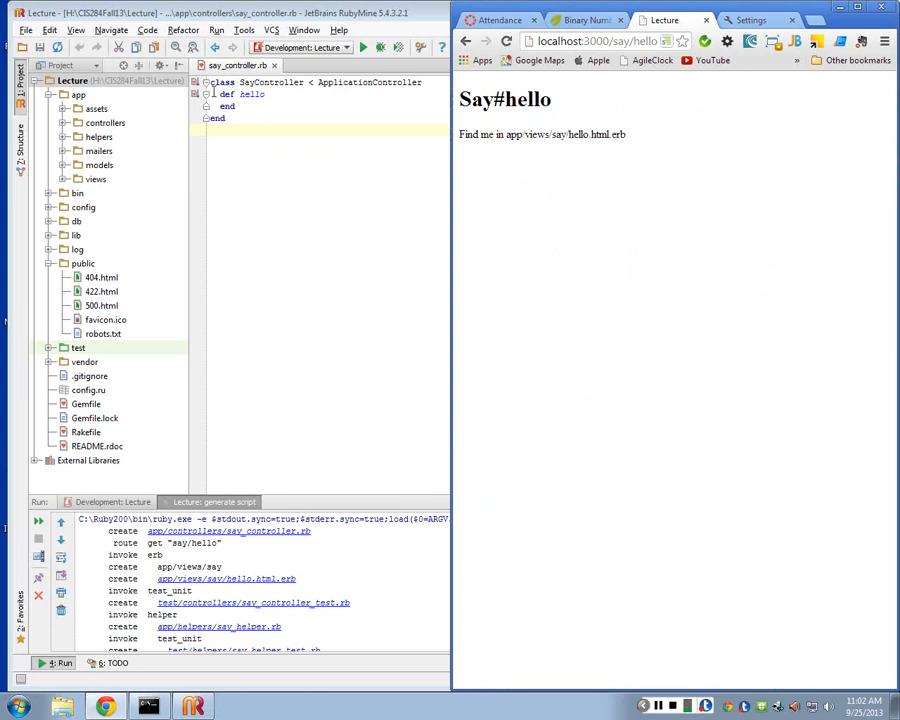
pyautogui.moveTo(253, 99)
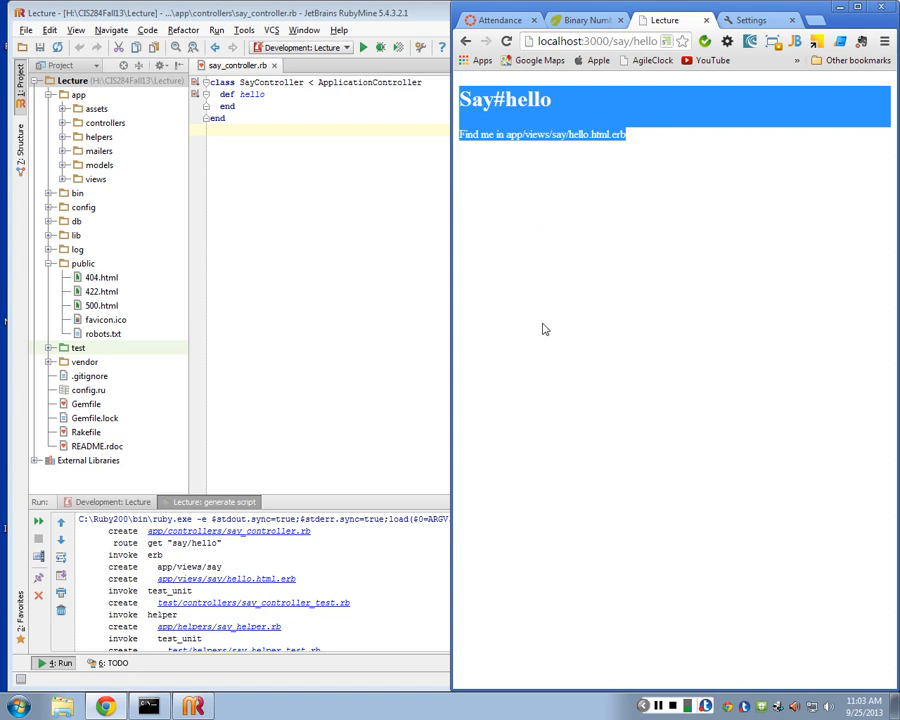
pyautogui.moveTo(95, 113)
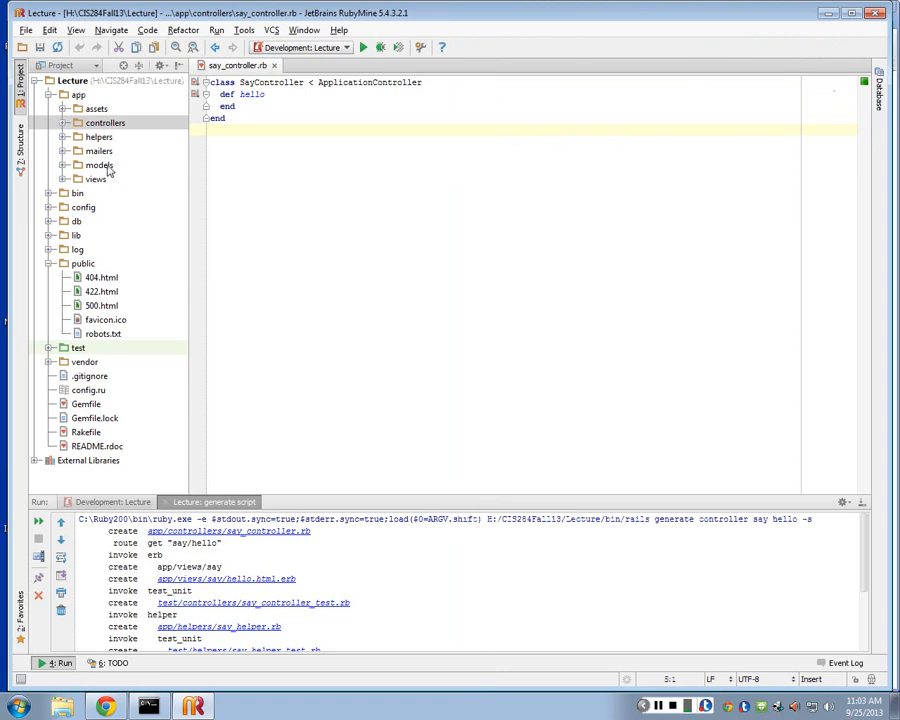
# Step: Expand app > views > say in the Project tree and select hello.html.erb
pyautogui.click(98, 165)
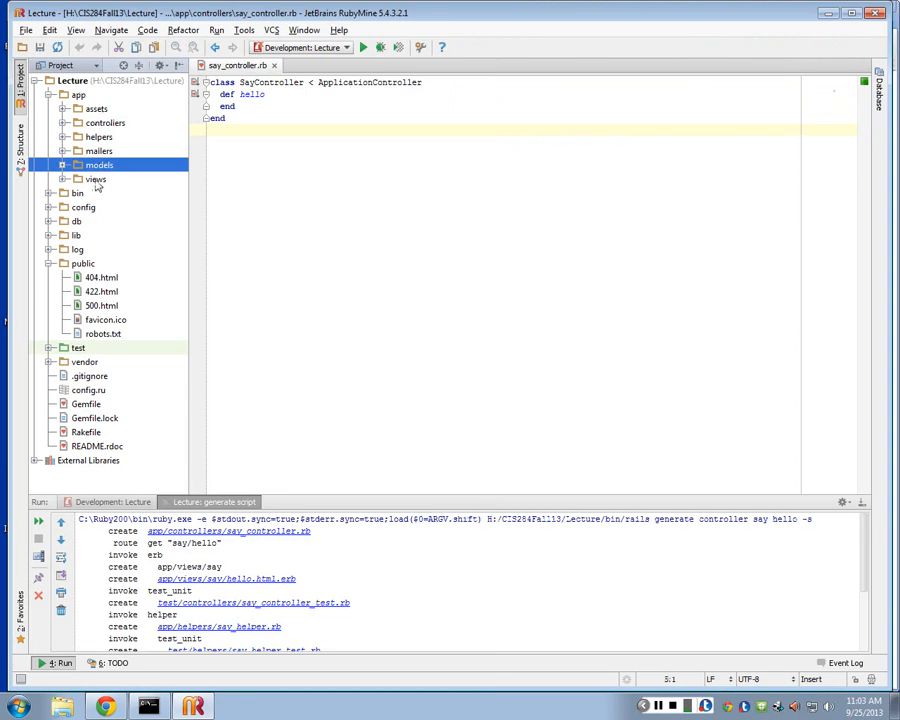
pyautogui.click(95, 179)
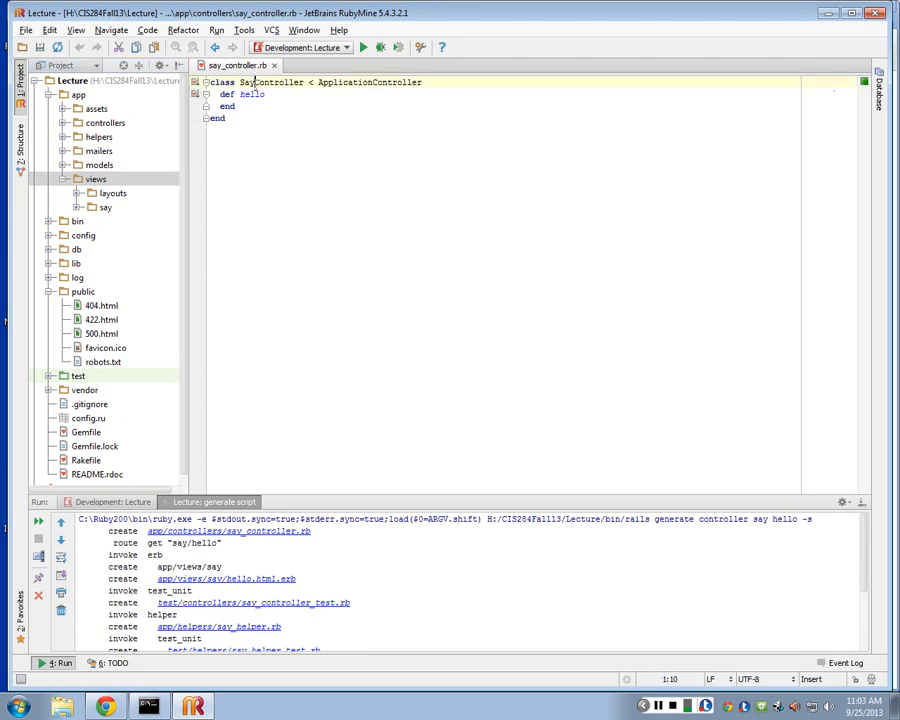
pyautogui.doubleClick(247, 82)
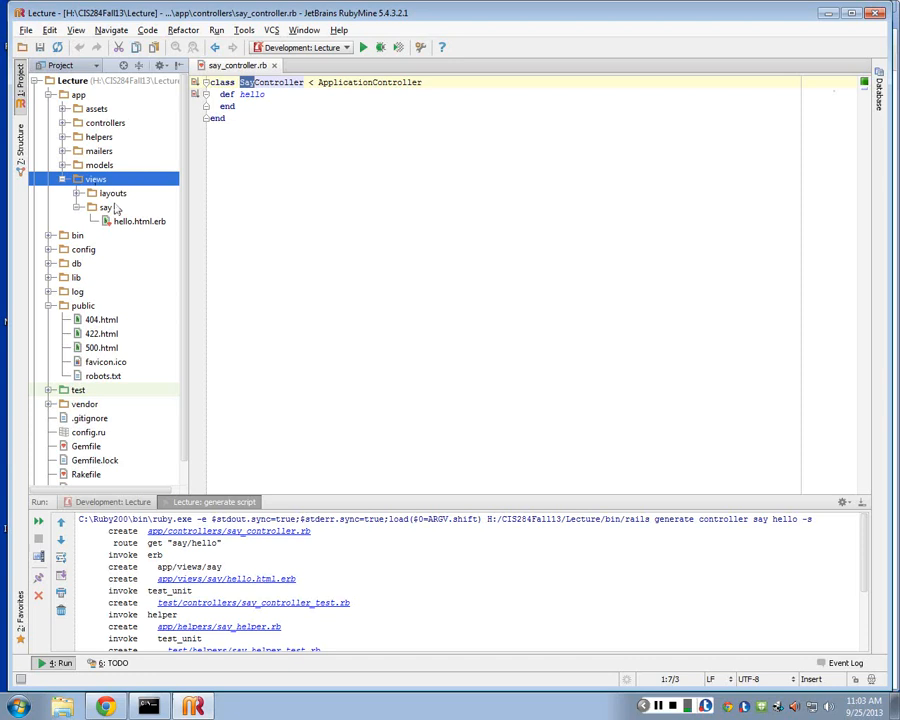
pyautogui.moveTo(114, 227)
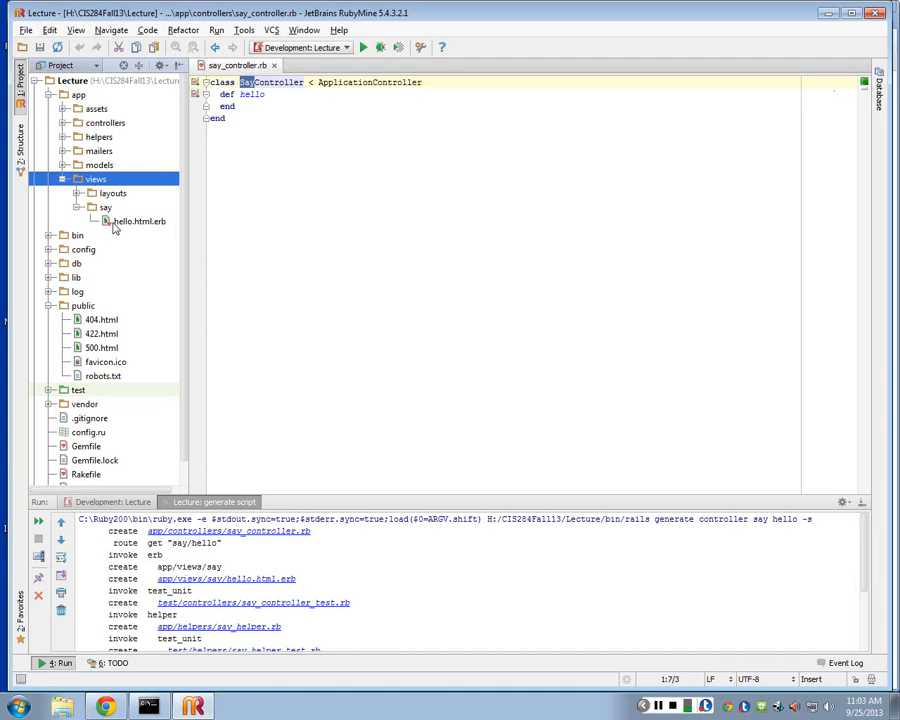
pyautogui.moveTo(164, 229)
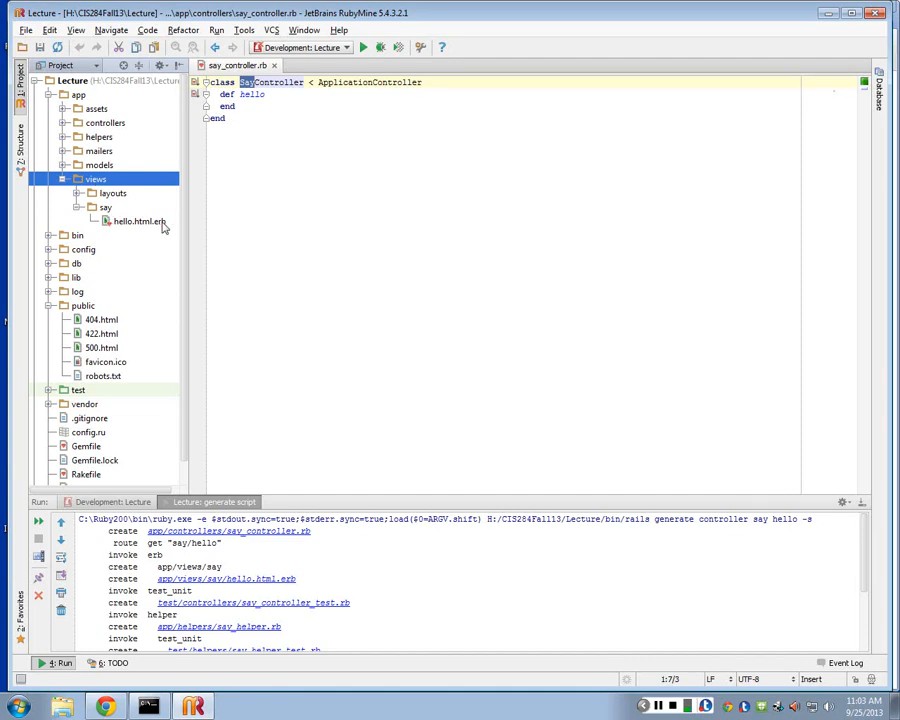
pyautogui.click(137, 221)
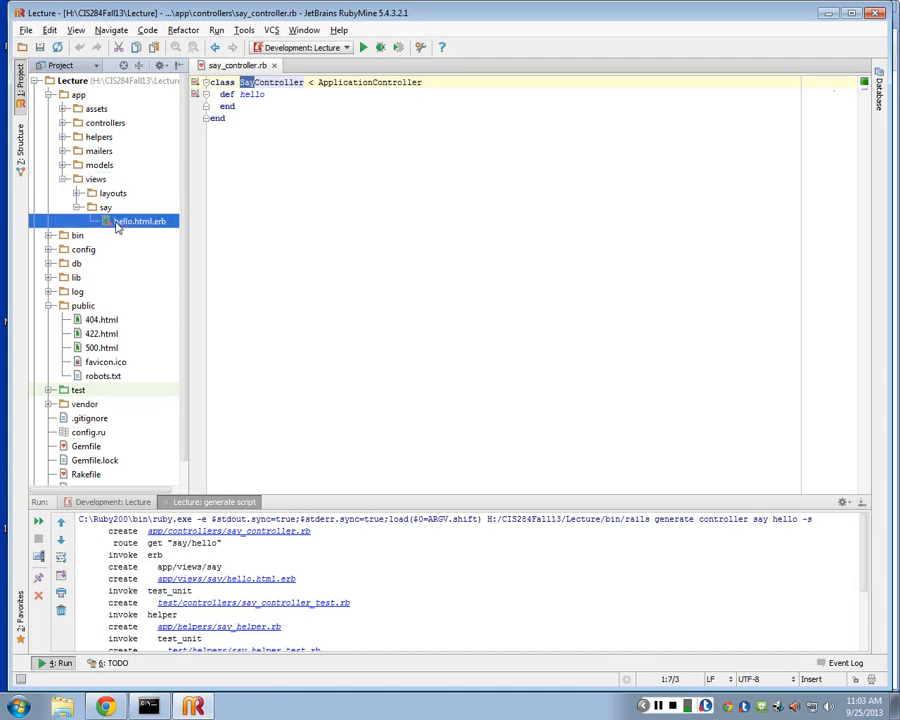
# Step: Open hello.html.erb and type 'Hello Dave.' on a new line below the find-me paragraph
pyautogui.doubleClick(139, 221)
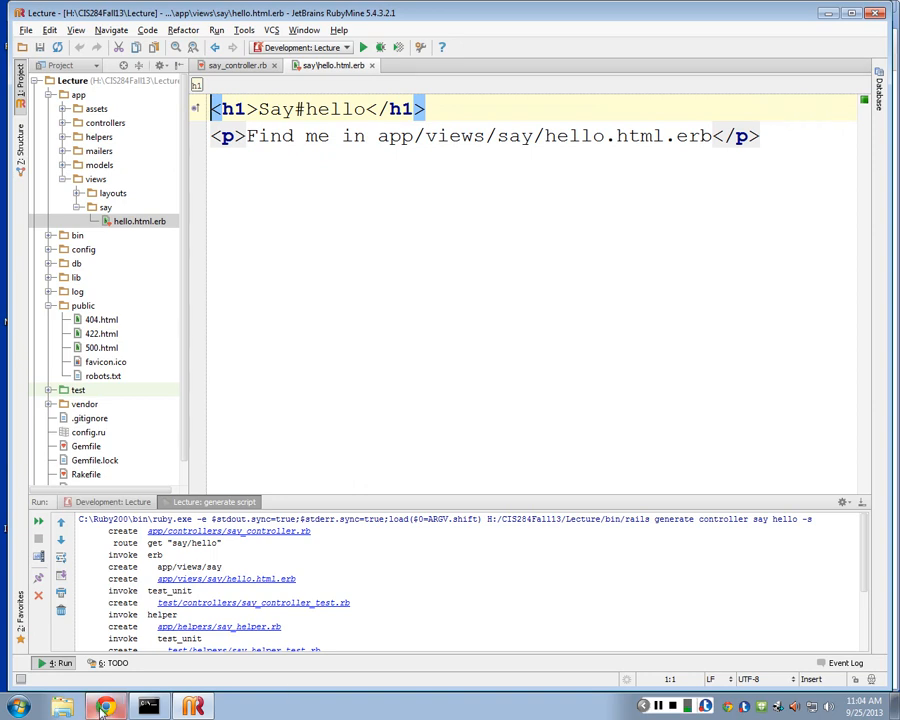
pyautogui.doubleClick(275, 108)
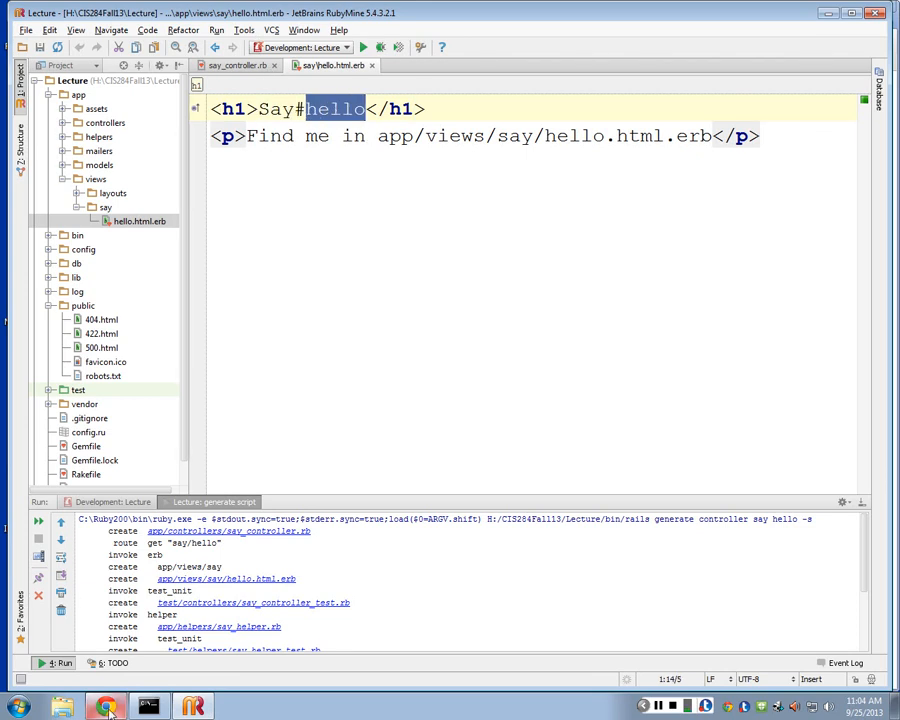
pyautogui.click(104, 707)
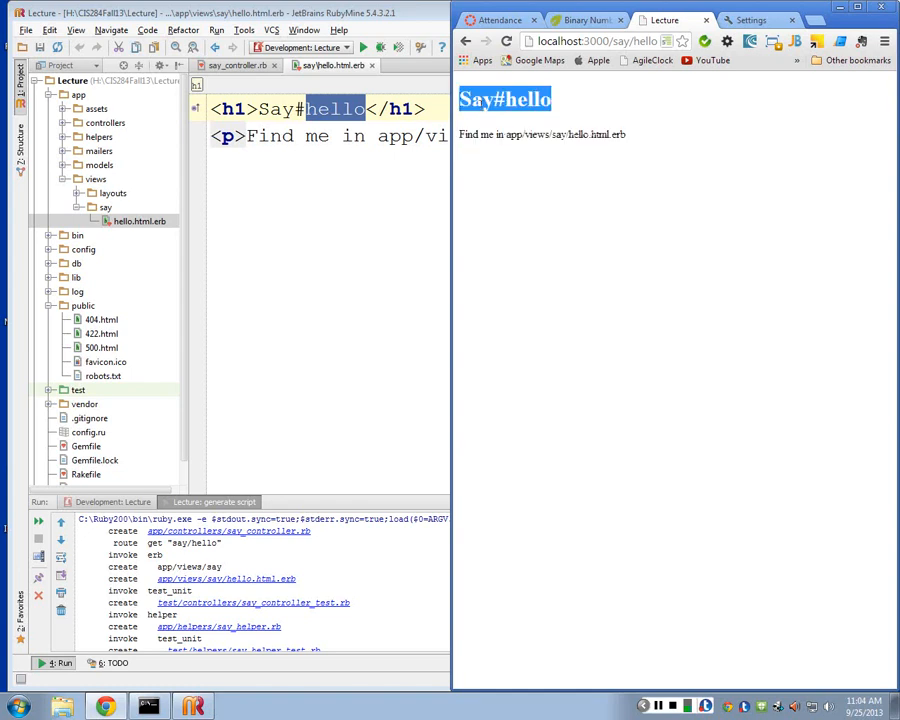
pyautogui.moveTo(491, 162)
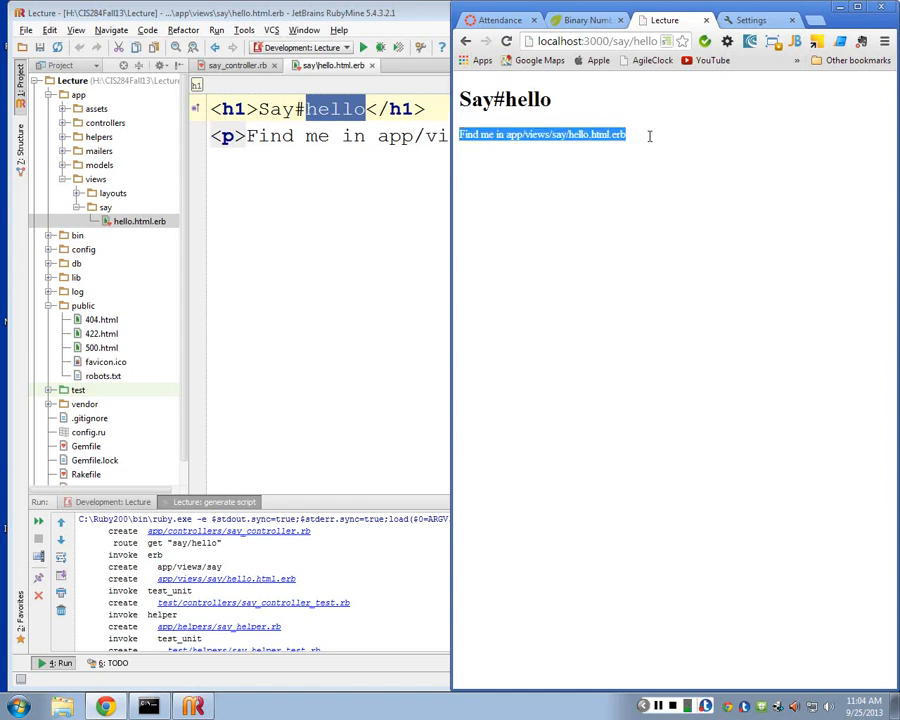
pyautogui.click(647, 195)
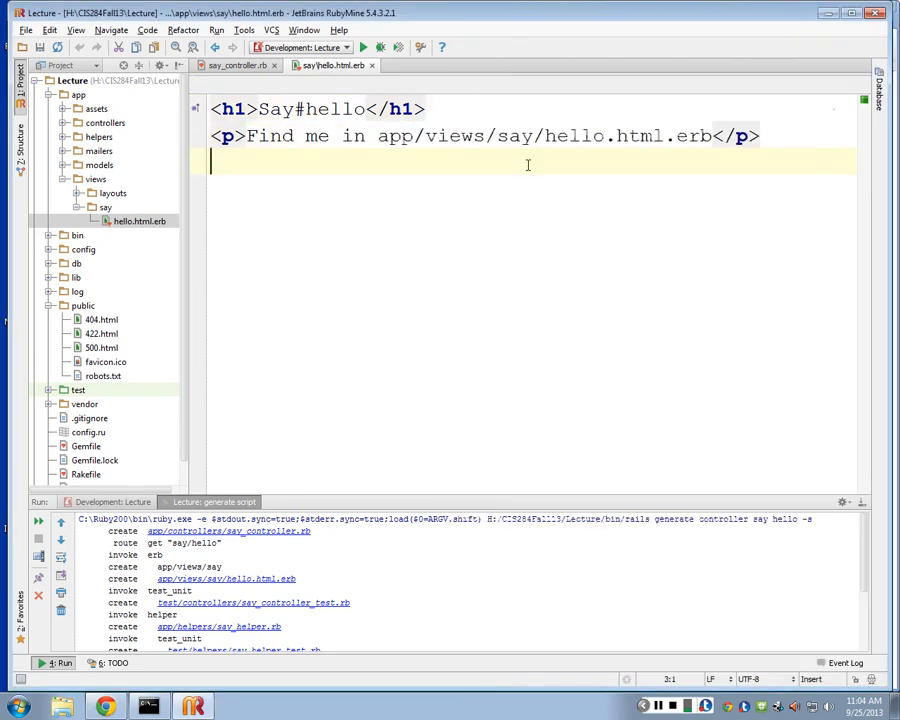
pyautogui.write('Hello Dave.')
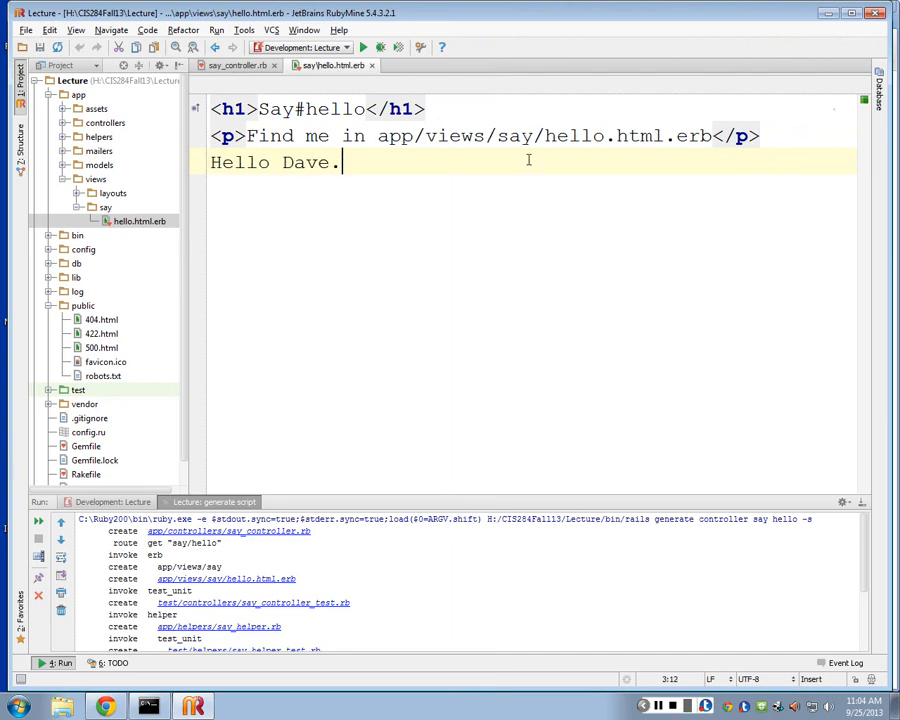
pyautogui.moveTo(207, 707)
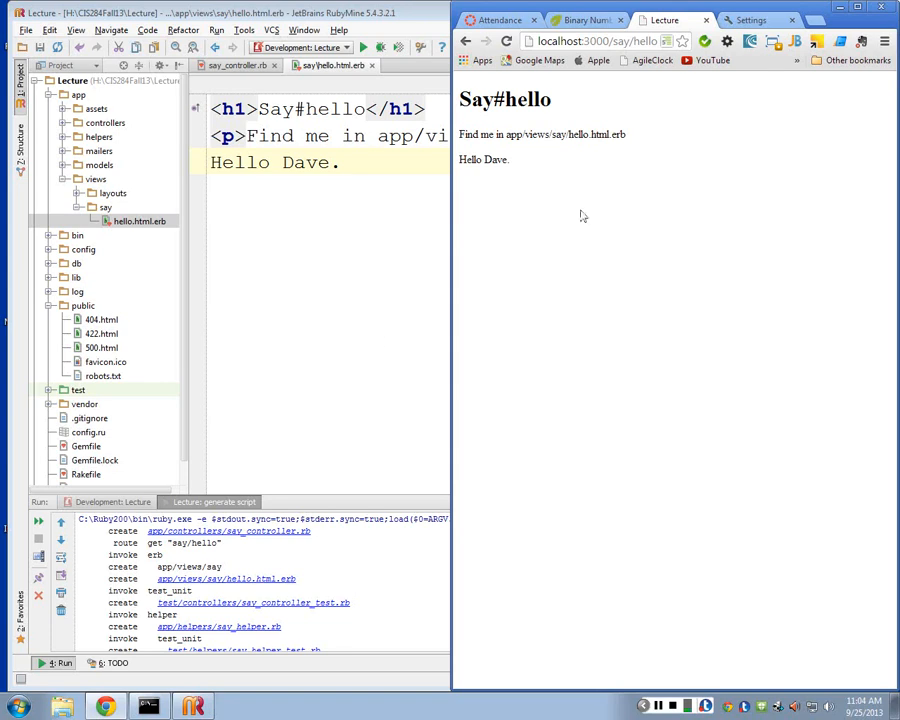
pyautogui.moveTo(567, 270)
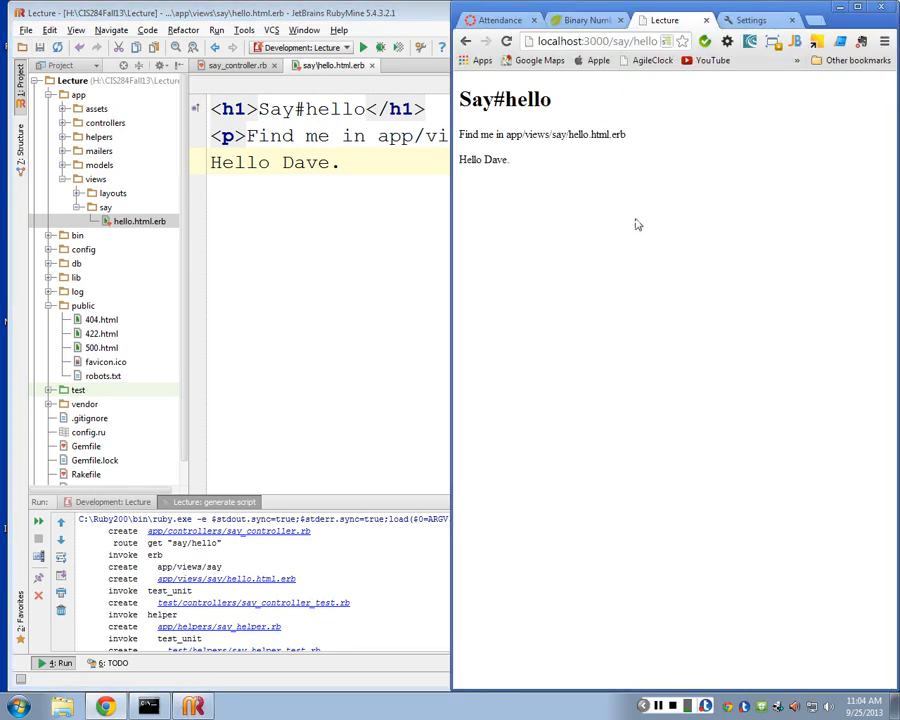
pyautogui.moveTo(630, 229)
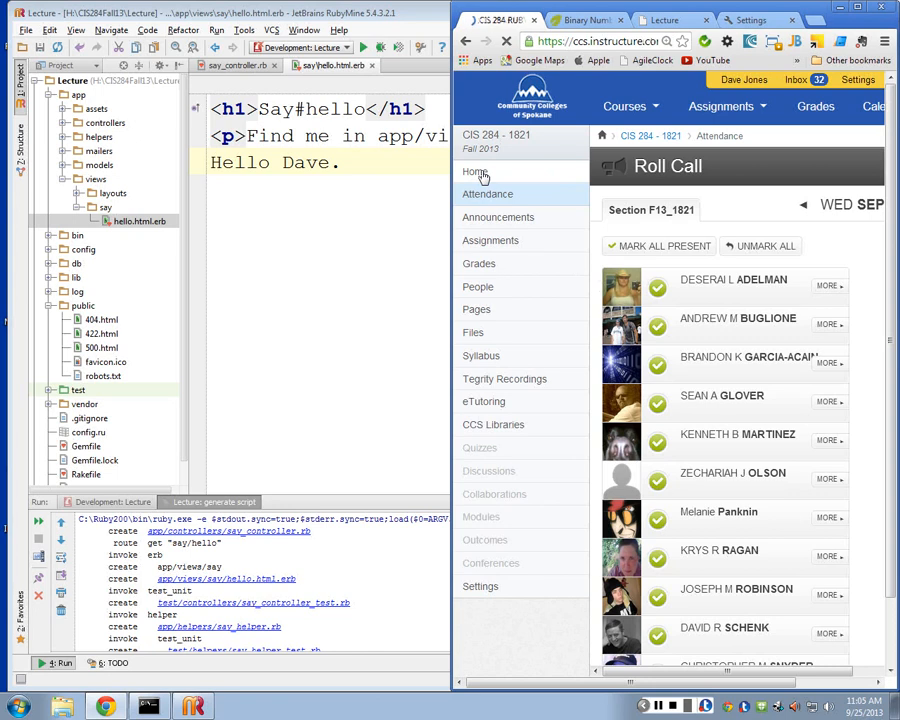
# Step: Go to the course Home and open the downloaded Ruby on Rails - Introduction.pdf
pyautogui.click(475, 171)
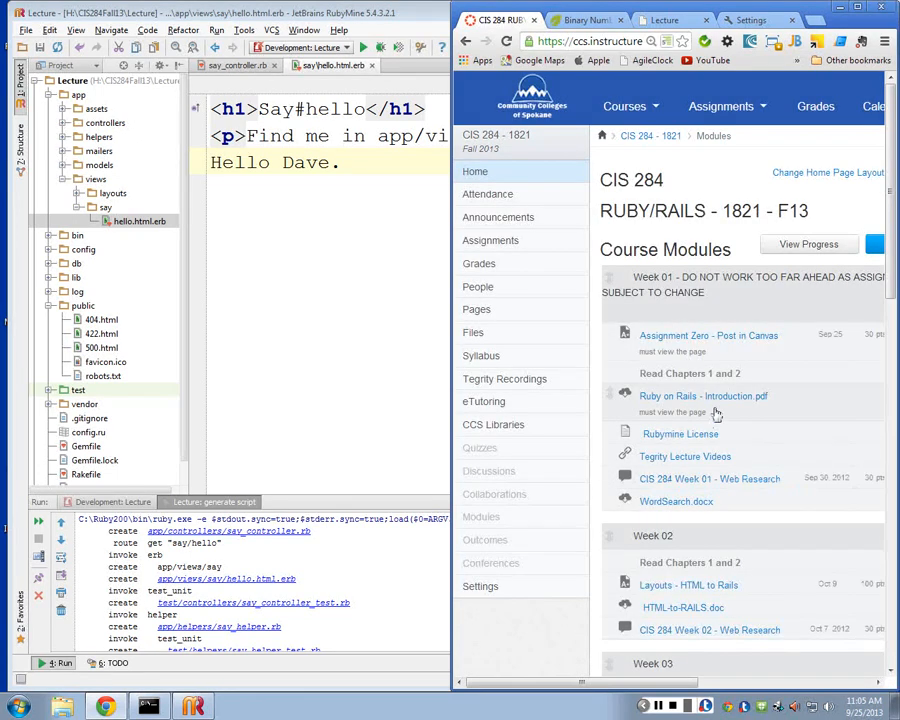
pyautogui.click(703, 396)
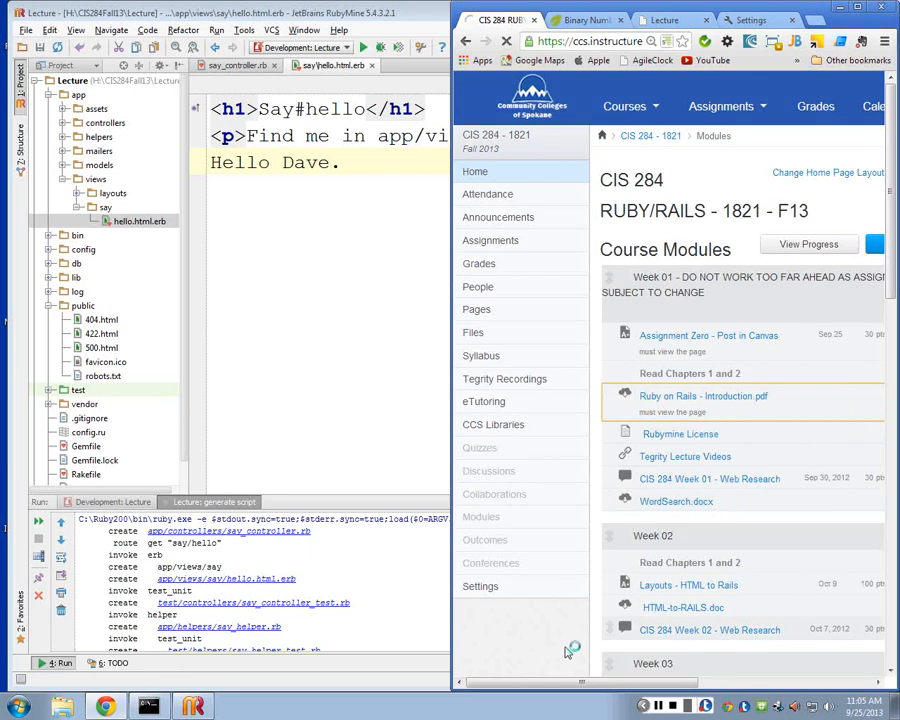
pyautogui.click(703, 396)
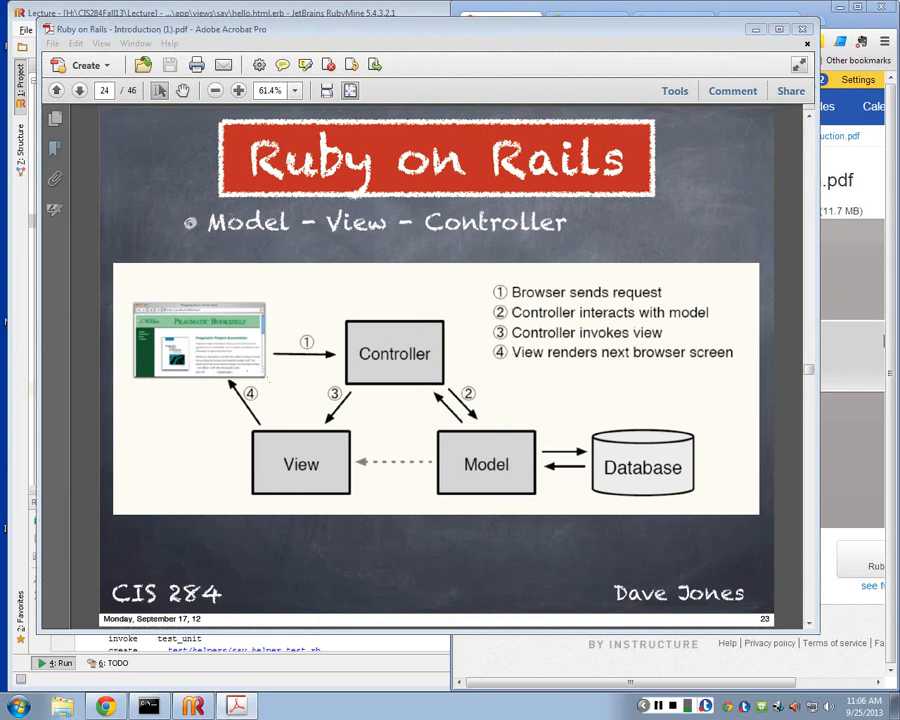
pyautogui.moveTo(235, 461)
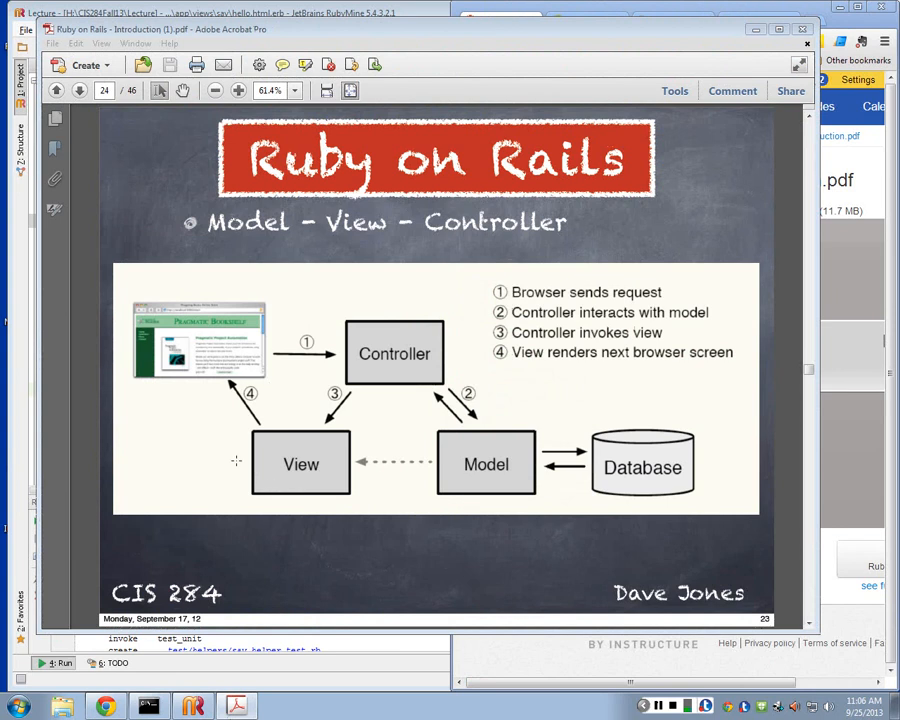
pyautogui.moveTo(235, 318)
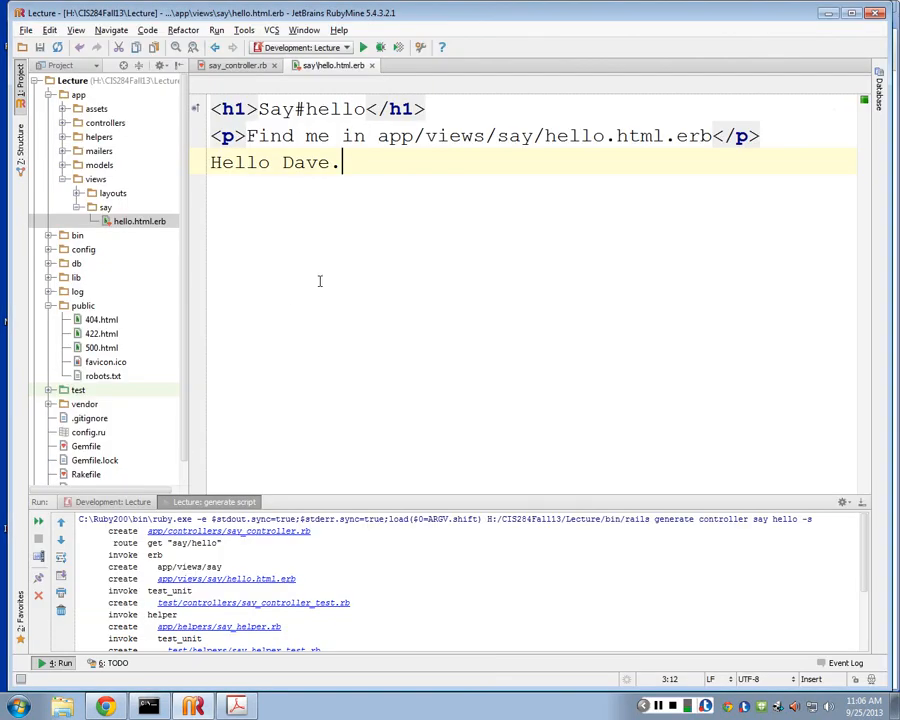
pyautogui.moveTo(247, 71)
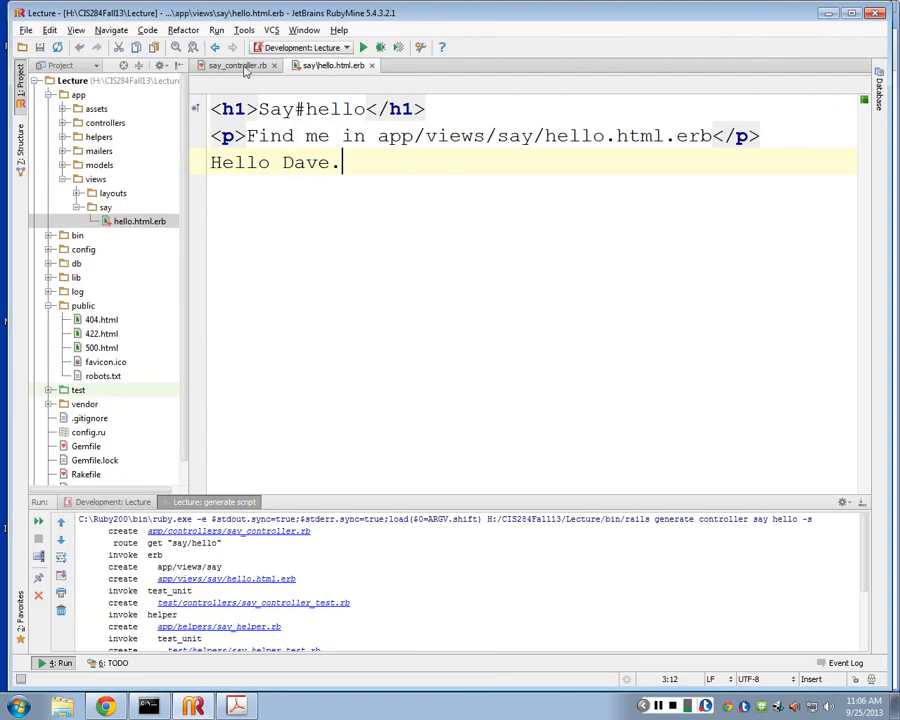
pyautogui.click(237, 65)
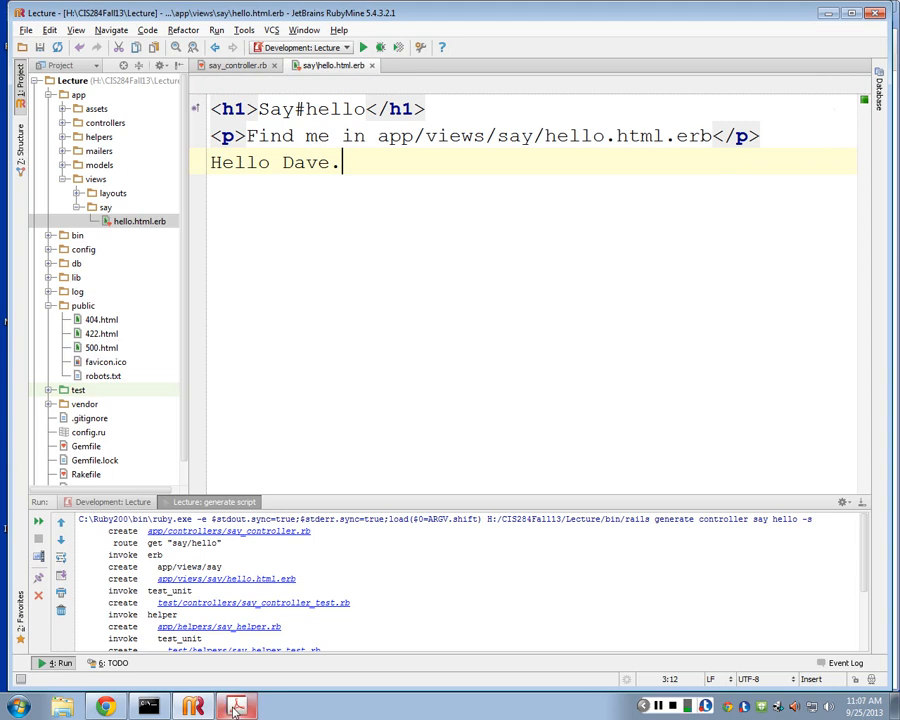
# Step: Bring the Acrobat window with the Model-View-Controller slide back to the front
pyautogui.click(238, 706)
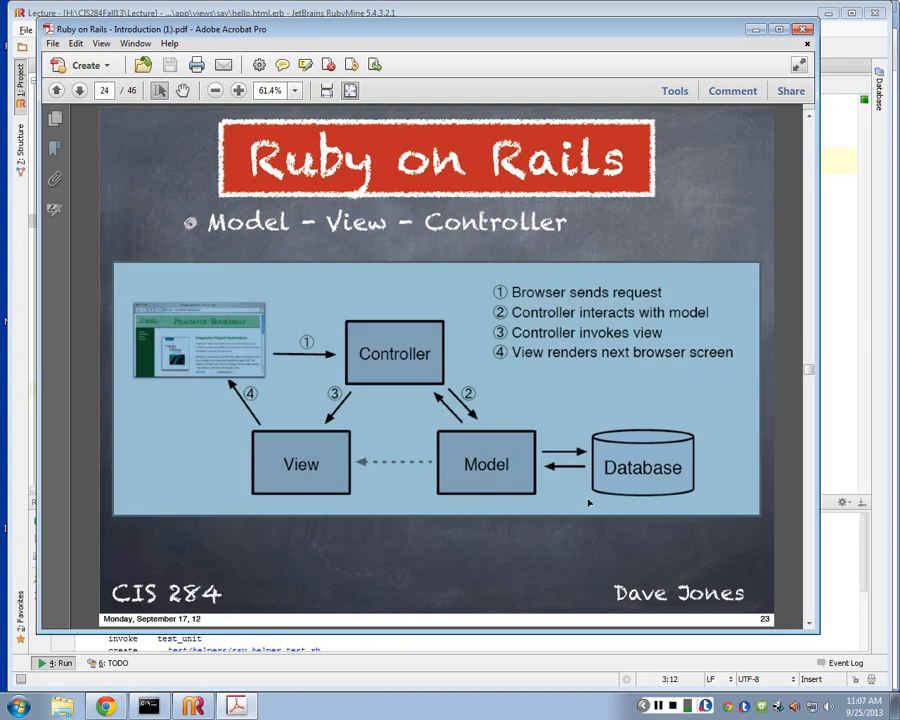
pyautogui.moveTo(518, 482)
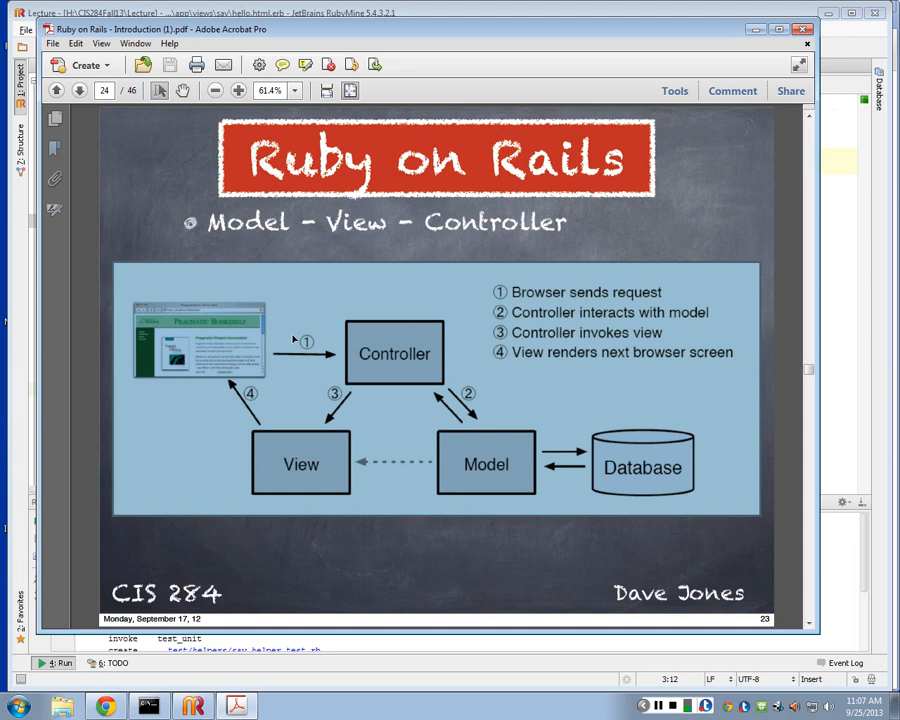
pyautogui.moveTo(310, 479)
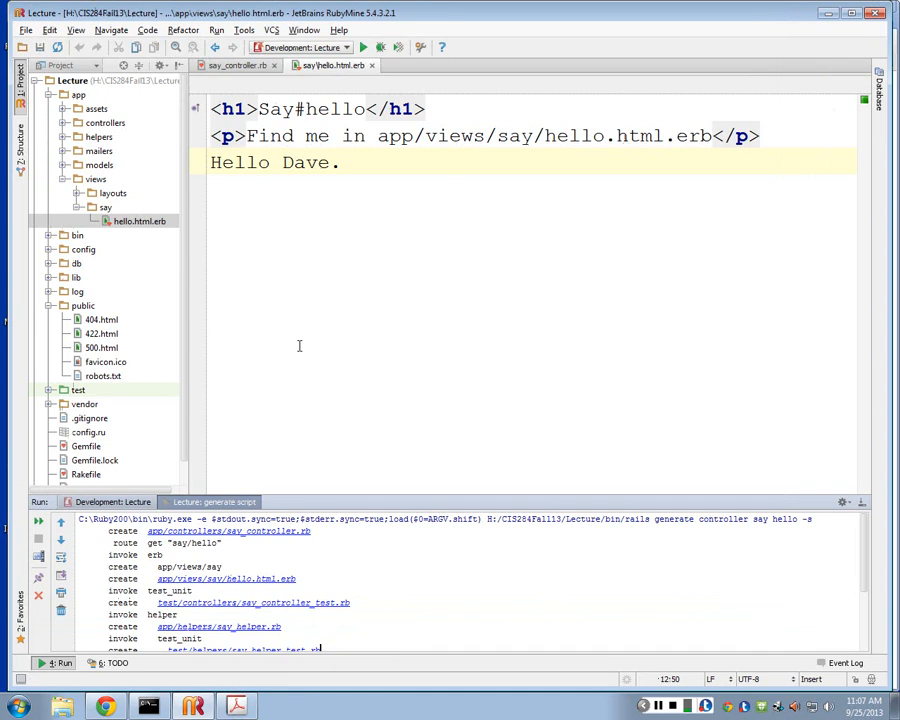
pyautogui.moveTo(205, 400)
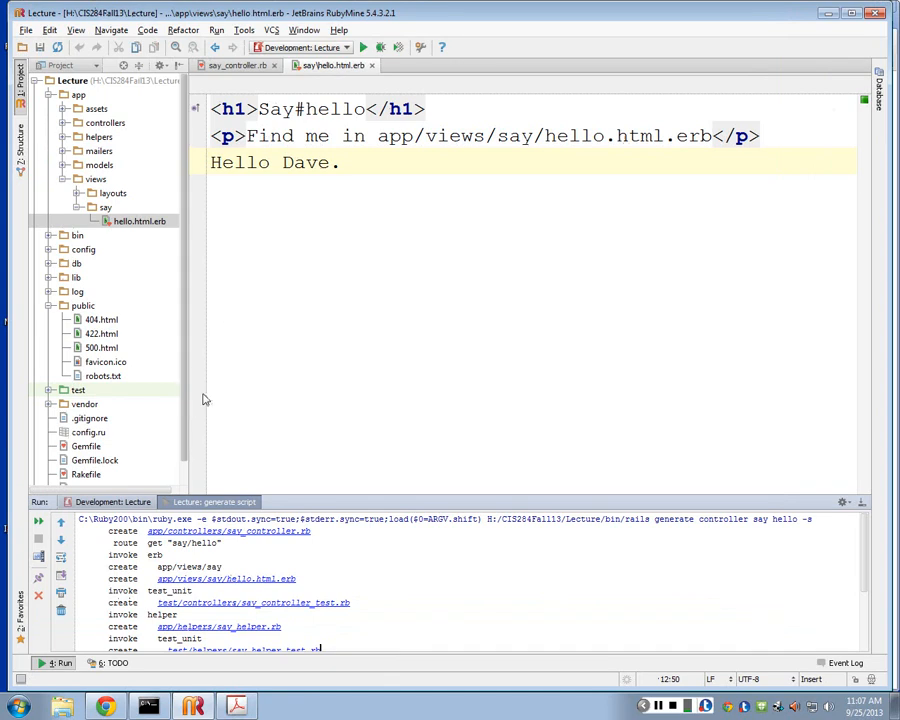
pyautogui.moveTo(157, 245)
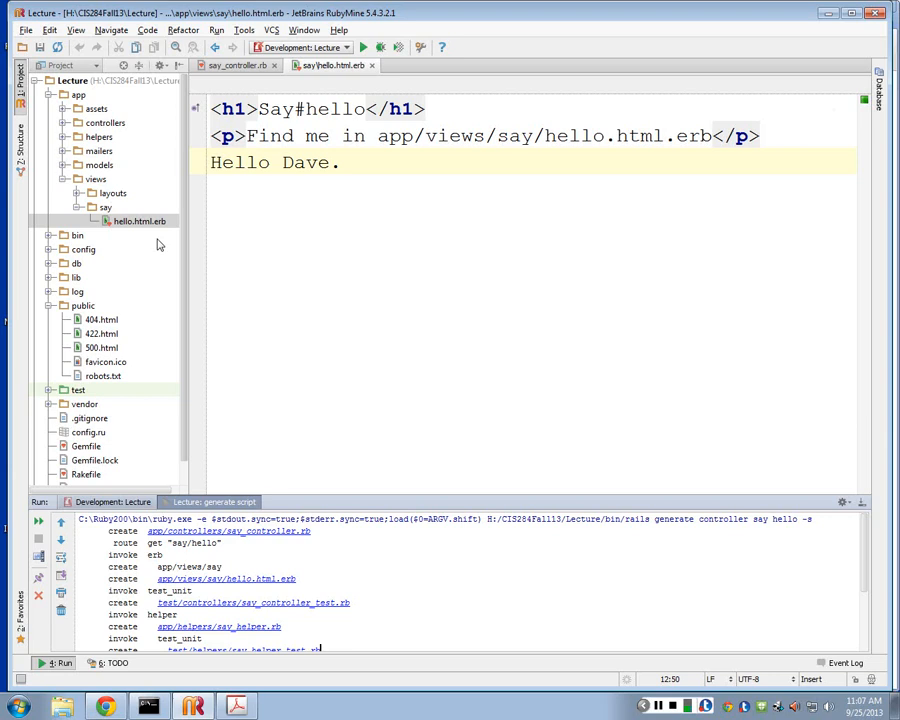
# Step: Select hello.html.erb and place the cursor on a blank line after 'Hello Dave.'
pyautogui.click(137, 221)
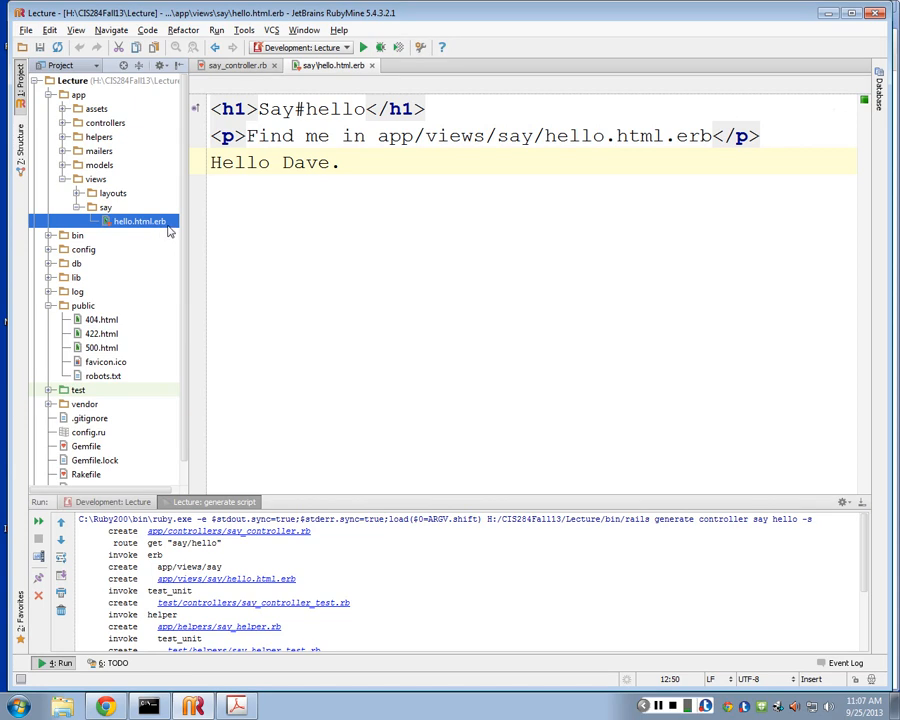
pyautogui.moveTo(269, 222)
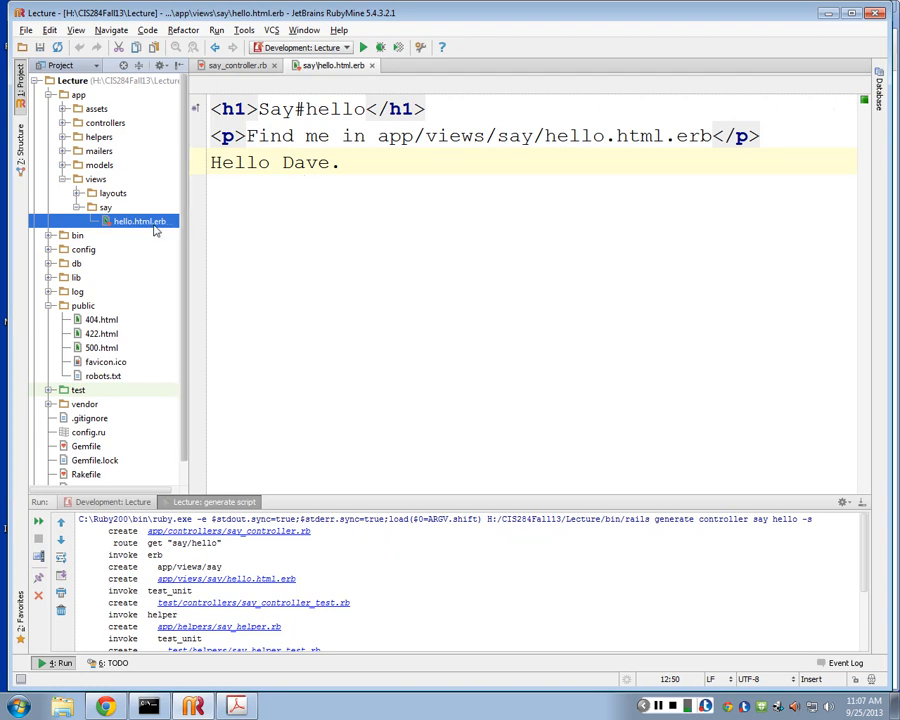
pyautogui.click(278, 208)
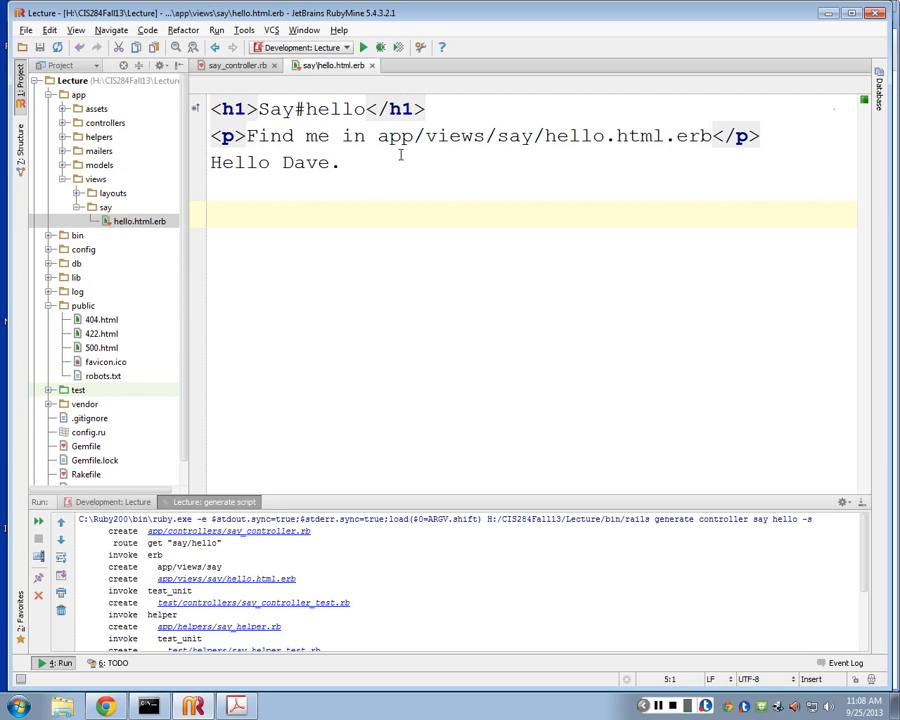
# Step: Type the ERB output tag <%= 2+2 %> on the new line
pyautogui.write('<')
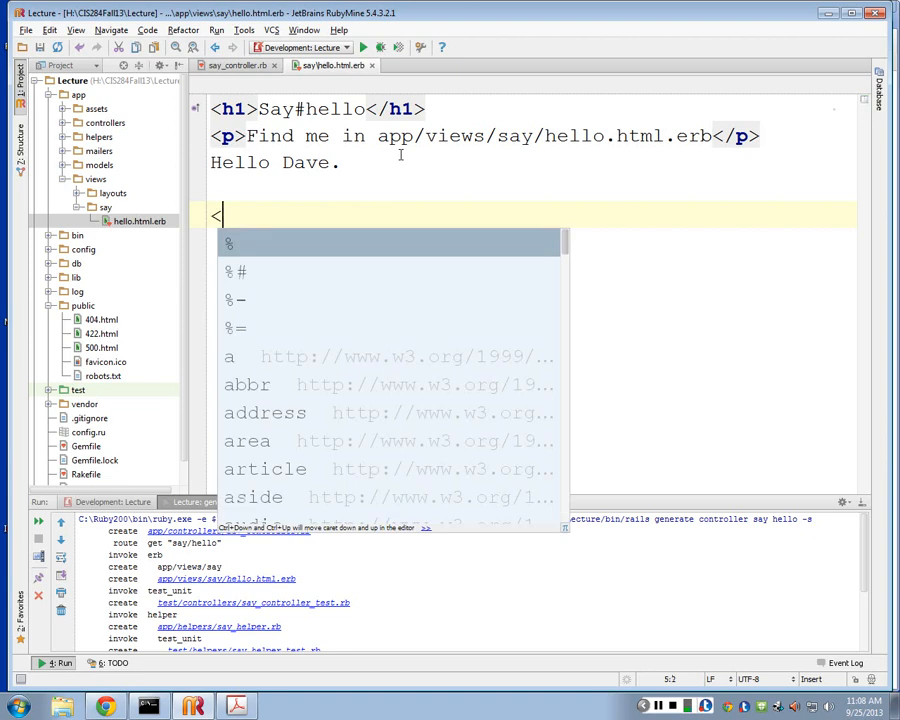
pyautogui.write('%')
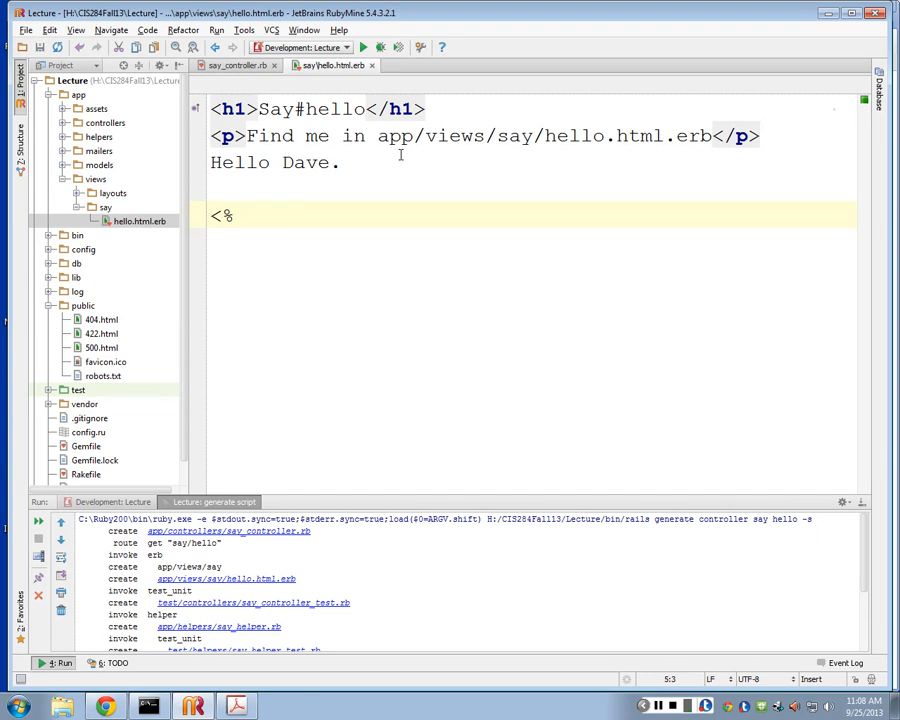
pyautogui.write('=')
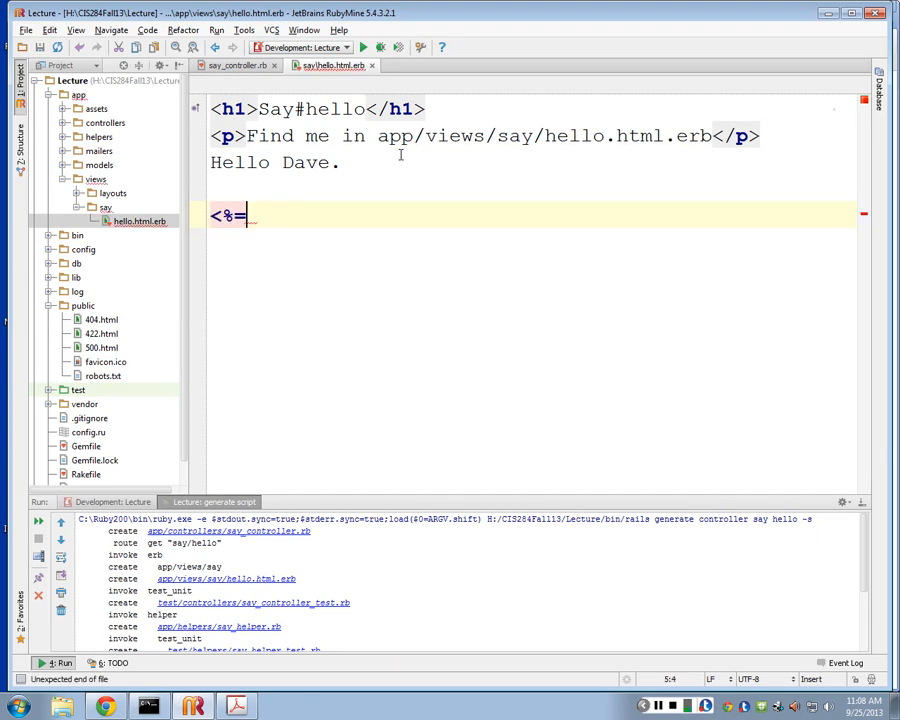
pyautogui.write('2')
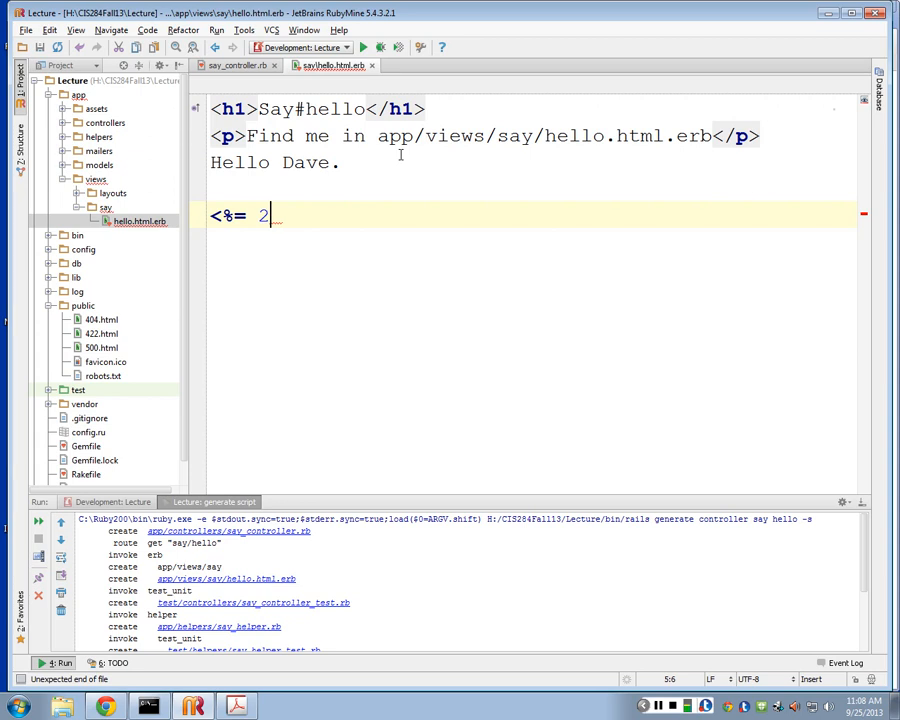
pyautogui.write('+2')
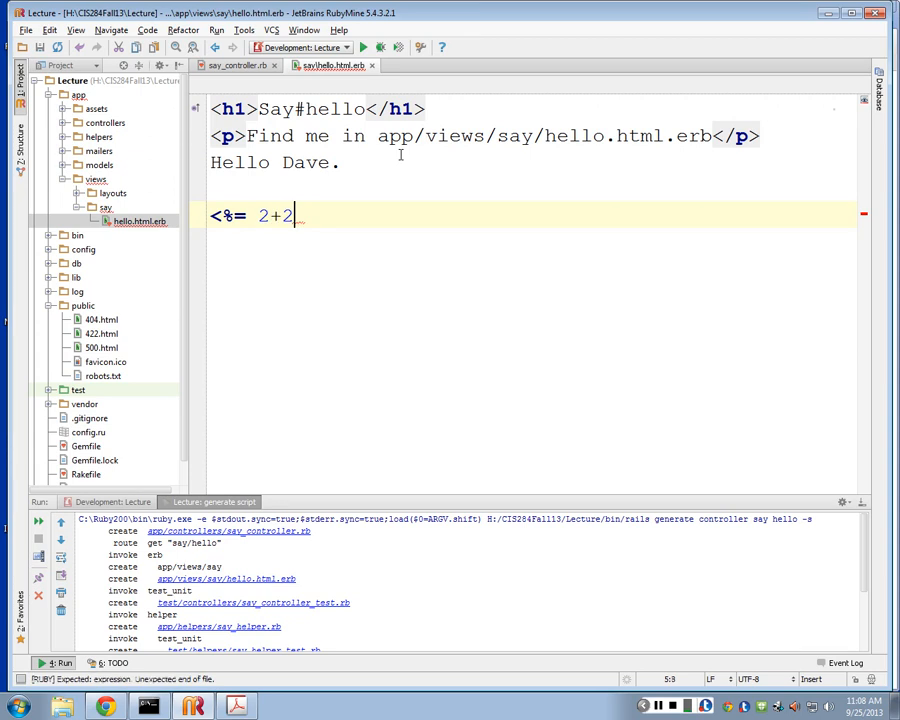
pyautogui.write('%>')
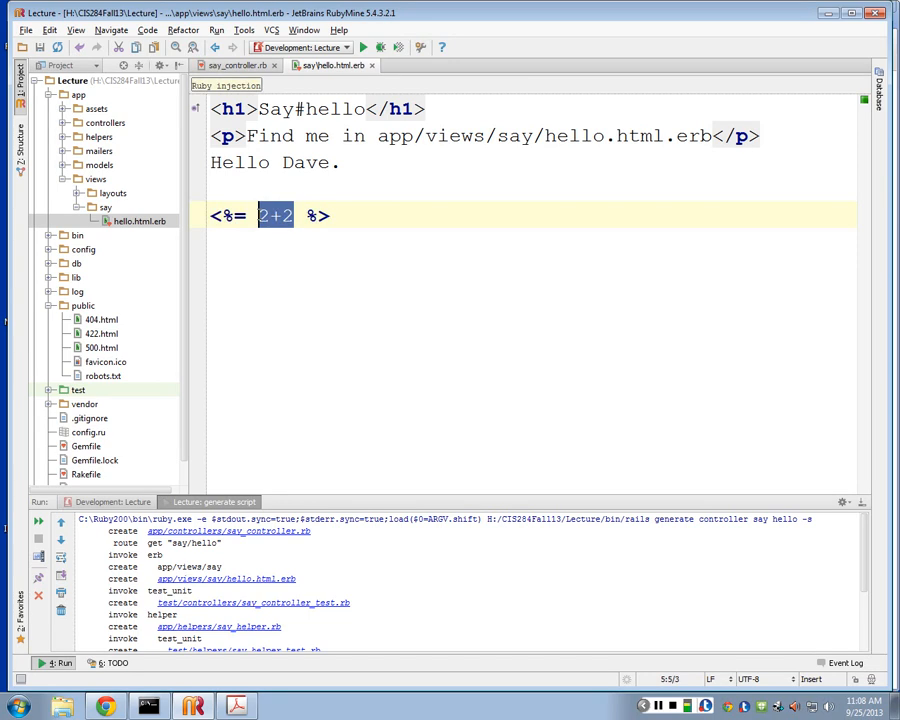
pyautogui.moveTo(244, 215)
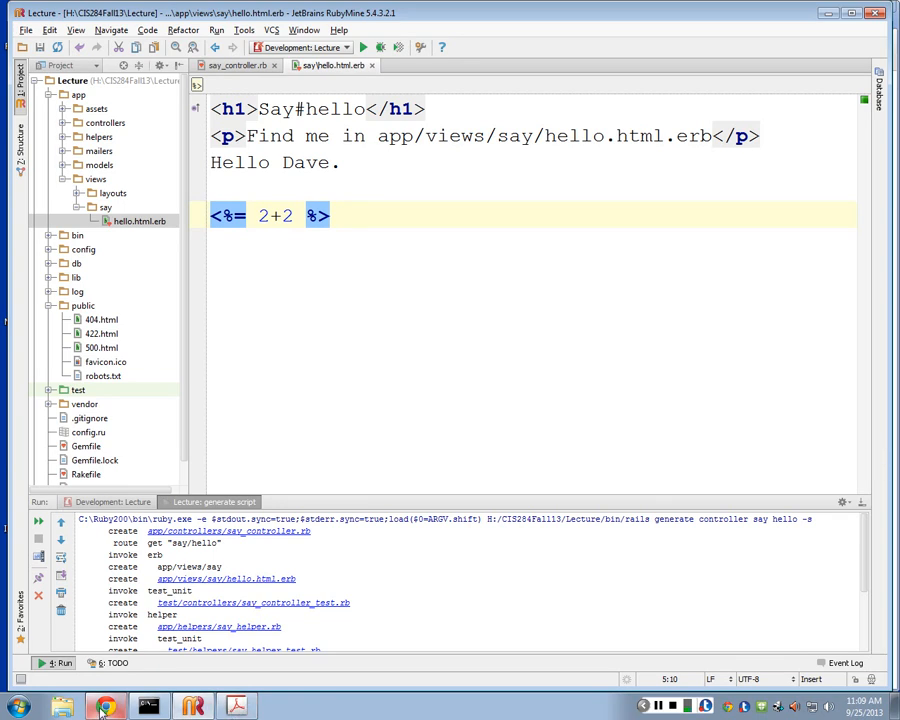
# Step: Reload localhost:3000/say/hello in Chrome, then return to editing hello.html.erb
pyautogui.click(104, 706)
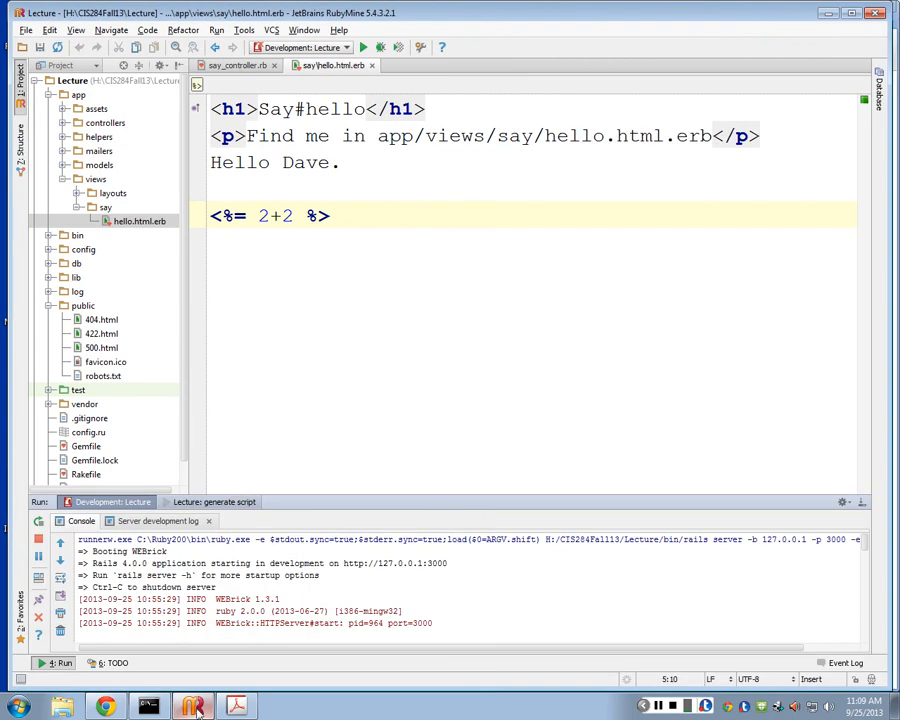
pyautogui.click(213, 501)
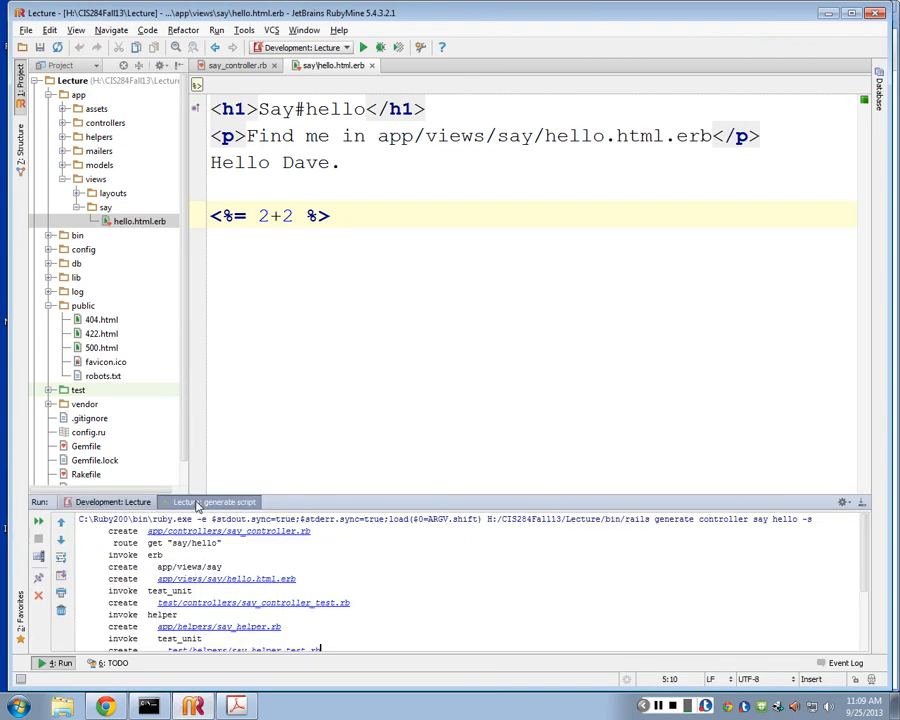
pyautogui.click(112, 501)
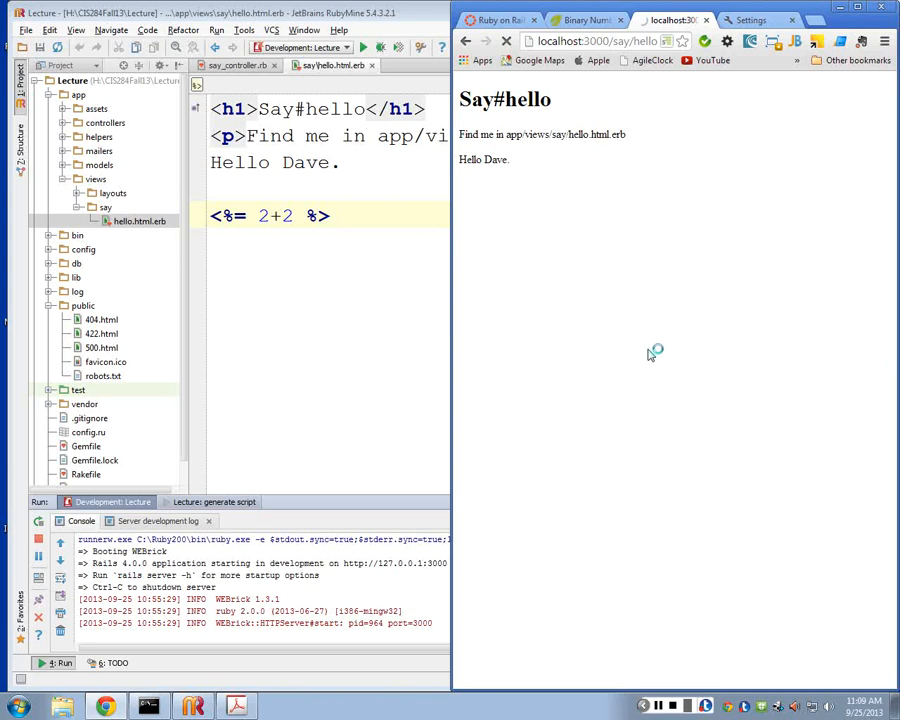
pyautogui.moveTo(640, 320)
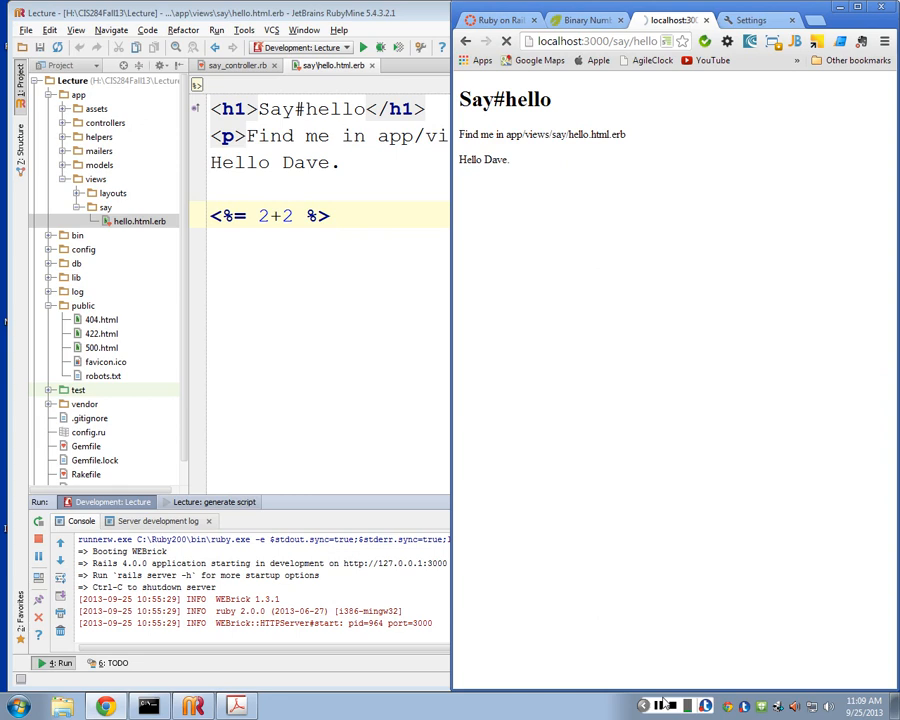
pyautogui.click(506, 41)
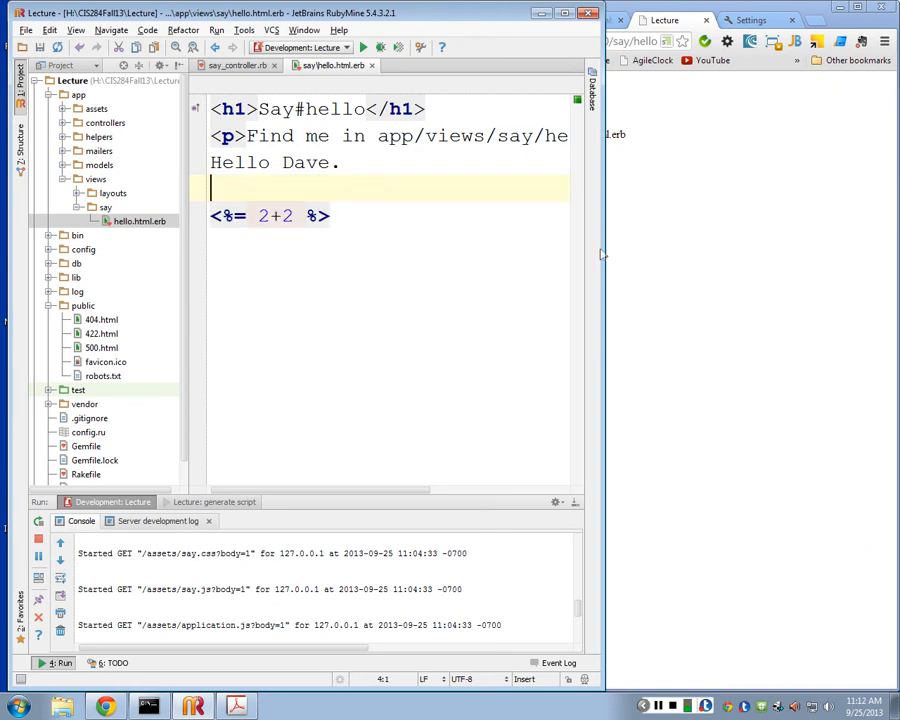
# Step: Type <br/> on the blank line above <%= 2+2 %>
pyautogui.write('<br/>')
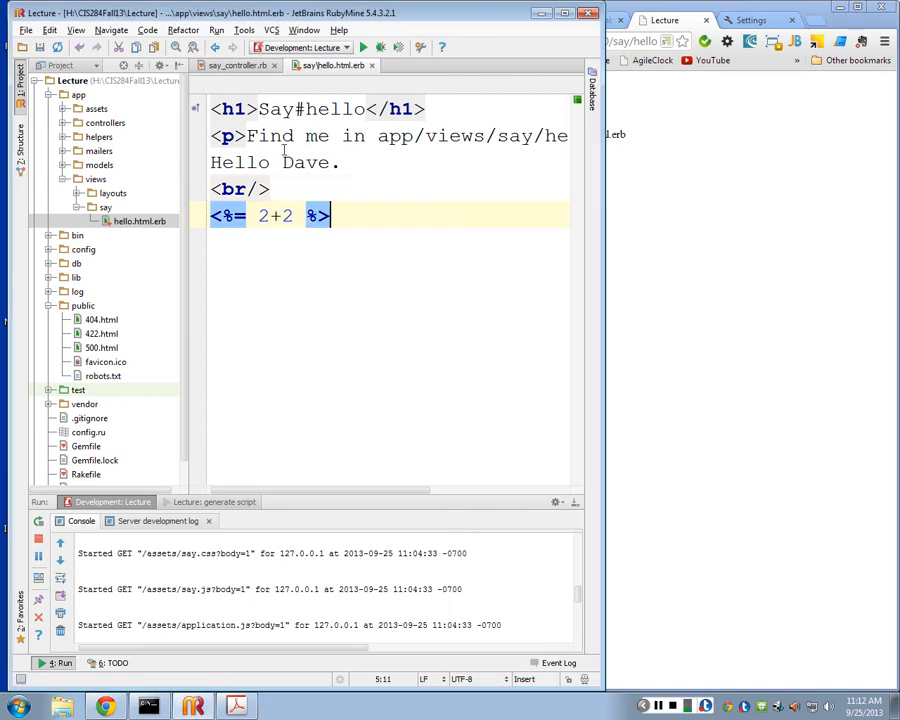
pyautogui.moveTo(428, 276)
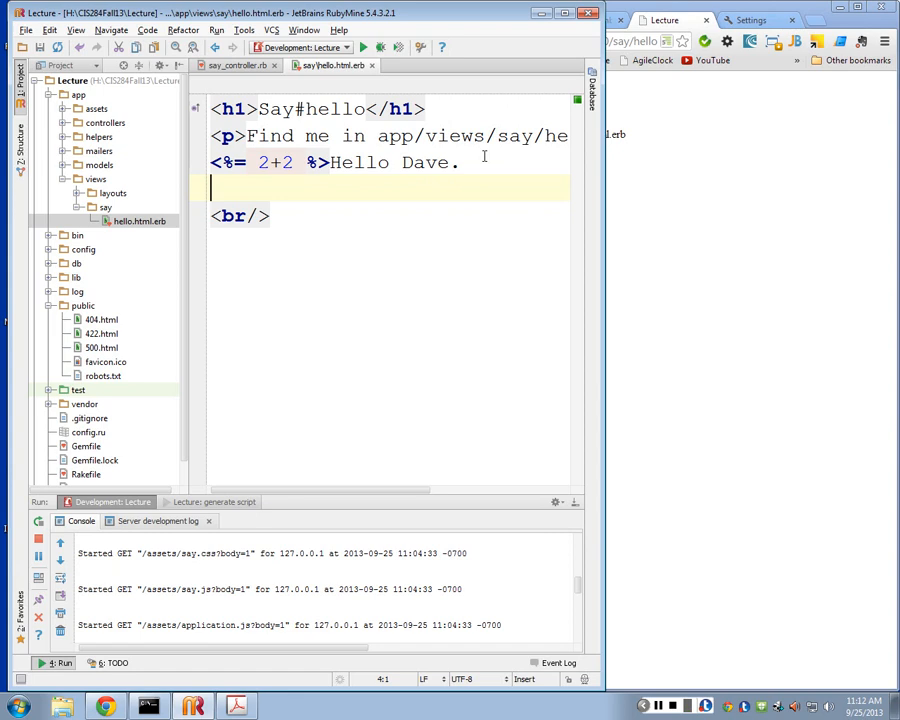
# Step: Add a <% 3.times do %> loop printing HO! before the <br/> line
pyautogui.write('<%')
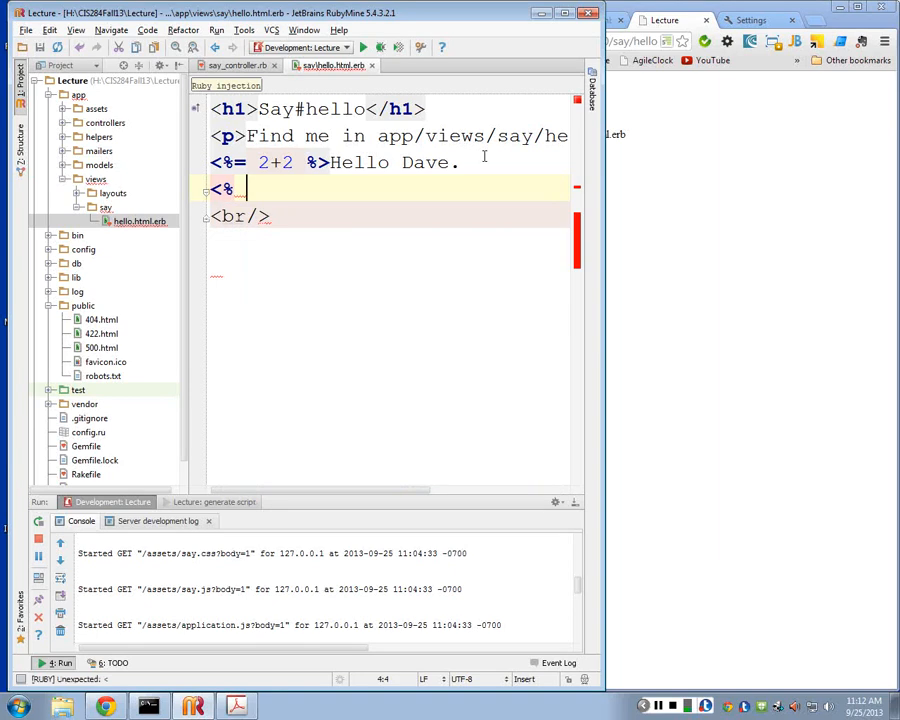
pyautogui.write('20.')
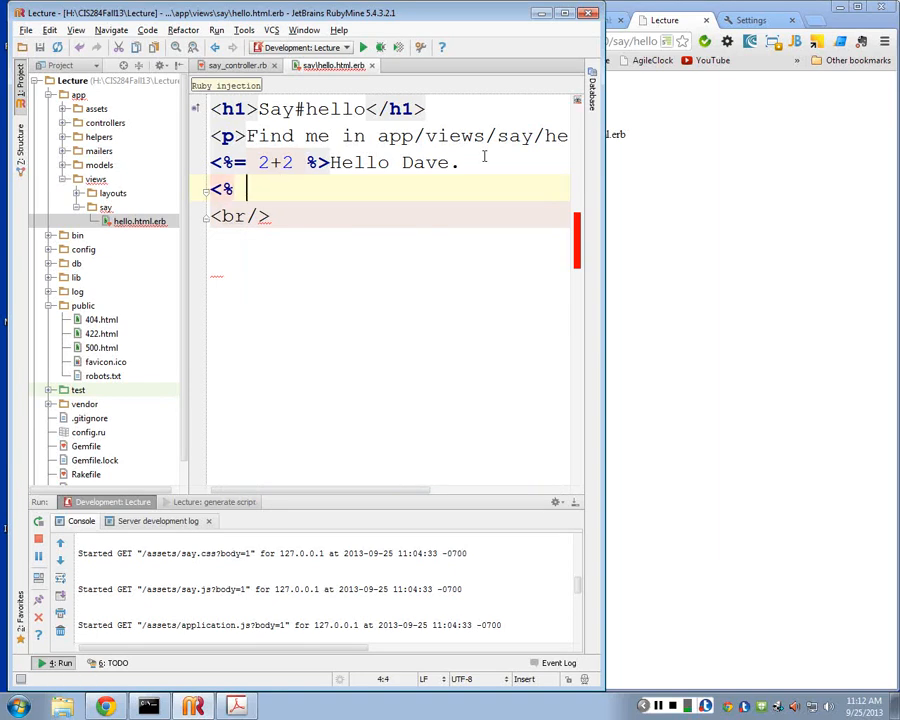
pyautogui.write('3.times o')
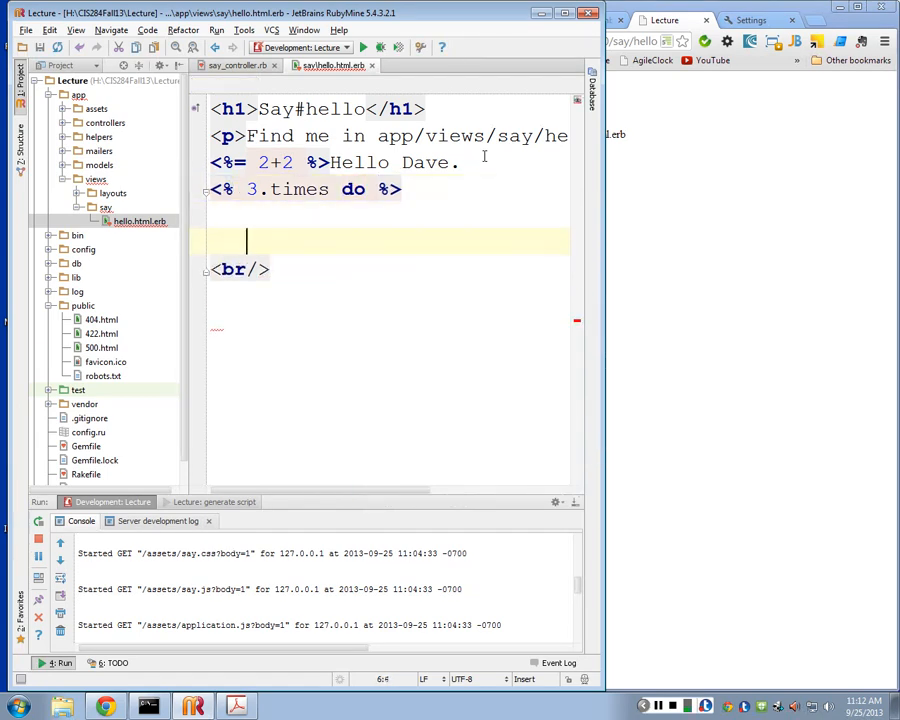
pyautogui.write('<% end %>')
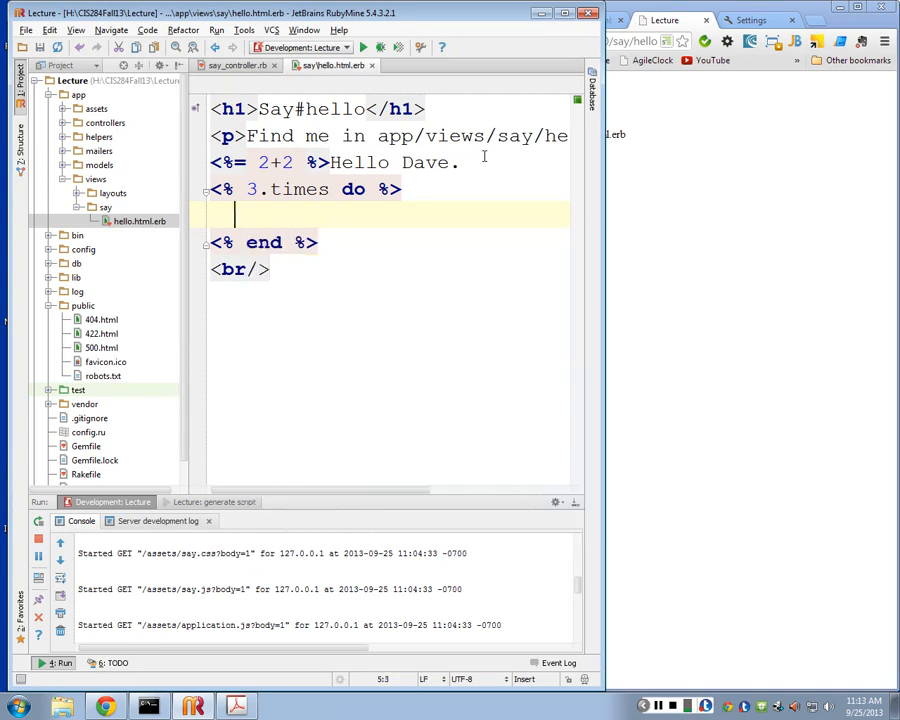
pyautogui.write('HO')
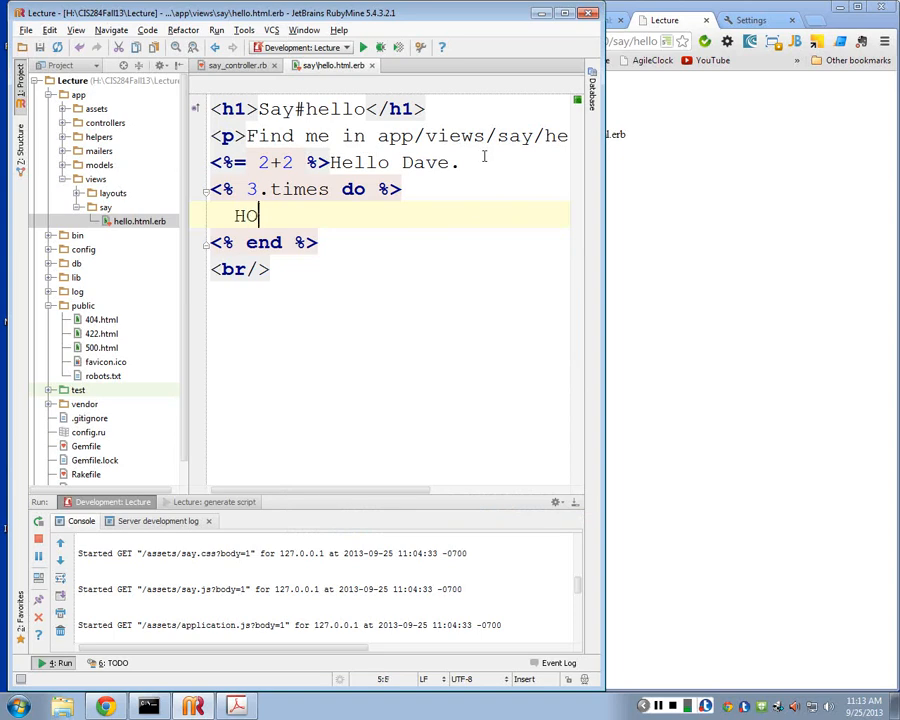
pyautogui.write('!')
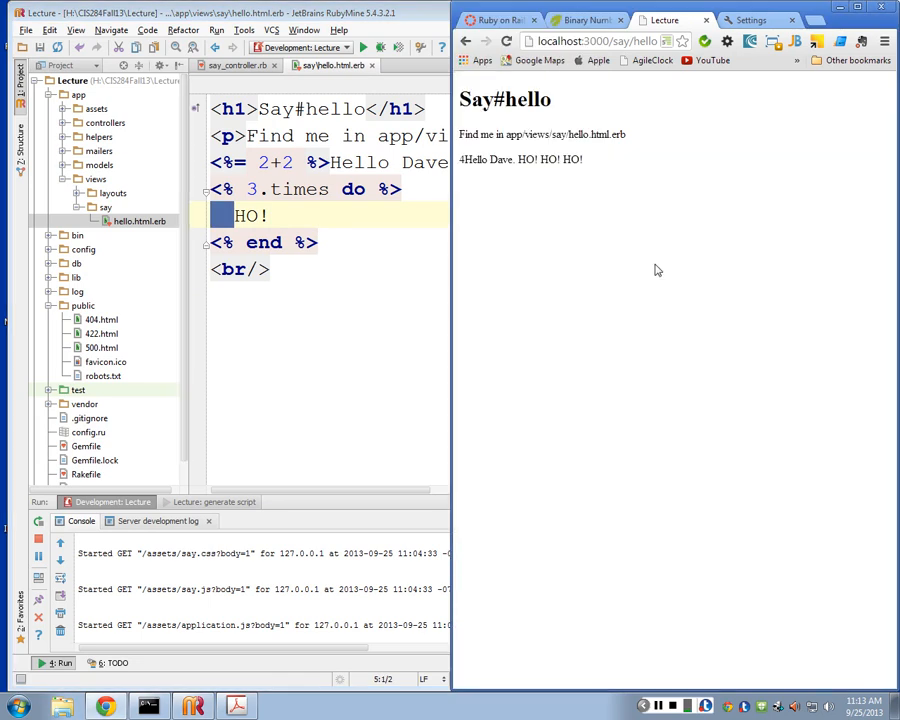
pyautogui.moveTo(595, 234)
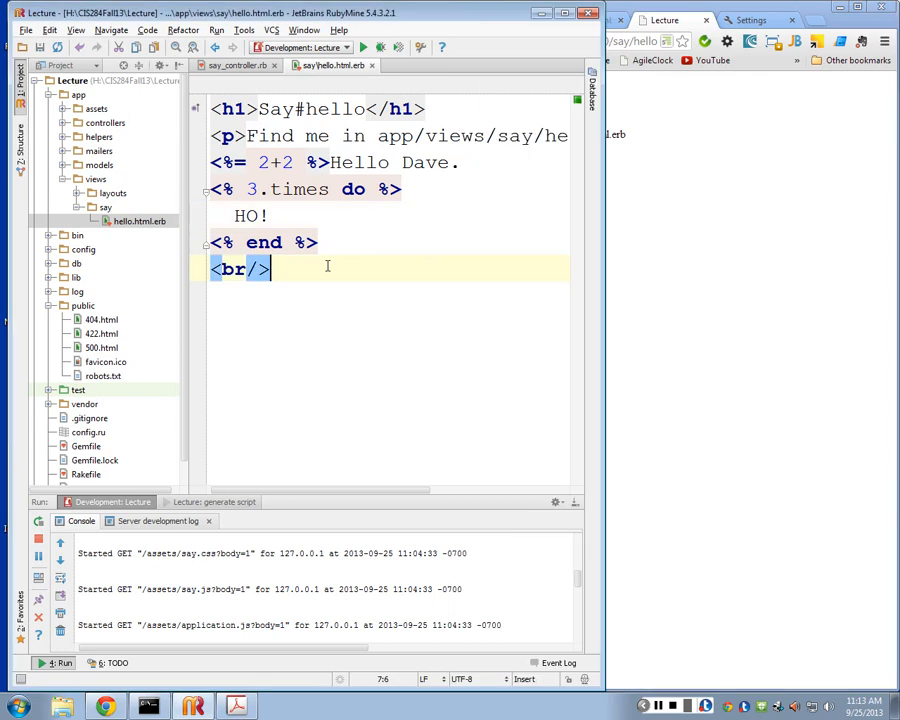
pyautogui.moveTo(605, 261)
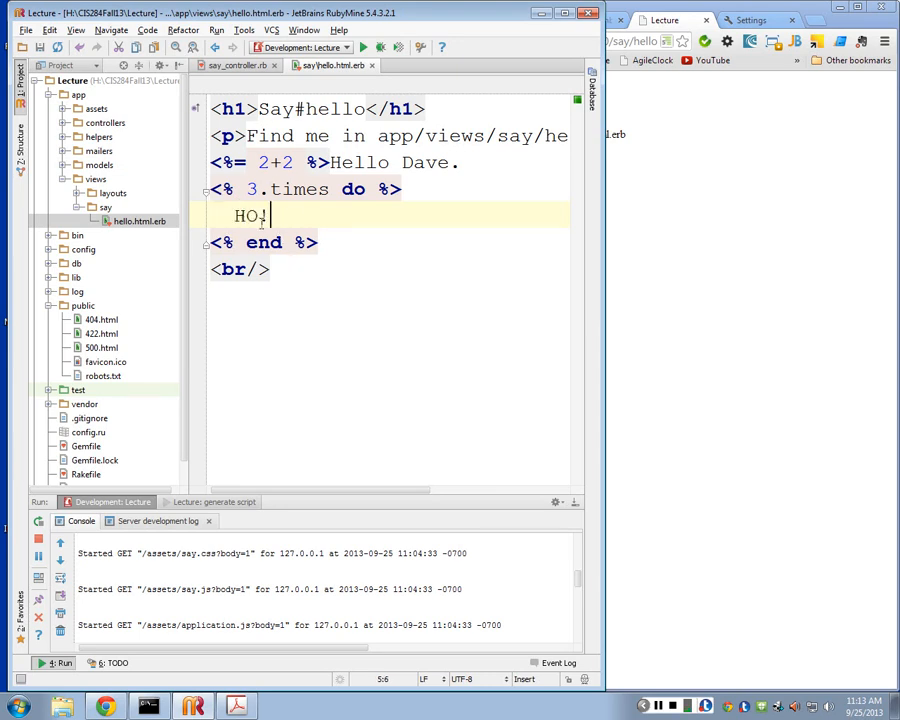
# Step: Replace the loop's HO! text with a <p>Ho!</p> paragraph
pyautogui.doubleClick(249, 215)
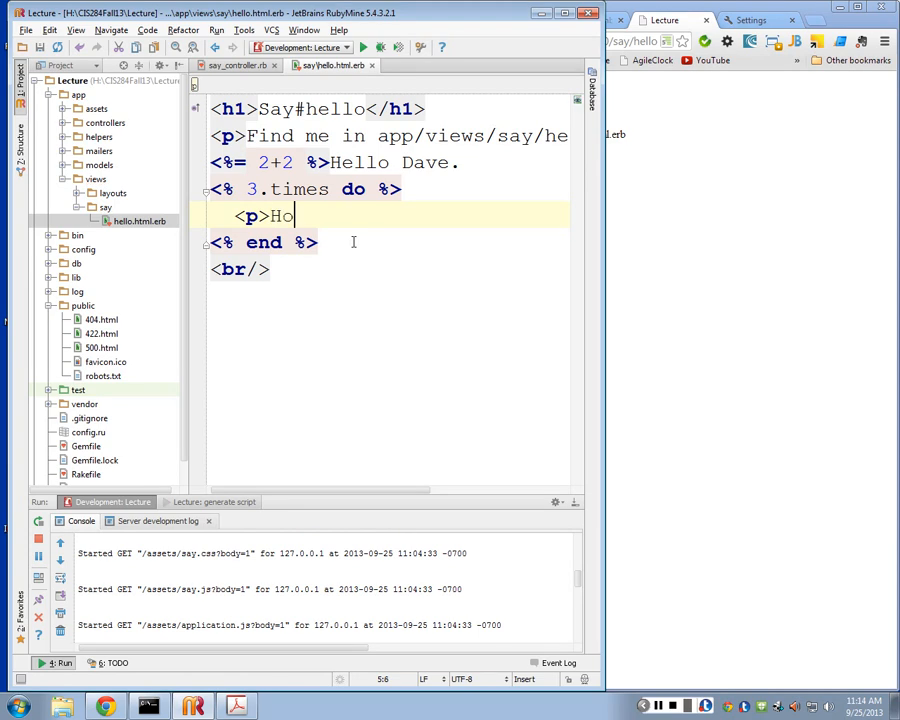
pyautogui.write('!</p>')
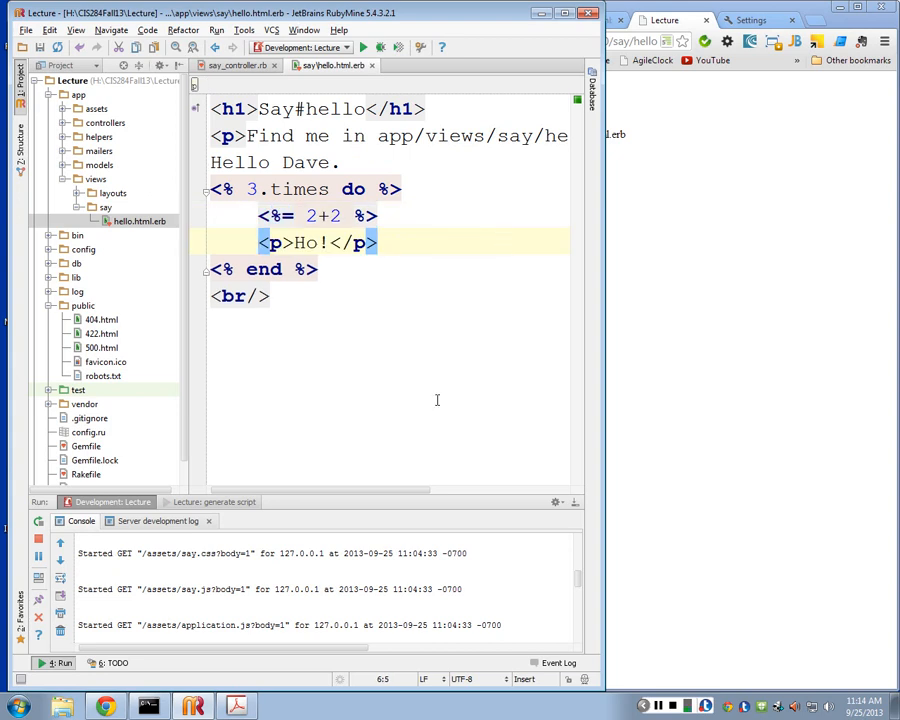
pyautogui.moveTo(662, 245)
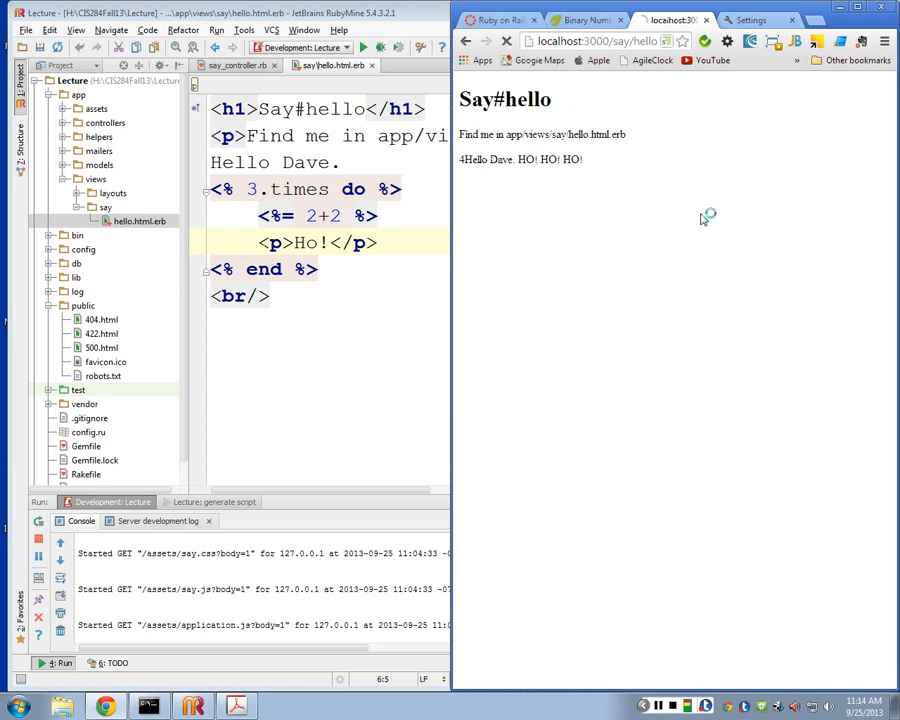
# Step: Bring RubyMine forward and highlight the Ruby code inside the loop's <% %> tags
pyautogui.click(506, 41)
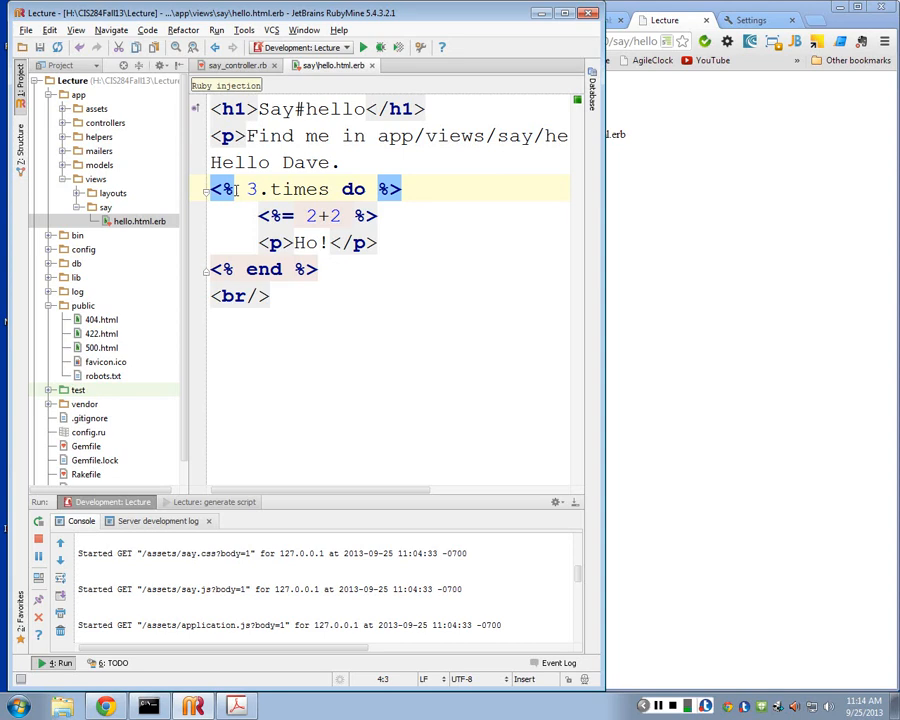
pyautogui.moveTo(240, 189)
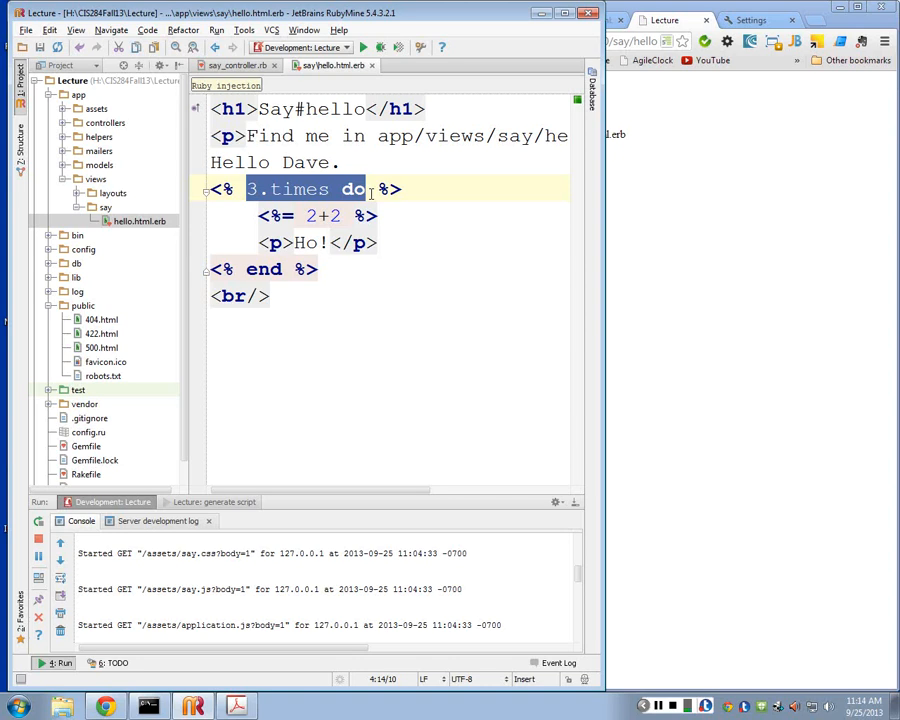
pyautogui.moveTo(375, 189); pyautogui.dragTo(390, 240)
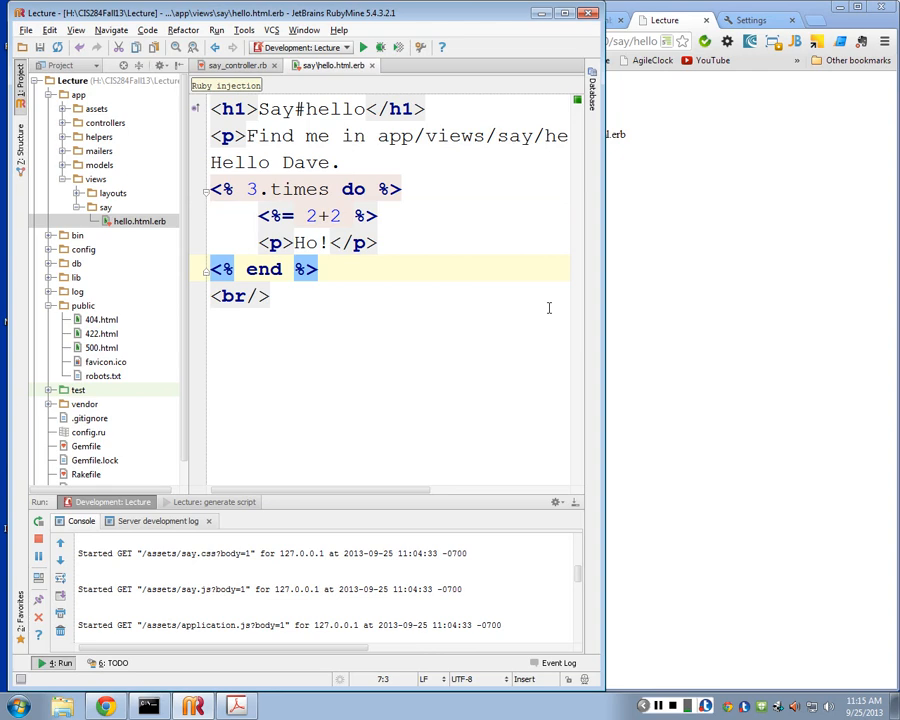
pyautogui.moveTo(464, 355)
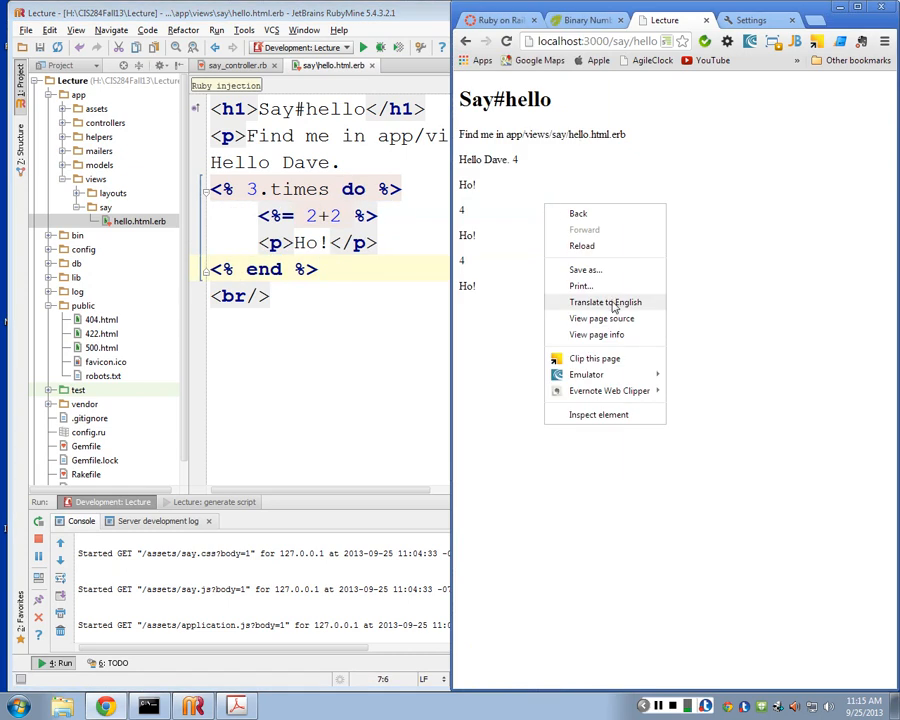
# Step: View the hello page's source, with 4 and <p>Ho!</p> repeated three times
pyautogui.click(601, 318)
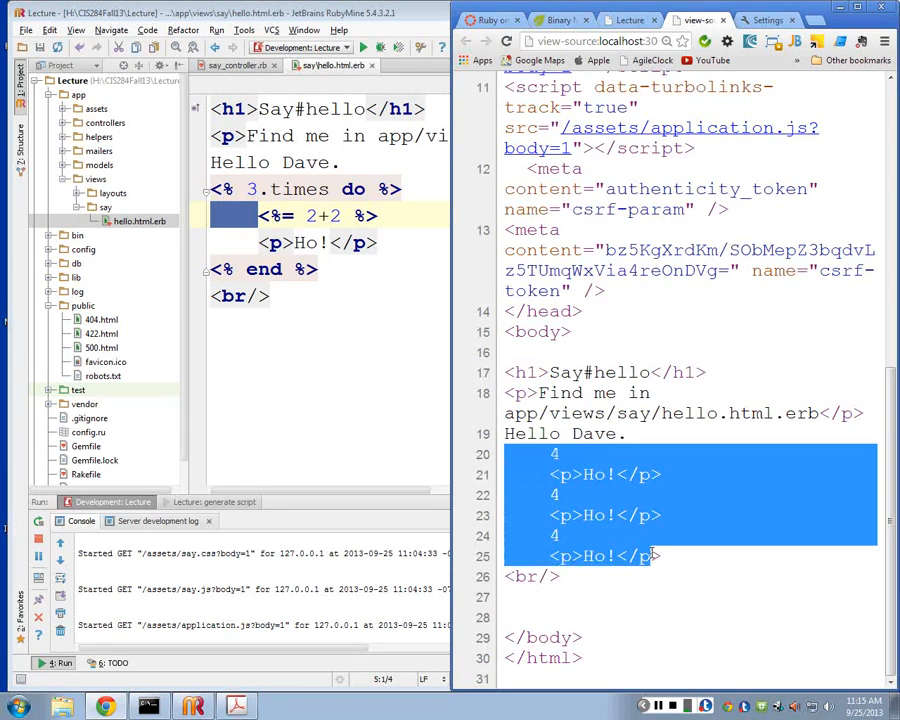
pyautogui.click(788, 533)
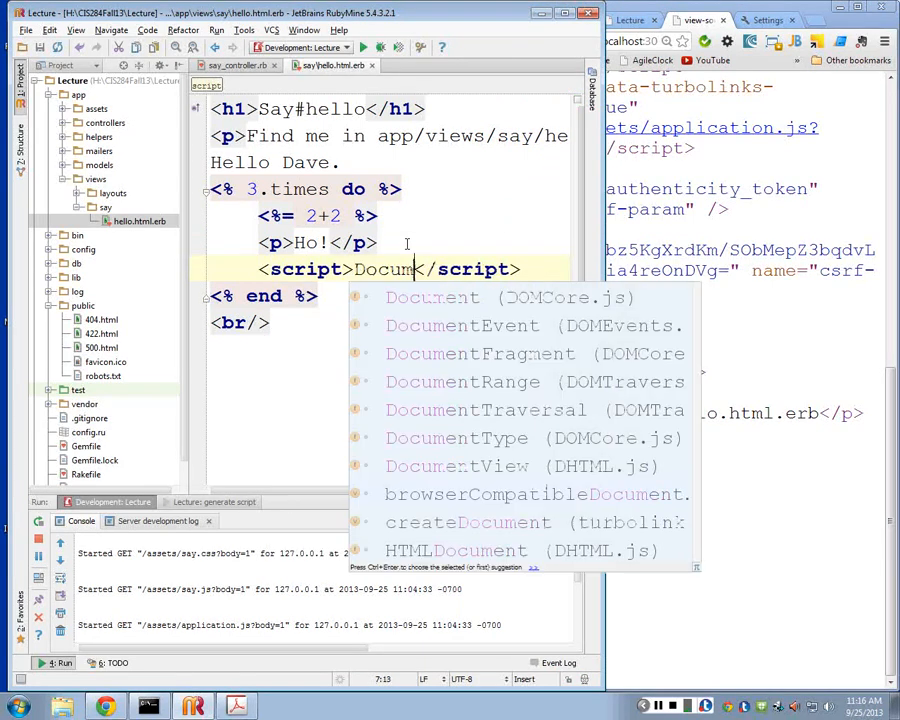
# Step: Complete the script line as <script>Document.write("Hello");</script> below the Ho! paragraph
pyautogui.write('.write')
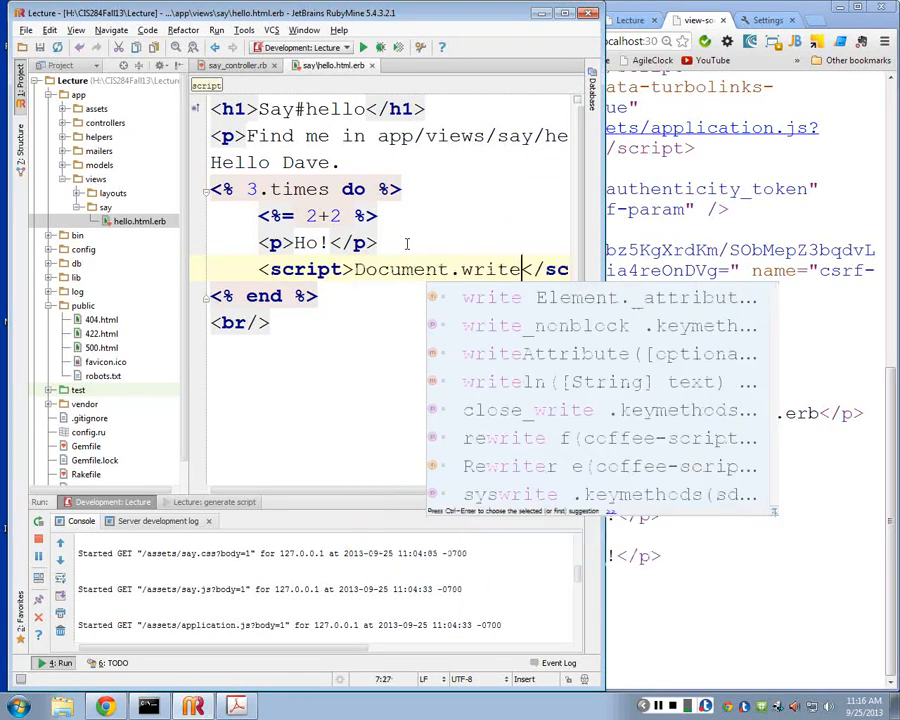
pyautogui.write('("Hello"')
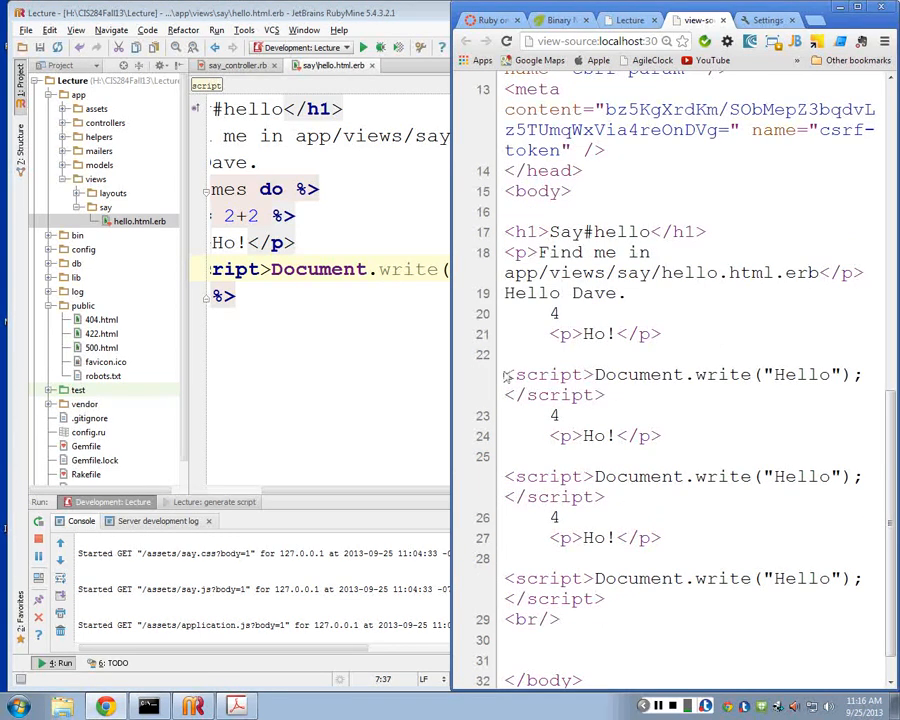
# Step: Highlight the first generated Hello script line in the source, then compare with hello.html.erb
pyautogui.moveTo(505, 374); pyautogui.dragTo(605, 405)
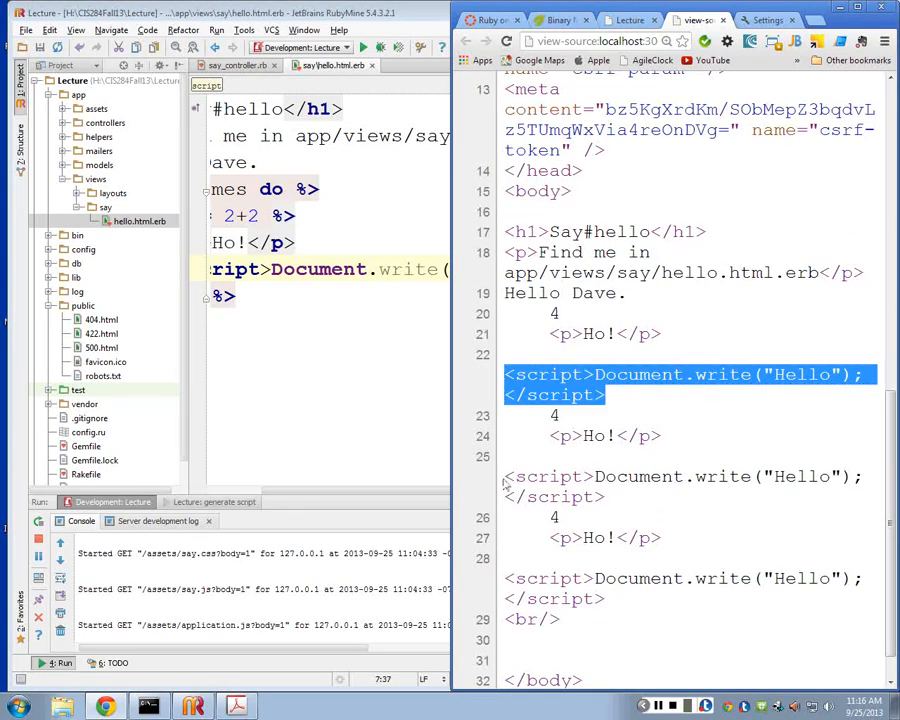
pyautogui.click(625, 19)
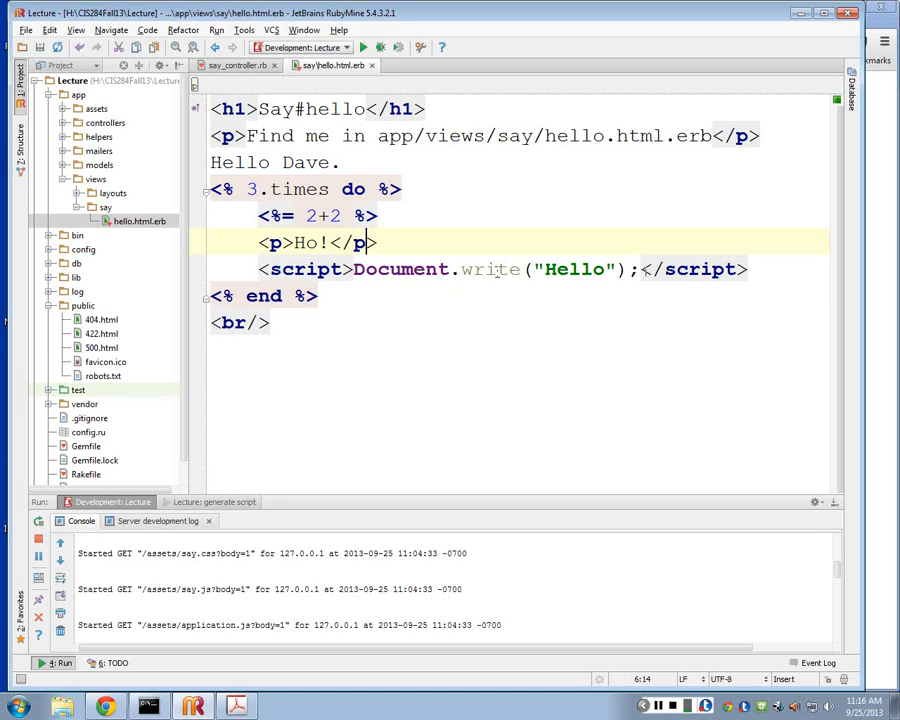
pyautogui.doubleClick(490, 269)
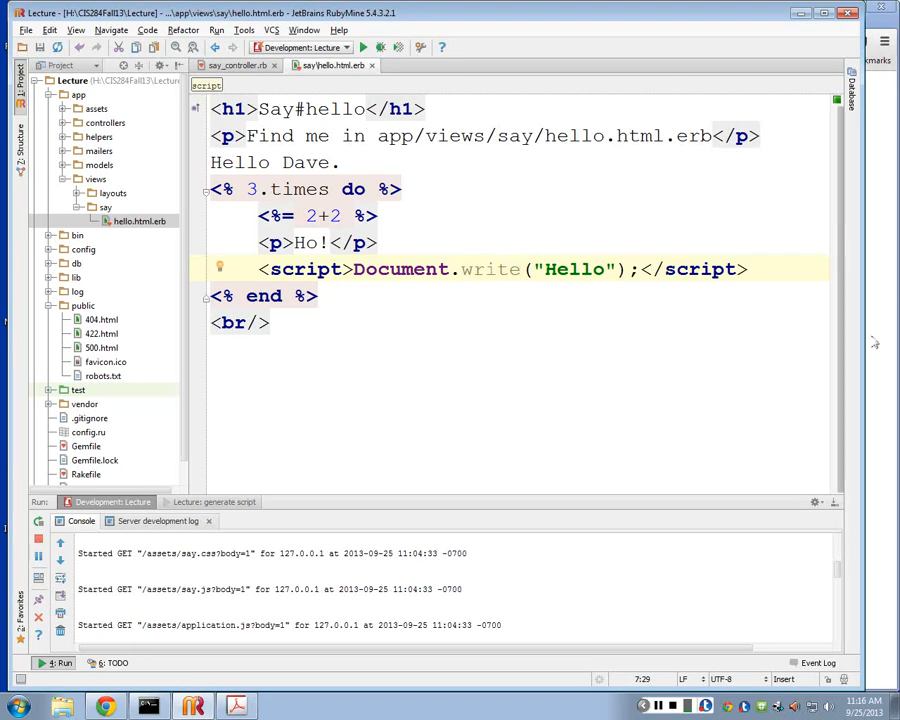
pyautogui.moveTo(843, 345)
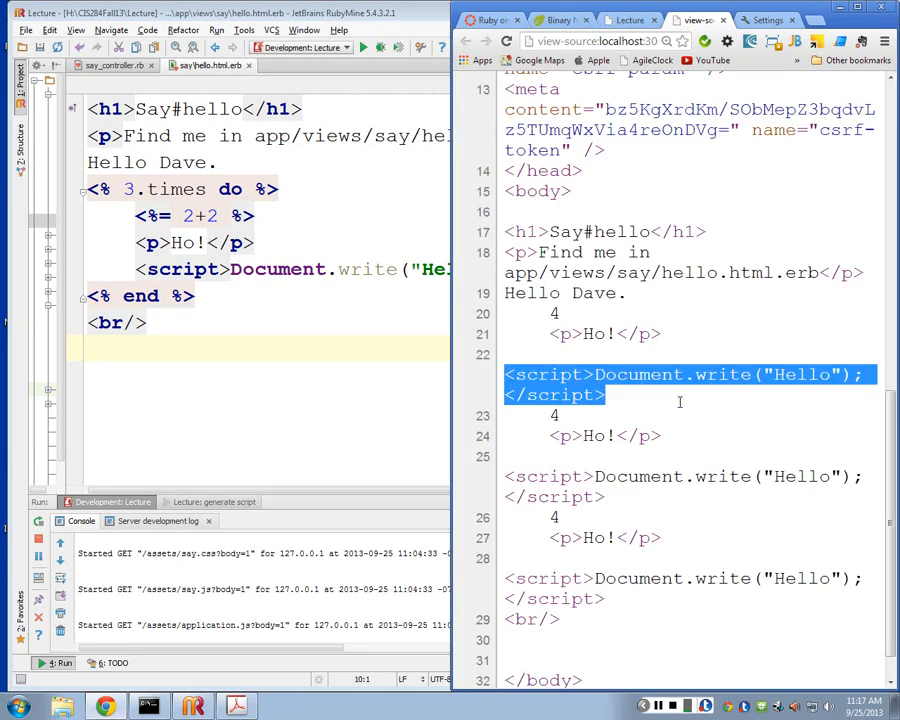
pyautogui.moveTo(652, 408)
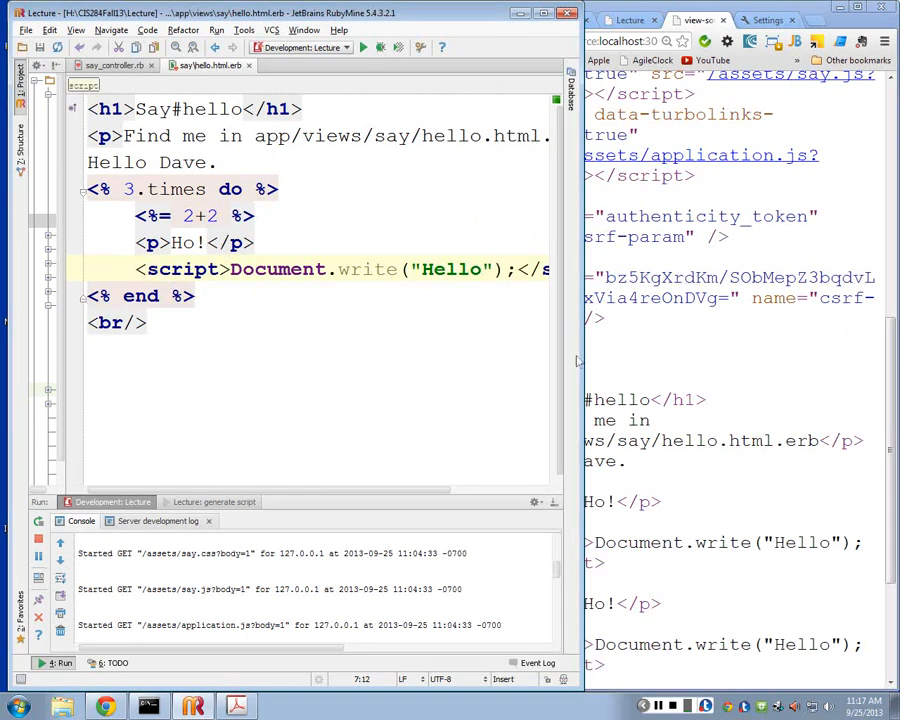
# Step: Add lang="javascript" to the loop's script tag and check the rendered hello page
pyautogui.write('lang=')
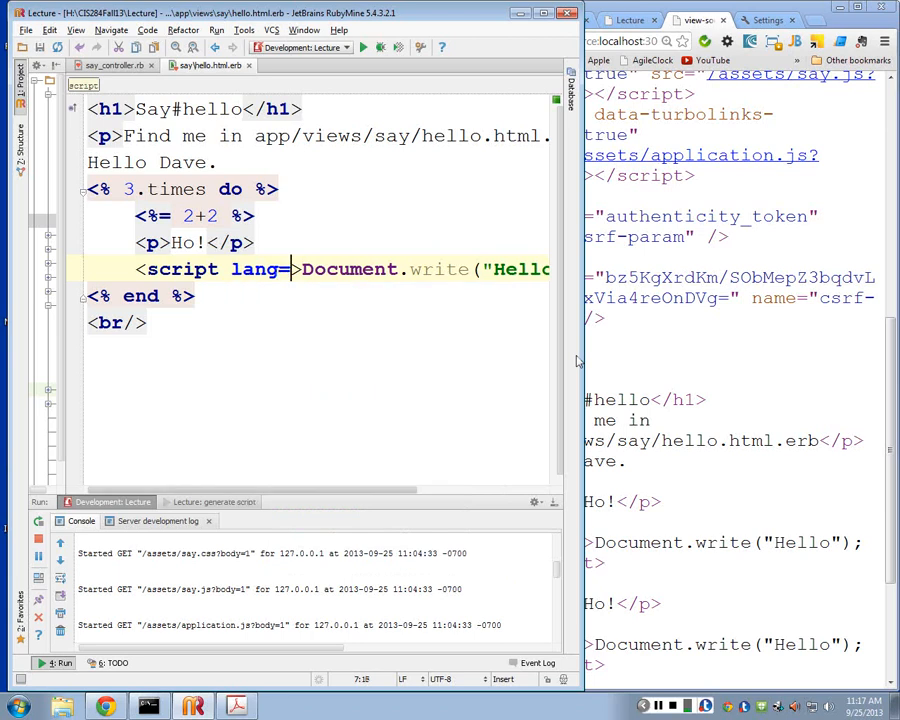
pyautogui.write('jav"')
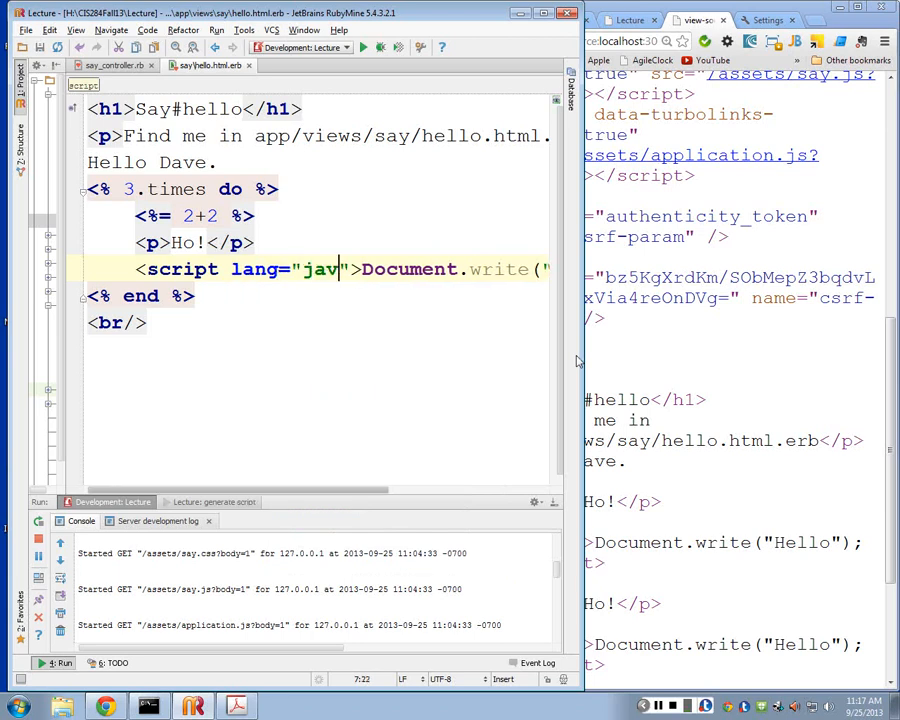
pyautogui.write('as')
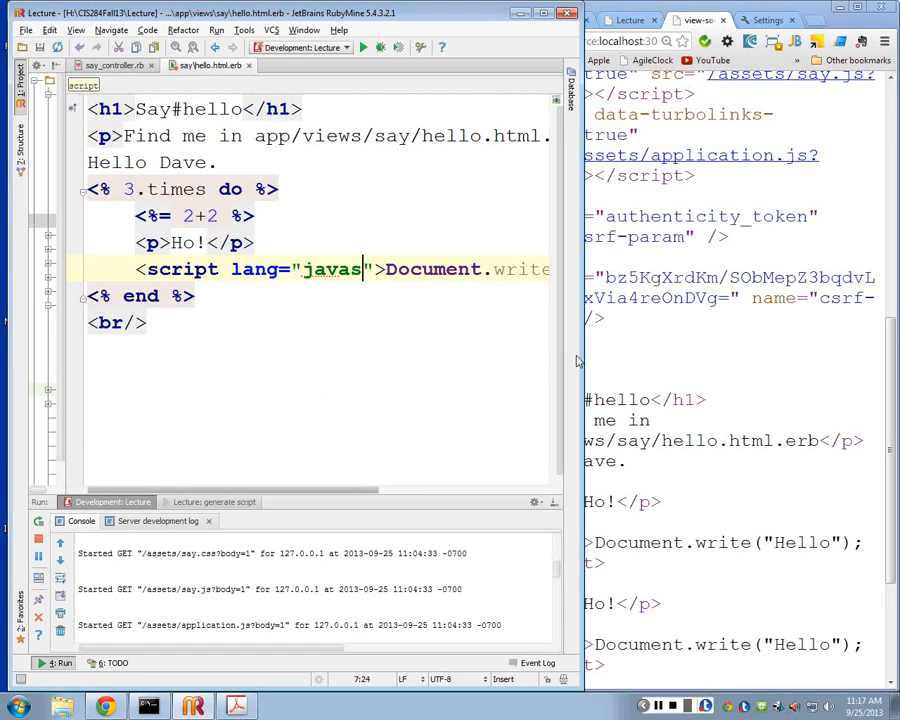
pyautogui.write('cript')
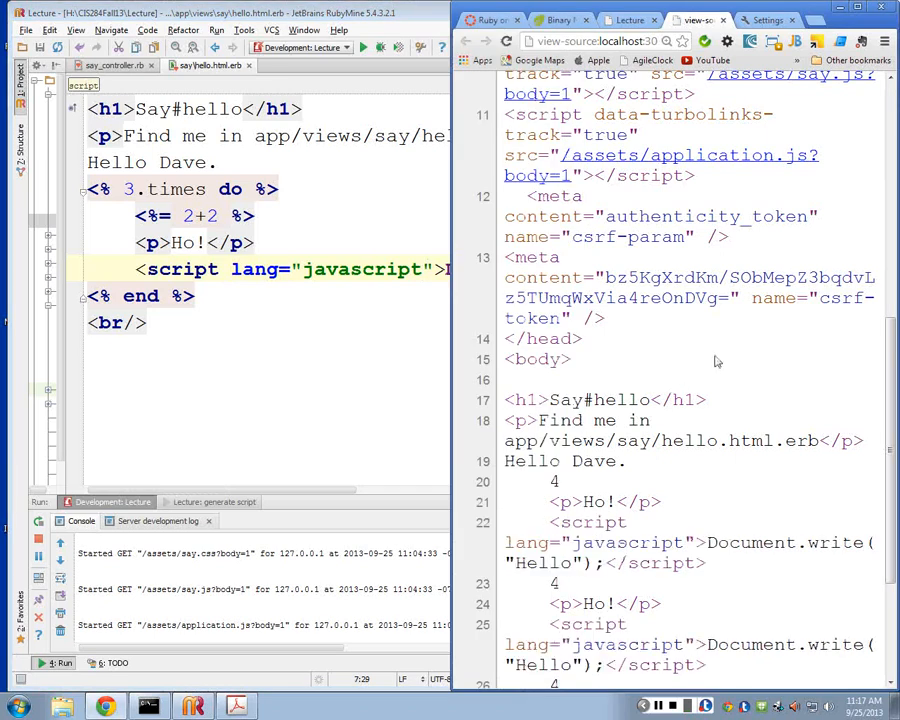
pyautogui.click(628, 19)
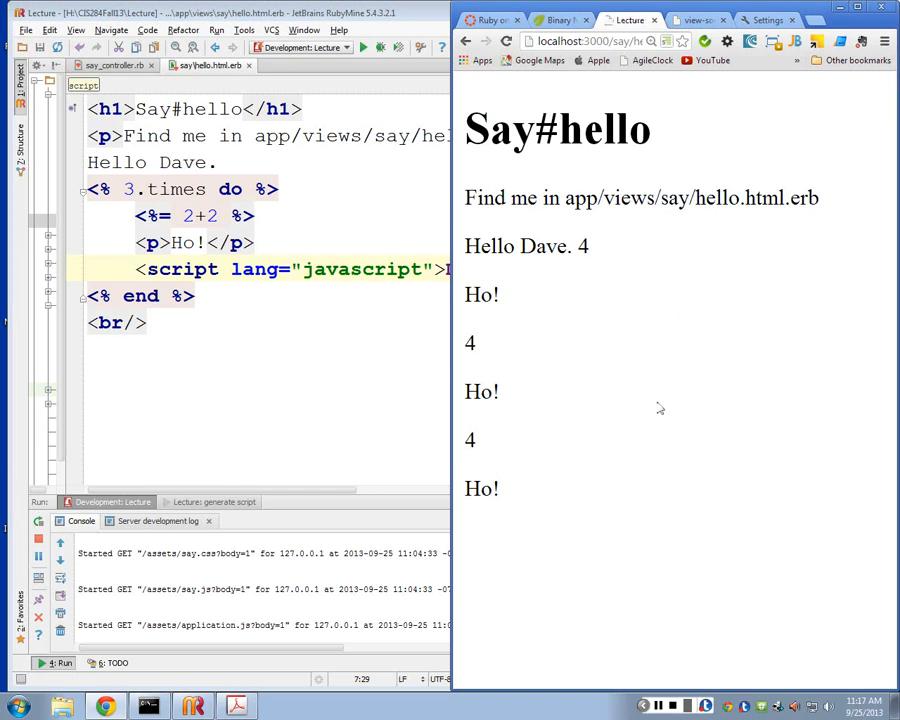
pyautogui.moveTo(669, 509)
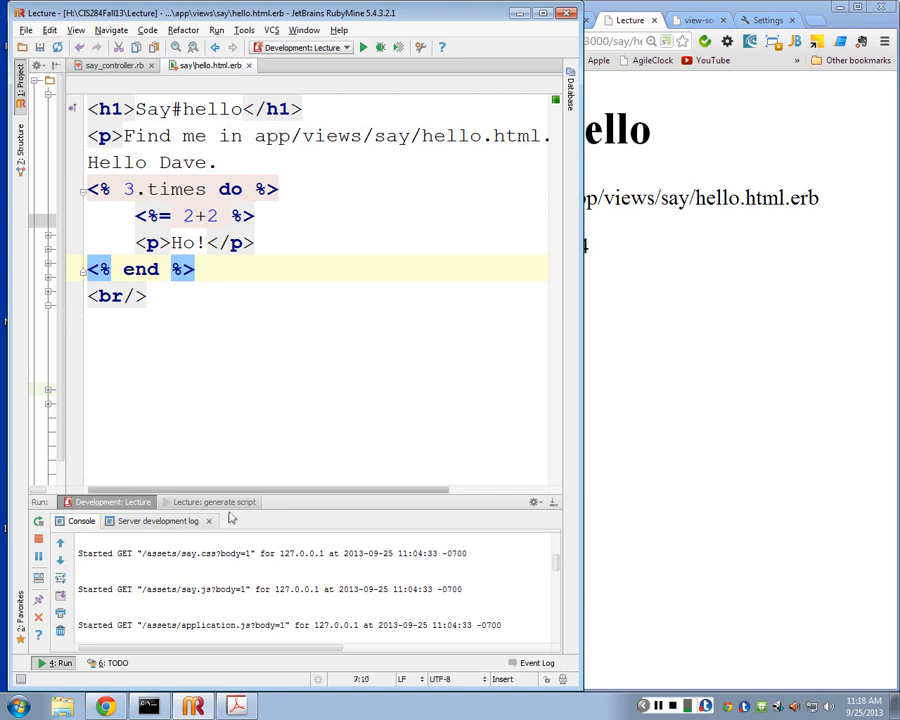
# Step: Reopen the Project tool window after removing the script line from the loop
pyautogui.click(214, 501)
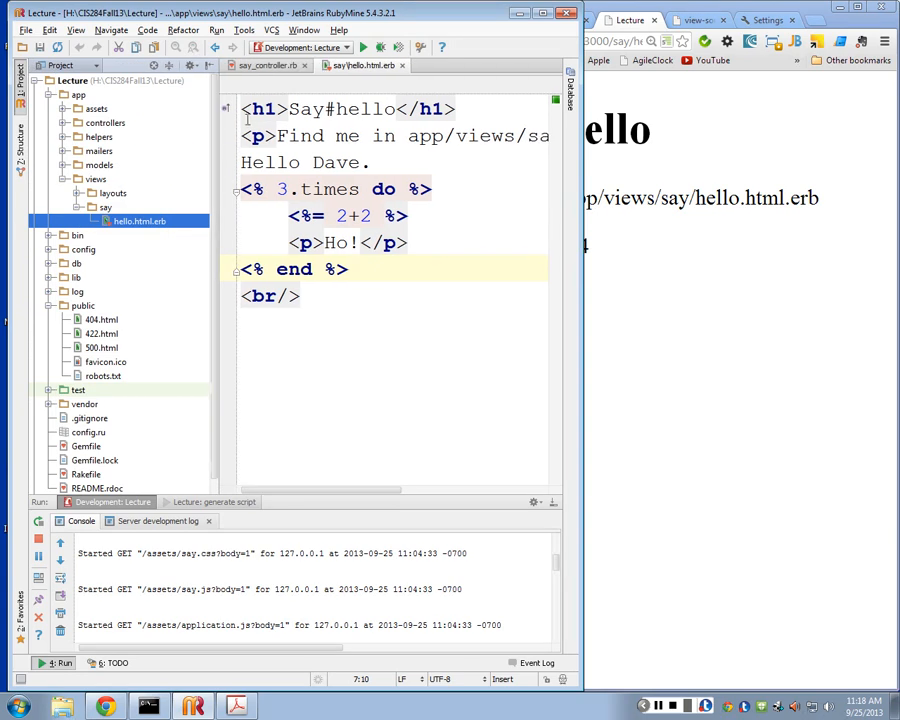
# Step: Flip between the hello.html.erb and say_controller.rb tabs, ending on say_controller.rb
pyautogui.click(263, 65)
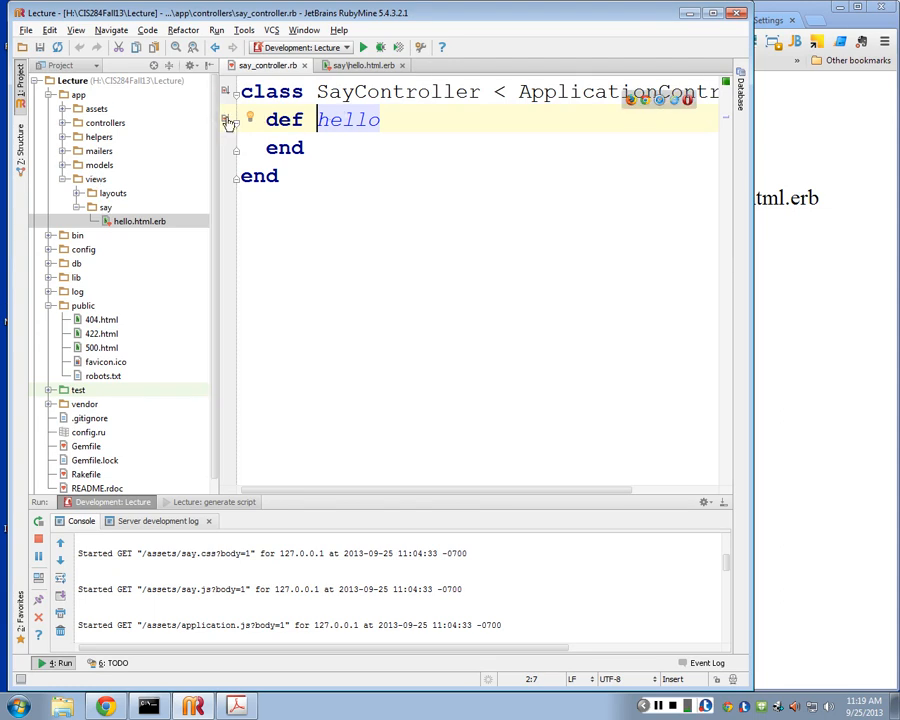
pyautogui.moveTo(251, 119)
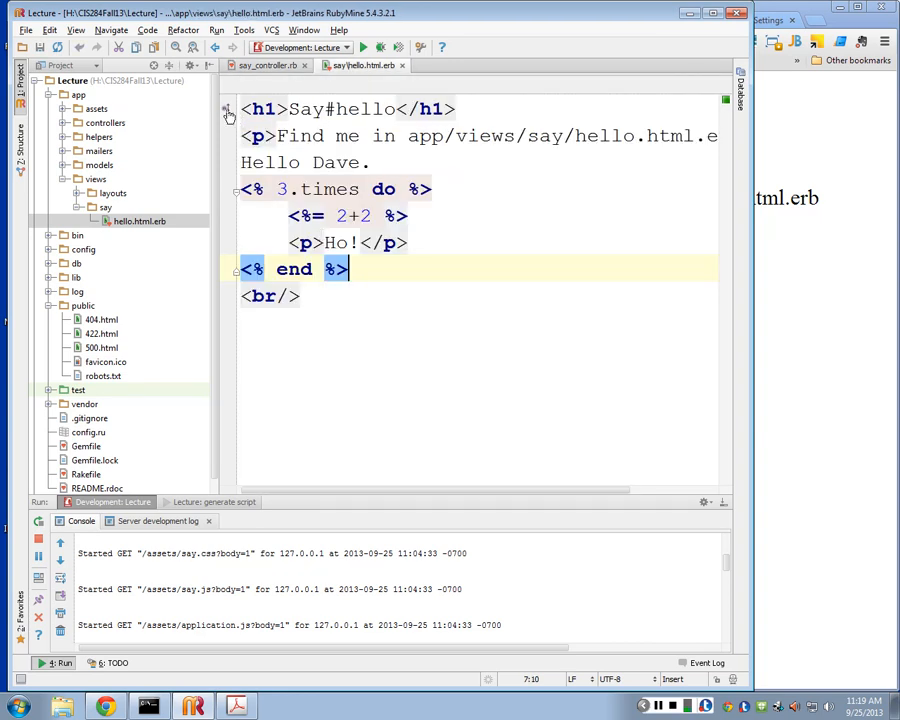
pyautogui.click(265, 65)
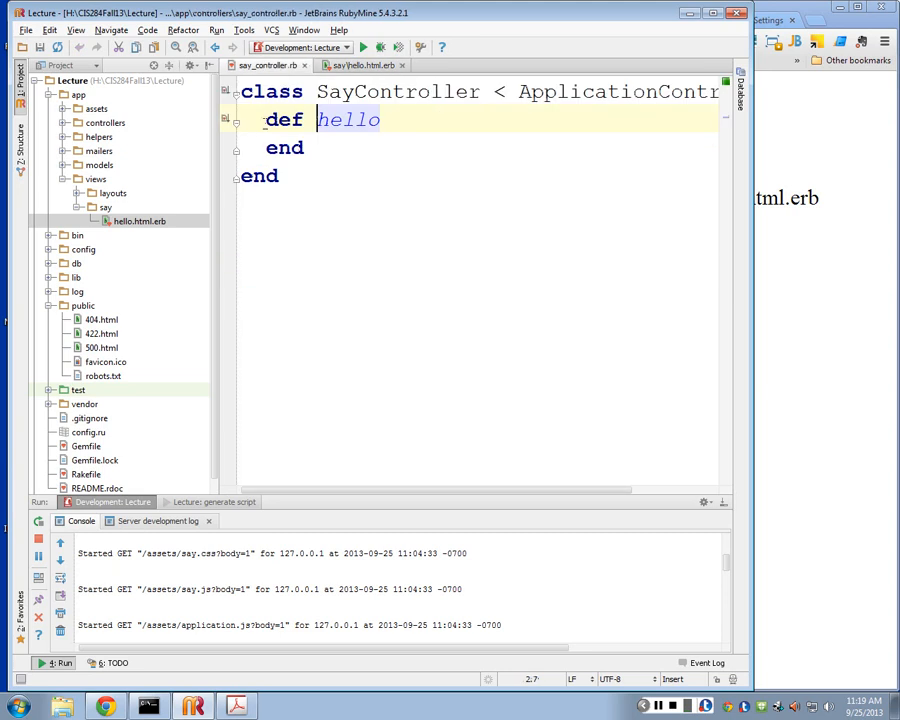
pyautogui.click(358, 65)
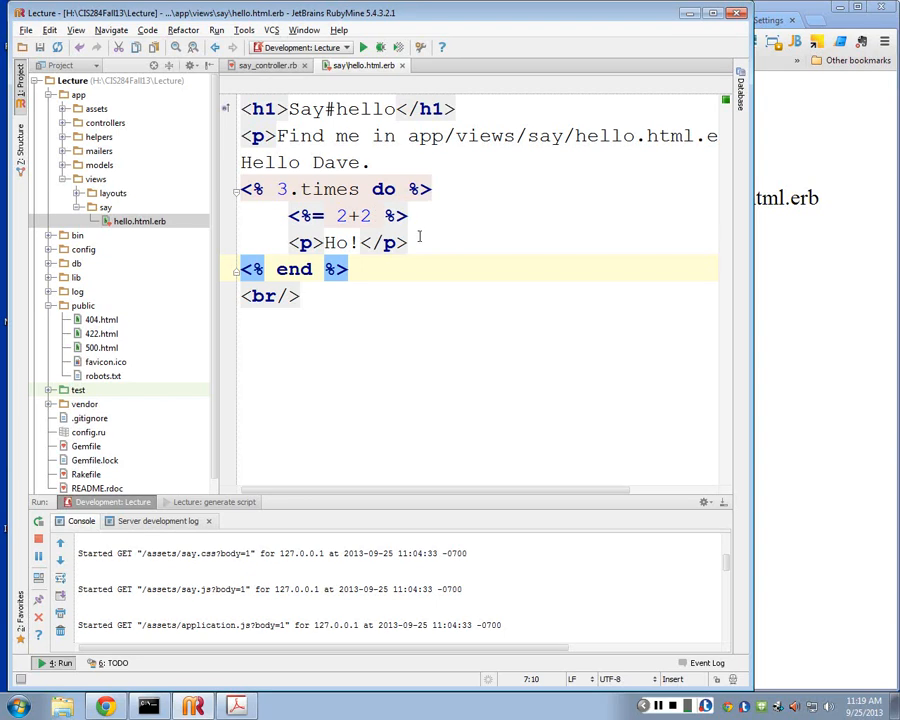
pyautogui.click(267, 65)
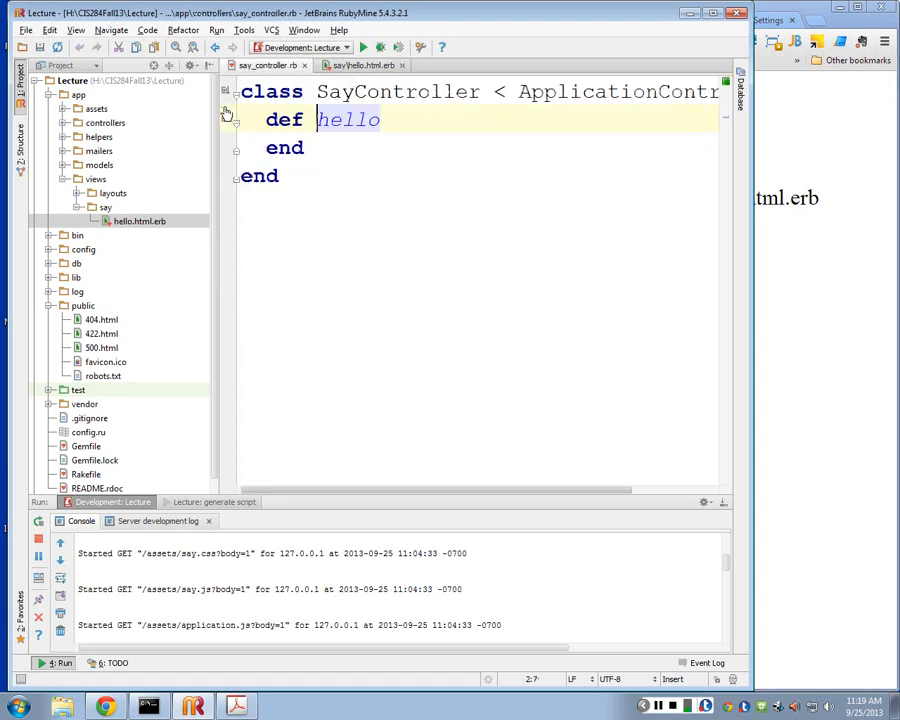
pyautogui.click(360, 65)
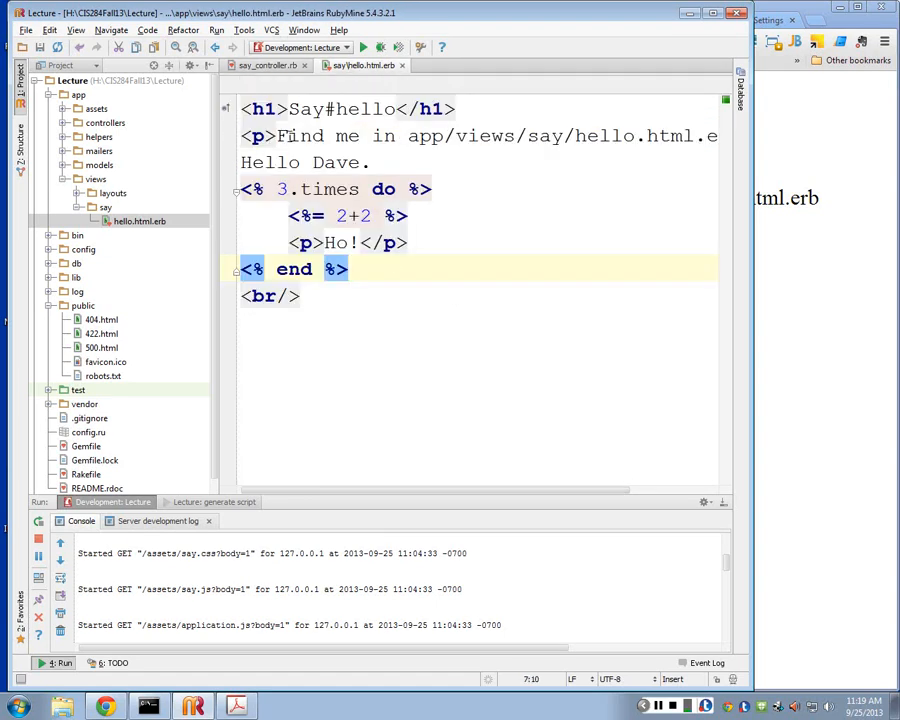
pyautogui.click(265, 65)
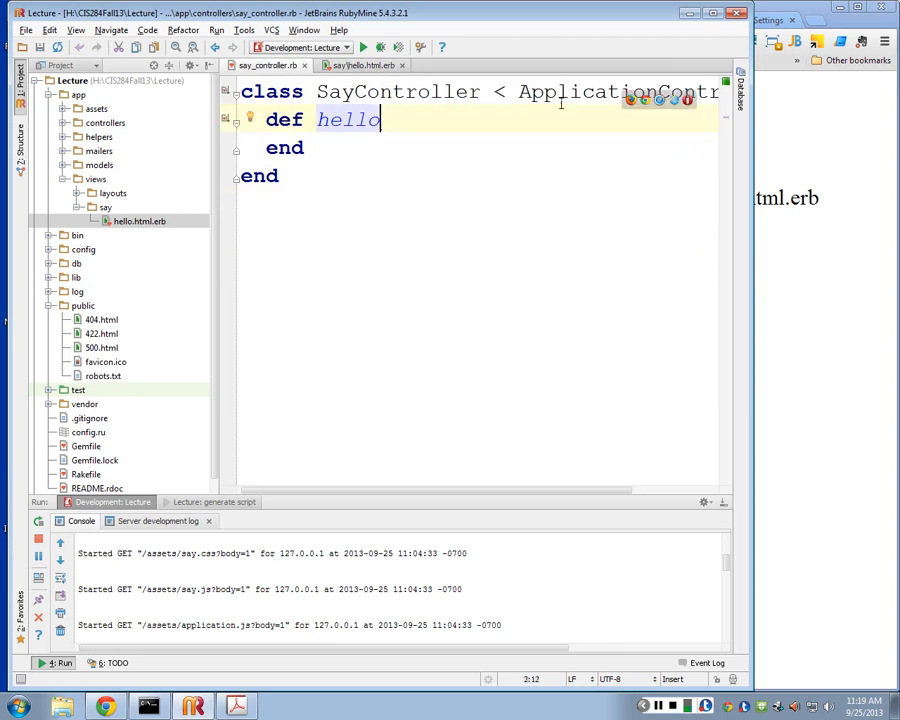
pyautogui.press('enter')
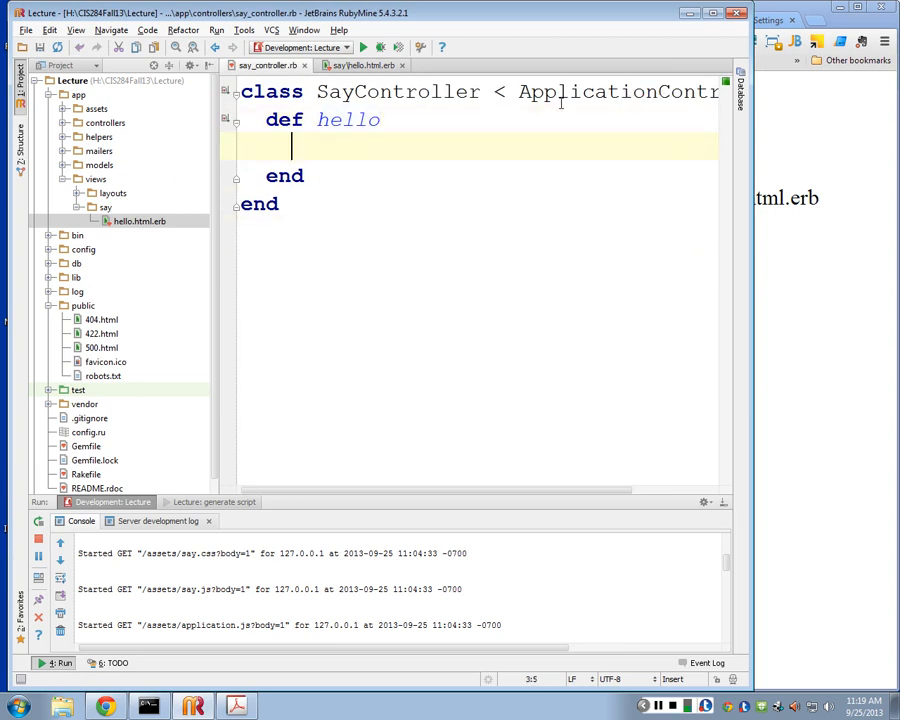
pyautogui.write('@')
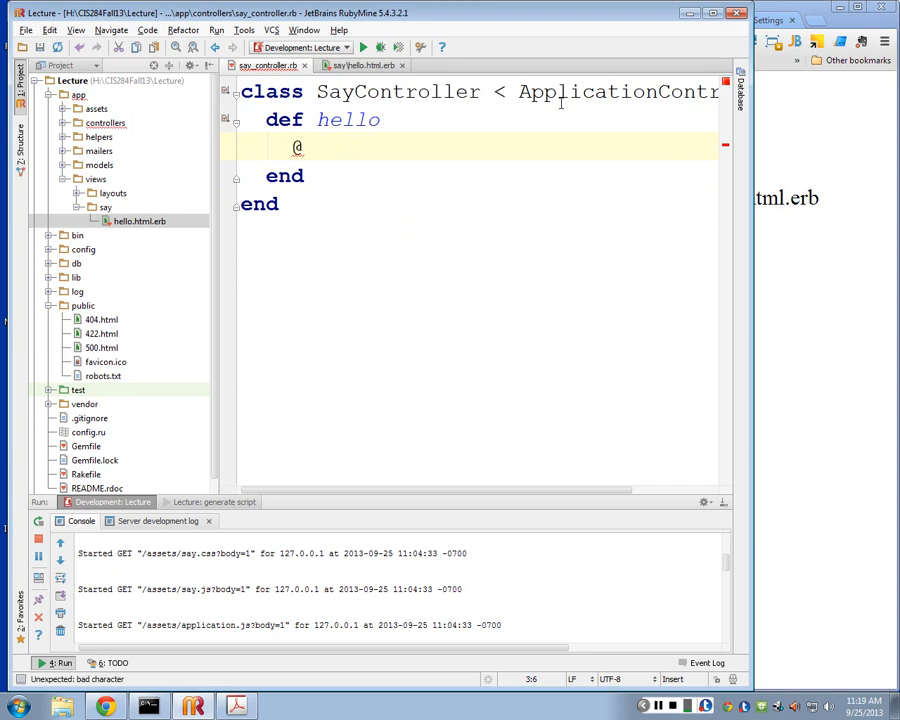
pyautogui.write('yo =')
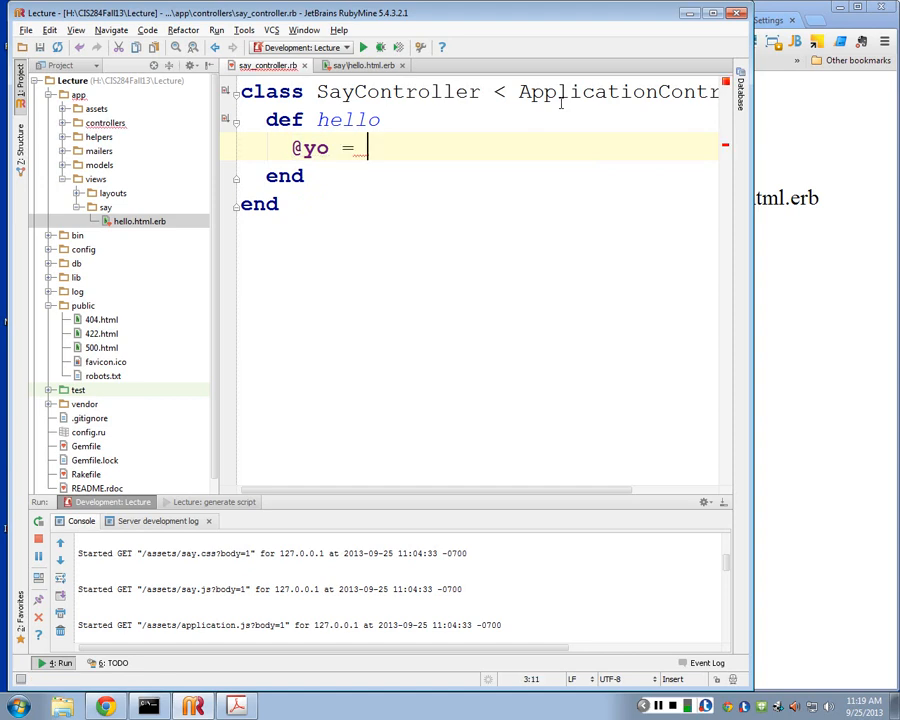
pyautogui.write('"Yo H"')
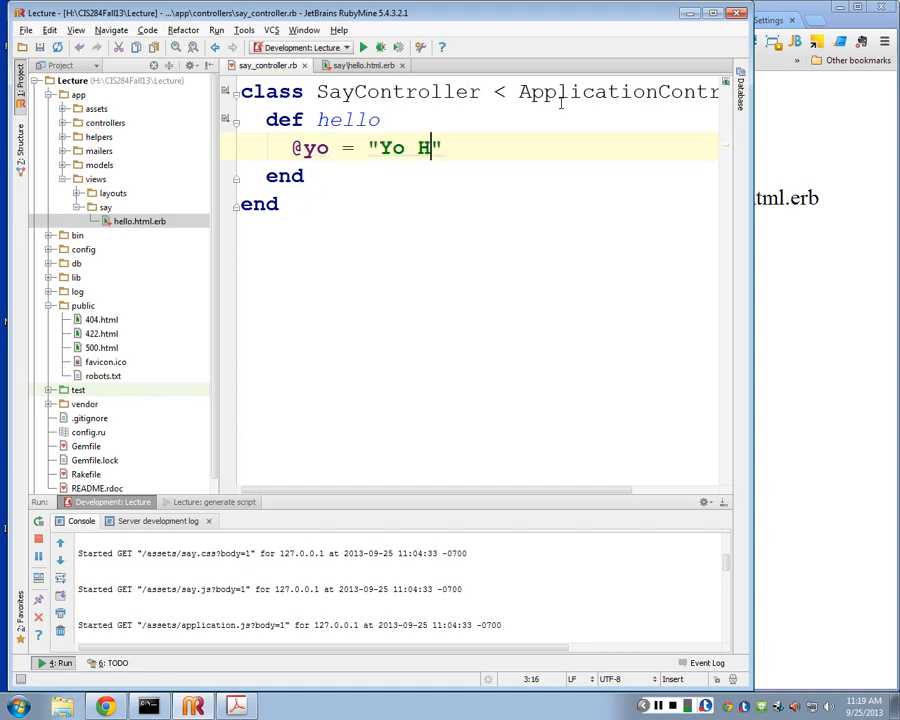
pyautogui.write('o!')
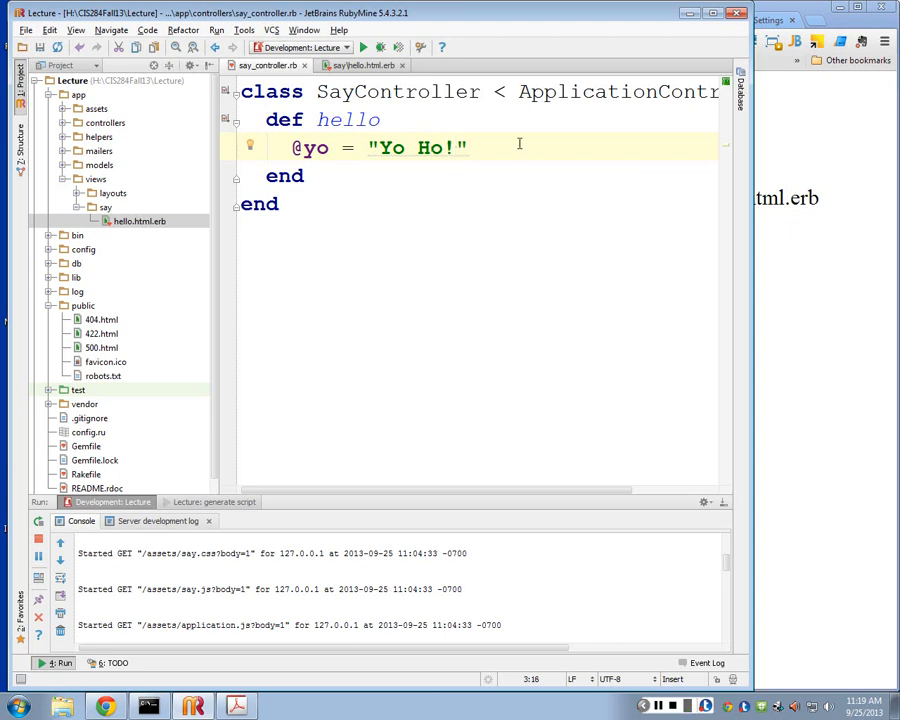
pyautogui.doubleClick(310, 147)
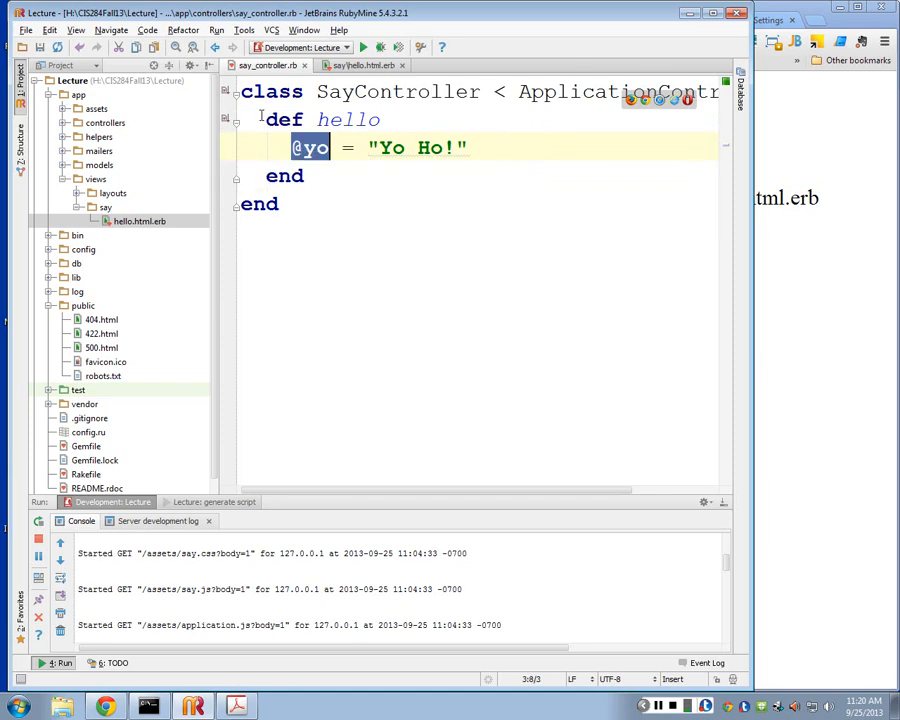
pyautogui.click(358, 65)
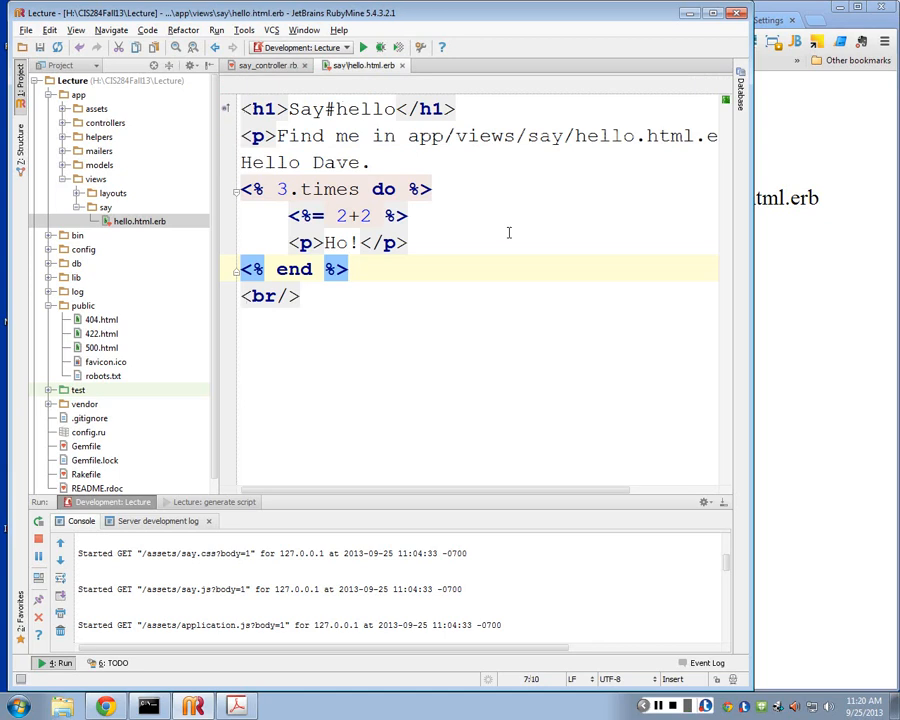
pyautogui.press('Enter')
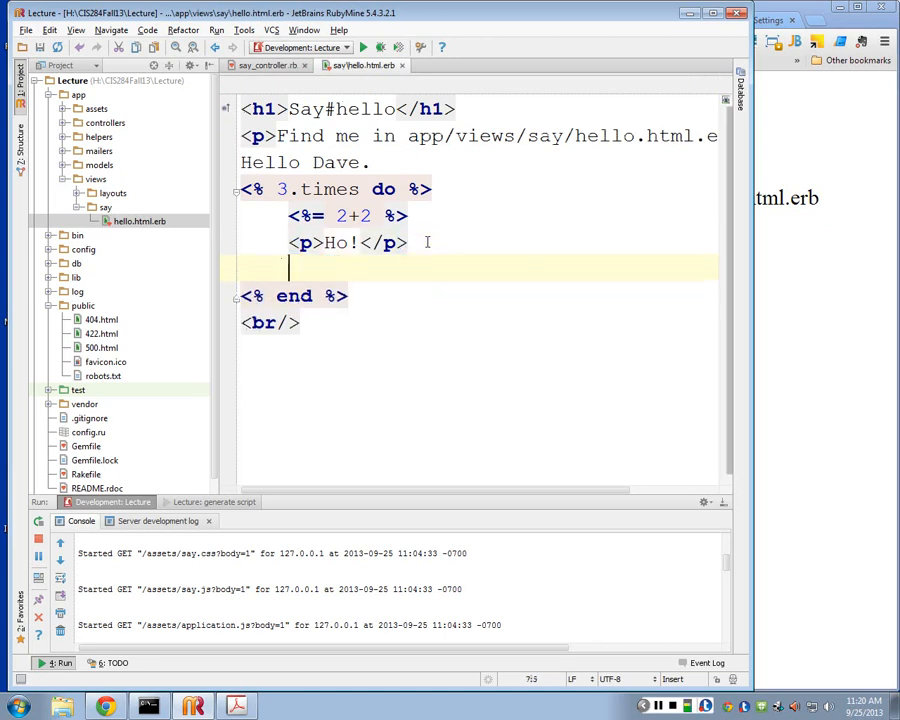
pyautogui.write('<h2')
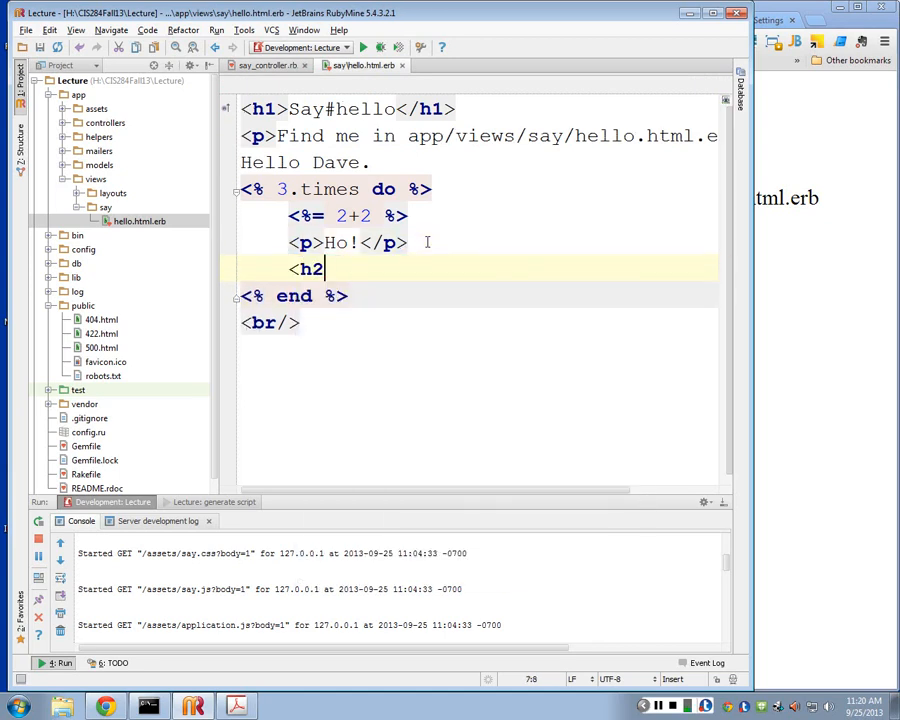
pyautogui.write('><</h2>')
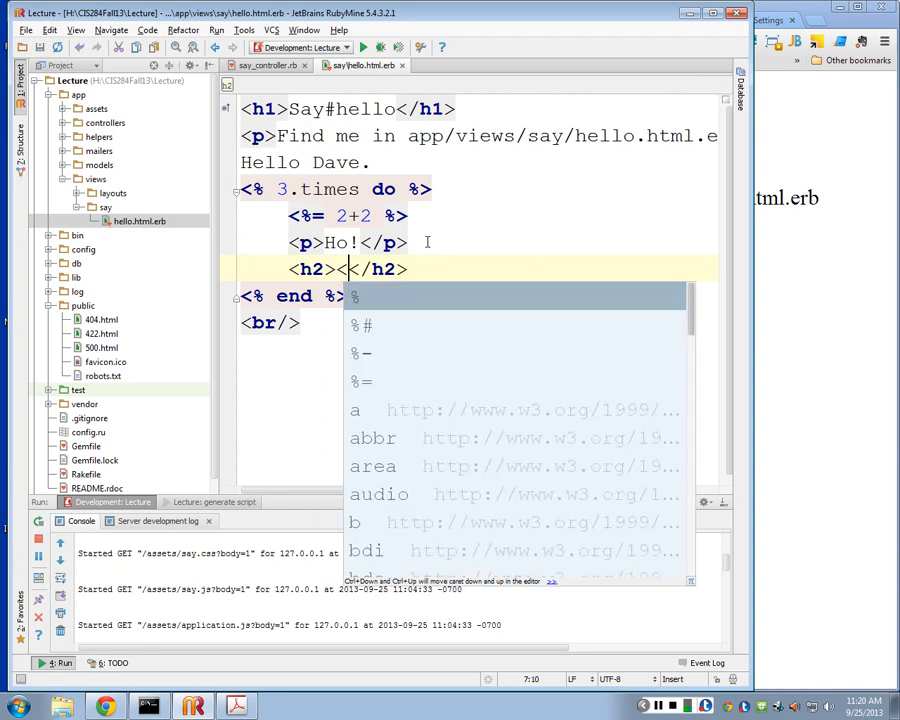
pyautogui.press('Escape')
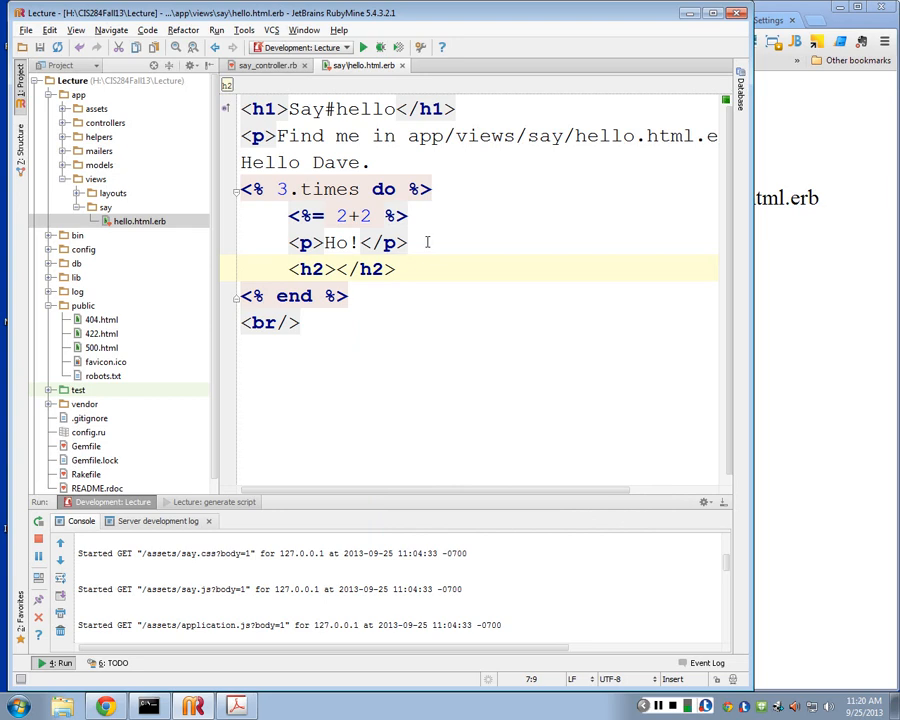
pyautogui.write('<%= <')
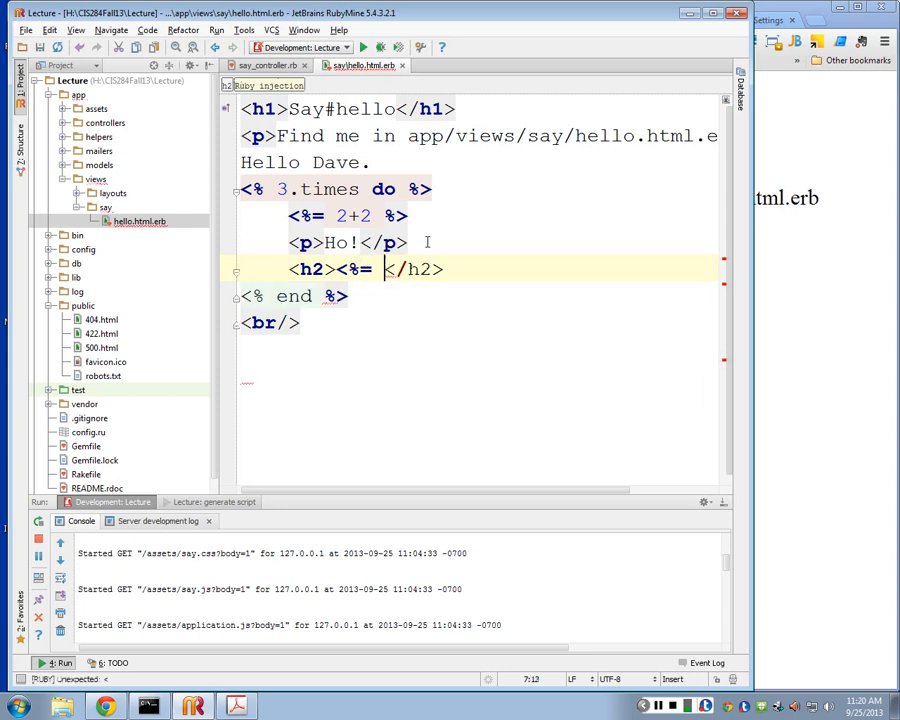
pyautogui.write('@yo %>')
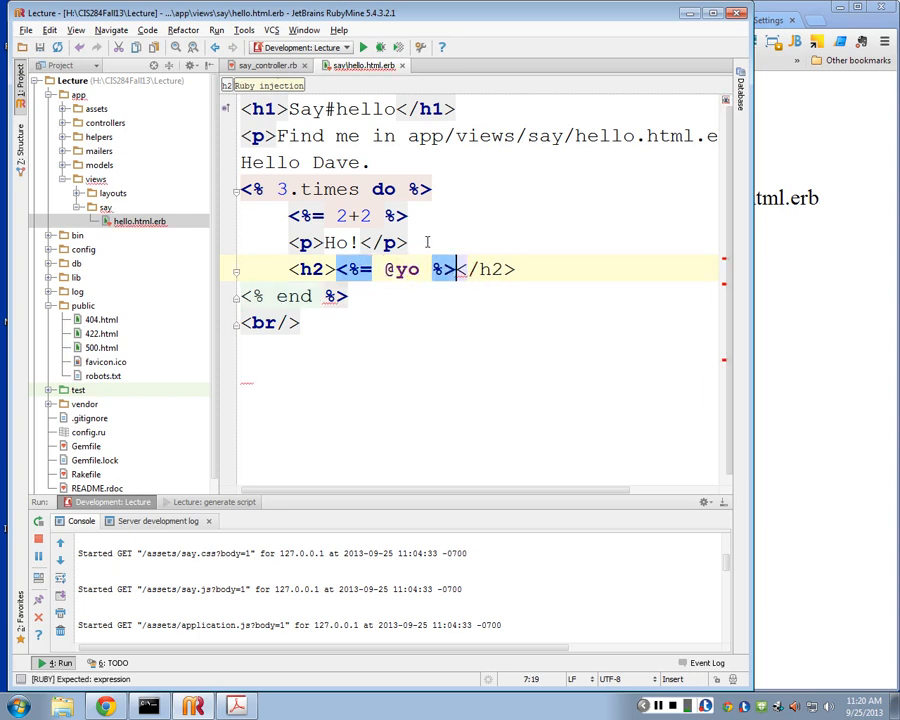
pyautogui.click(245, 347)
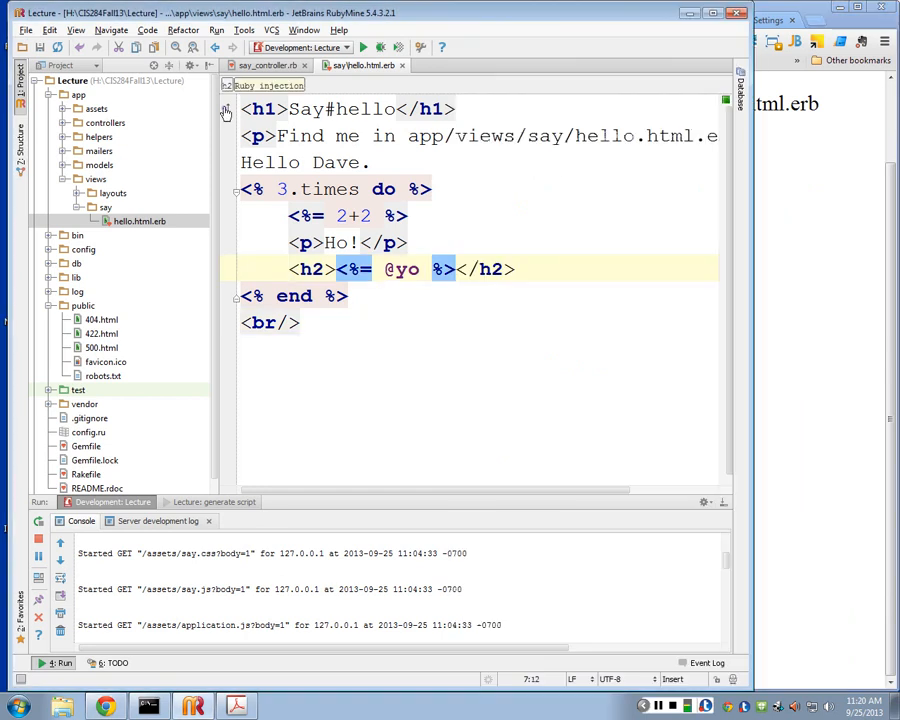
pyautogui.click(268, 65)
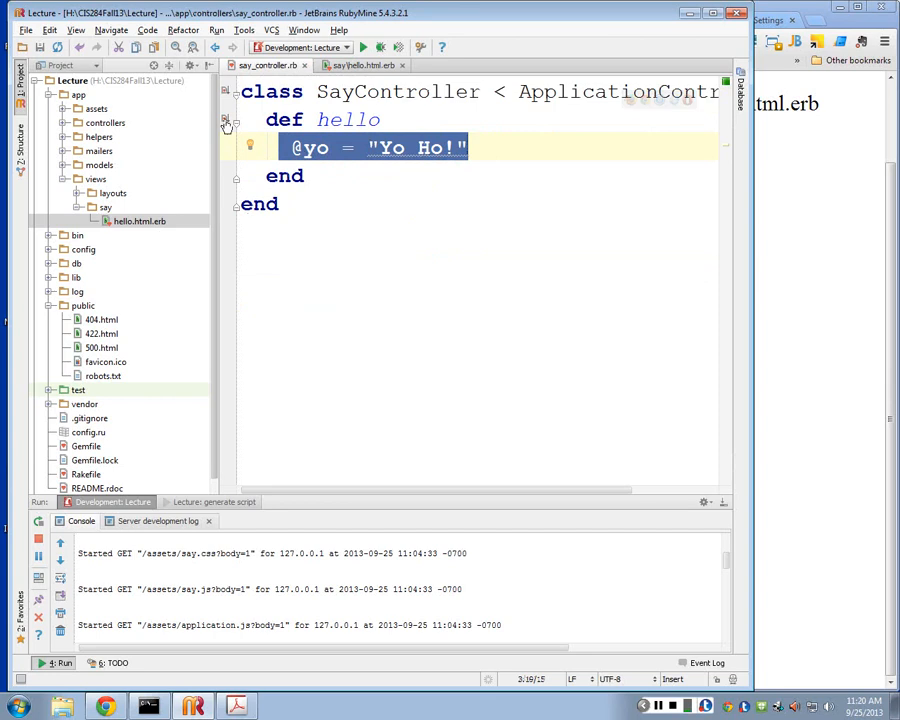
pyautogui.click(360, 65)
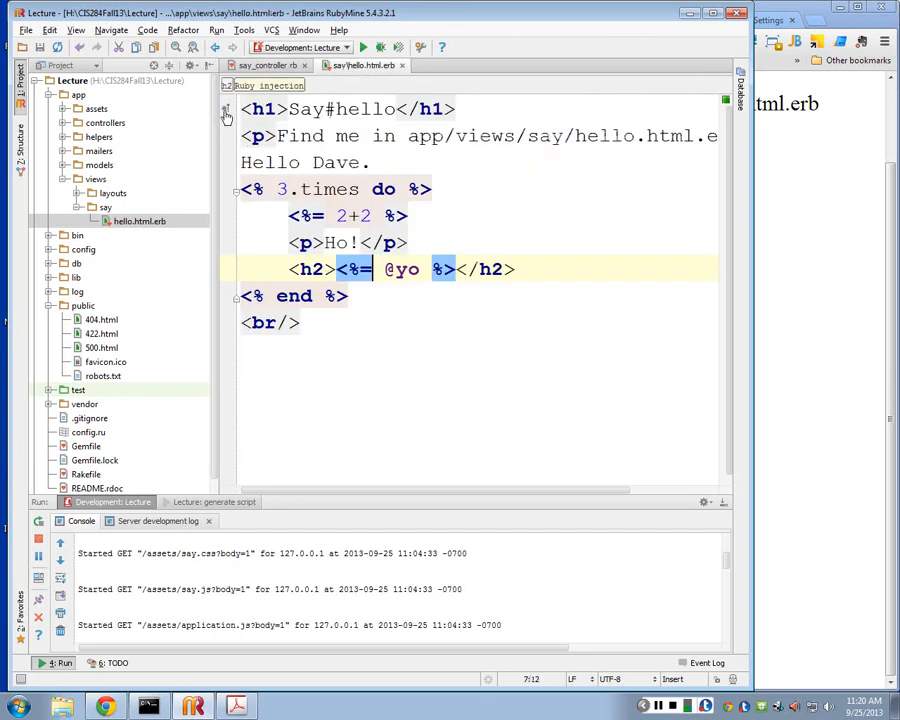
pyautogui.click(264, 65)
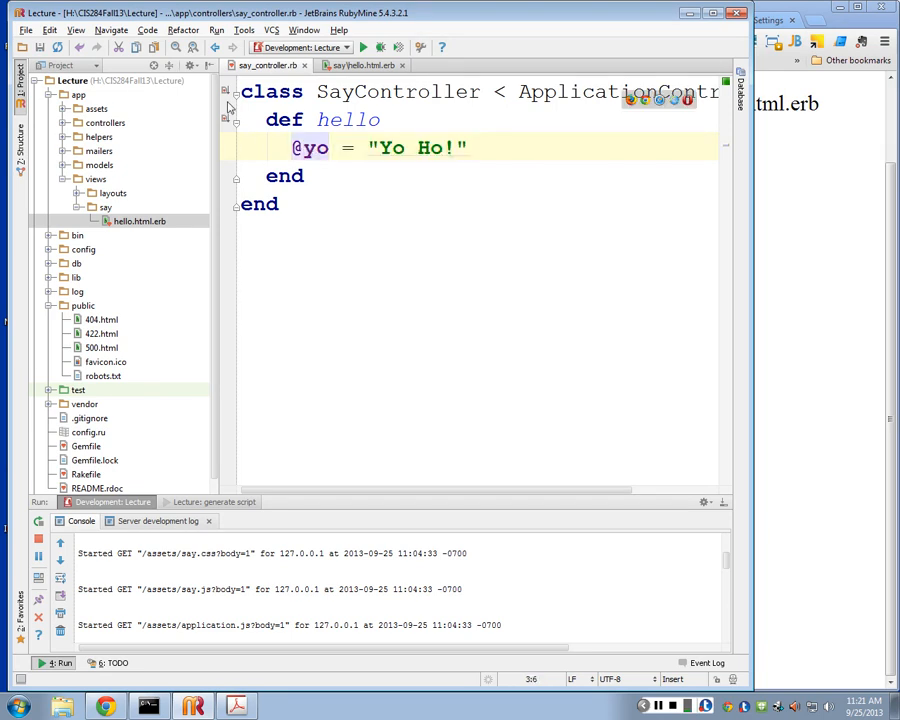
pyautogui.click(360, 65)
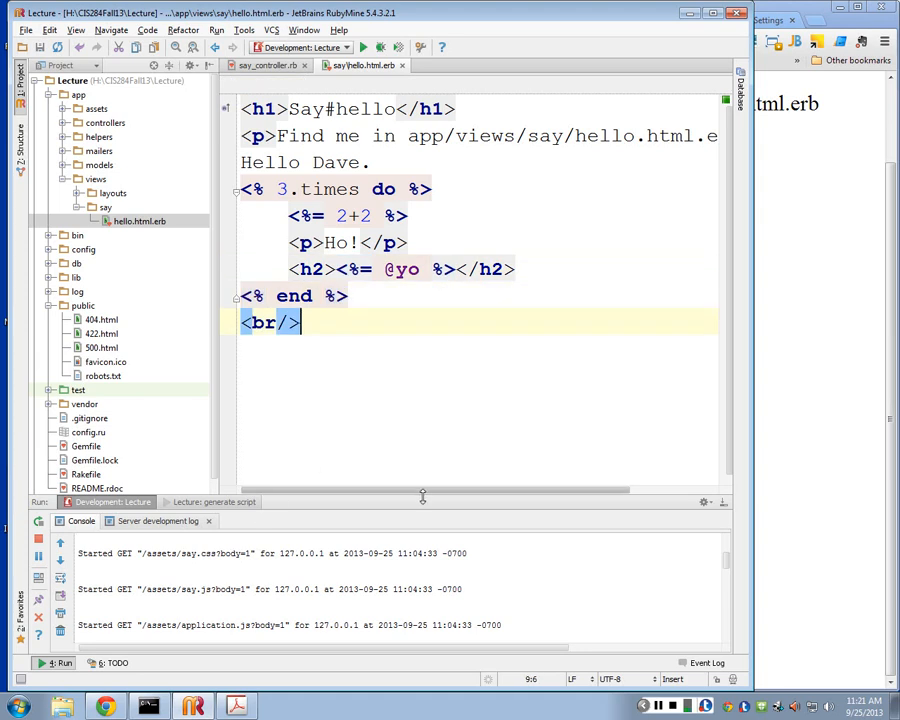
pyautogui.moveTo(345, 428)
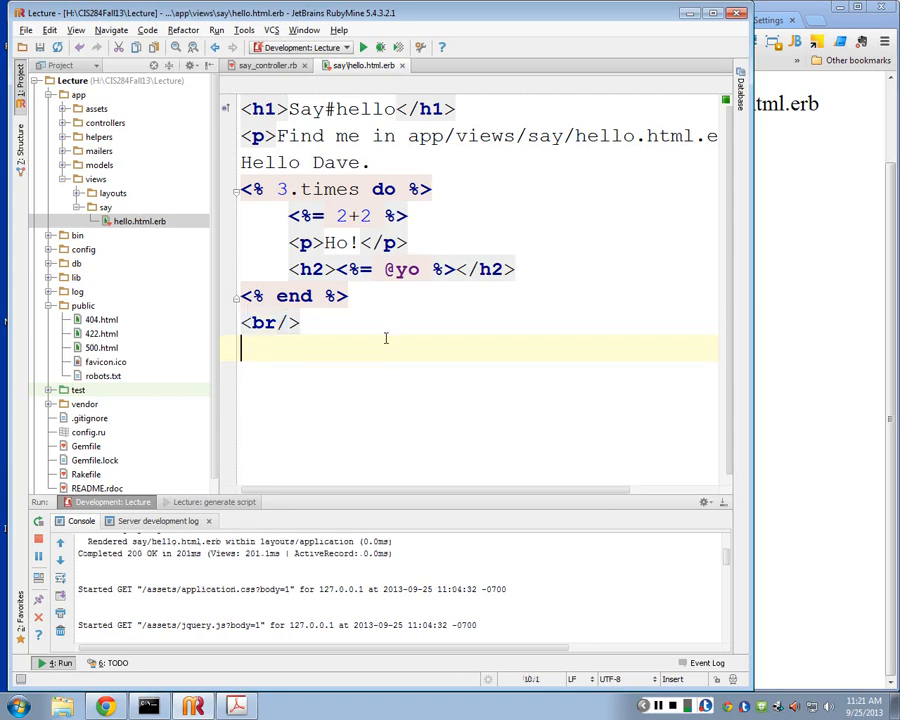
pyautogui.moveTo(441, 304)
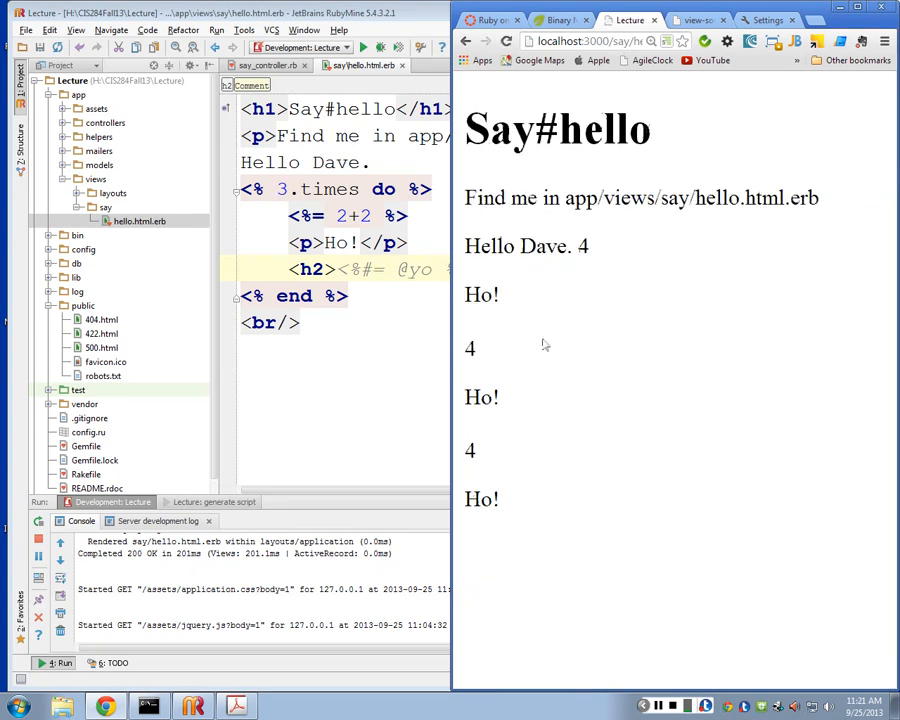
# Step: Open the Say#hello page source and scroll to the empty <h2></h2> lines in the body
pyautogui.rightClick(545, 343)
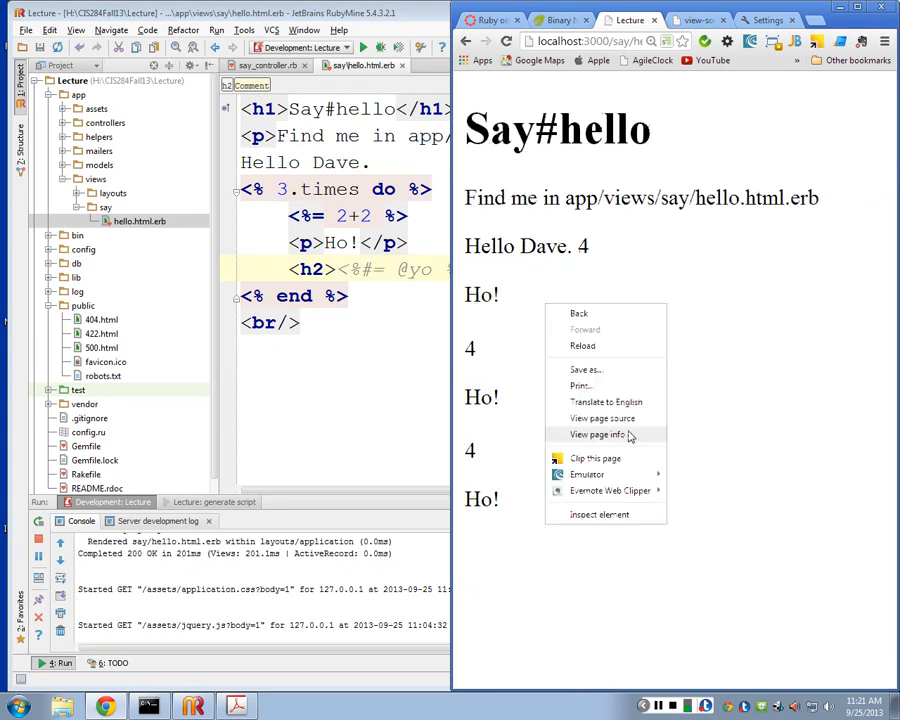
pyautogui.click(601, 418)
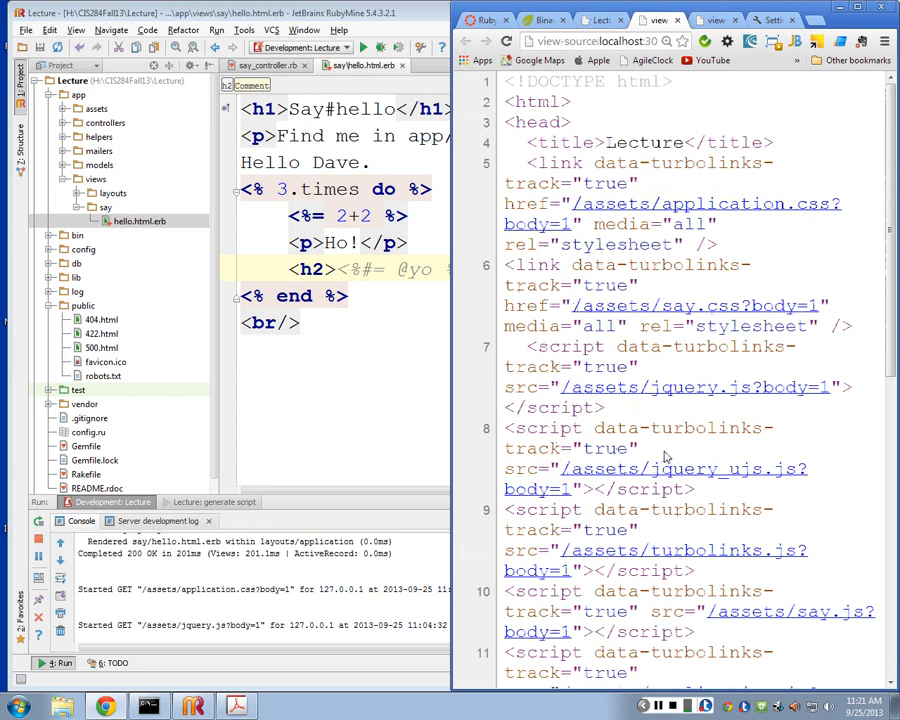
pyautogui.scroll(-3)
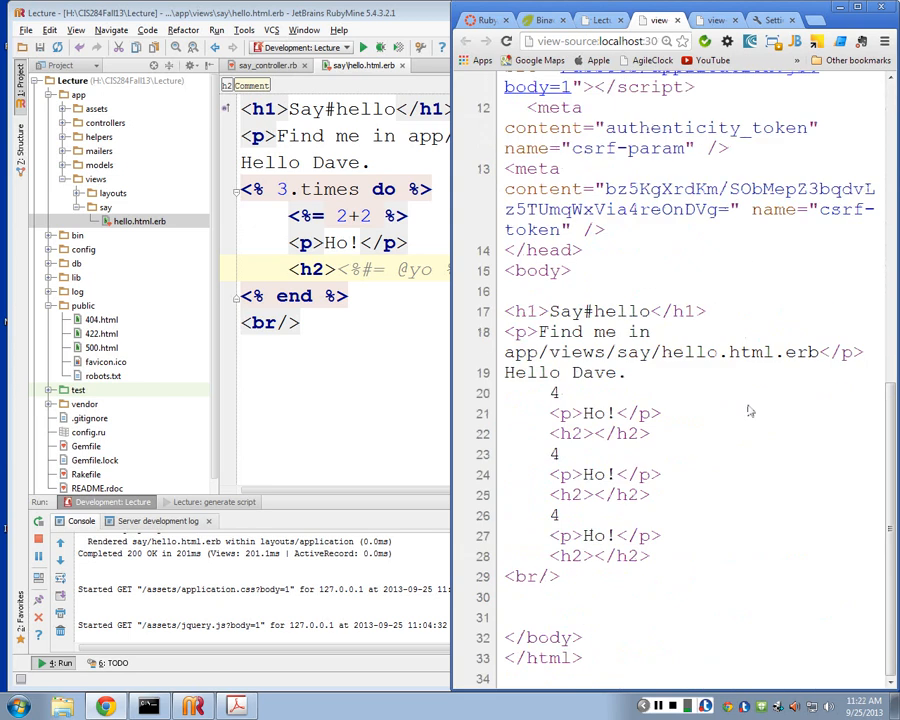
pyautogui.doubleClick(598, 494)
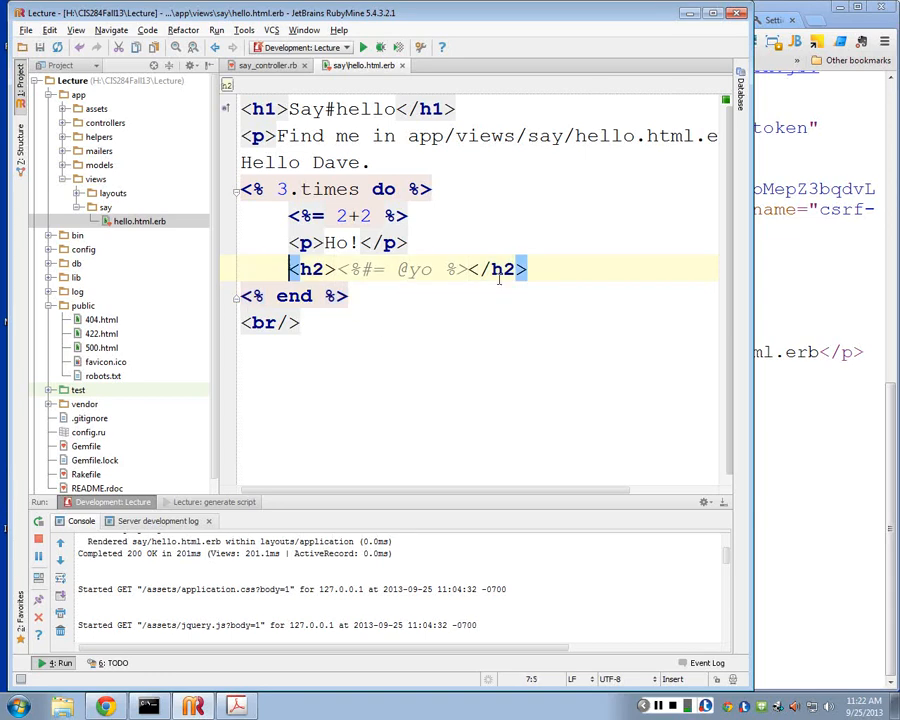
# Step: Surround the loop's <h2> line in hello.html.erb with <!-- and -->
pyautogui.write('<!--')
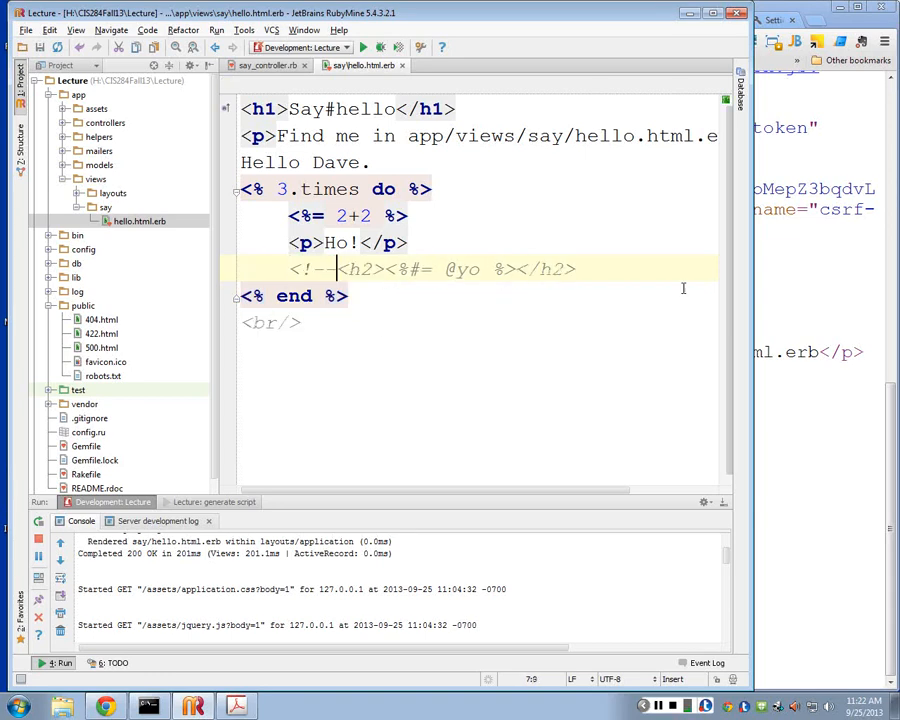
pyautogui.write('-->')
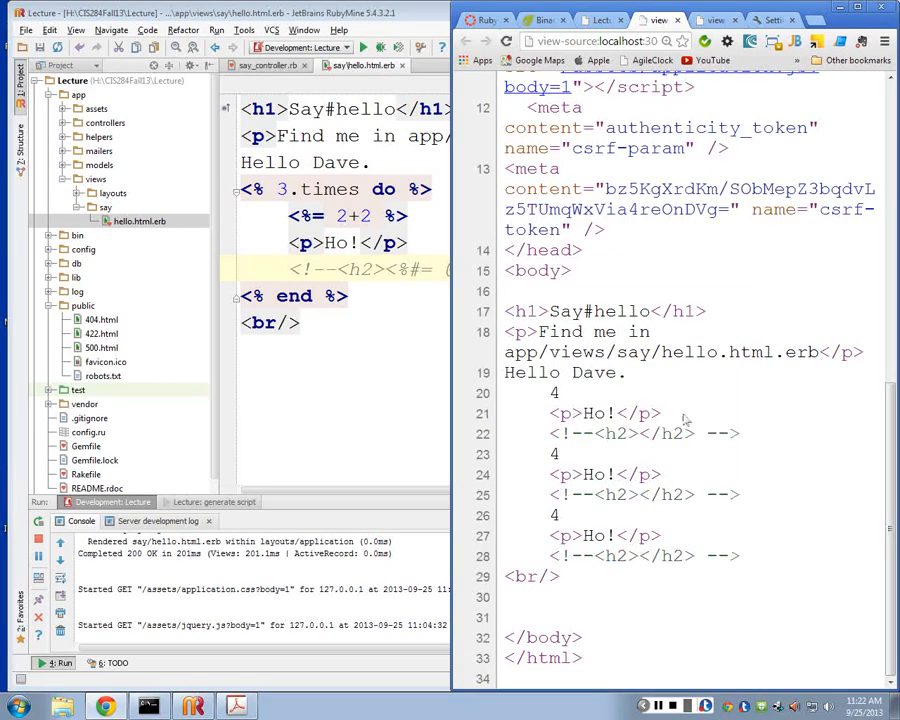
pyautogui.doubleClick(593, 433)
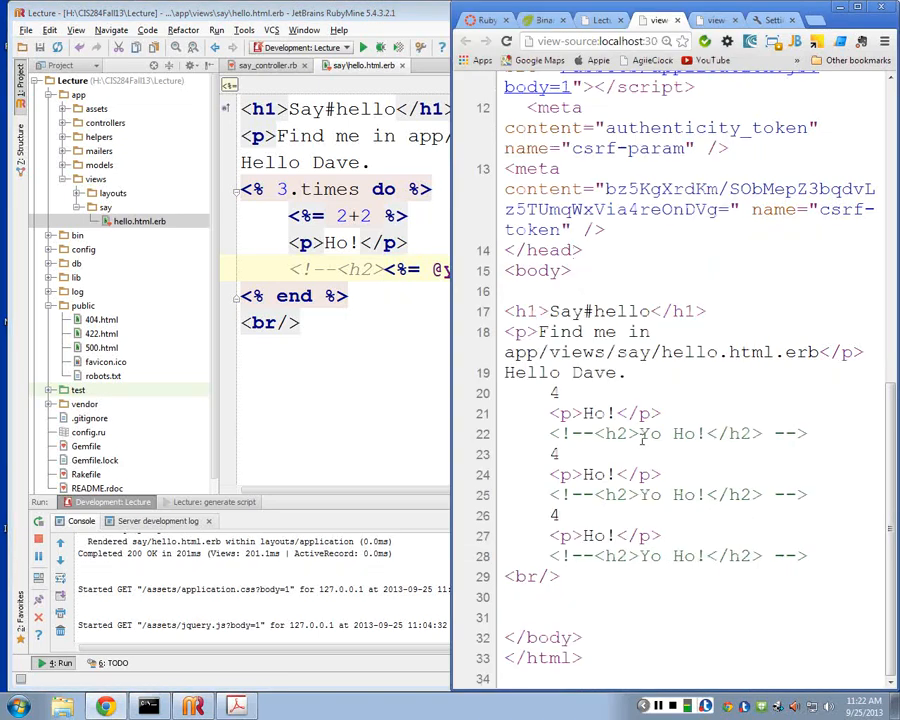
pyautogui.doubleClick(672, 433)
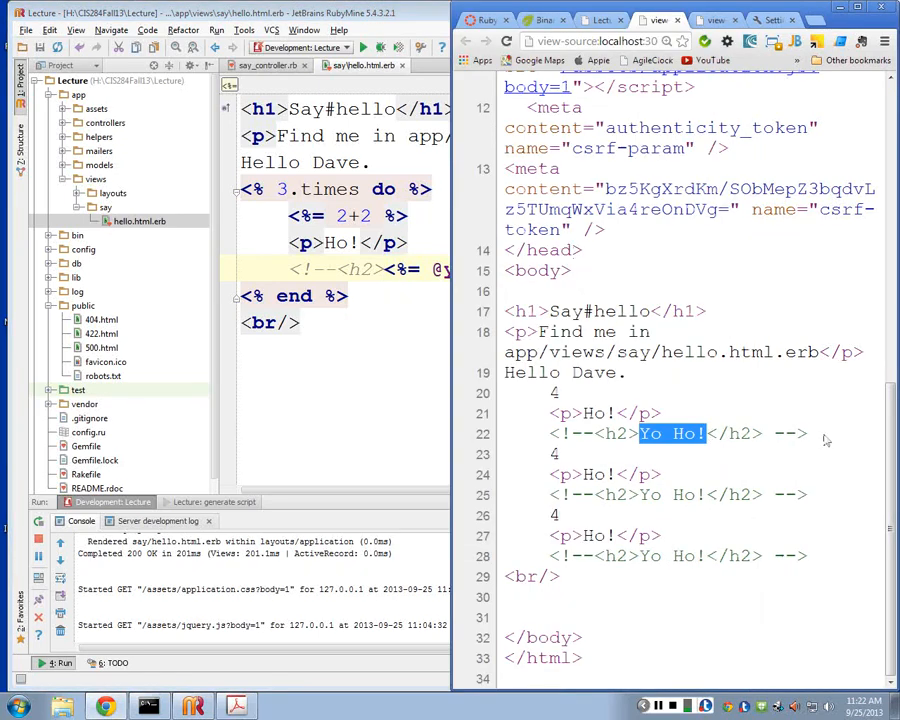